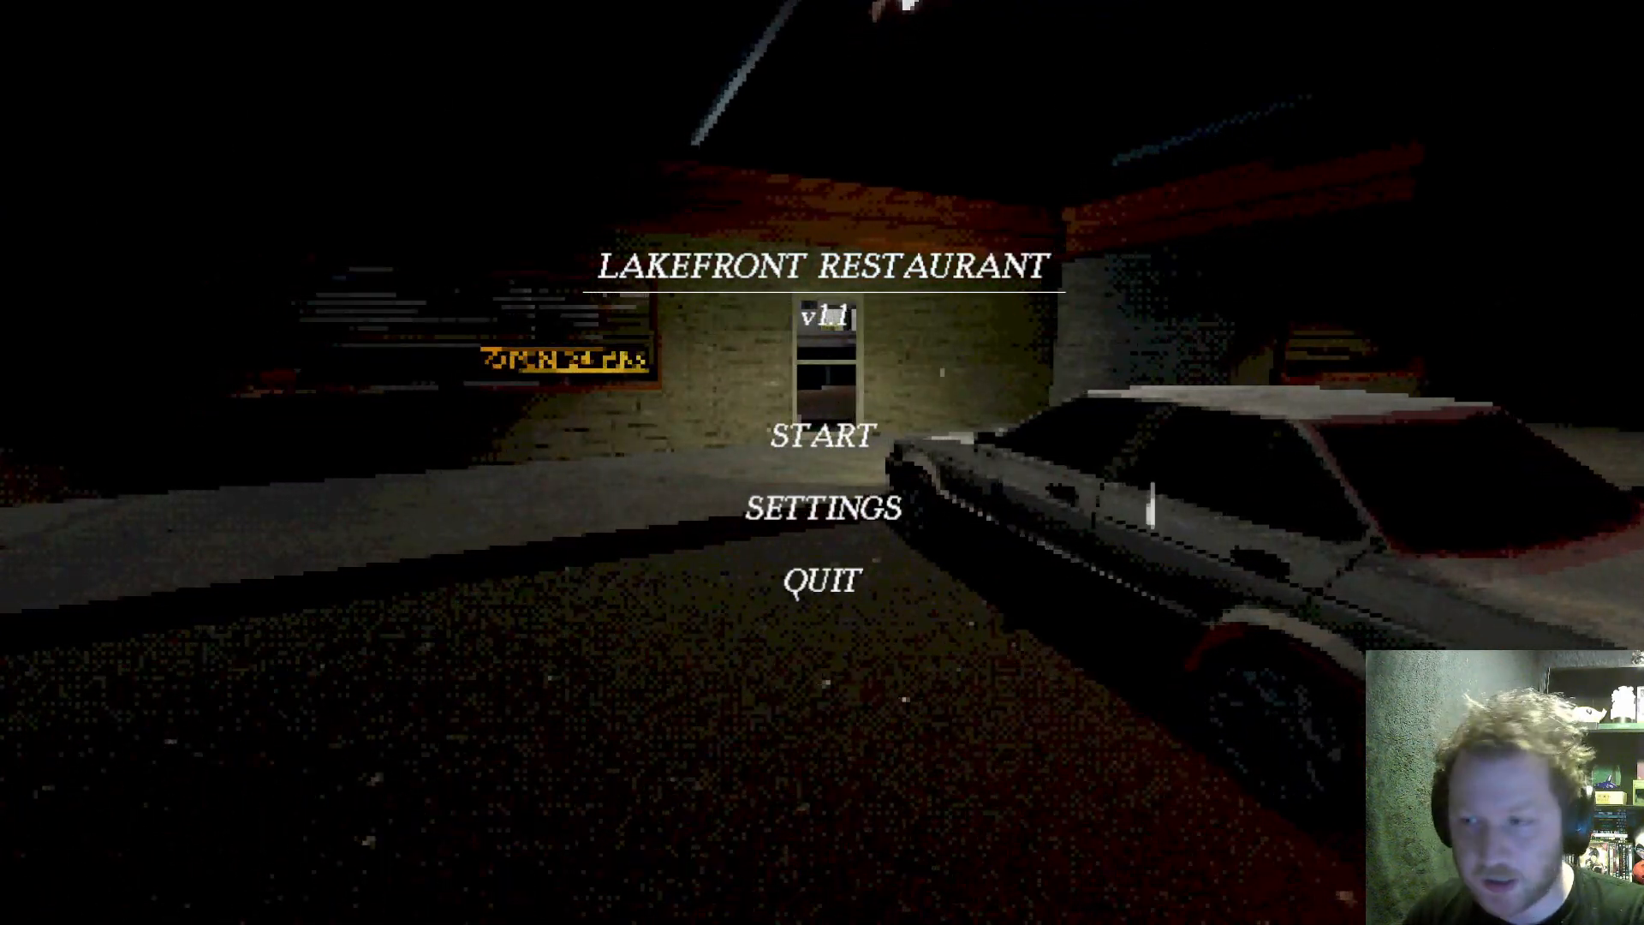
Select START on the title menu to reveal the New Game option.
{"action": "left_click", "coordinate": [820, 436]}
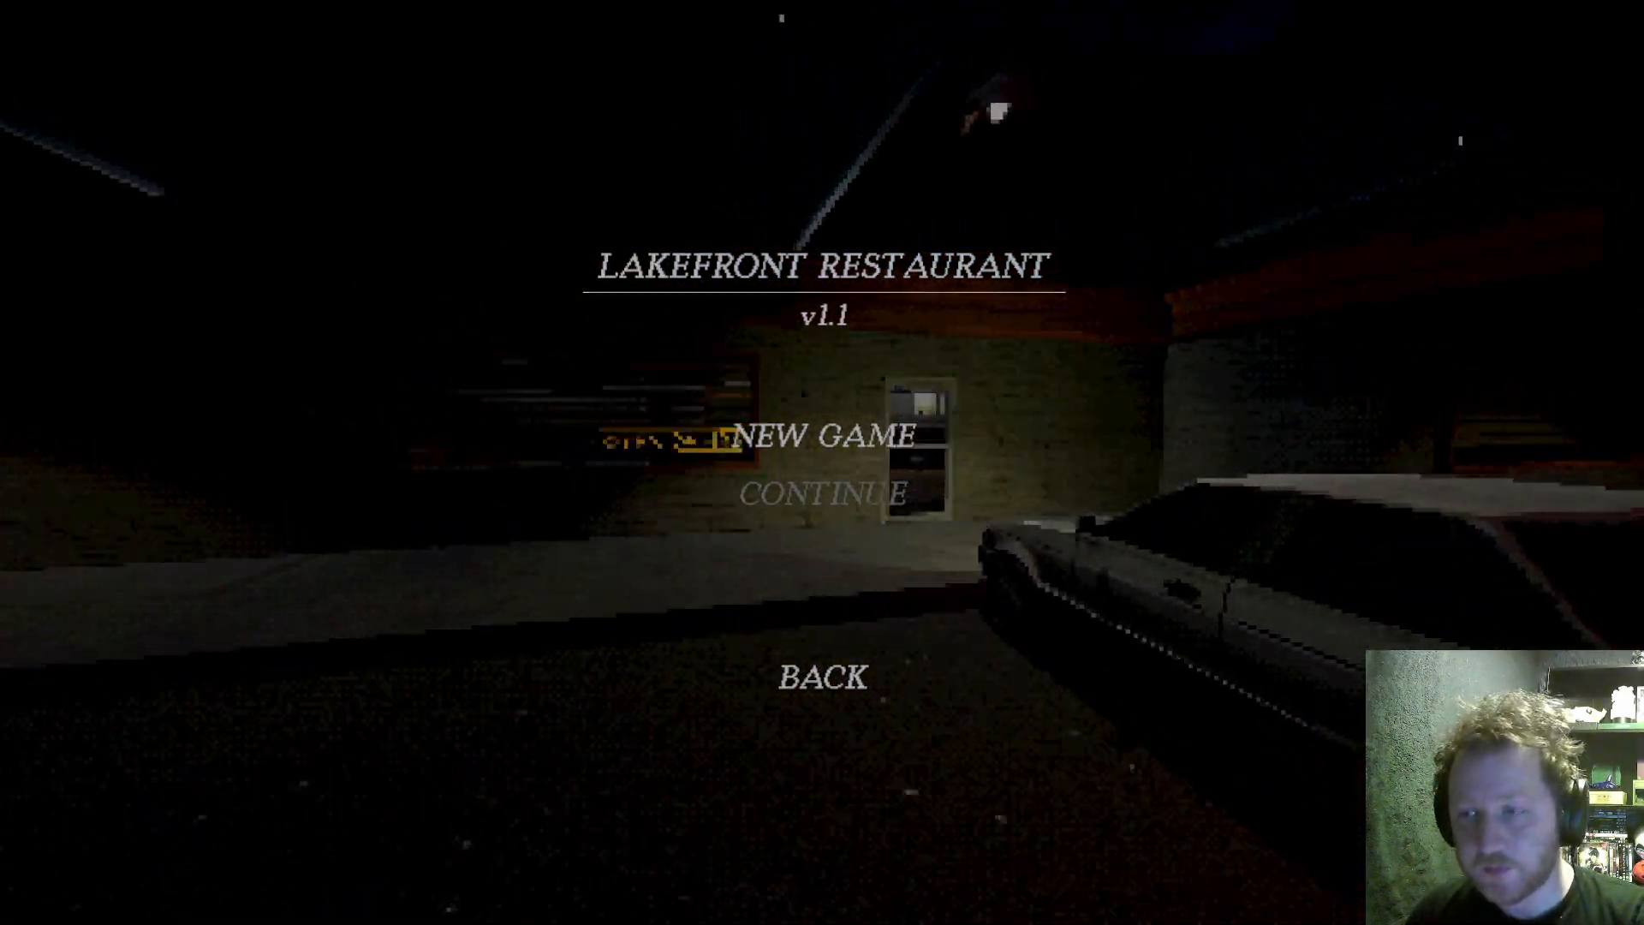
Start a new game and walk through the entrance into the dining area.
{"action": "left_click", "coordinate": [826, 436]}
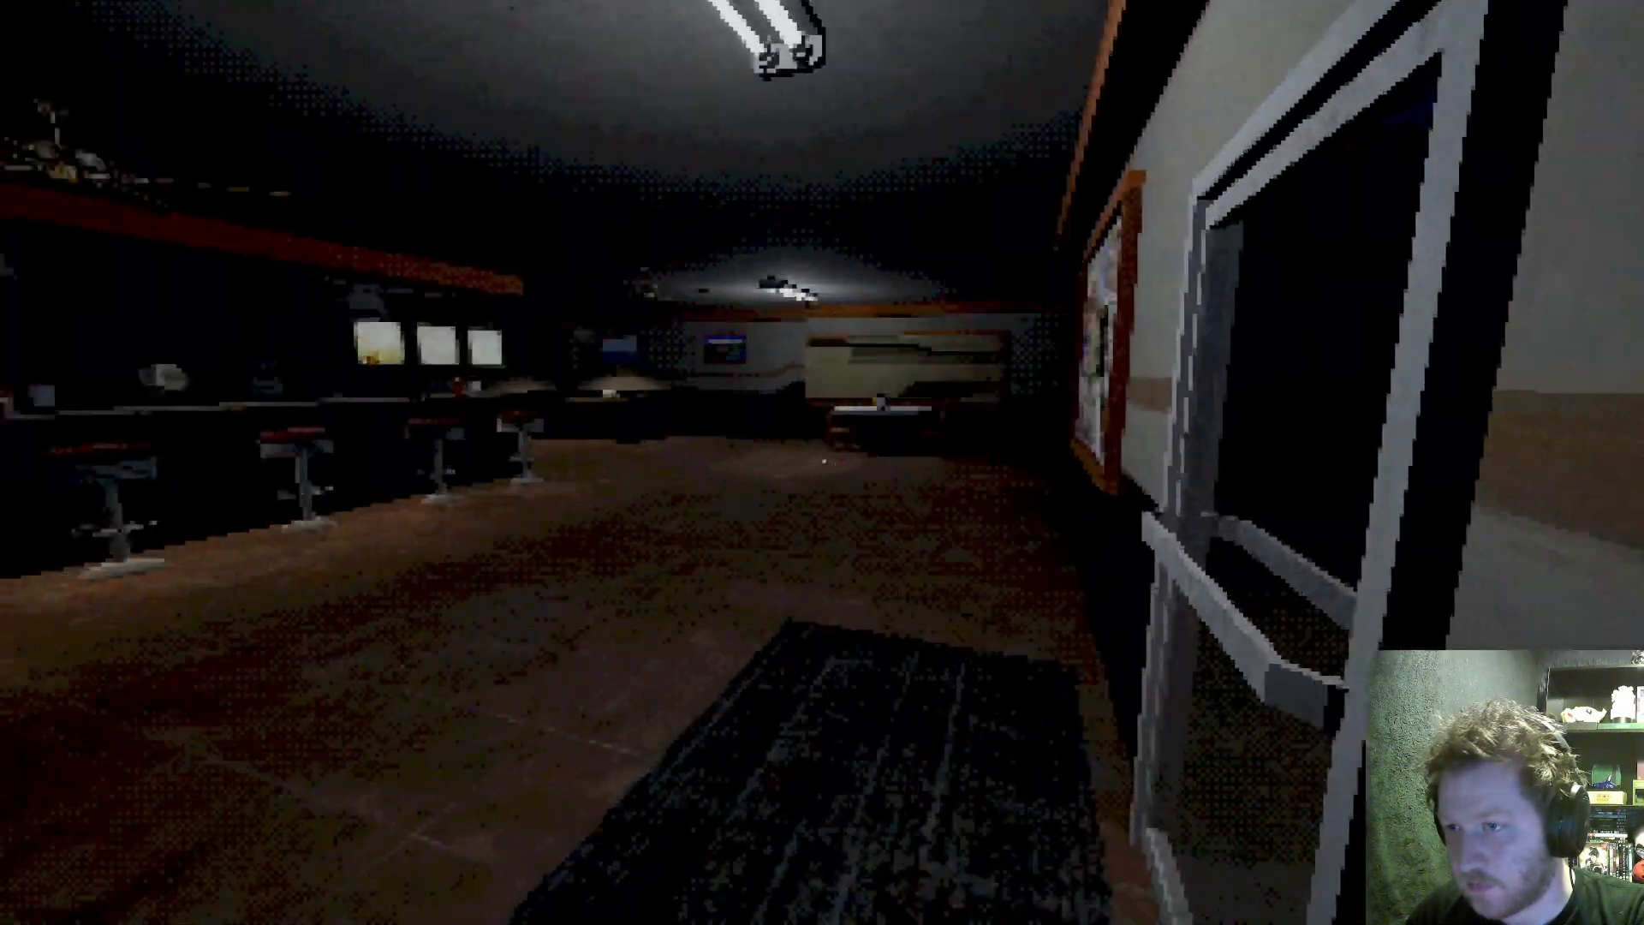
{"action": "mouse_move", "coordinate": [822, 463]}
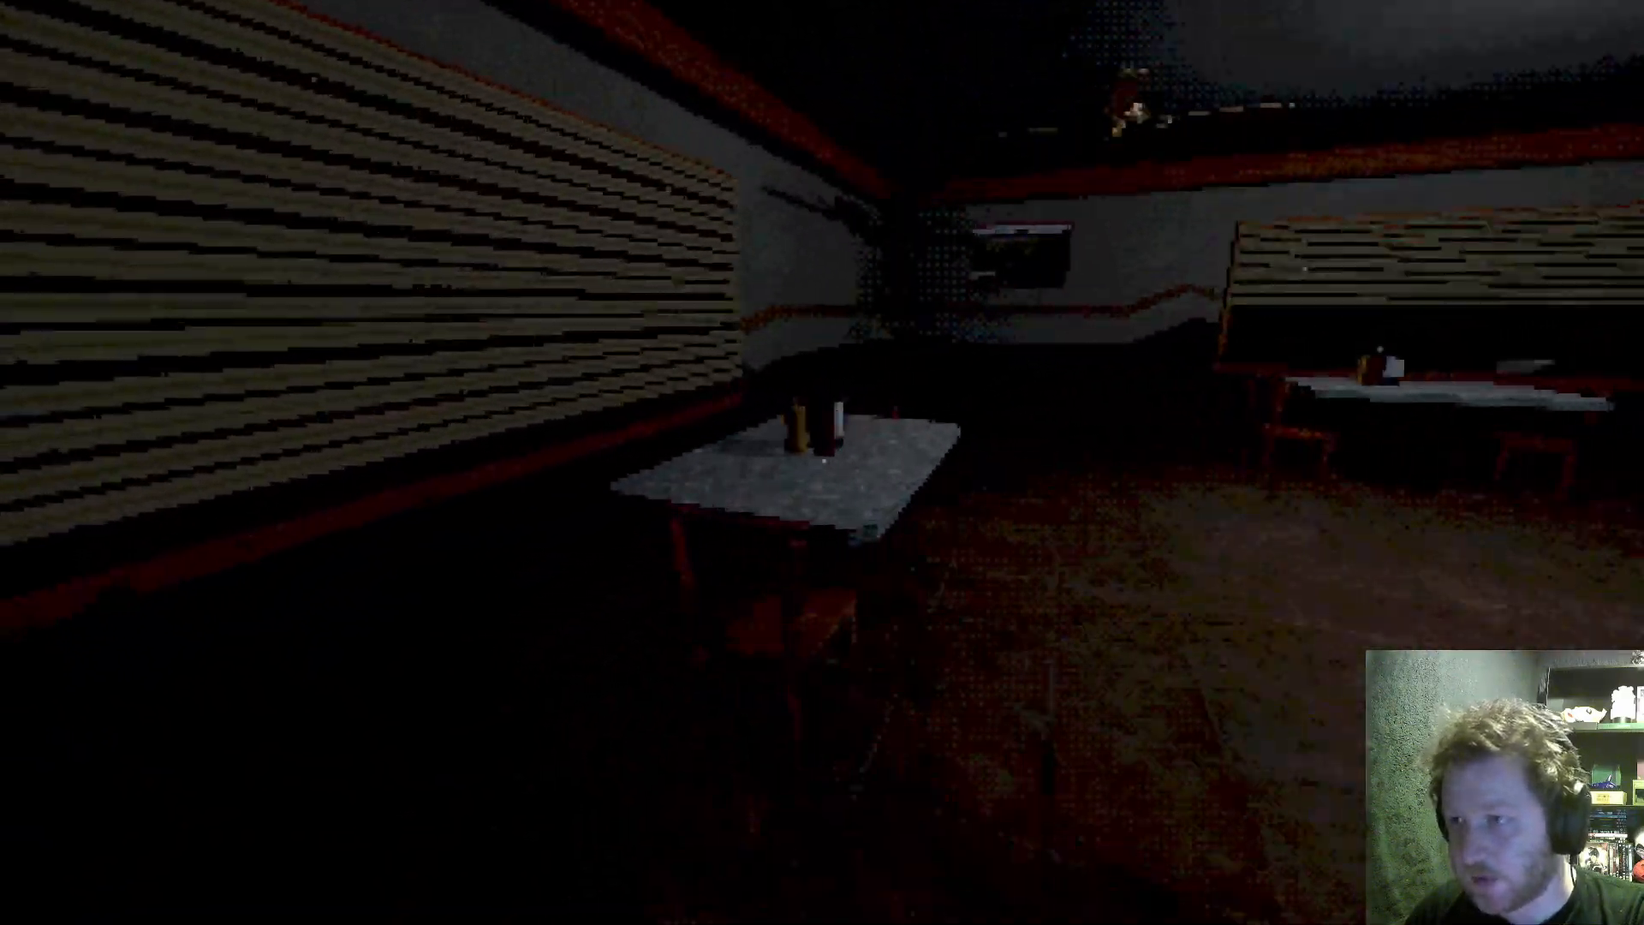
{"action": "mouse_move", "coordinate": [822, 463]}
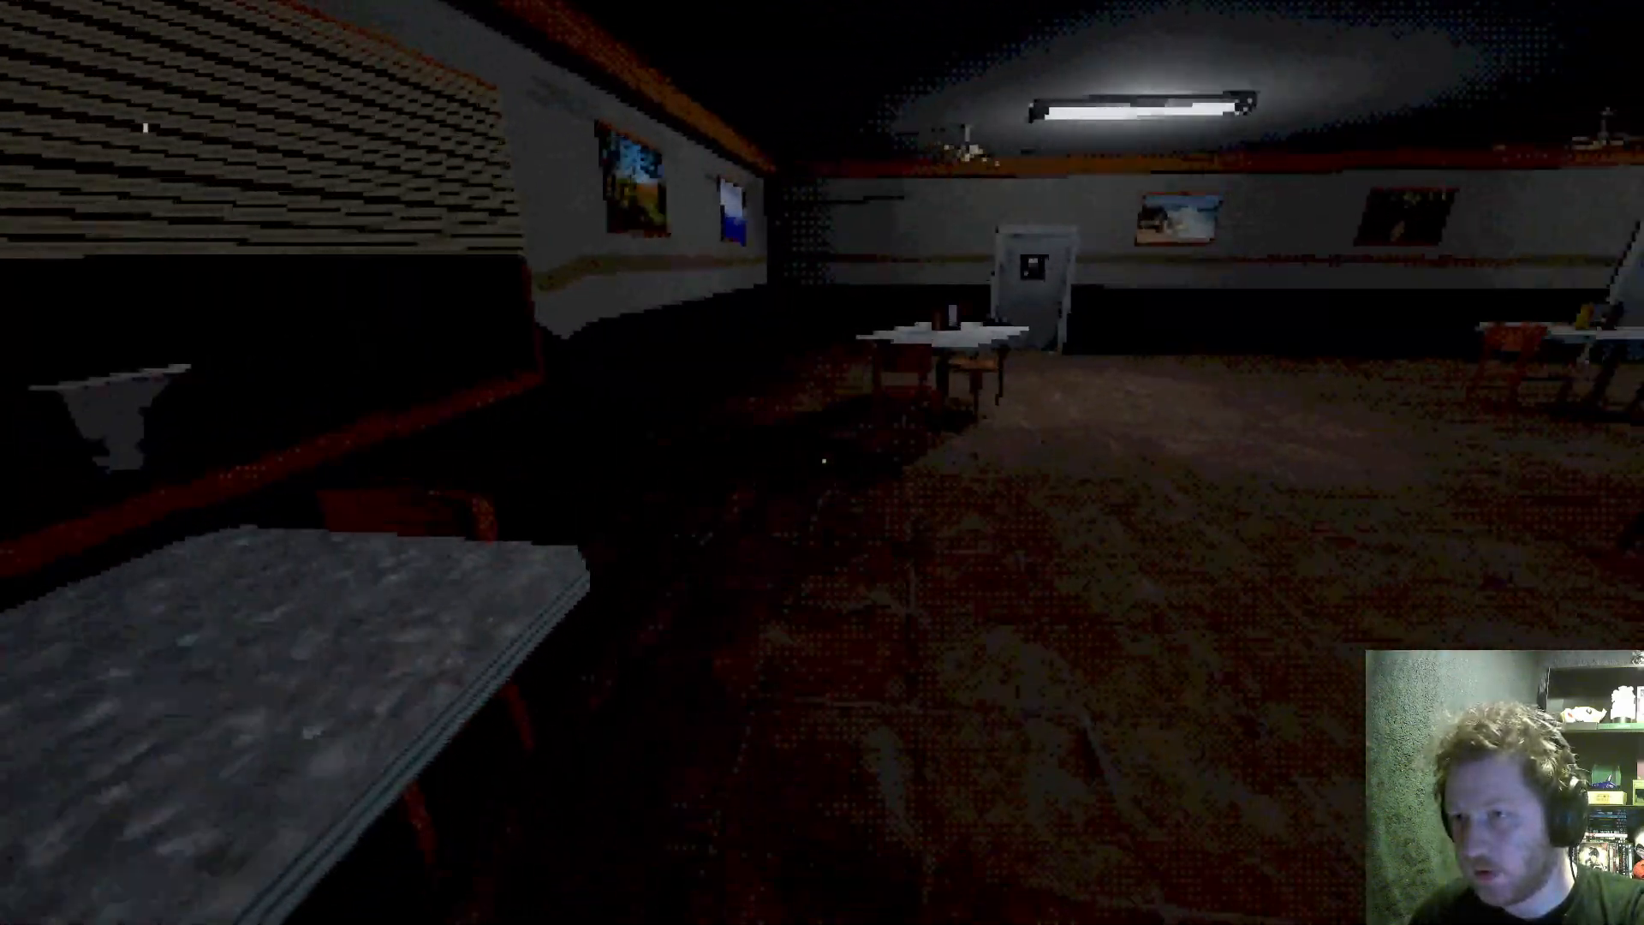
{"action": "mouse_move", "coordinate": [822, 463]}
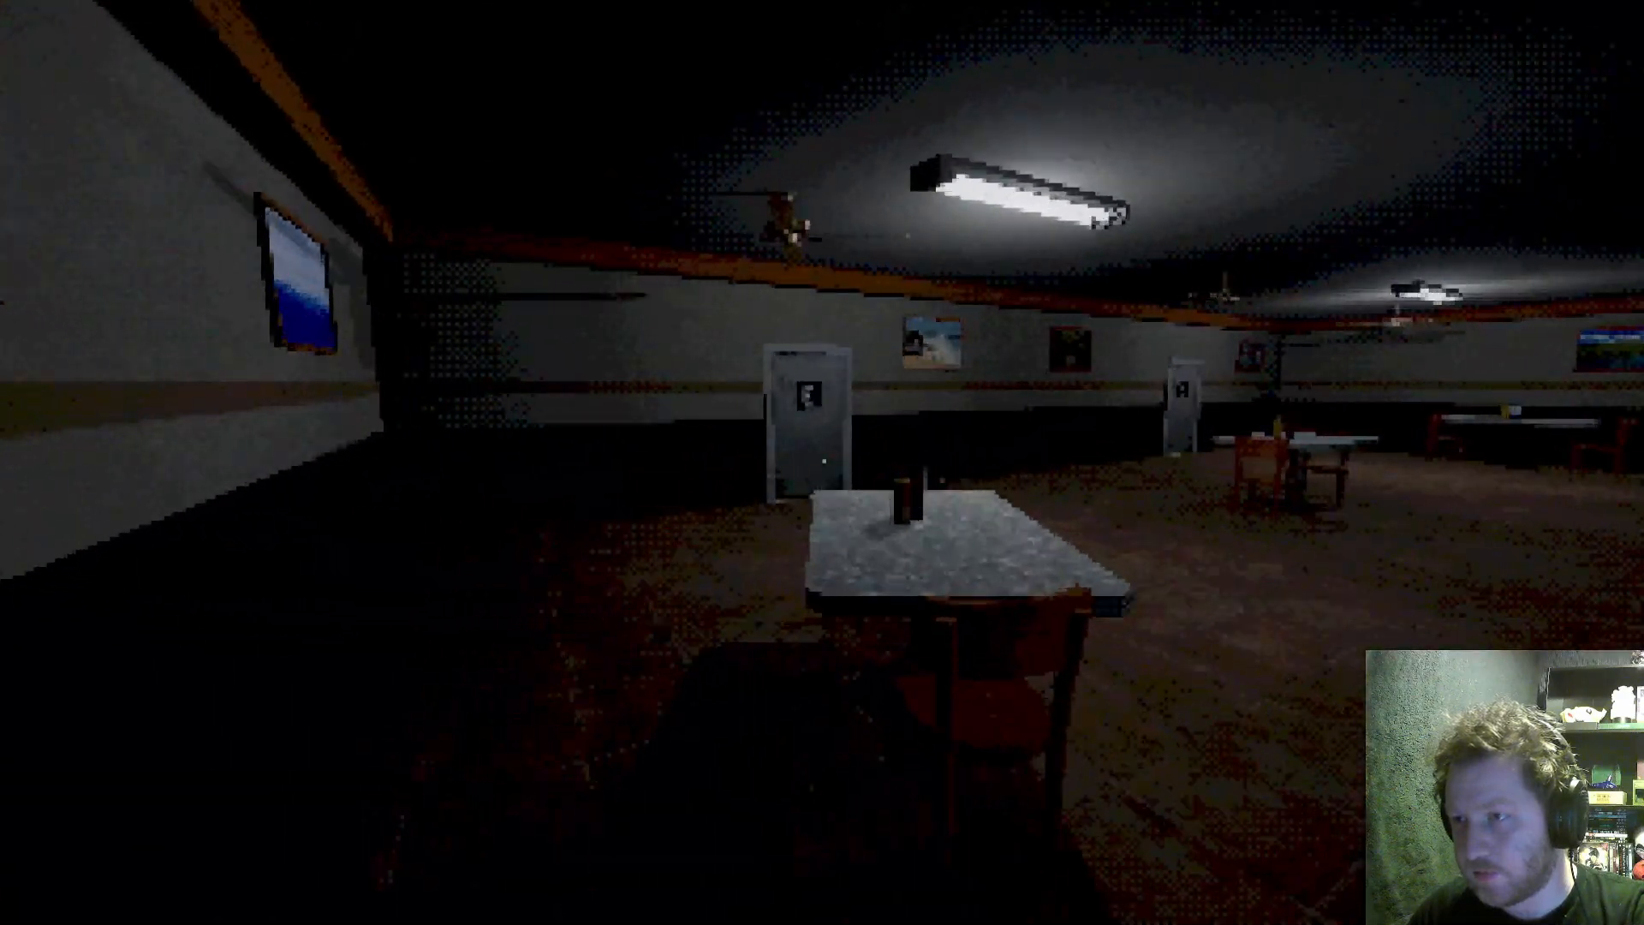
Open the restroom door and walk in to the sinks.
{"action": "key", "text": "w"}
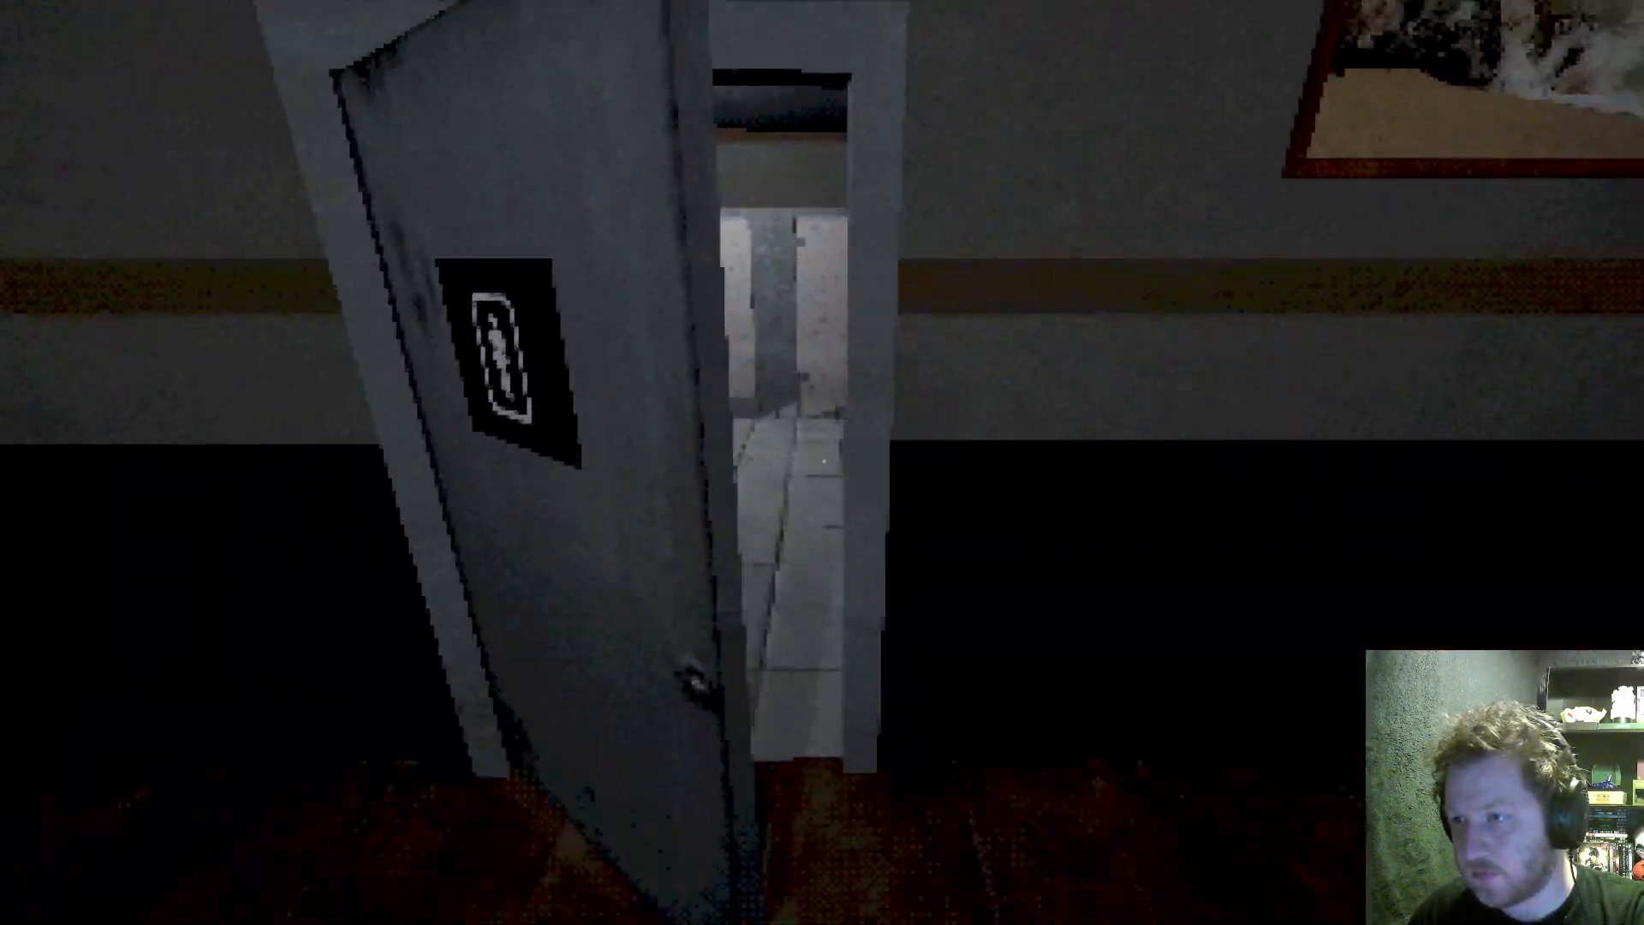
{"action": "key", "text": "w"}
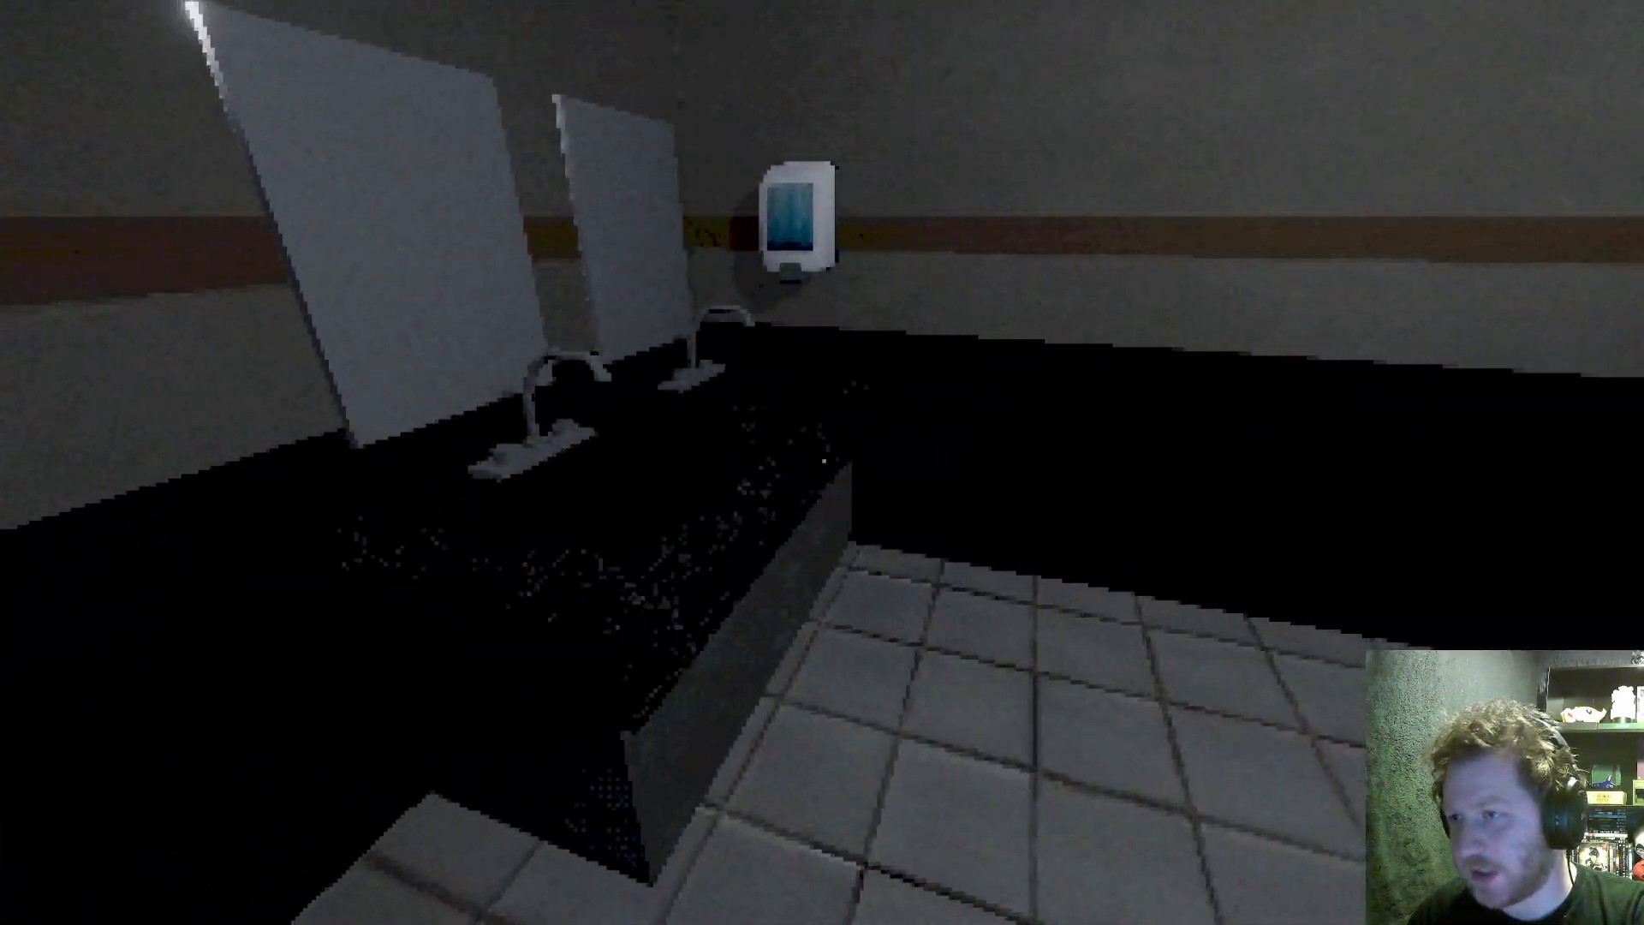
{"action": "mouse_move", "coordinate": [822, 463]}
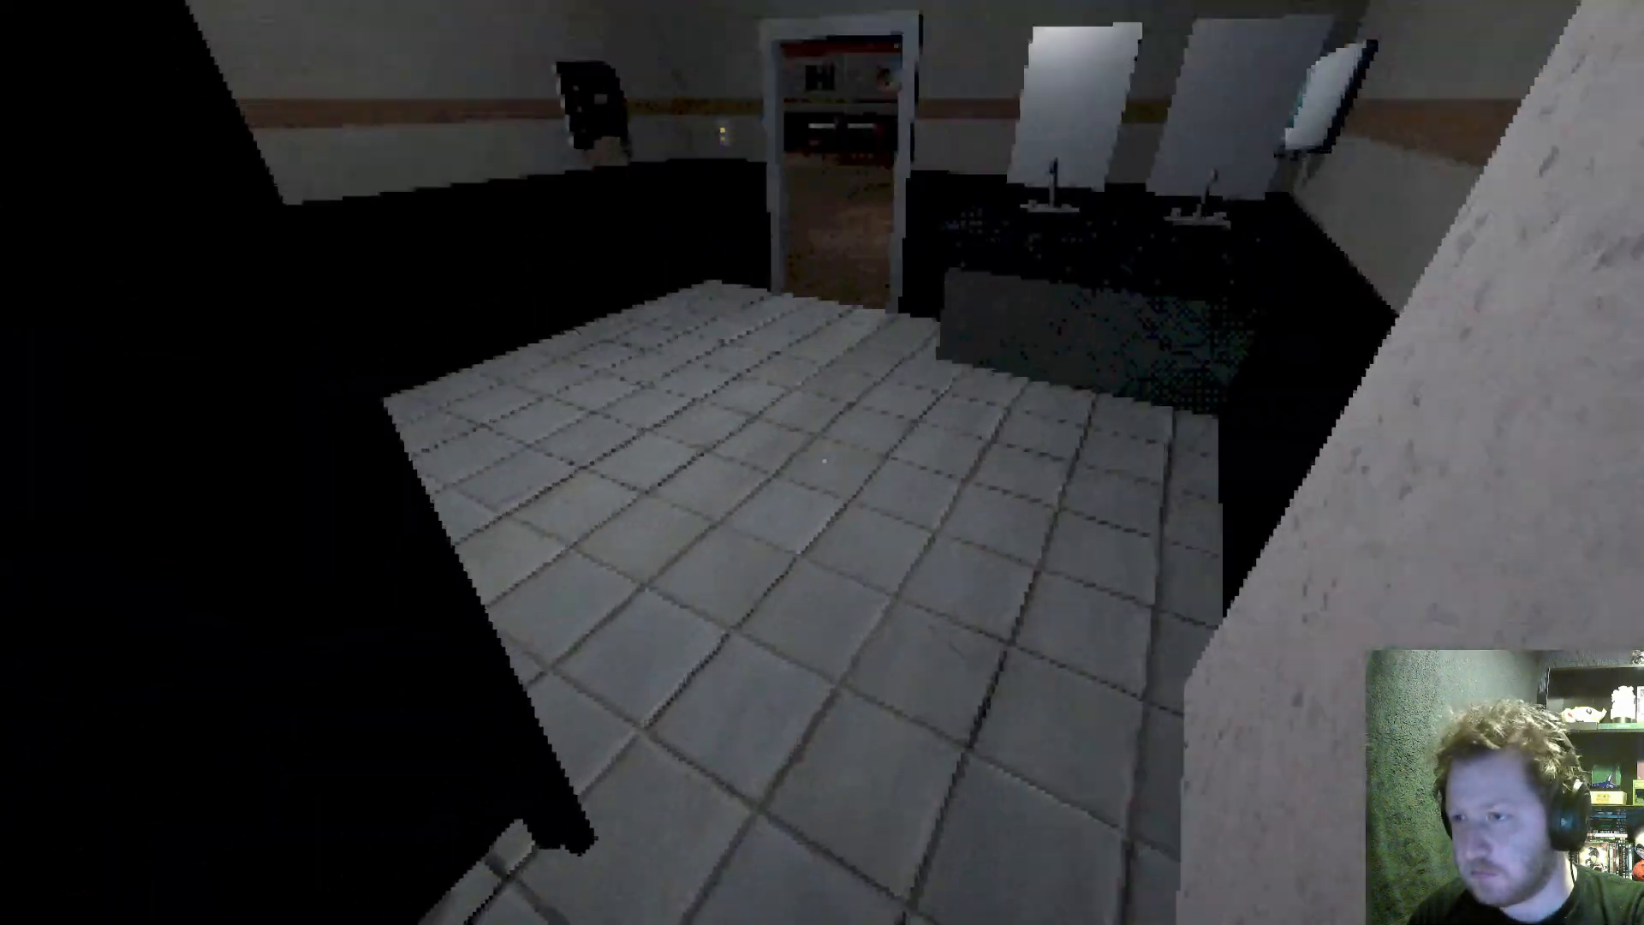
{"action": "mouse_move", "coordinate": [823, 463]}
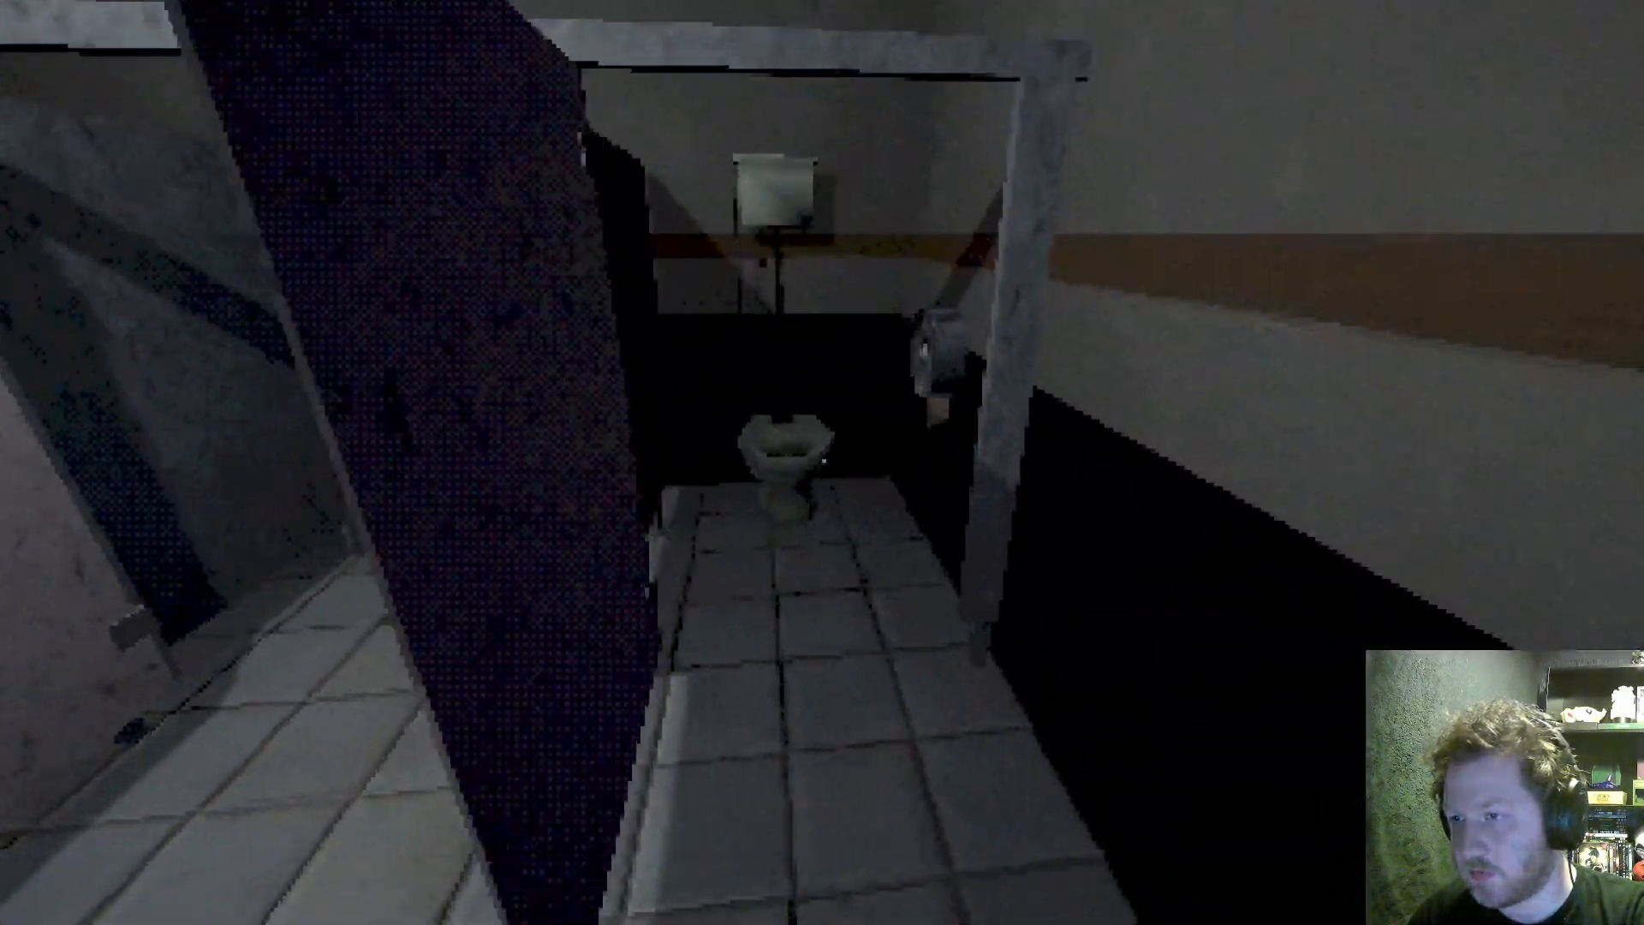
{"action": "mouse_move", "coordinate": [822, 462]}
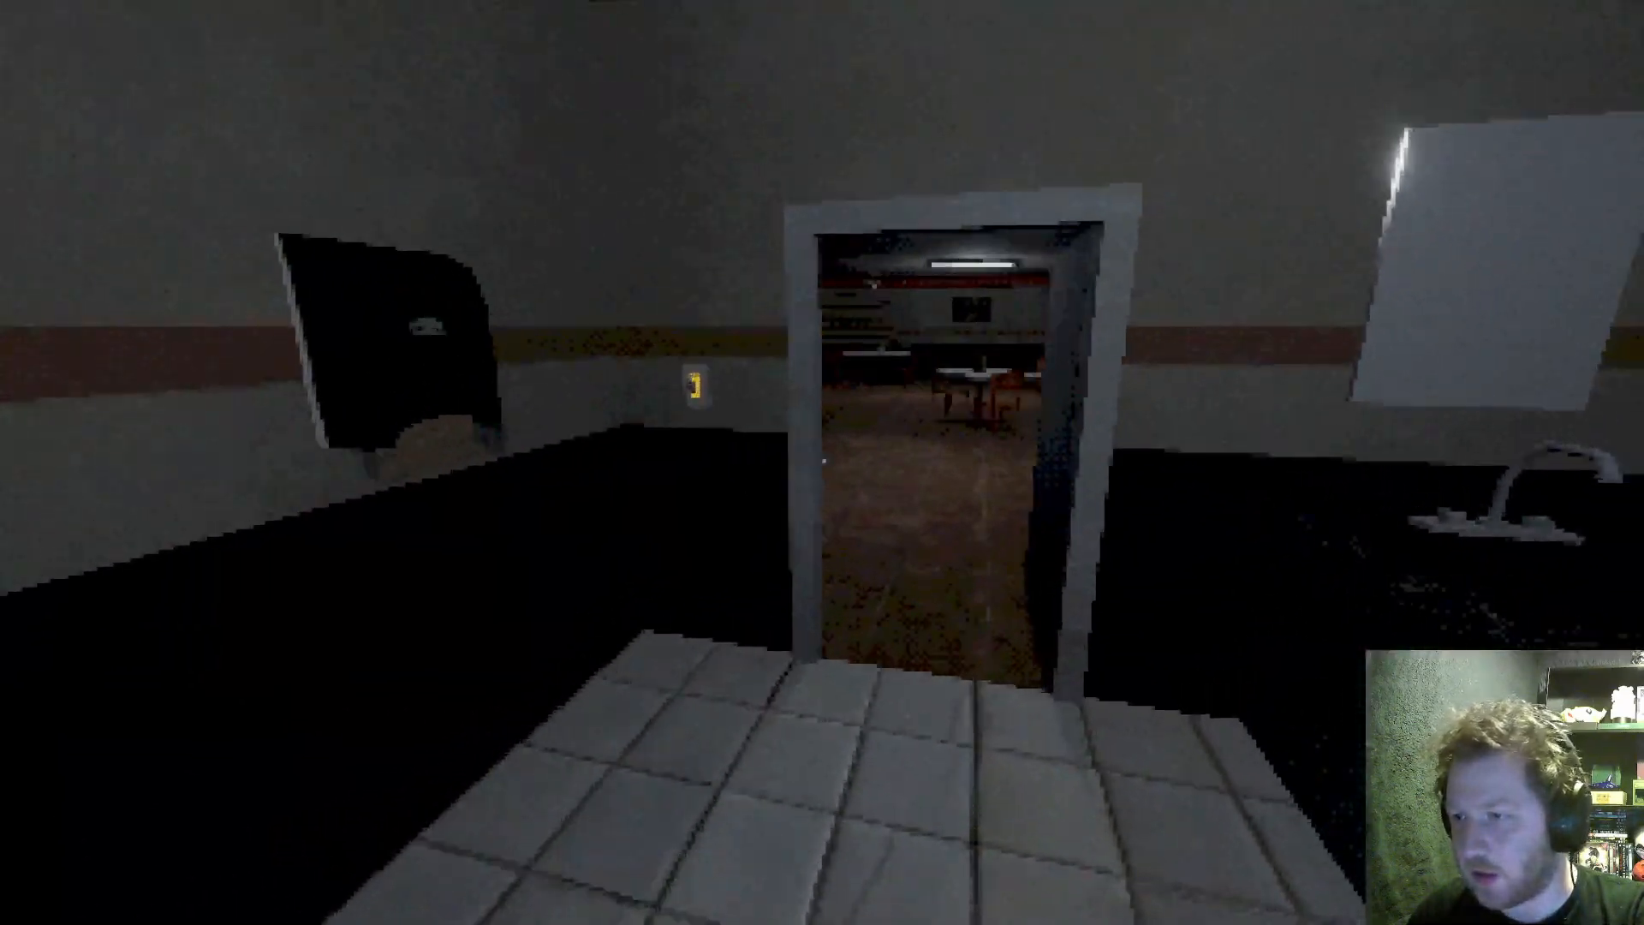
Walk from the restroom past the bar counter and down the back hallway.
{"action": "key", "text": "w"}
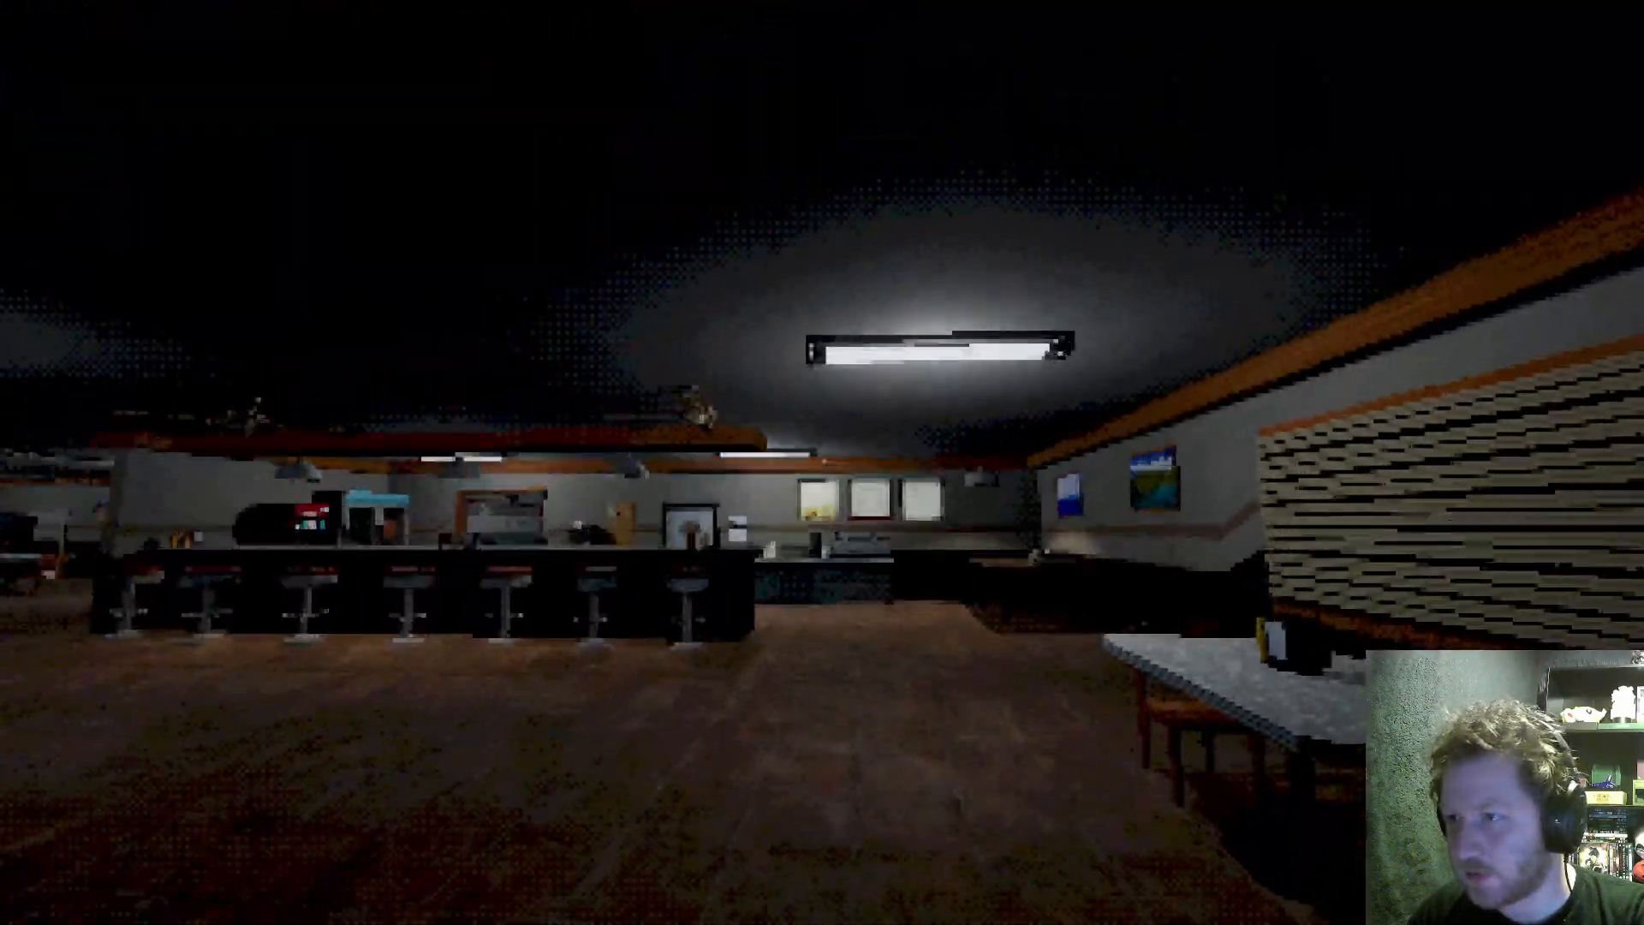
{"action": "mouse_move", "coordinate": [822, 463]}
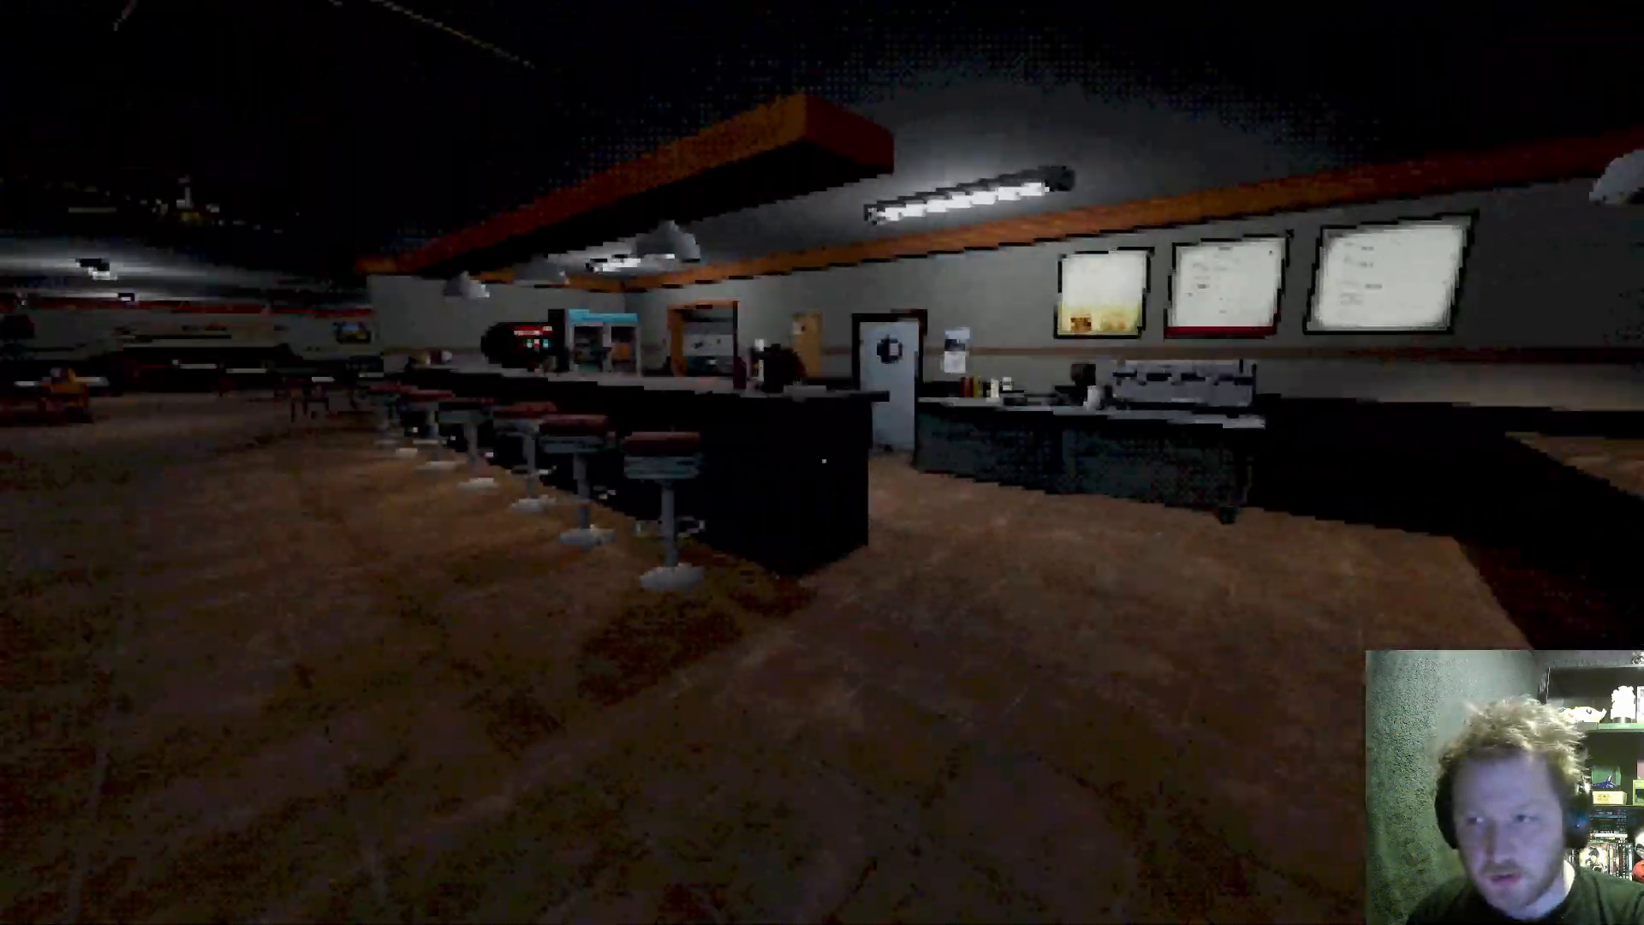
{"action": "mouse_move", "coordinate": [823, 463]}
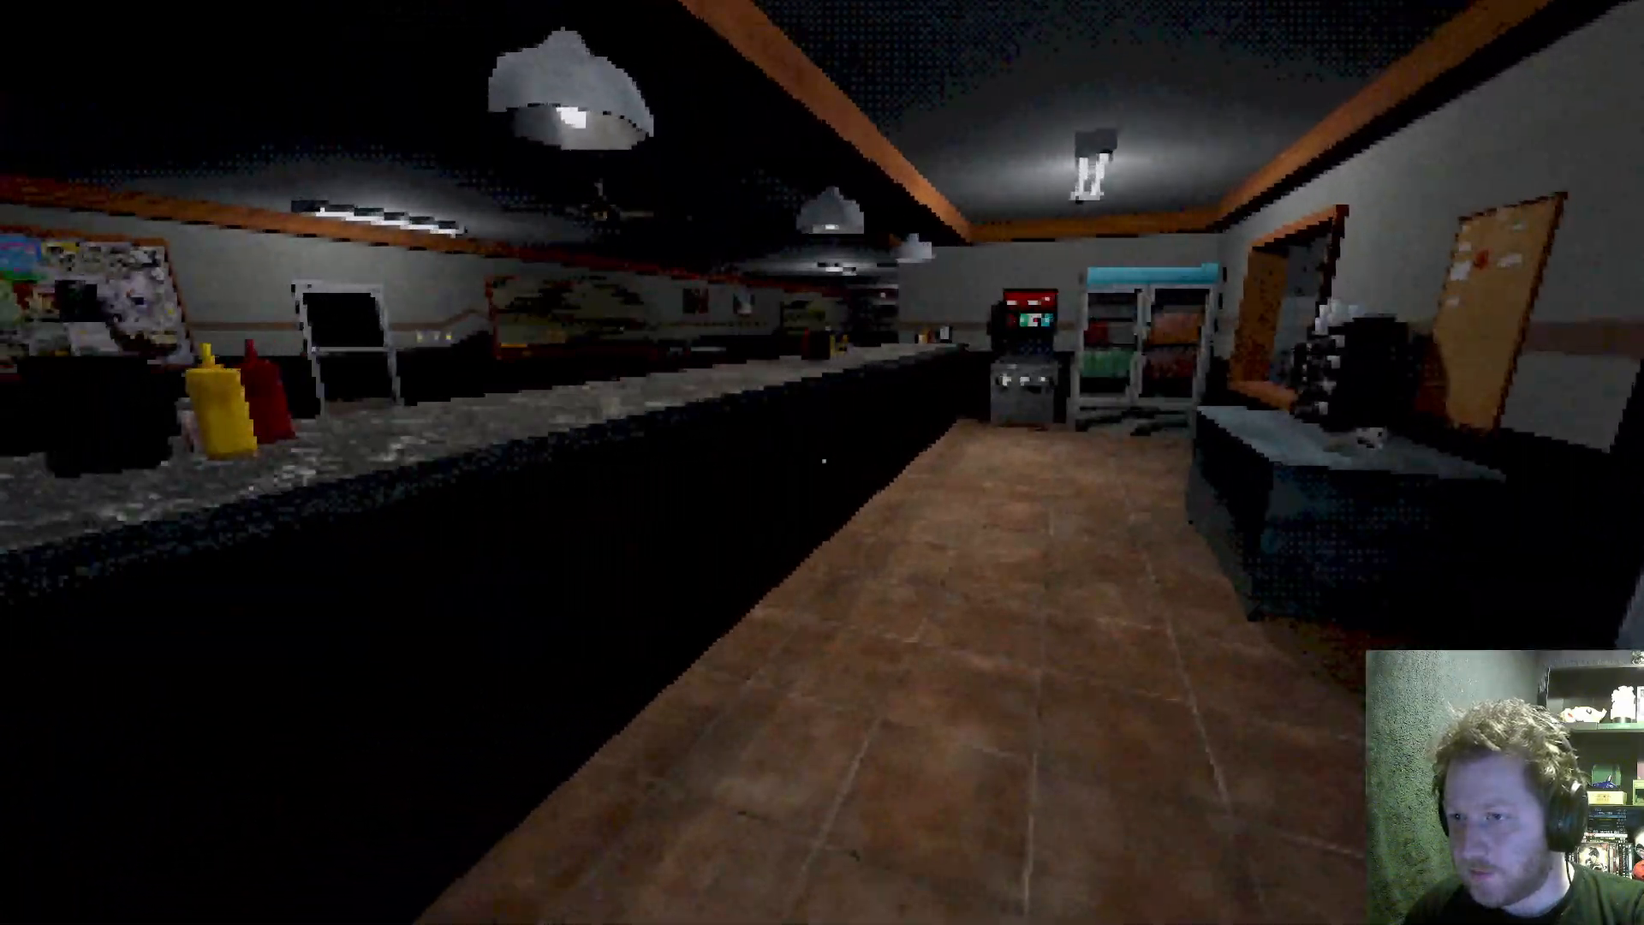
{"action": "mouse_move", "coordinate": [822, 462]}
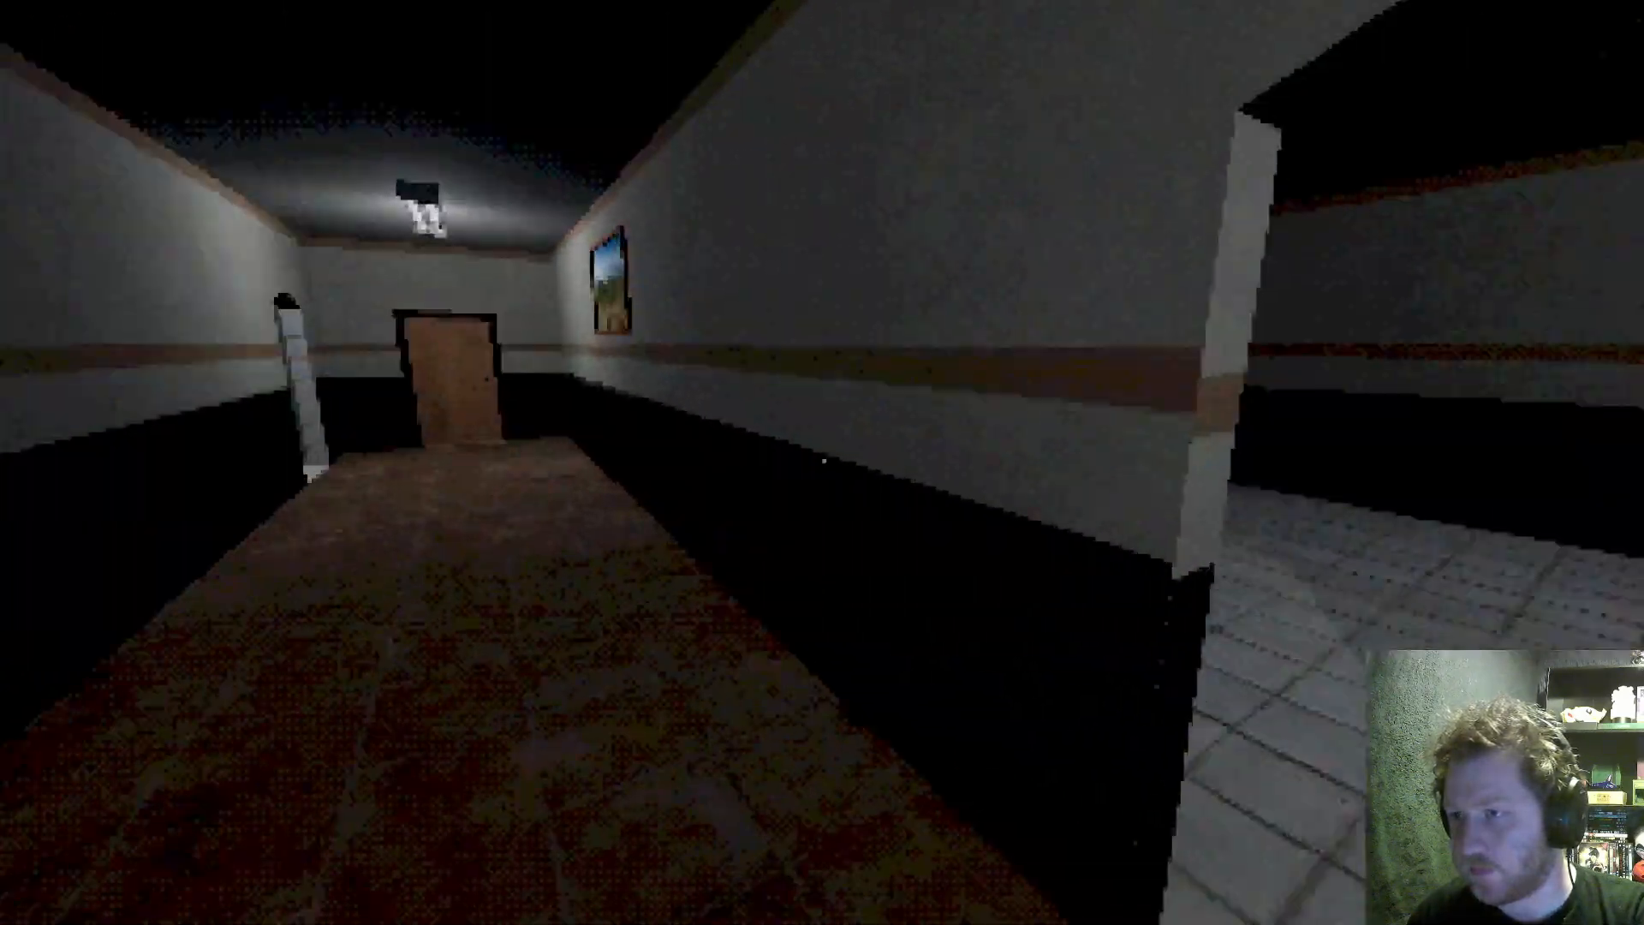
{"action": "key", "text": "w"}
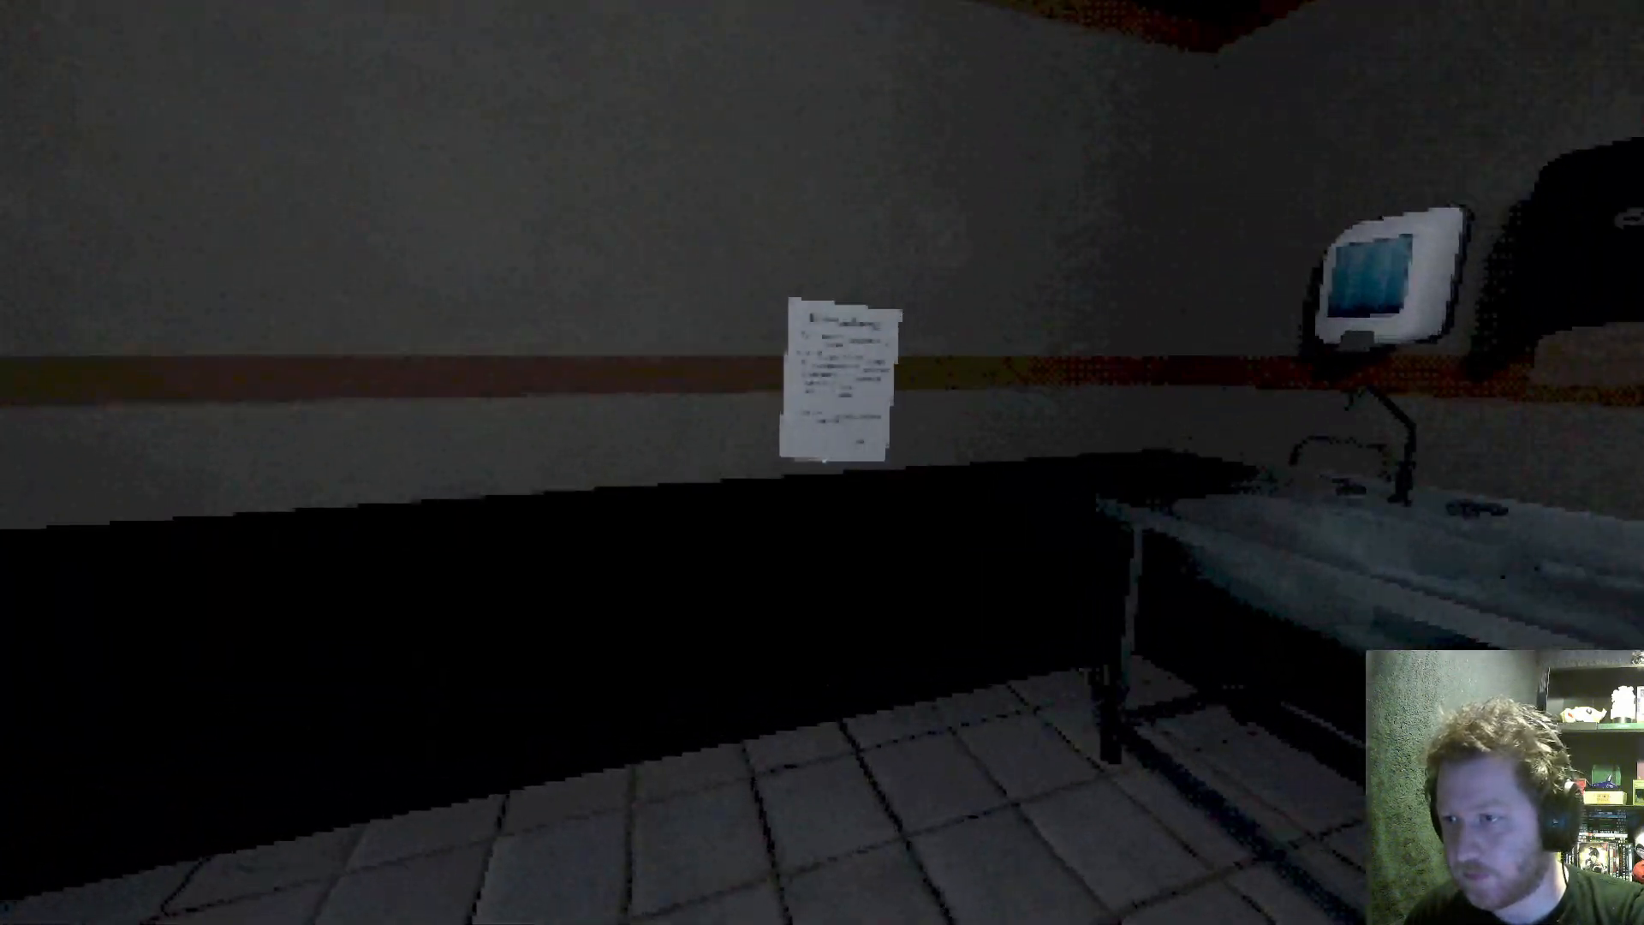
Read the wall note, then walk to the dirty dishes by the rack.
{"action": "left_click", "coordinate": [836, 383]}
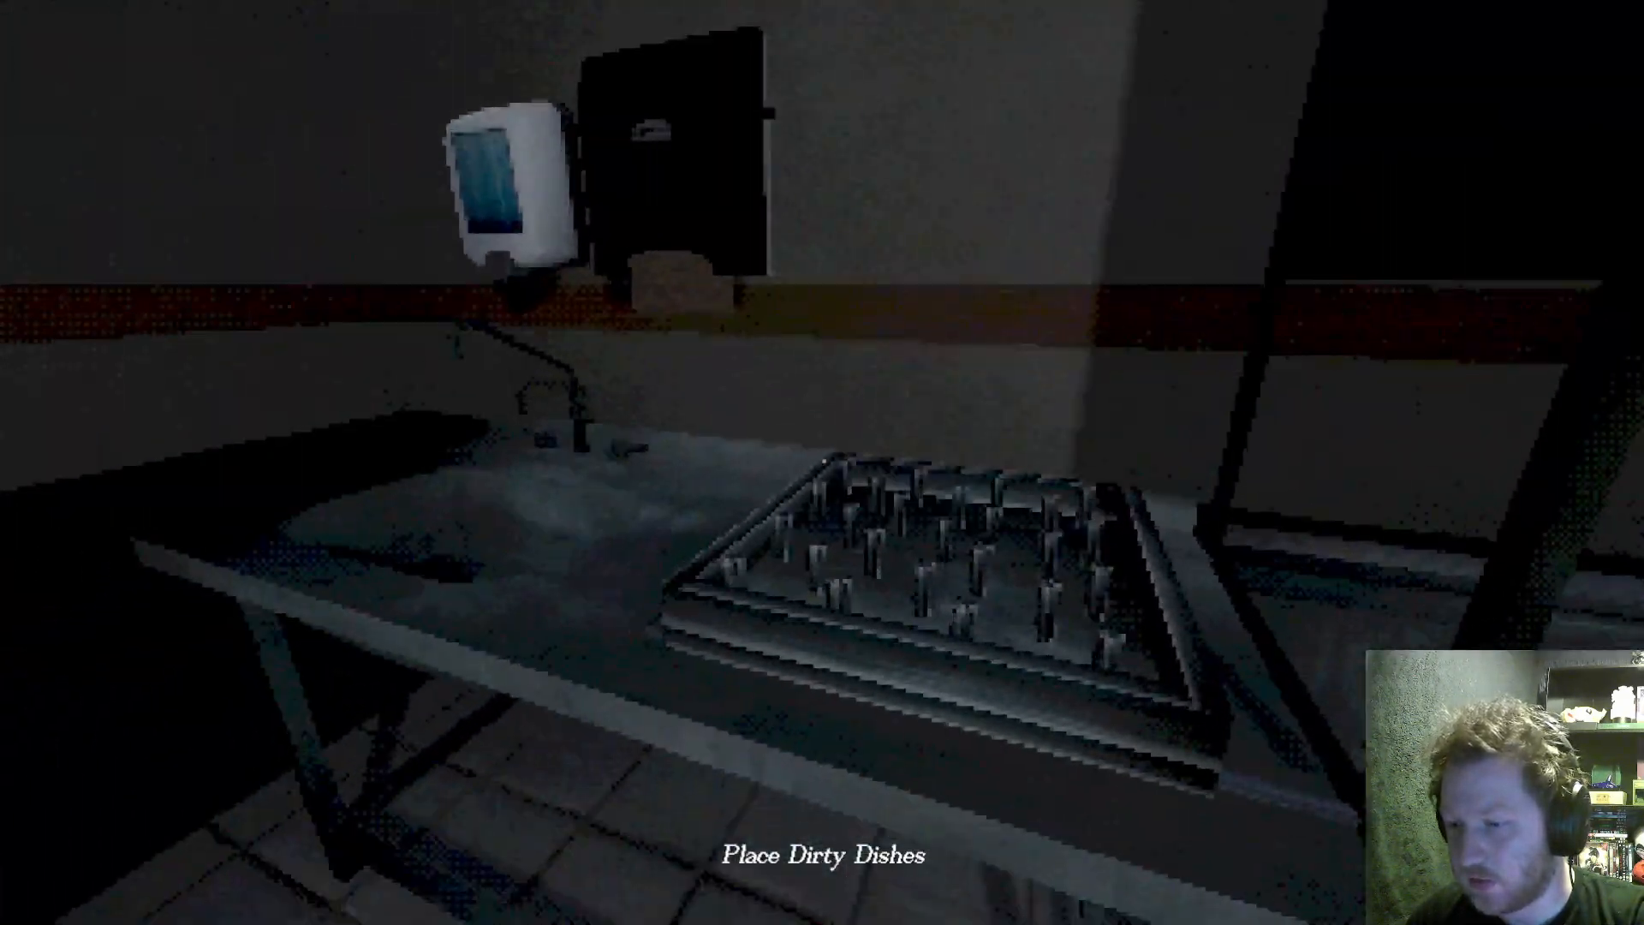
{"action": "mouse_move", "coordinate": [822, 463]}
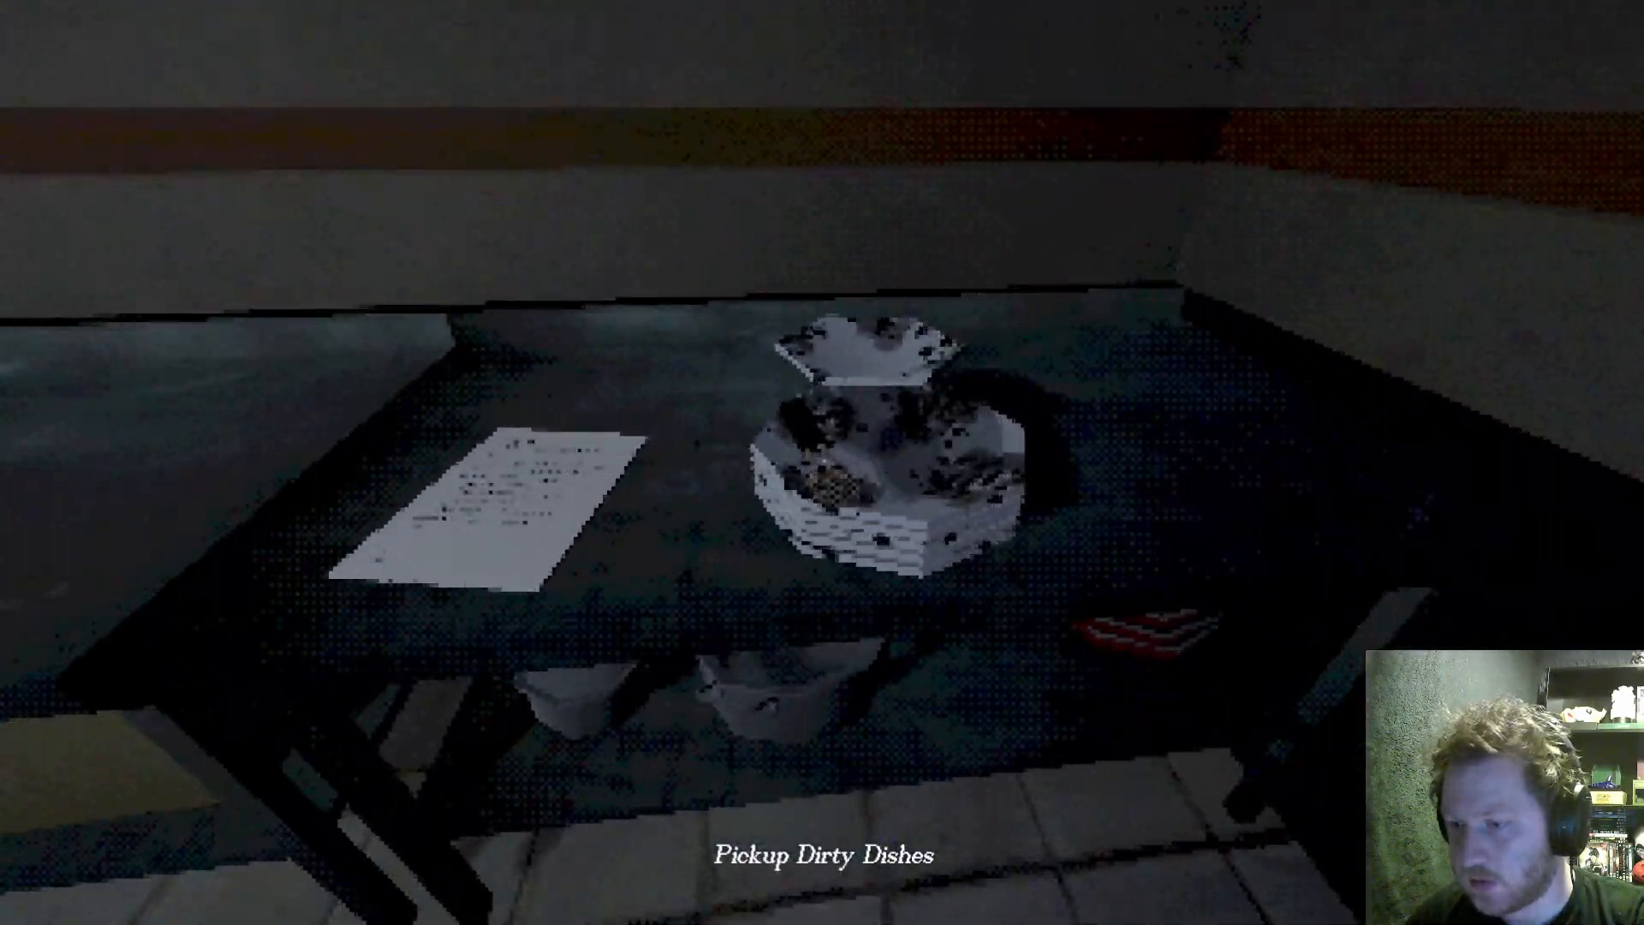
Pick up the dirty dishes and place them upright in the sink's dish rack.
{"action": "left_click", "coordinate": [488, 504]}
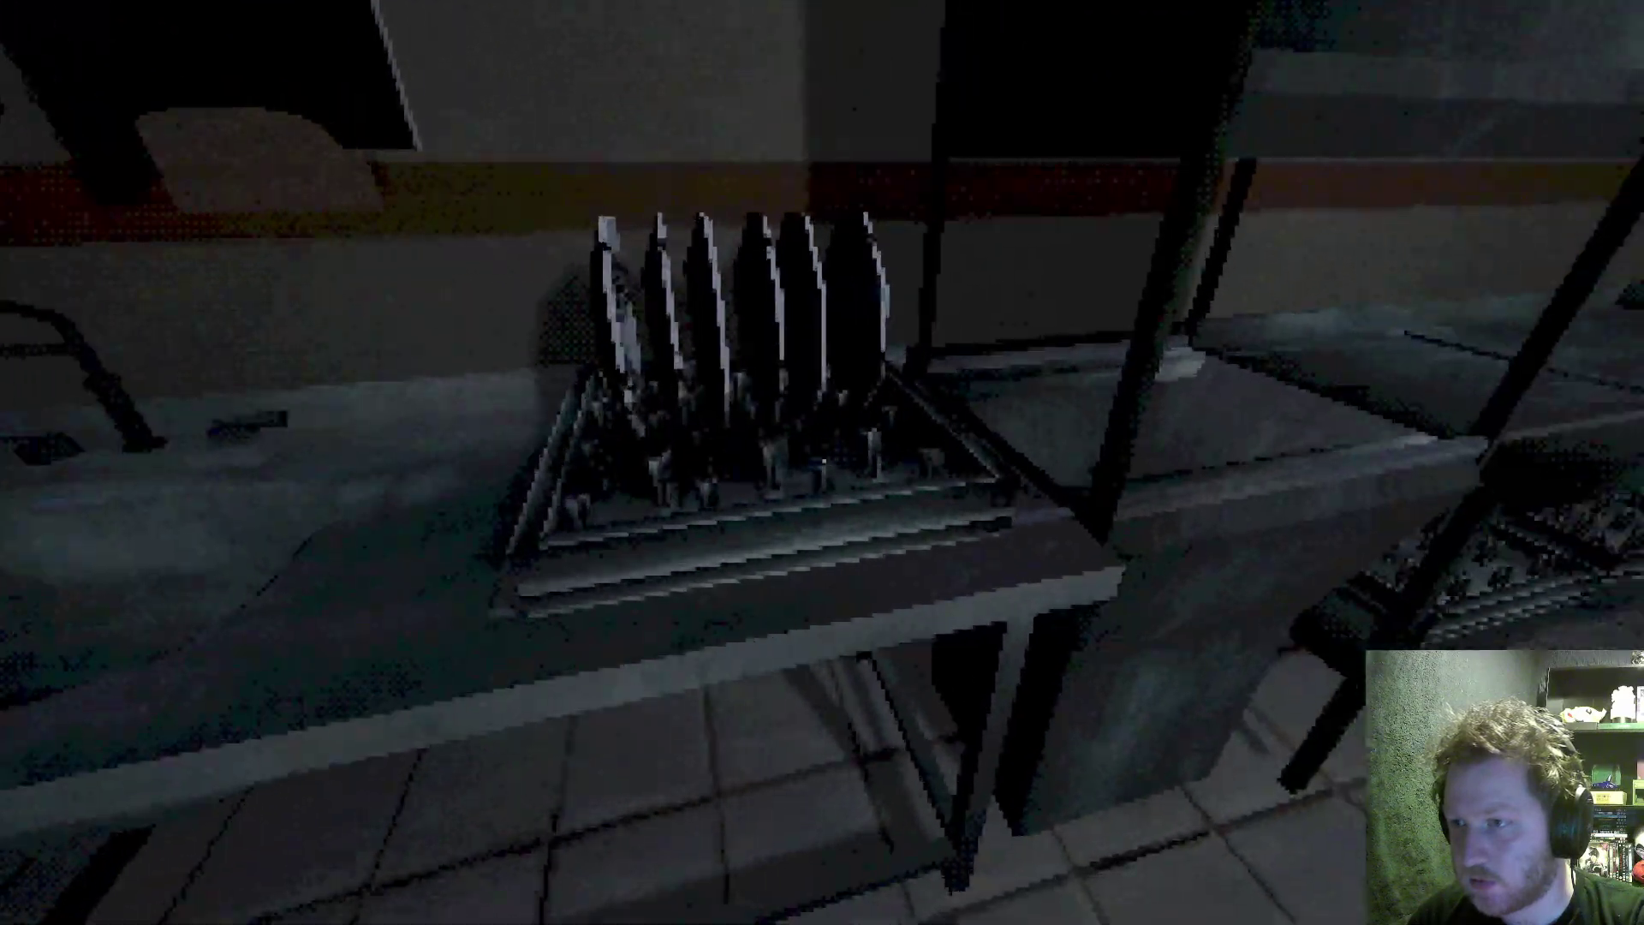
{"action": "mouse_move", "coordinate": [823, 462]}
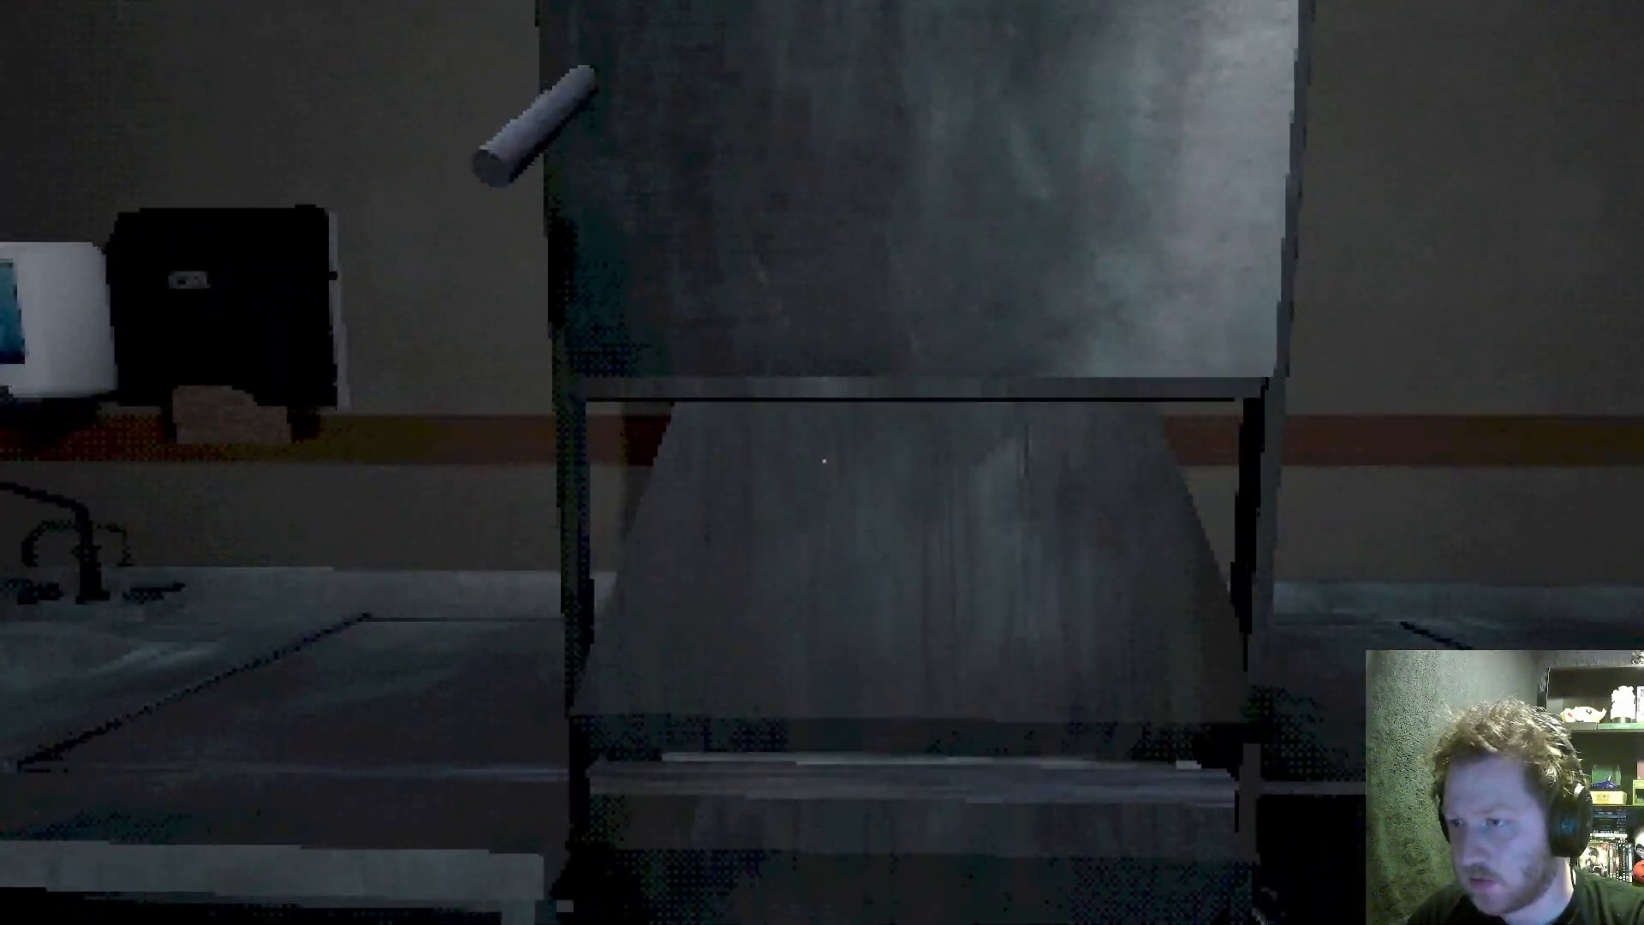
{"action": "mouse_move", "coordinate": [822, 463]}
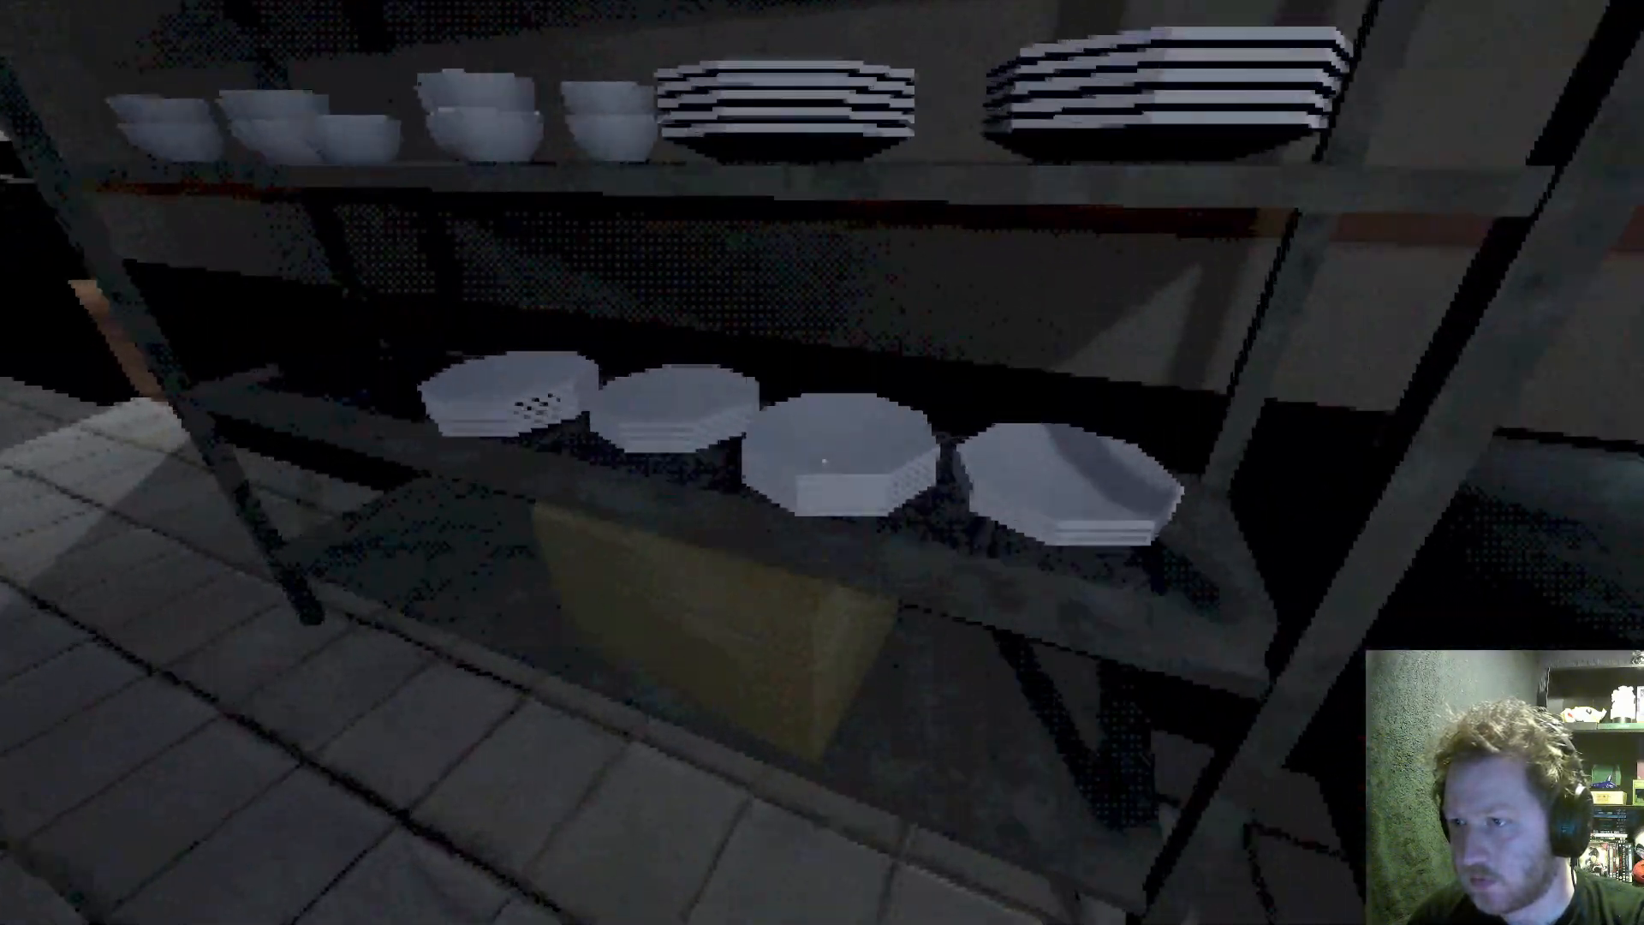
{"action": "mouse_move", "coordinate": [822, 463]}
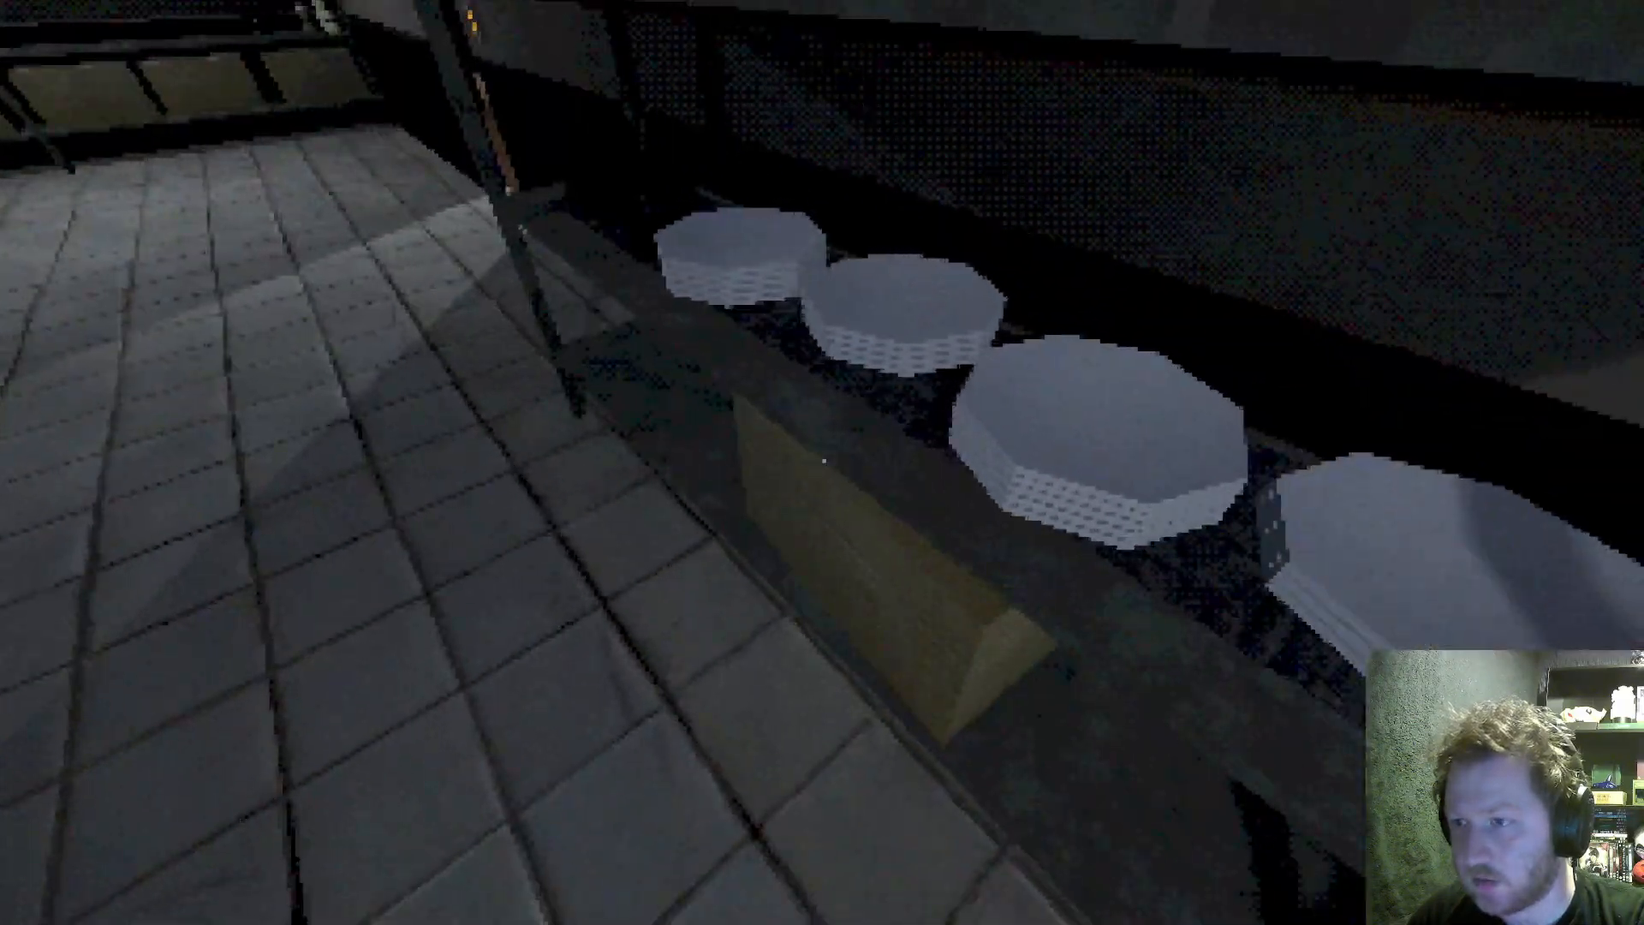
{"action": "mouse_move", "coordinate": [823, 462]}
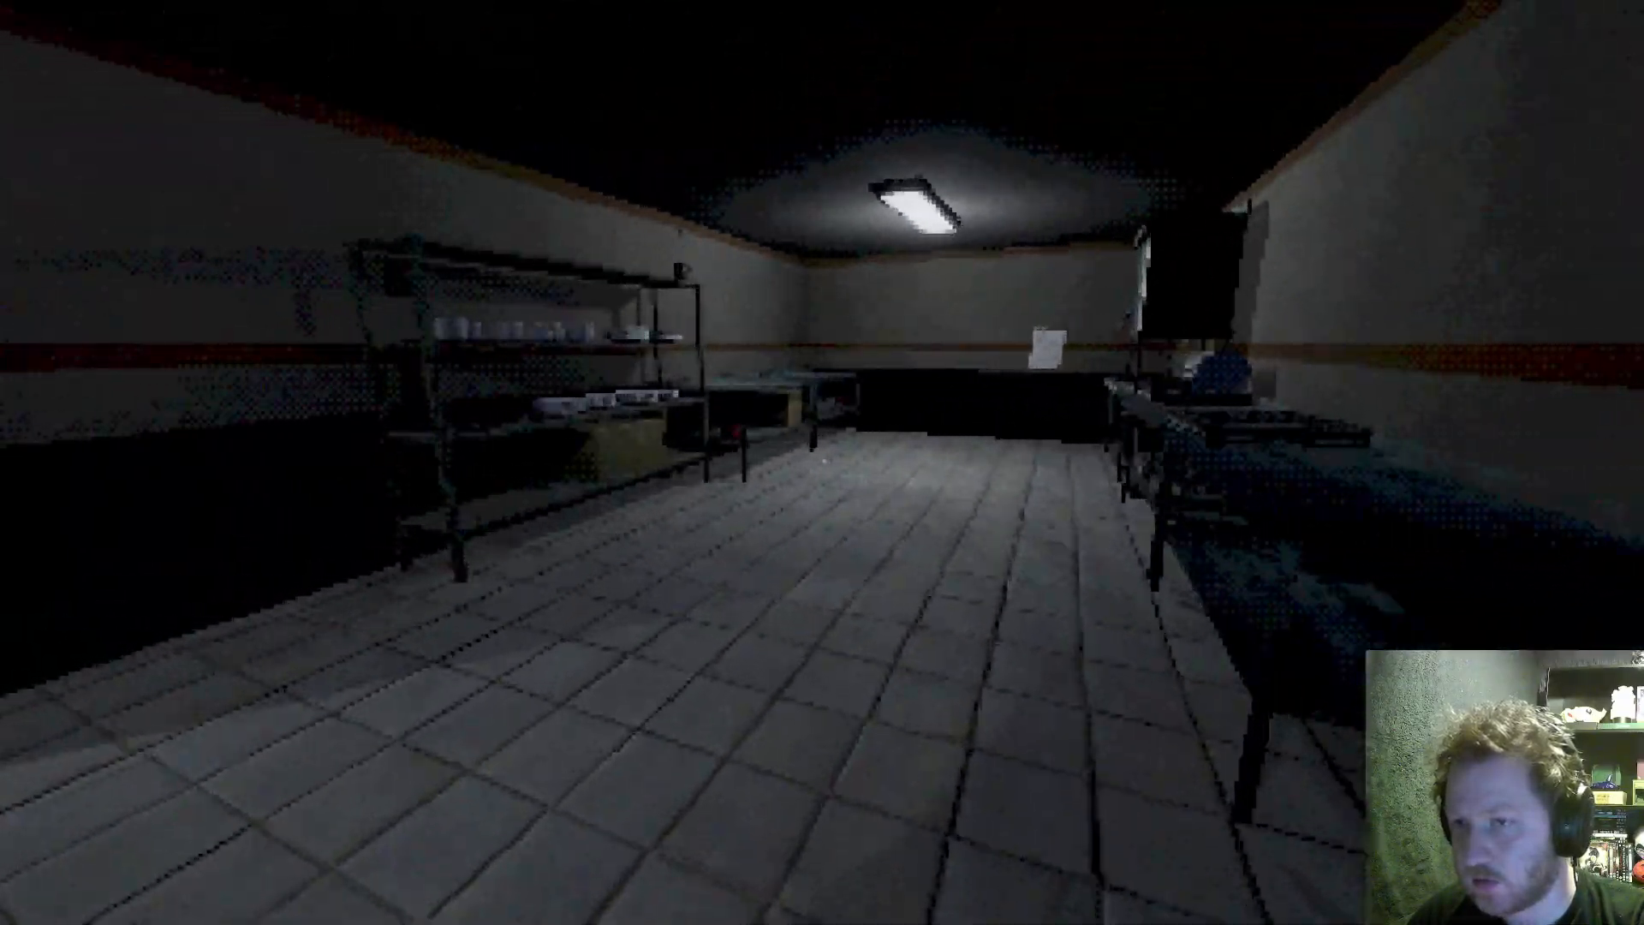
{"action": "mouse_move", "coordinate": [822, 463]}
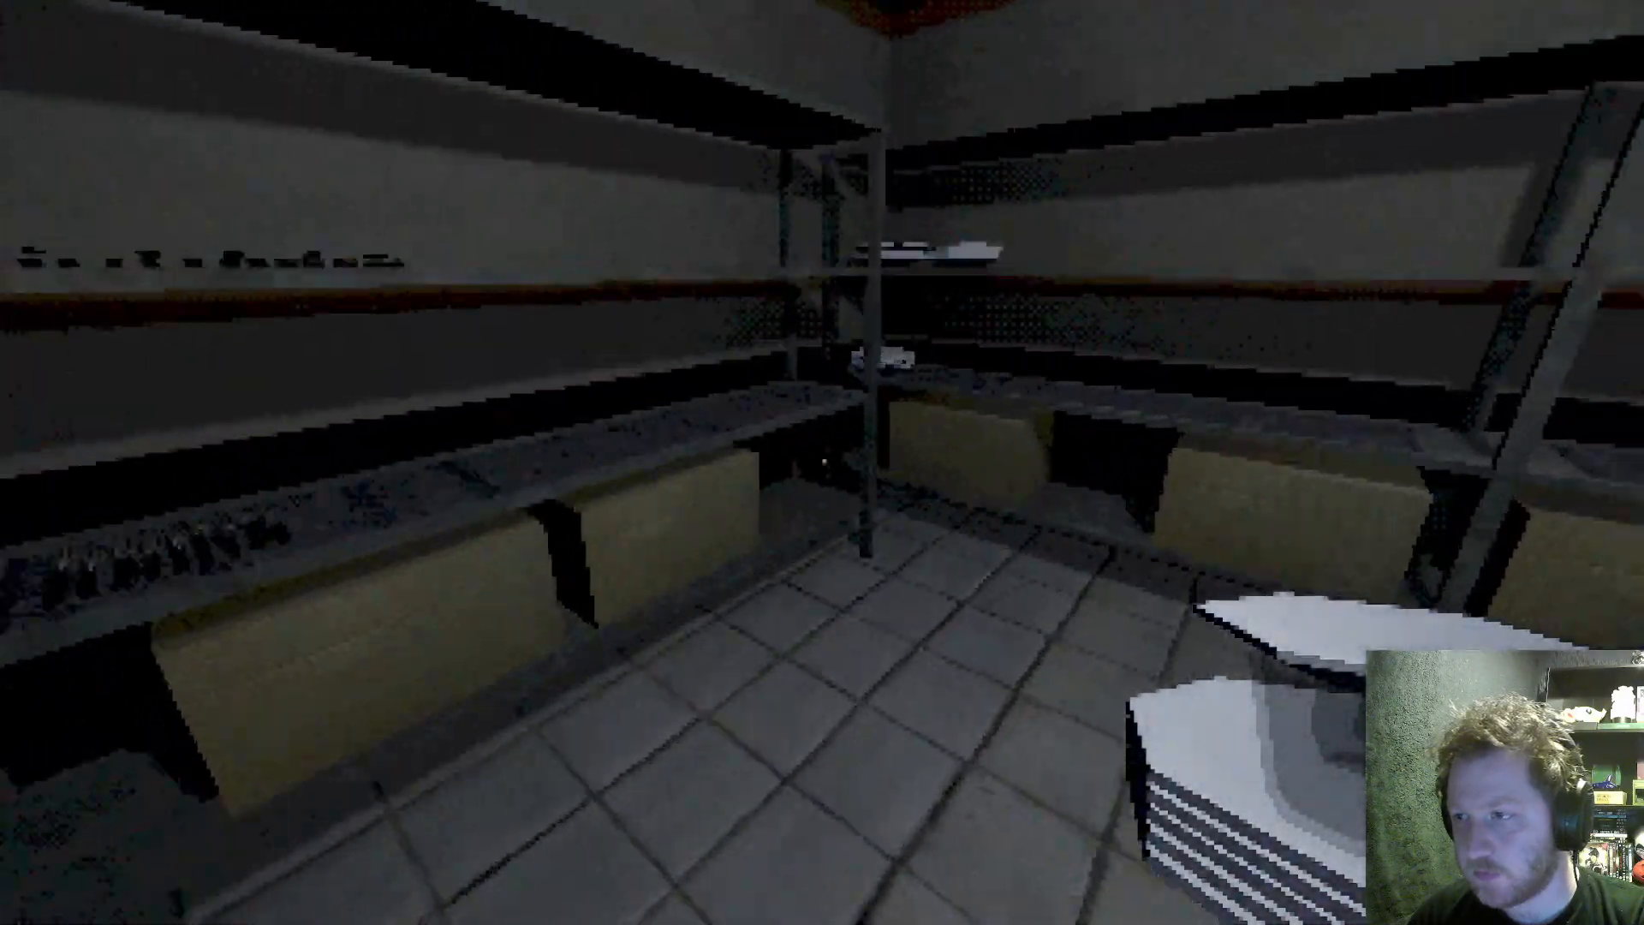
{"action": "mouse_move", "coordinate": [822, 462]}
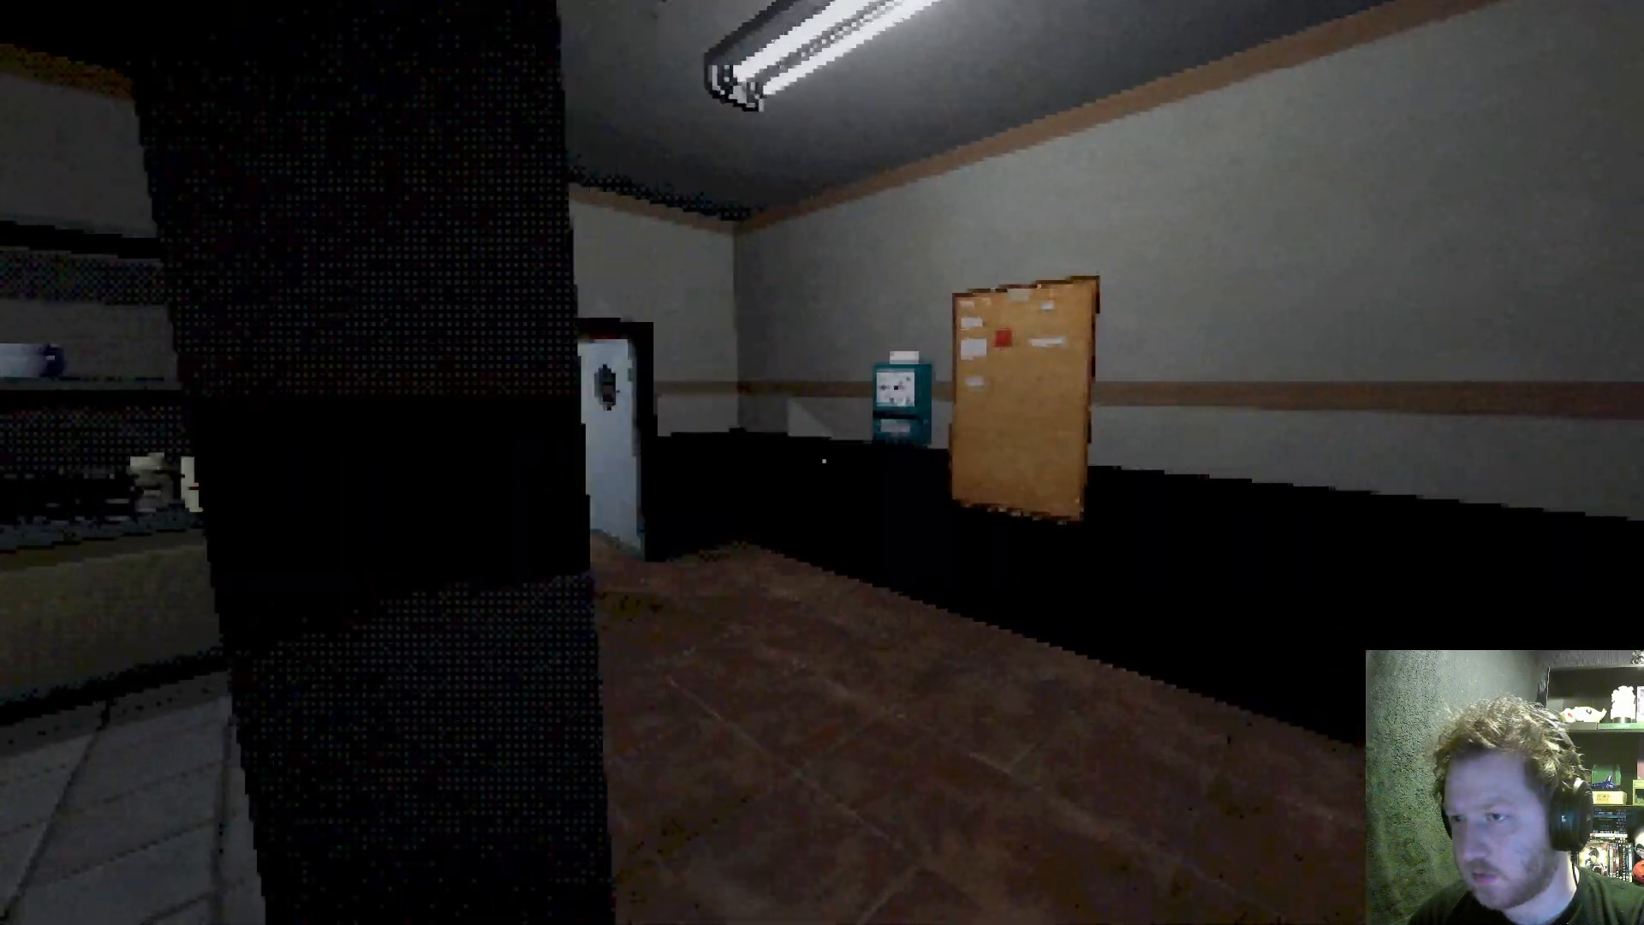
{"action": "mouse_move", "coordinate": [822, 463]}
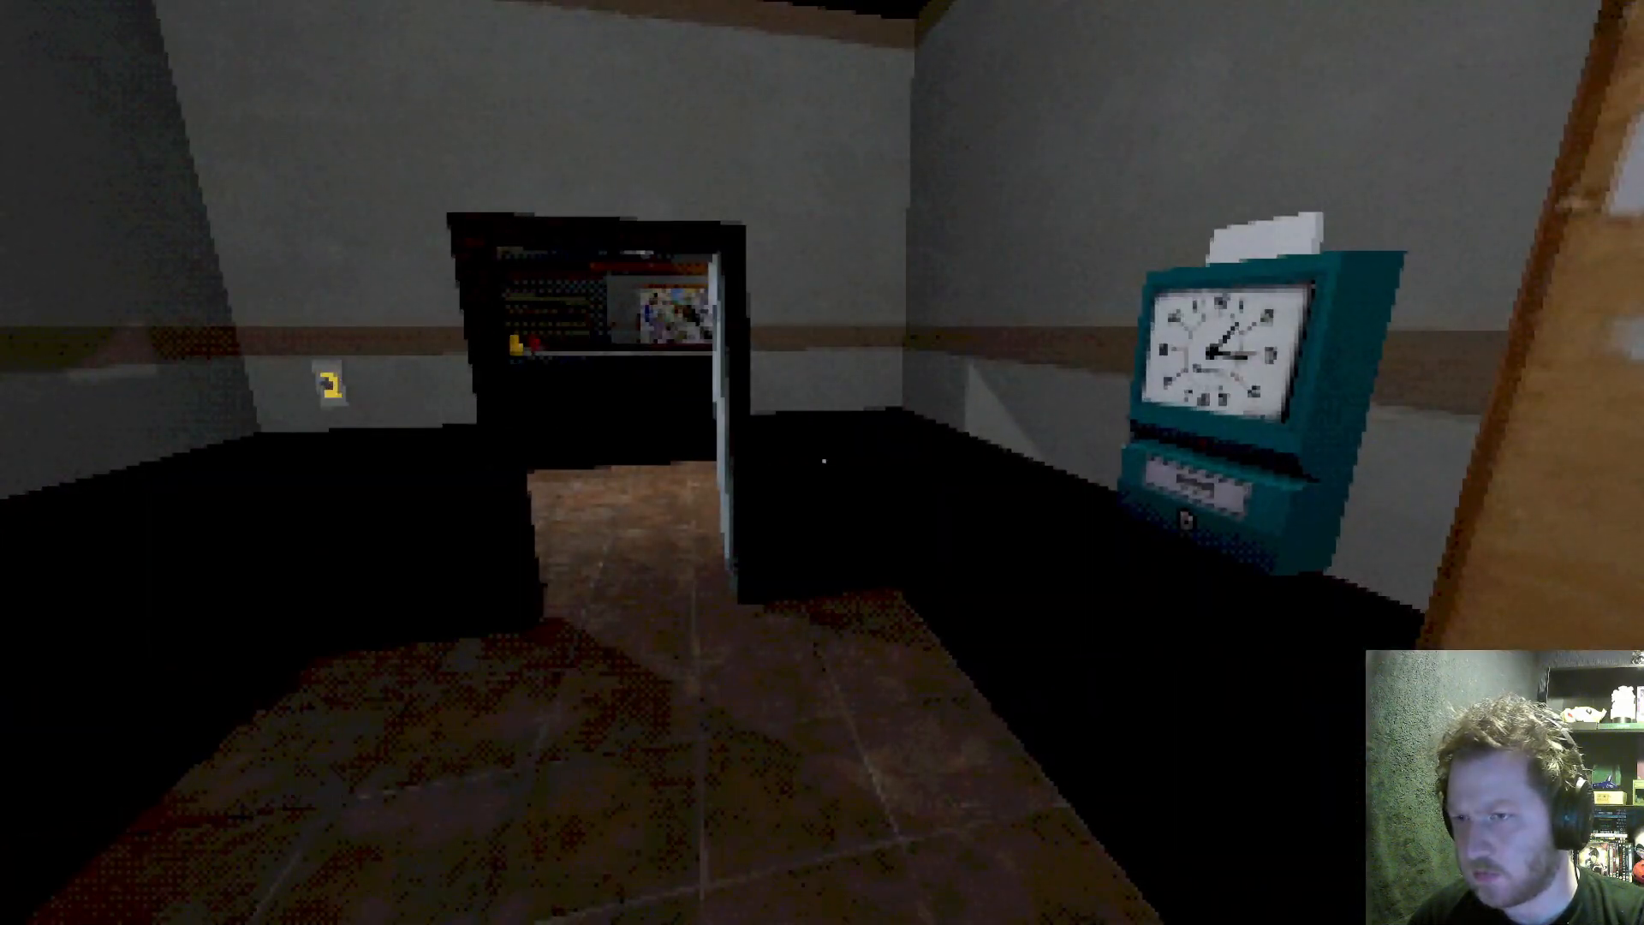
{"action": "mouse_move", "coordinate": [822, 462]}
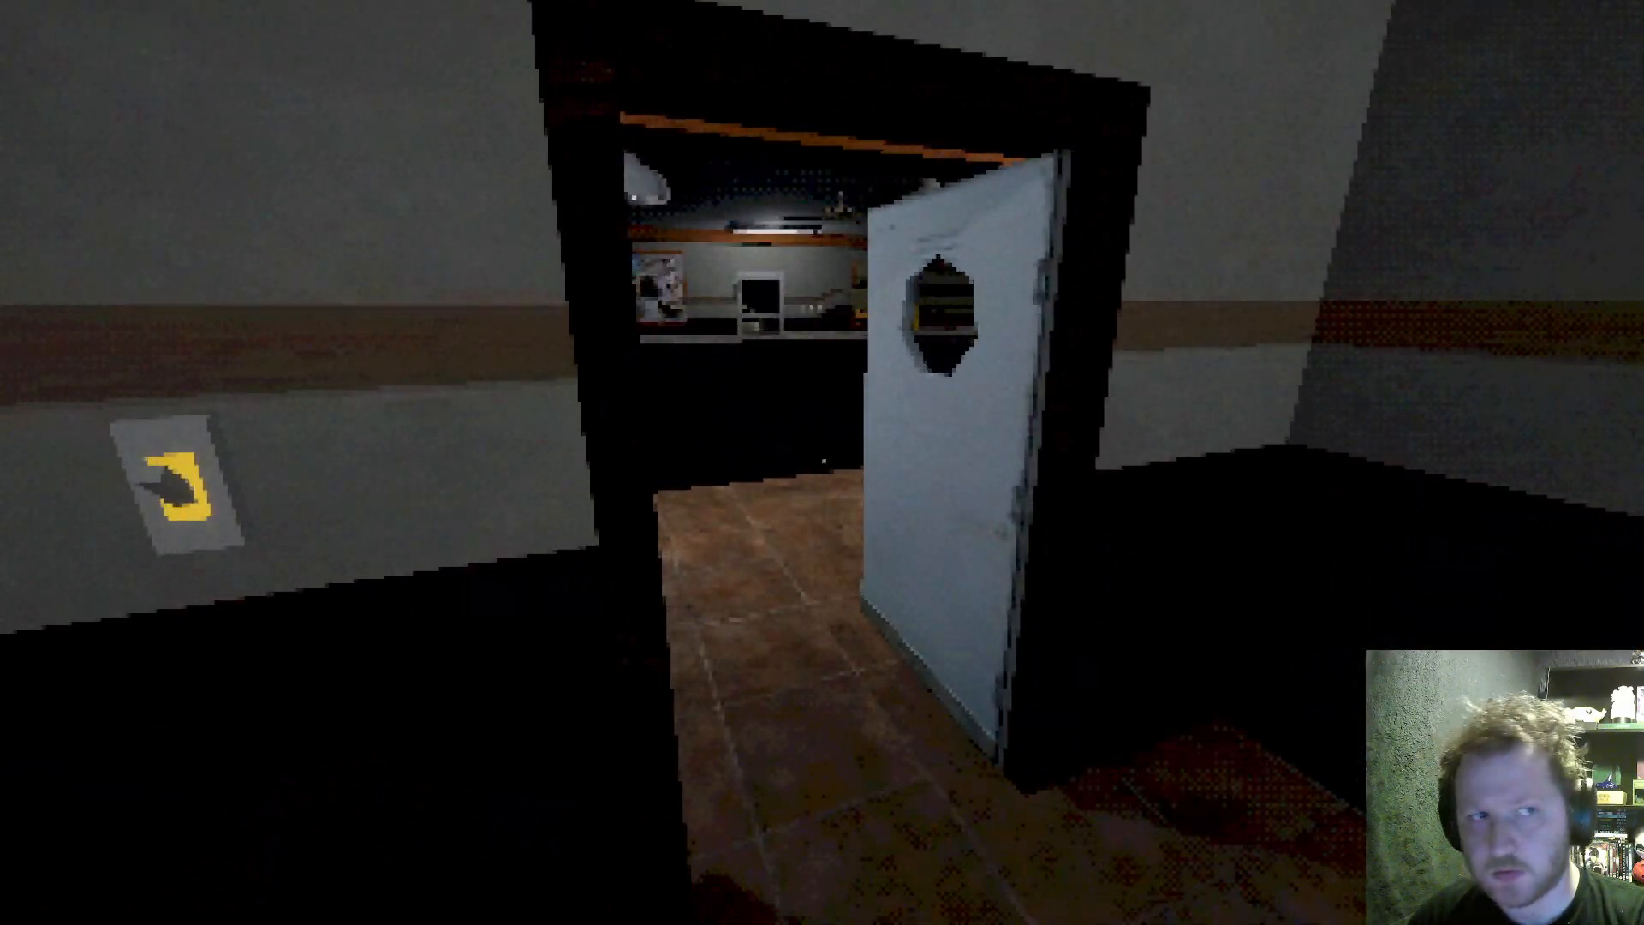
Walk down the hallway into the tiled kitchen back room with metal doors.
{"action": "key", "text": "w"}
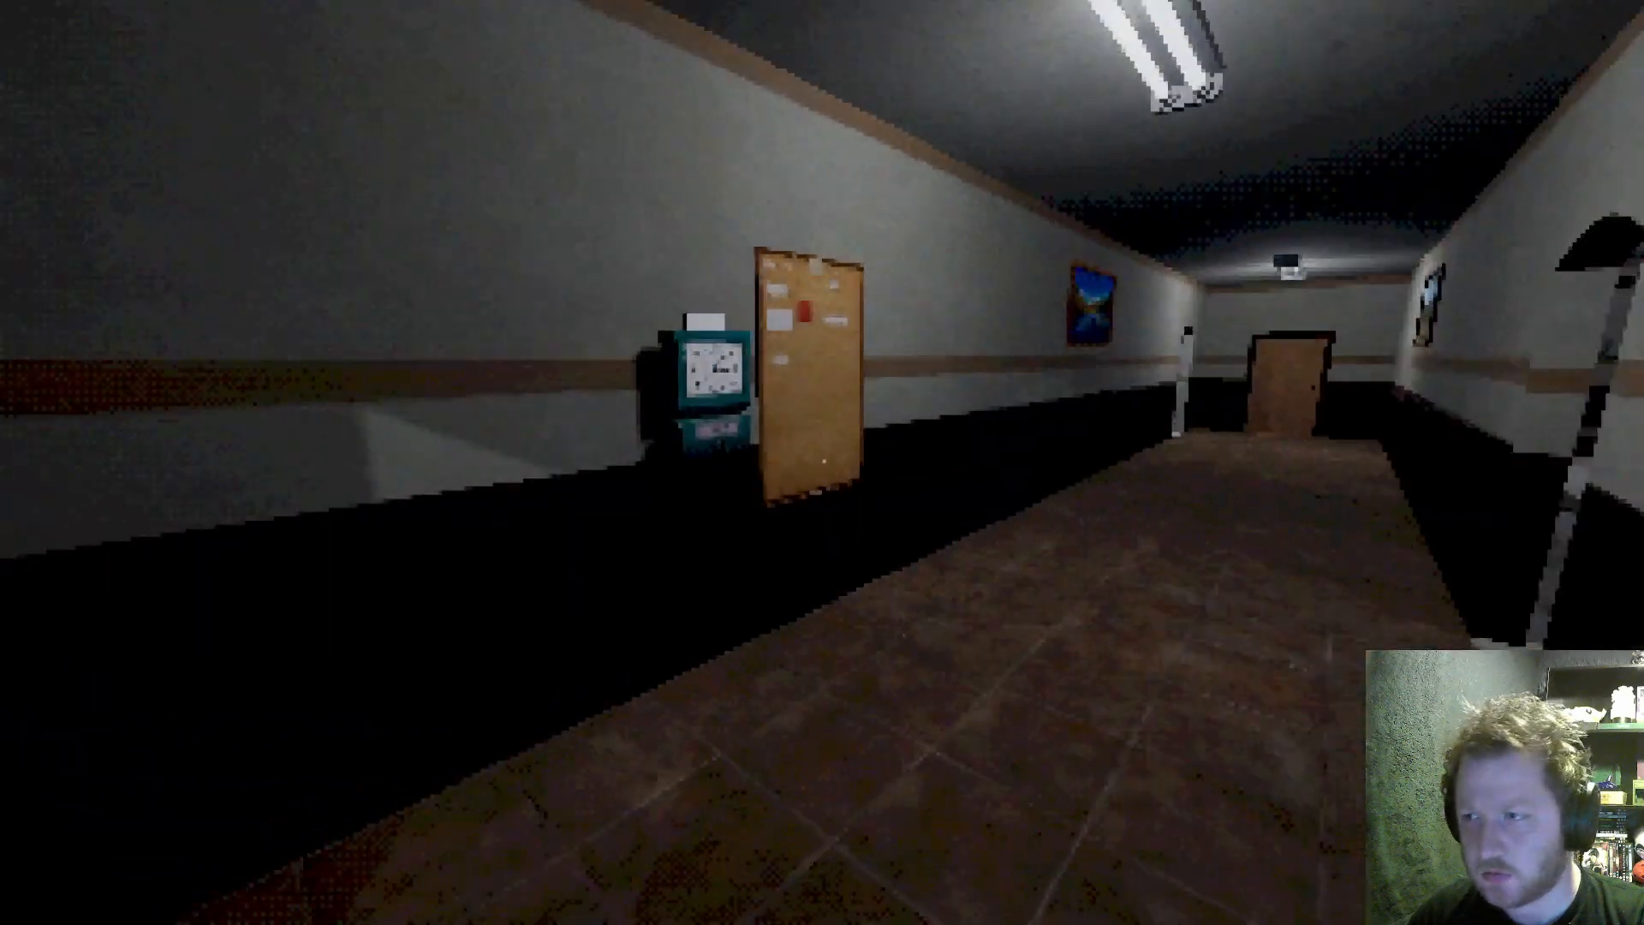
{"action": "mouse_move", "coordinate": [822, 463]}
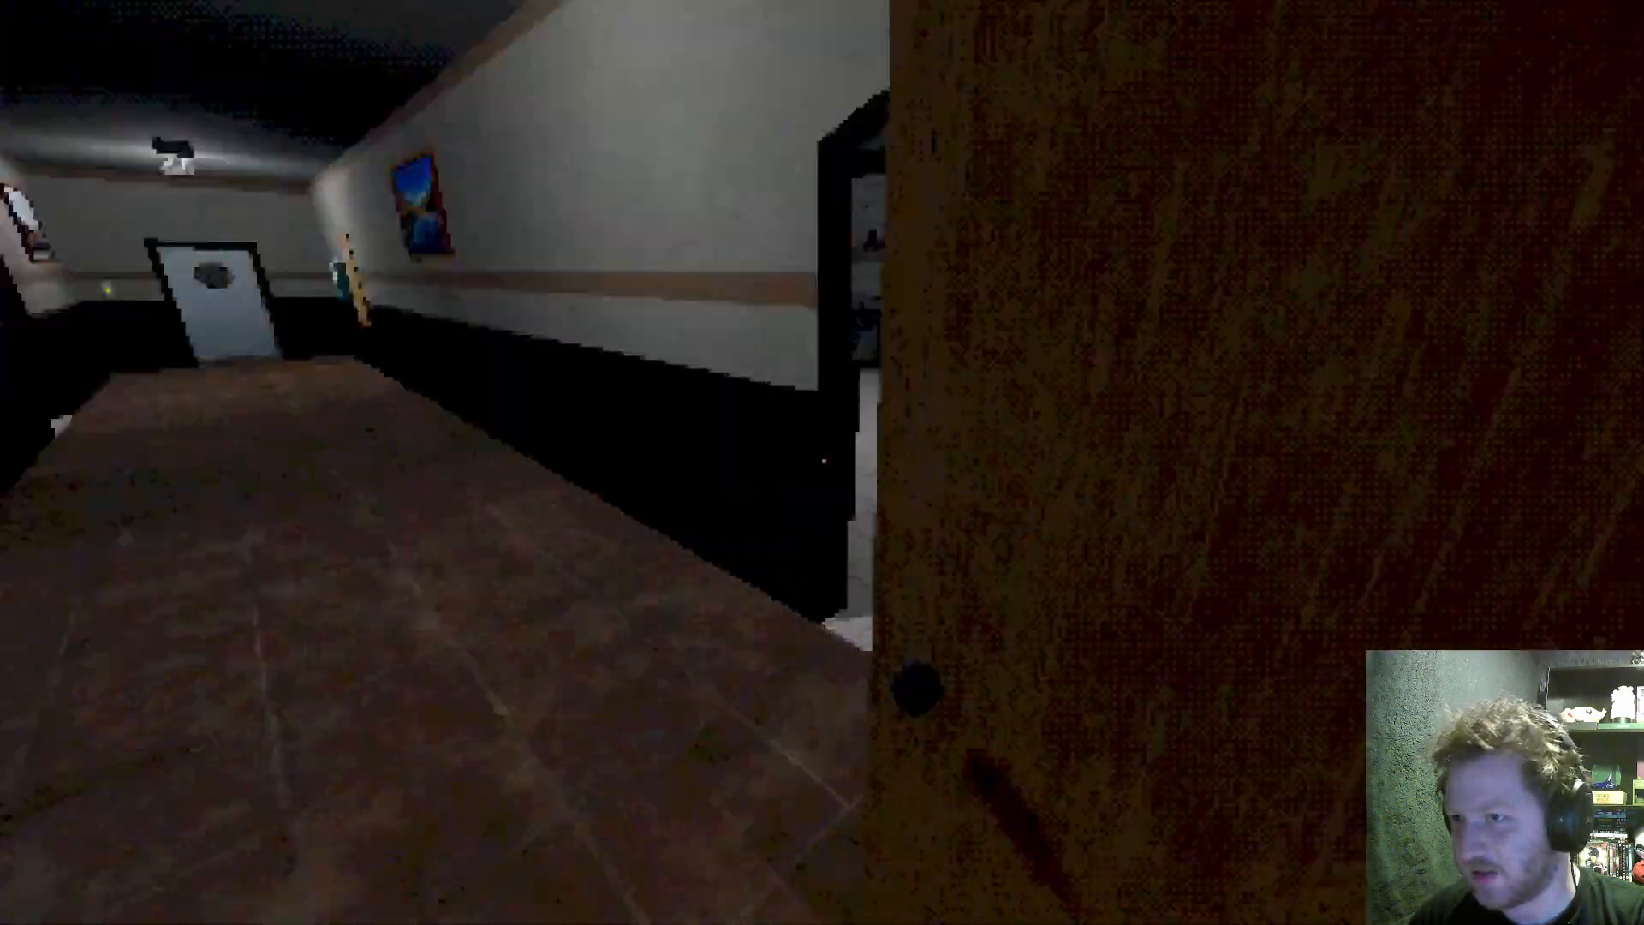
{"action": "mouse_move", "coordinate": [822, 463]}
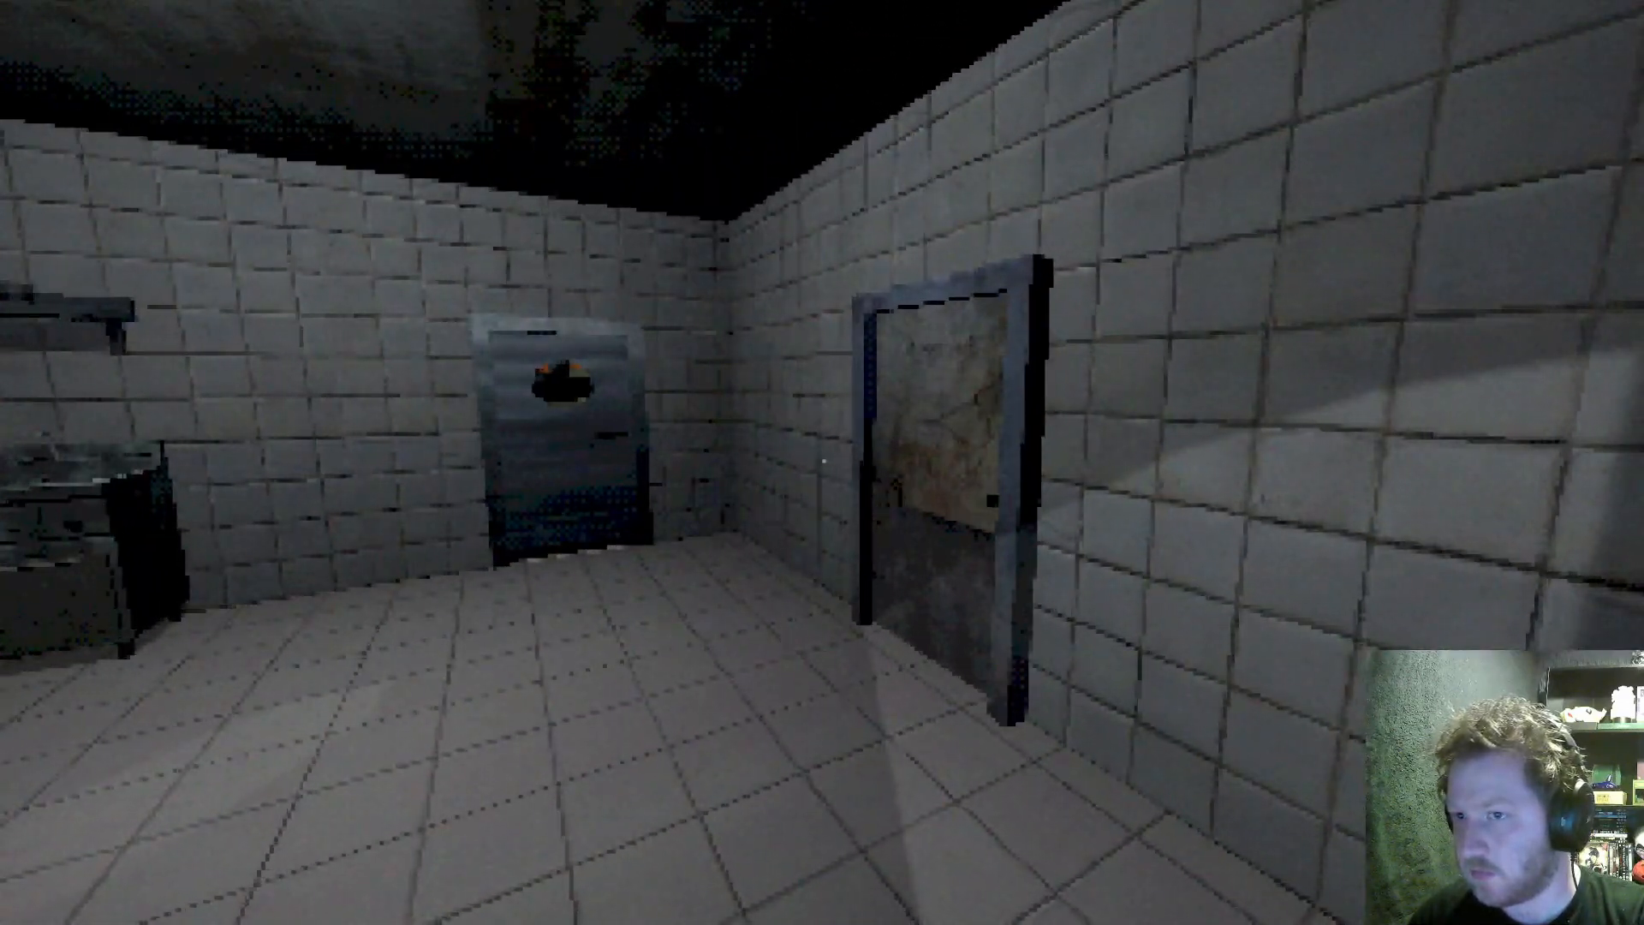
{"action": "mouse_move", "coordinate": [822, 462]}
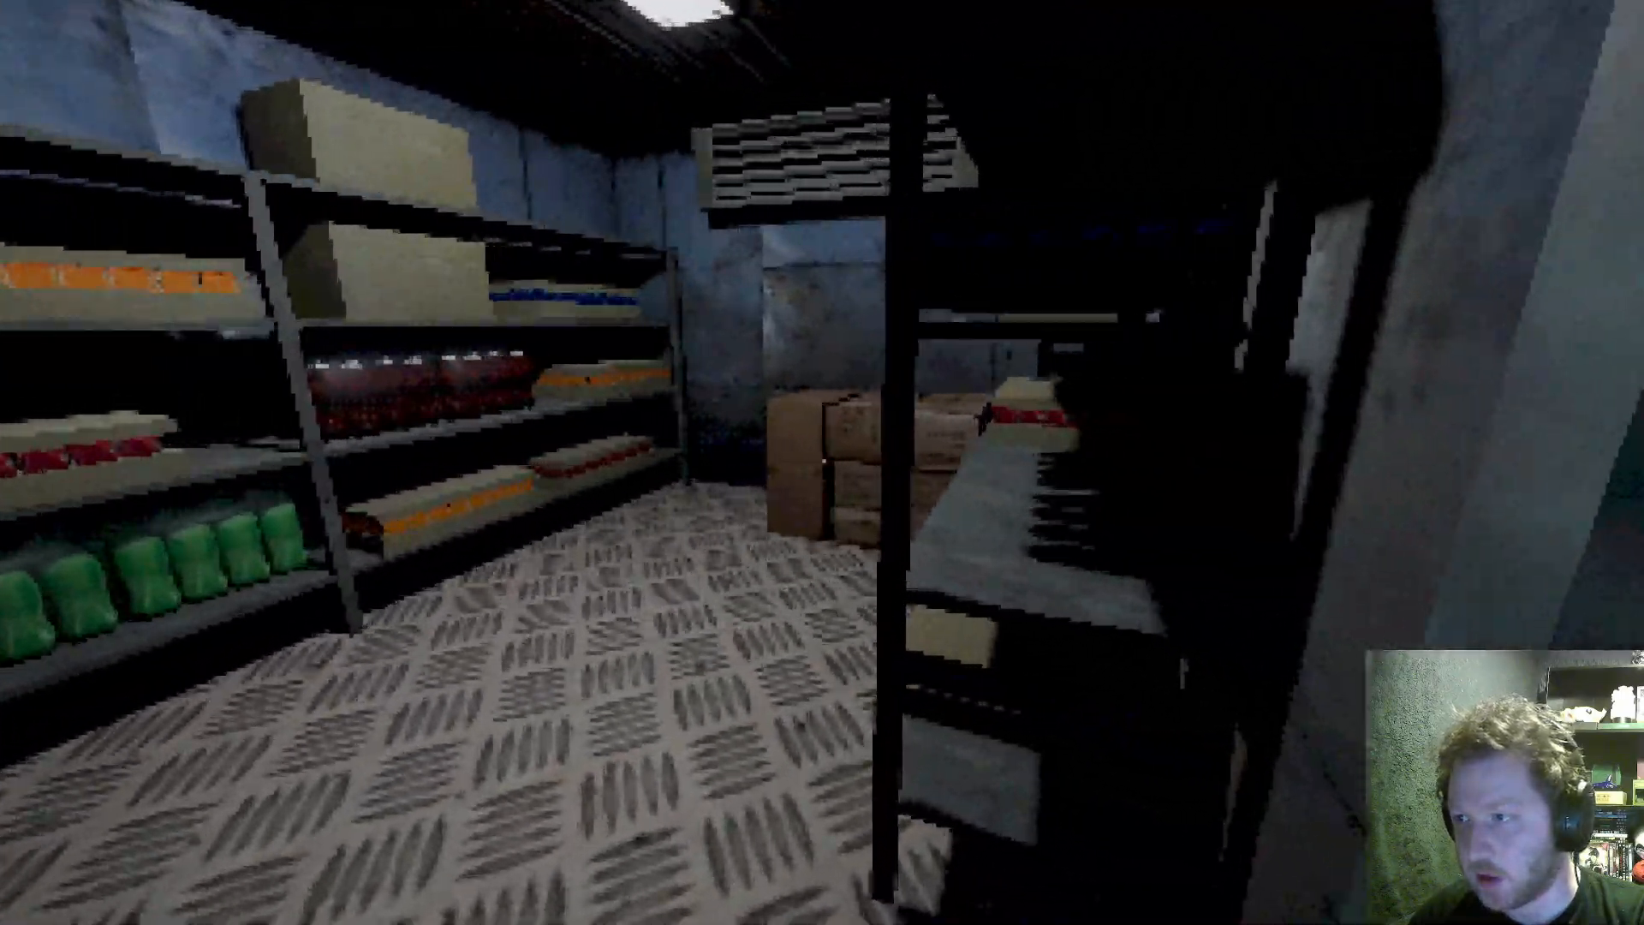
{"action": "mouse_move", "coordinate": [822, 462]}
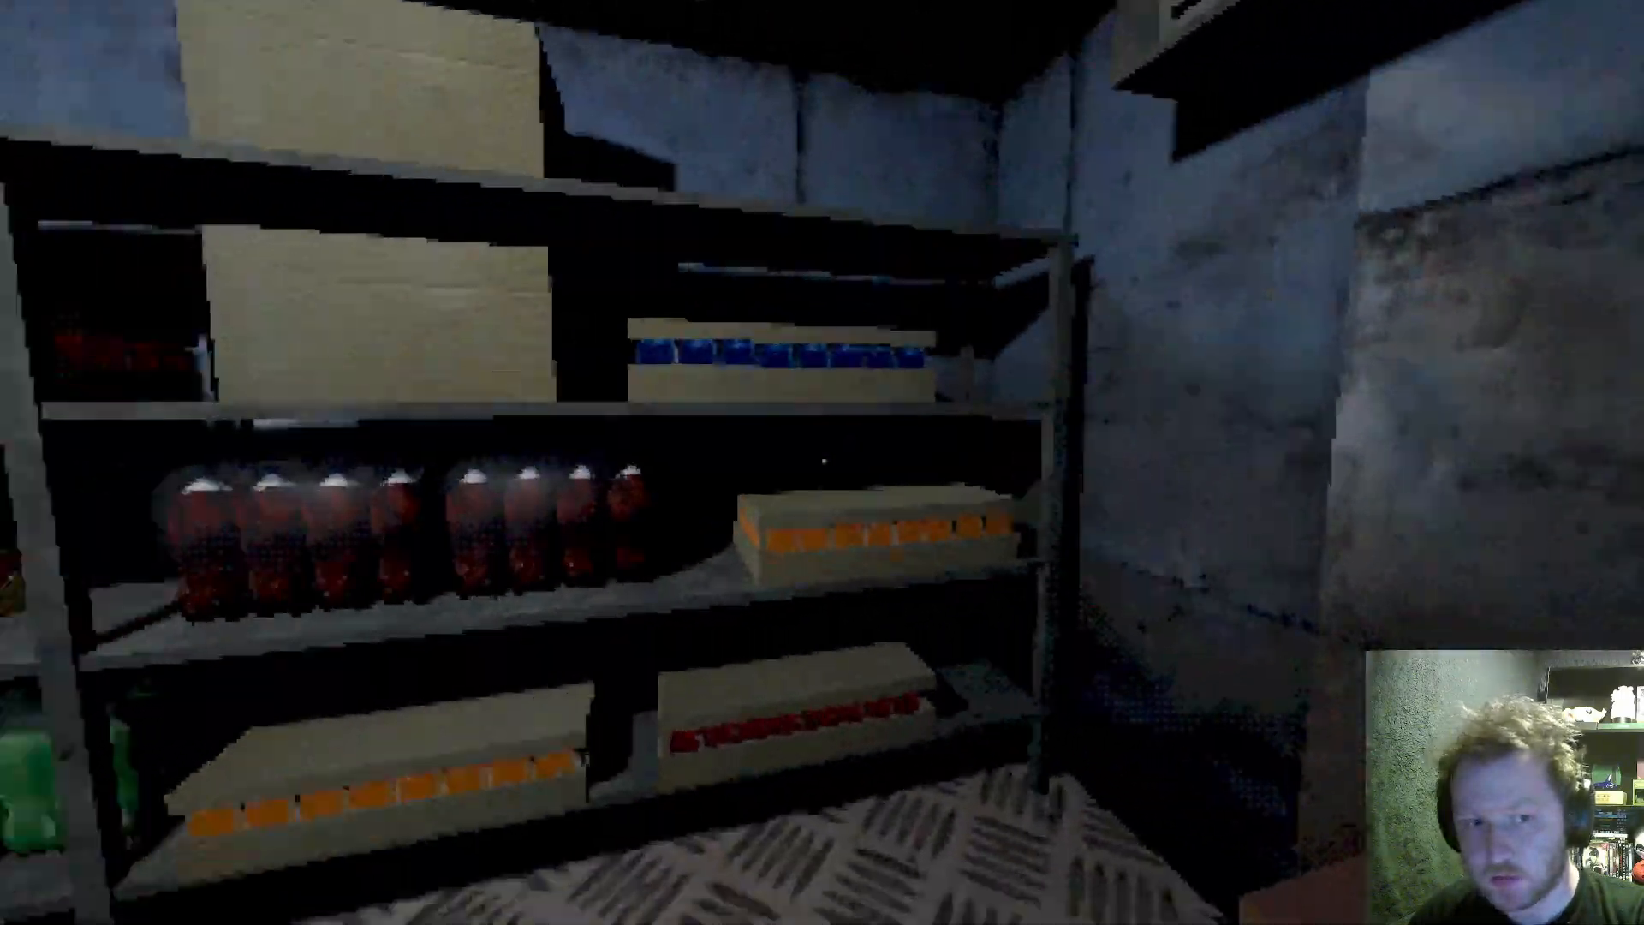
{"action": "mouse_move", "coordinate": [823, 463]}
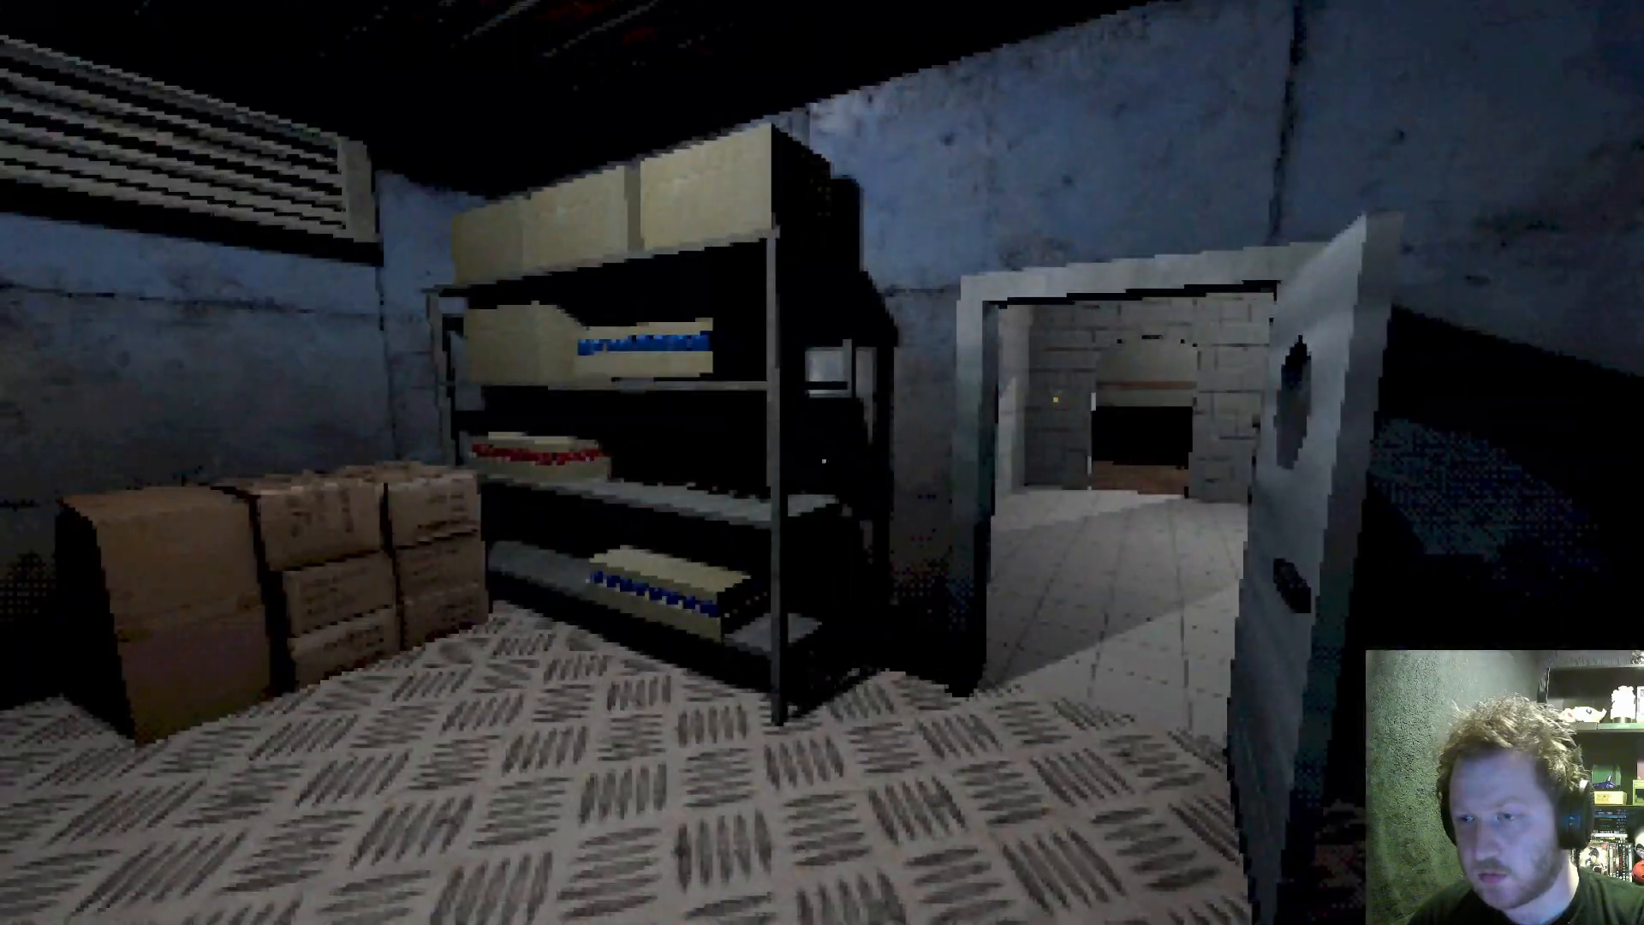
{"action": "mouse_move", "coordinate": [823, 462]}
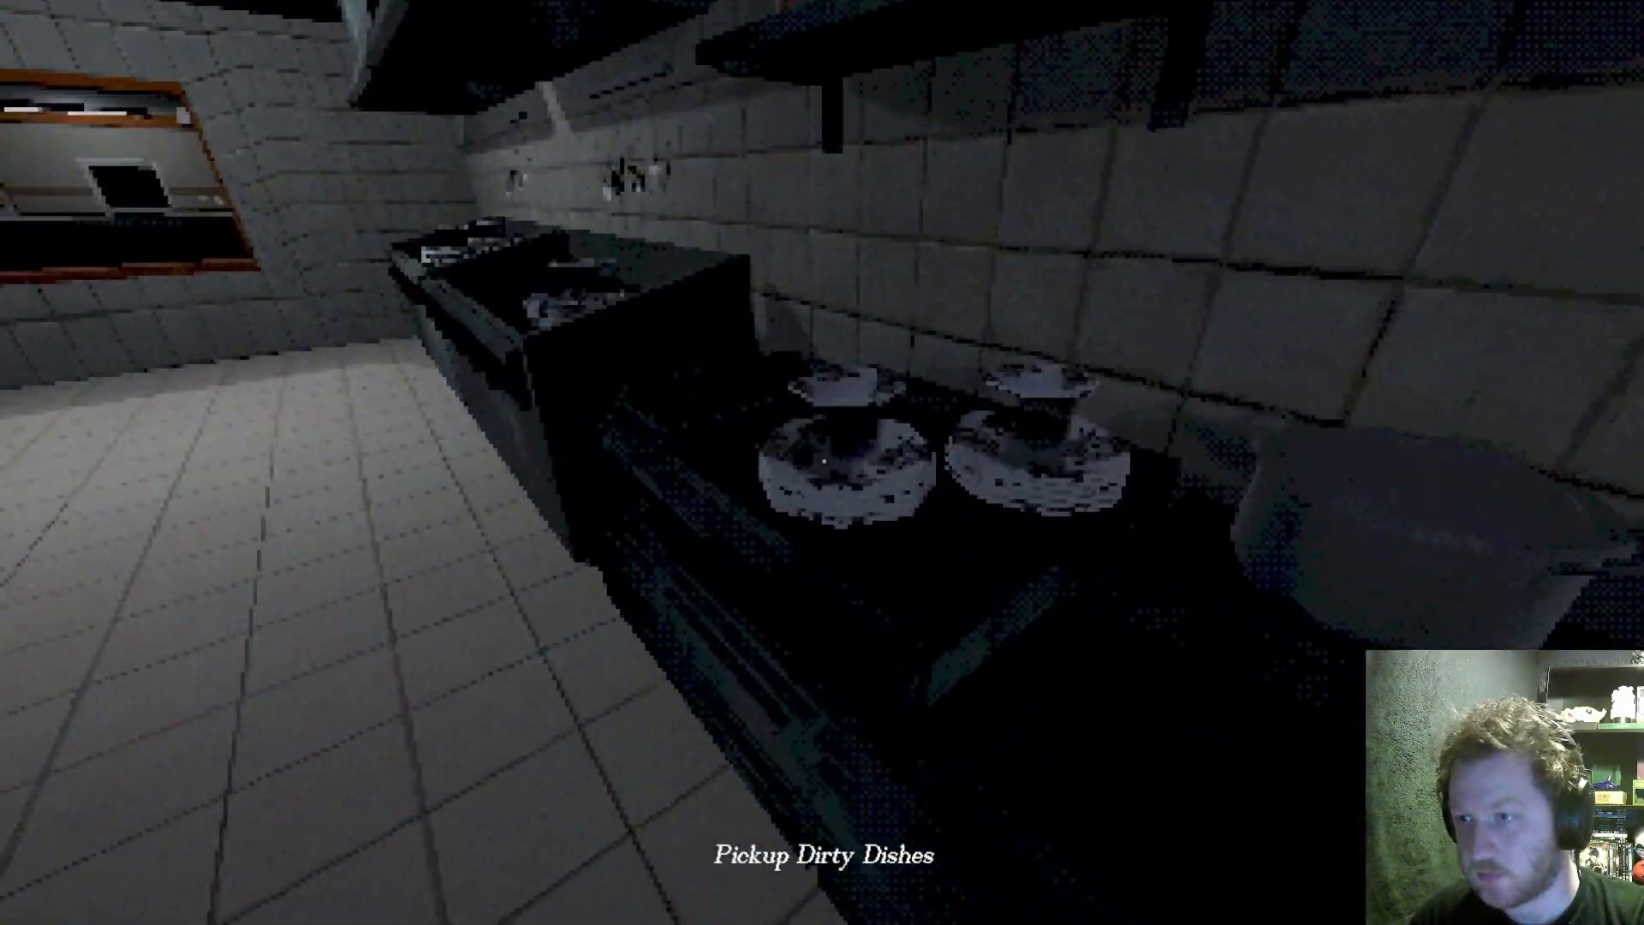
{"action": "mouse_move", "coordinate": [822, 463]}
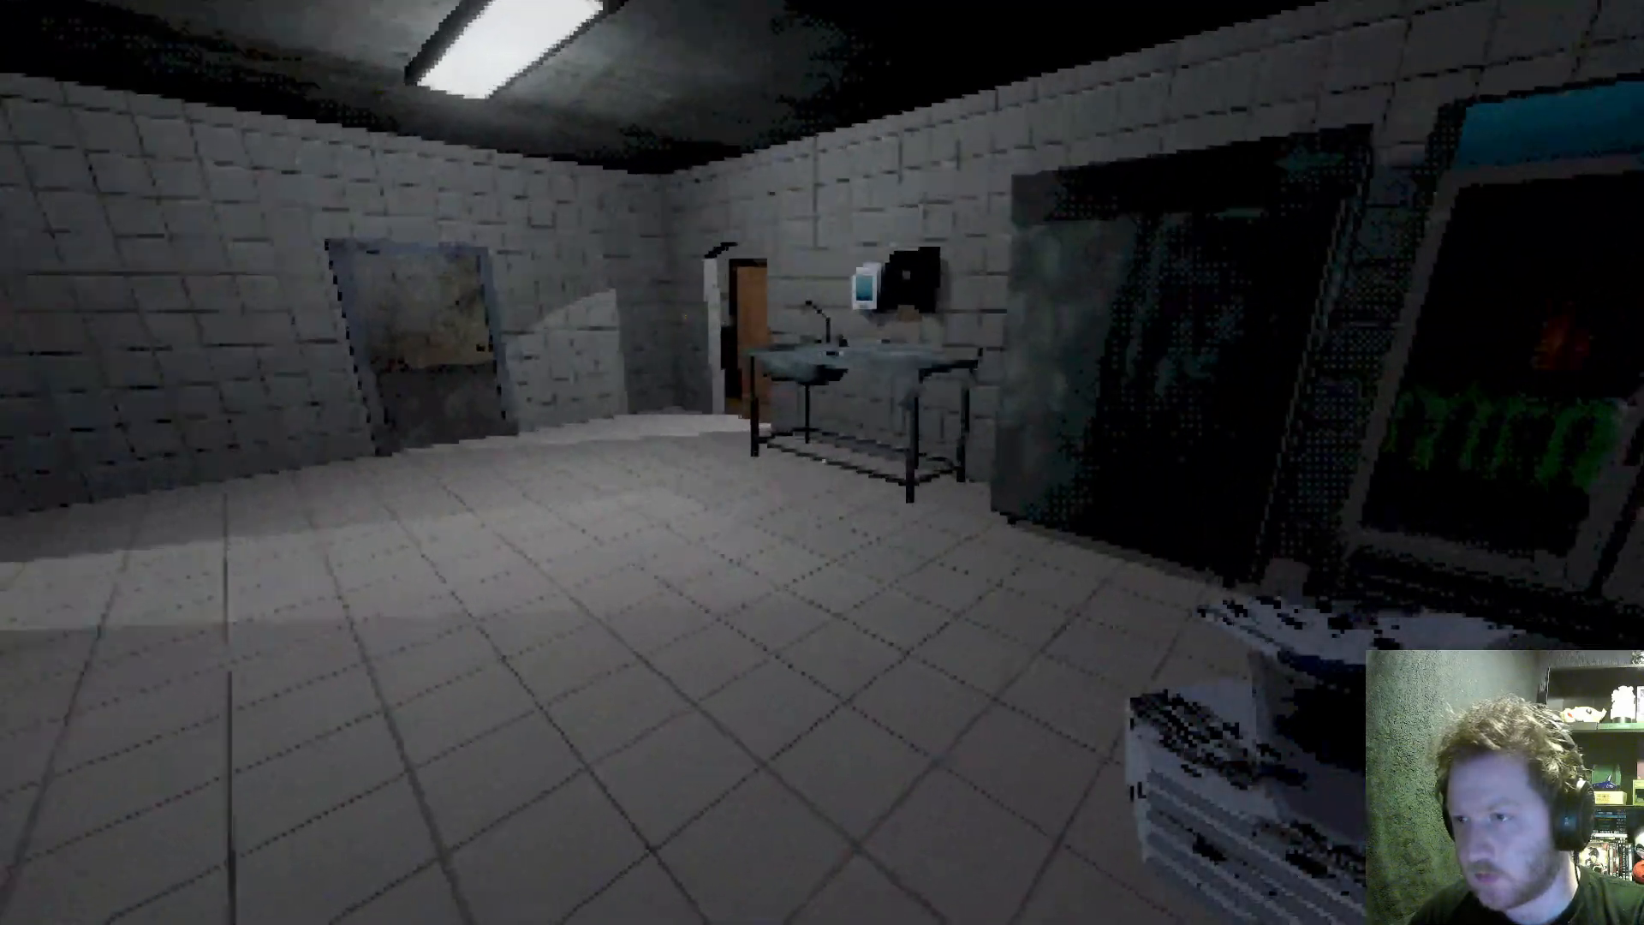
{"action": "mouse_move", "coordinate": [822, 462]}
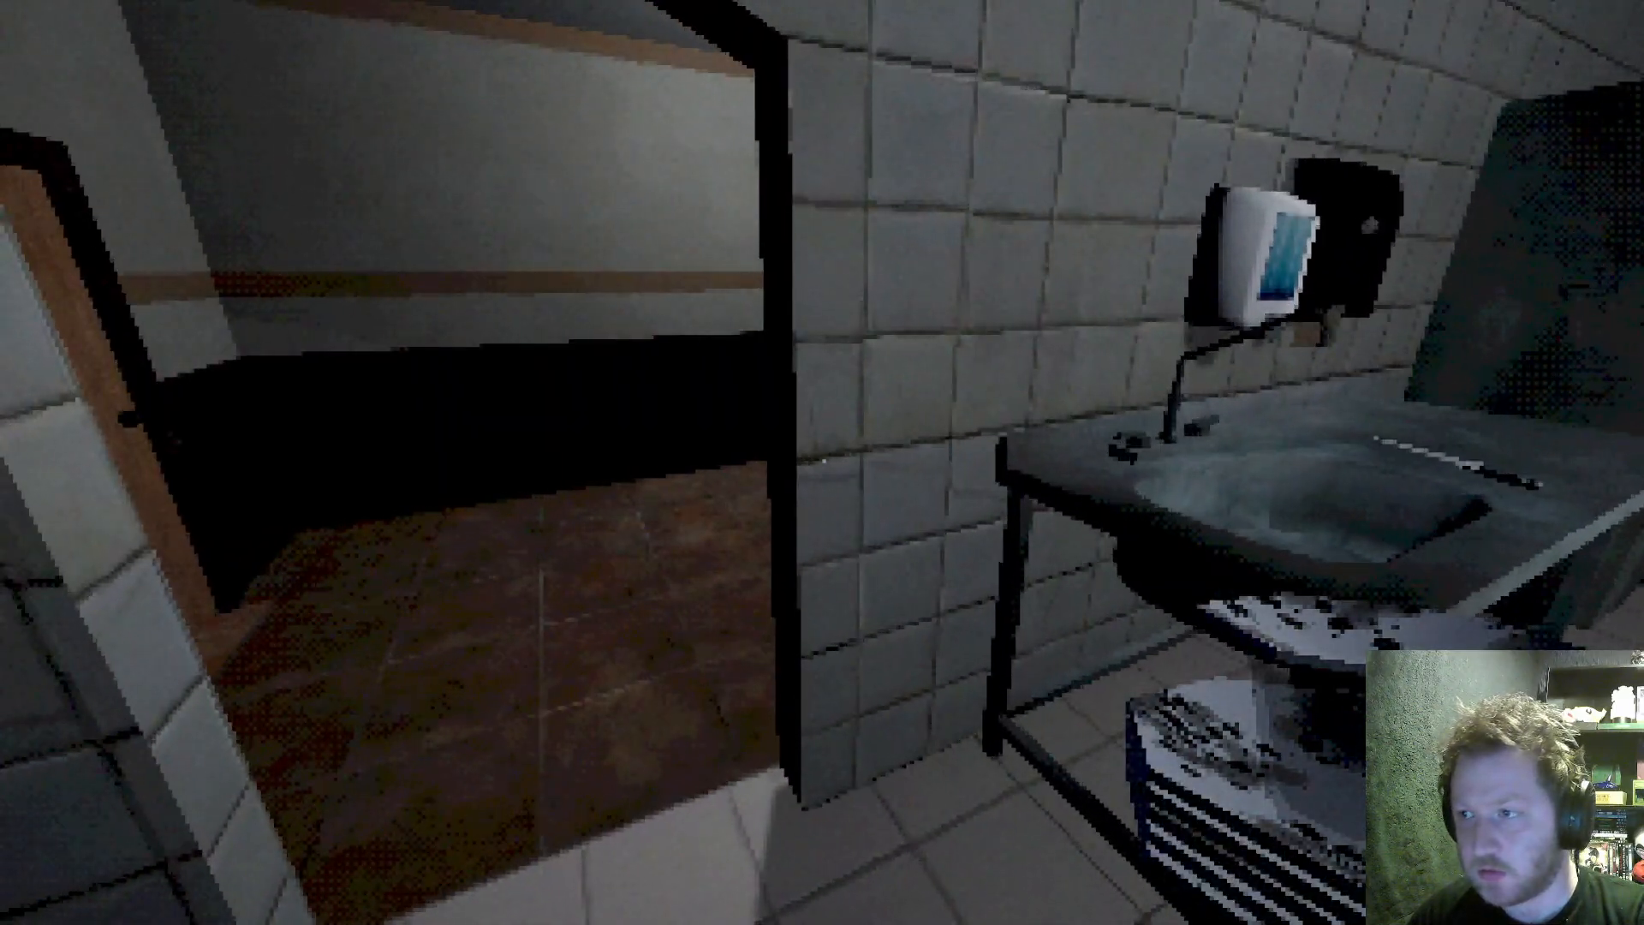
{"action": "mouse_move", "coordinate": [822, 462]}
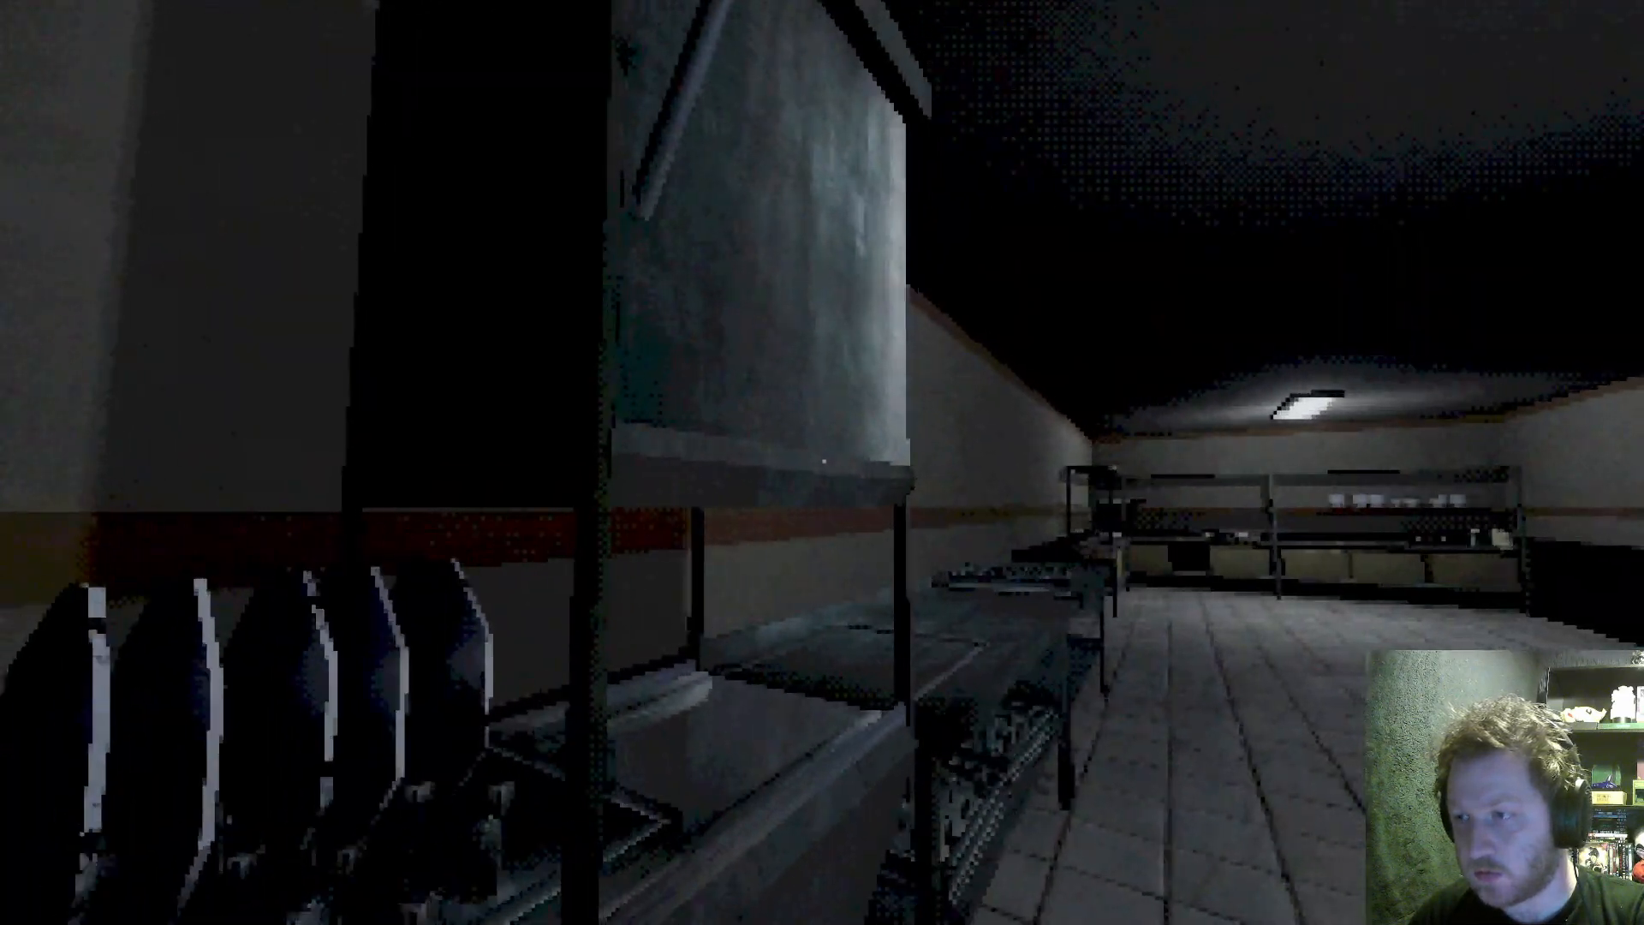
{"action": "mouse_move", "coordinate": [822, 463]}
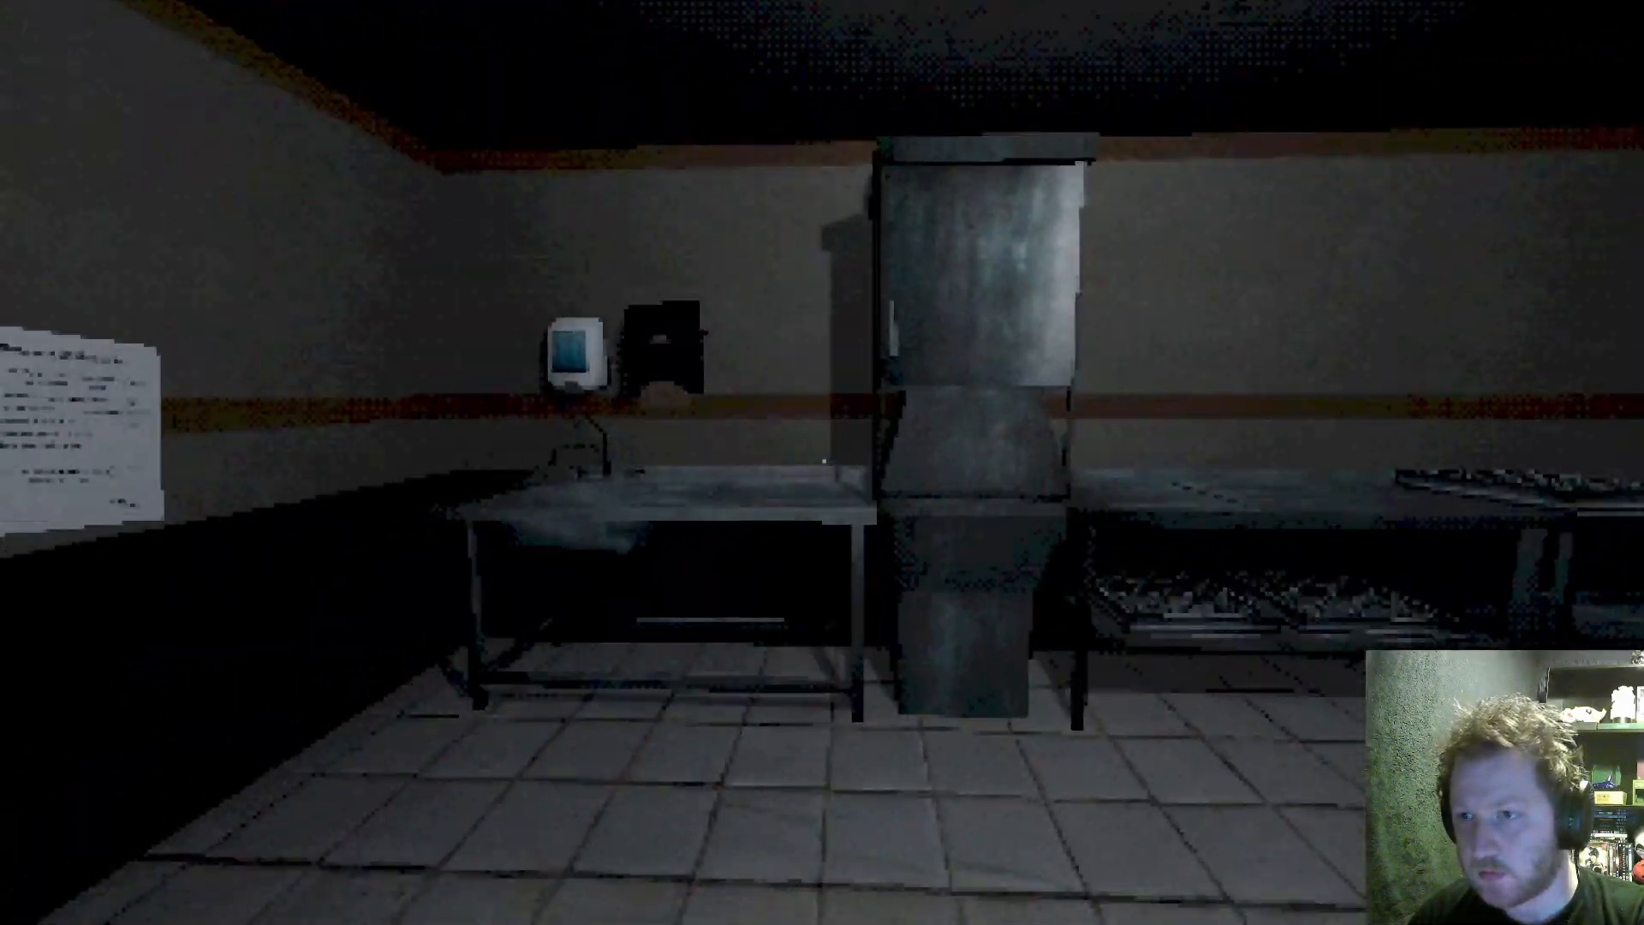
{"action": "mouse_move", "coordinate": [823, 463]}
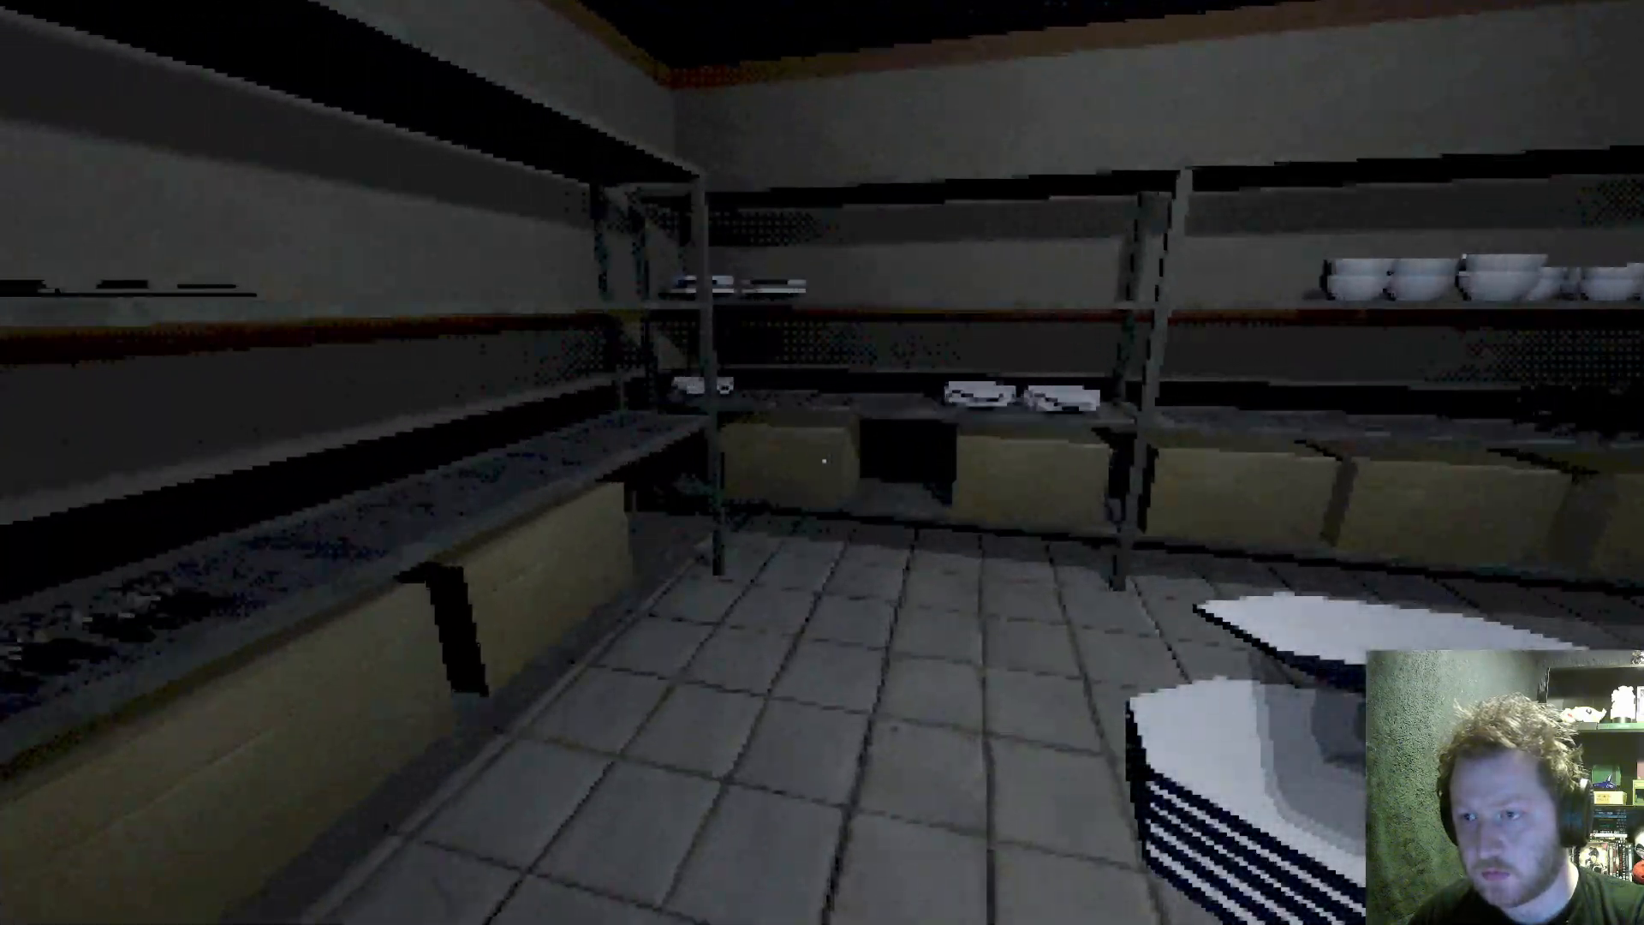
{"action": "mouse_move", "coordinate": [823, 463]}
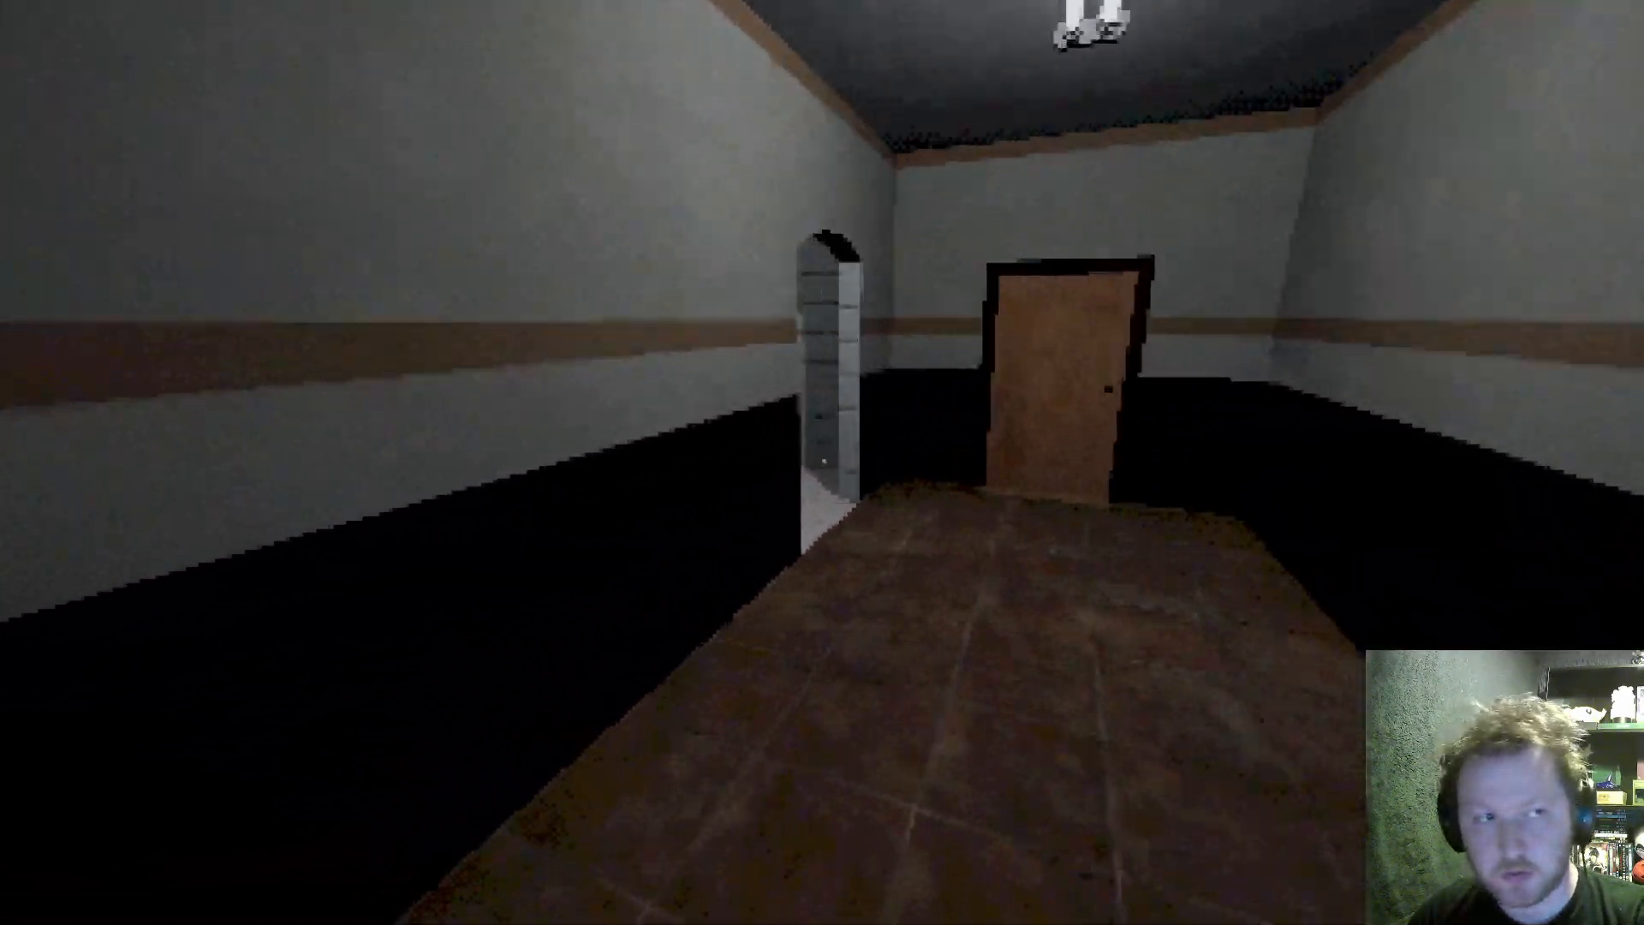
Carry the dirty dishes through the back rooms and return to the kitchen.
{"action": "key", "text": "w"}
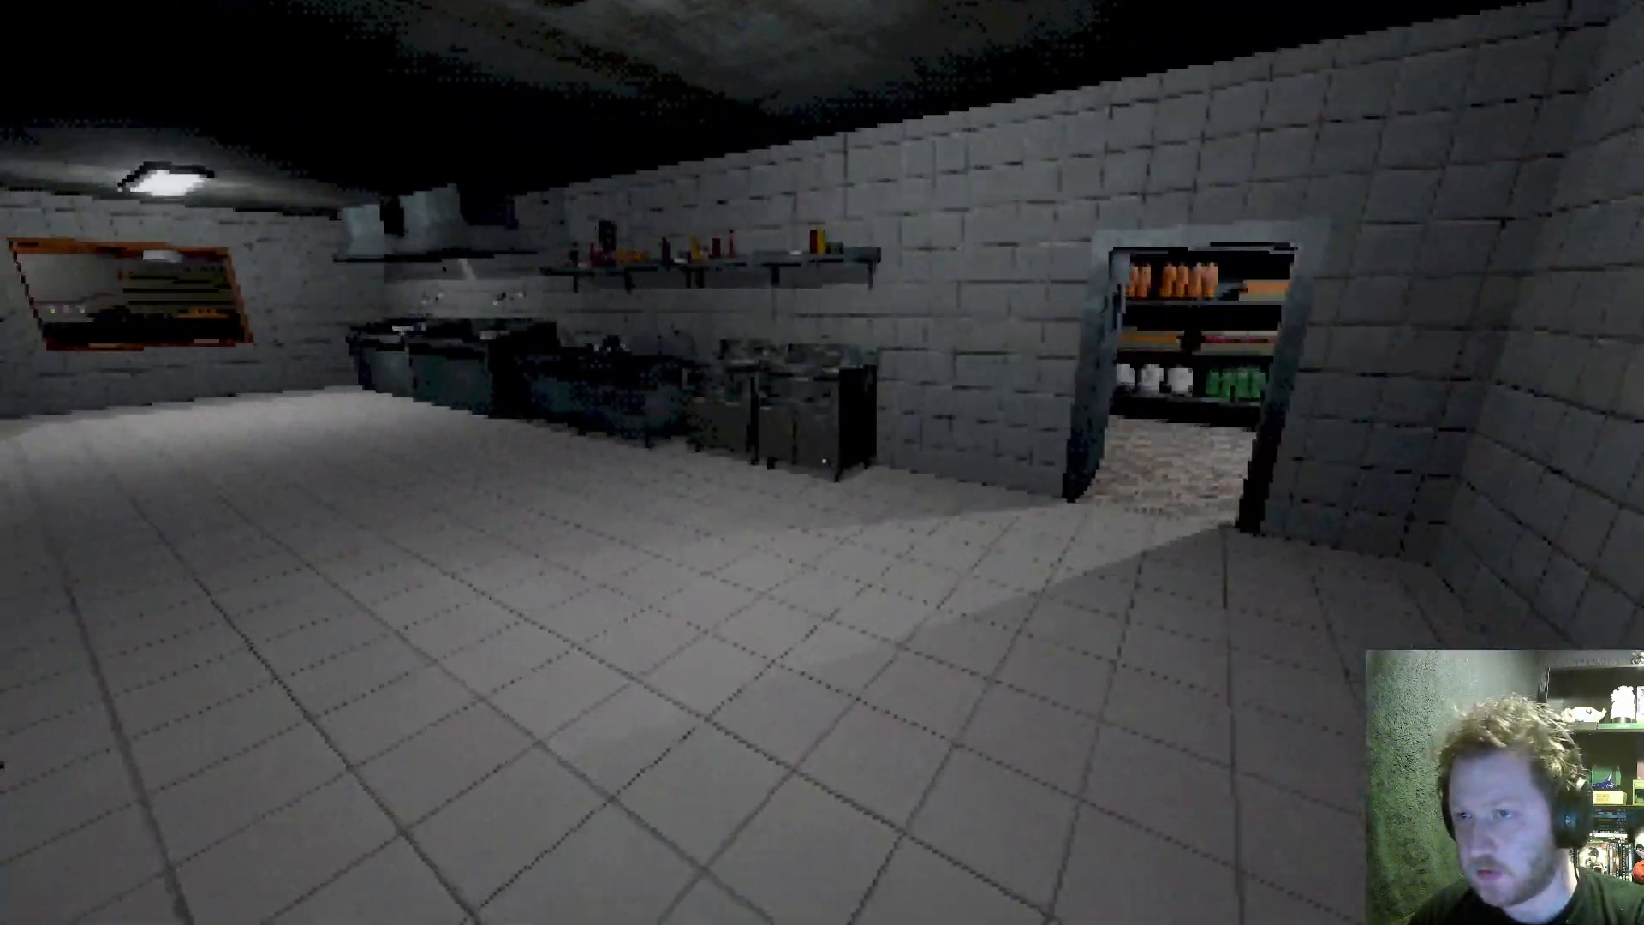
{"action": "mouse_move", "coordinate": [823, 462]}
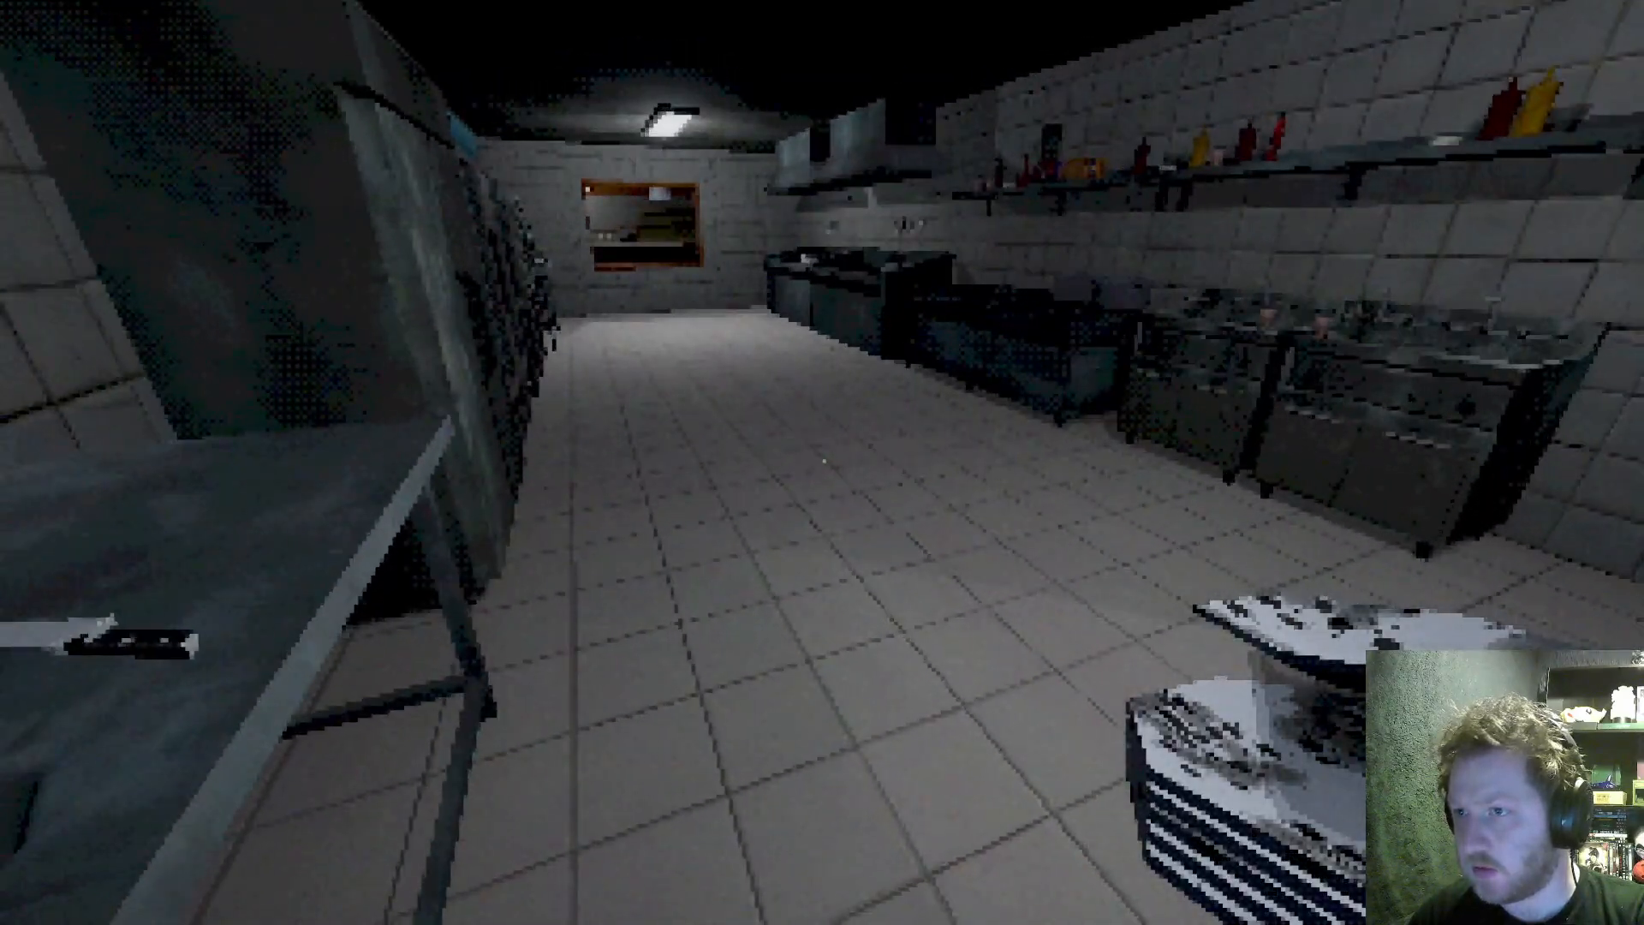
{"action": "mouse_move", "coordinate": [822, 463]}
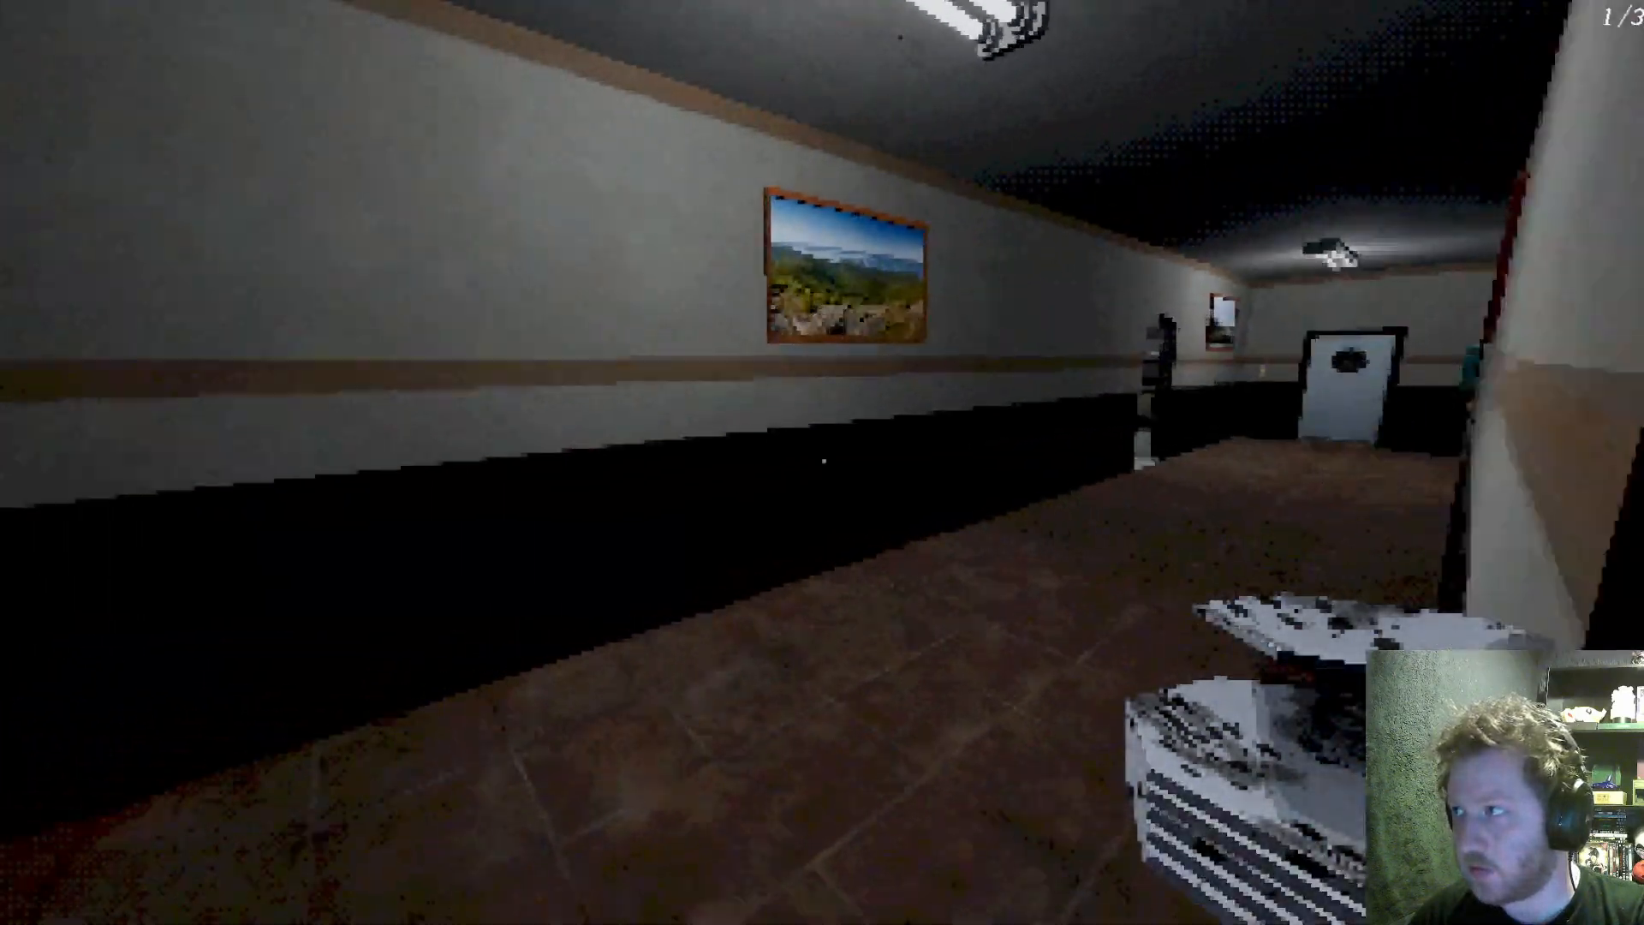
{"action": "mouse_move", "coordinate": [823, 462]}
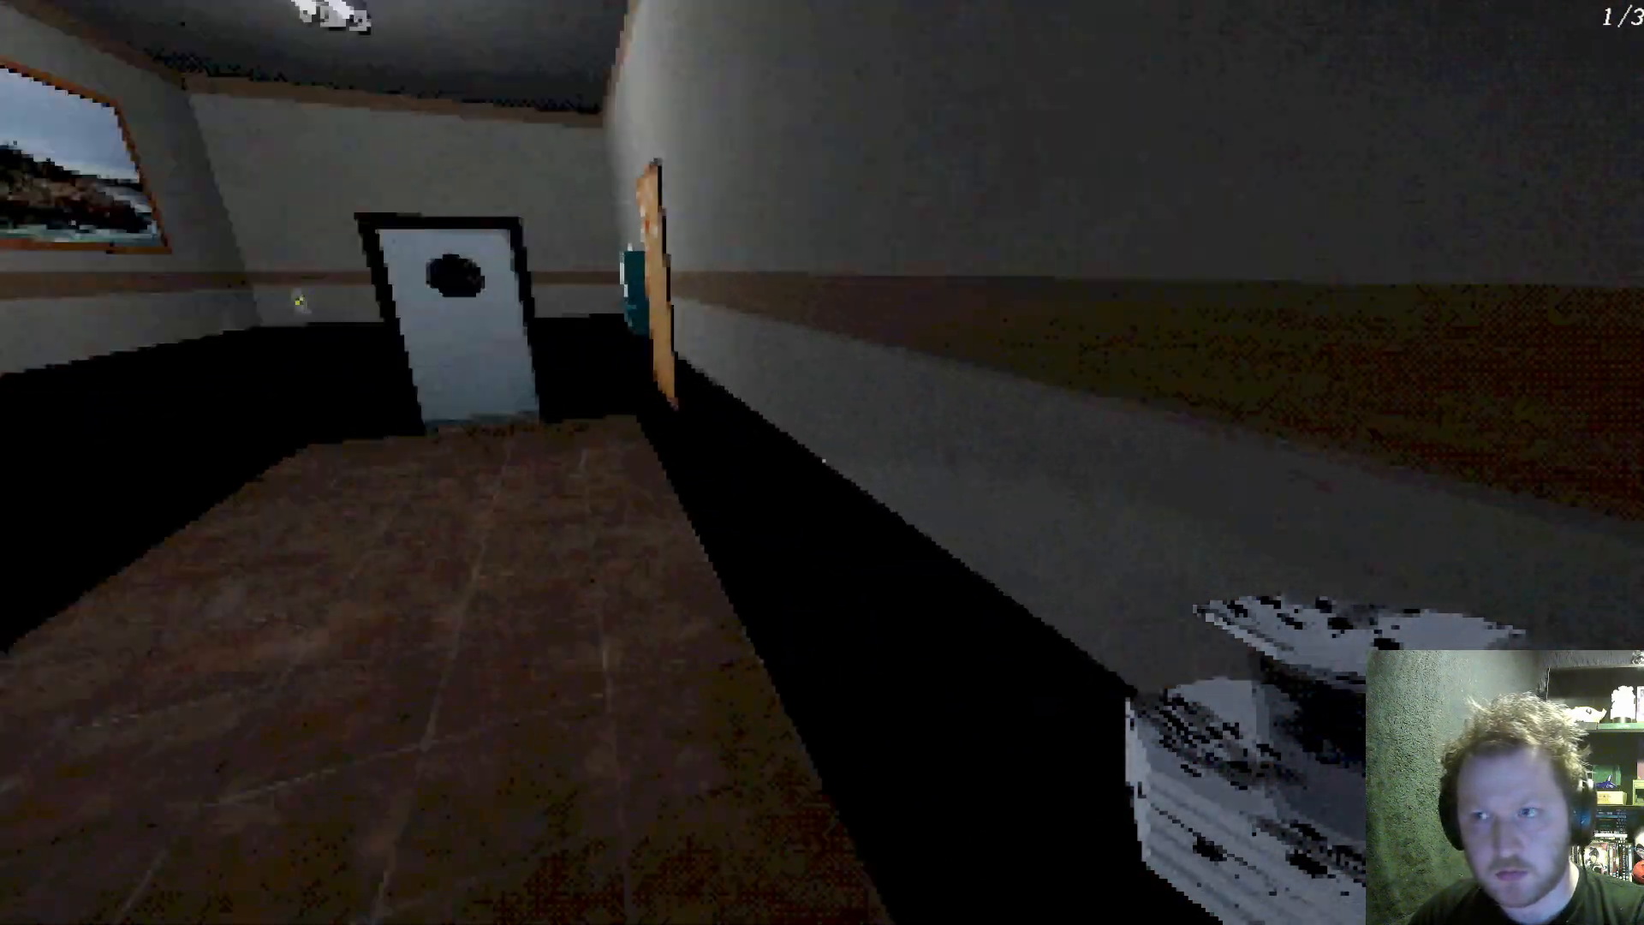
{"action": "mouse_move", "coordinate": [822, 462]}
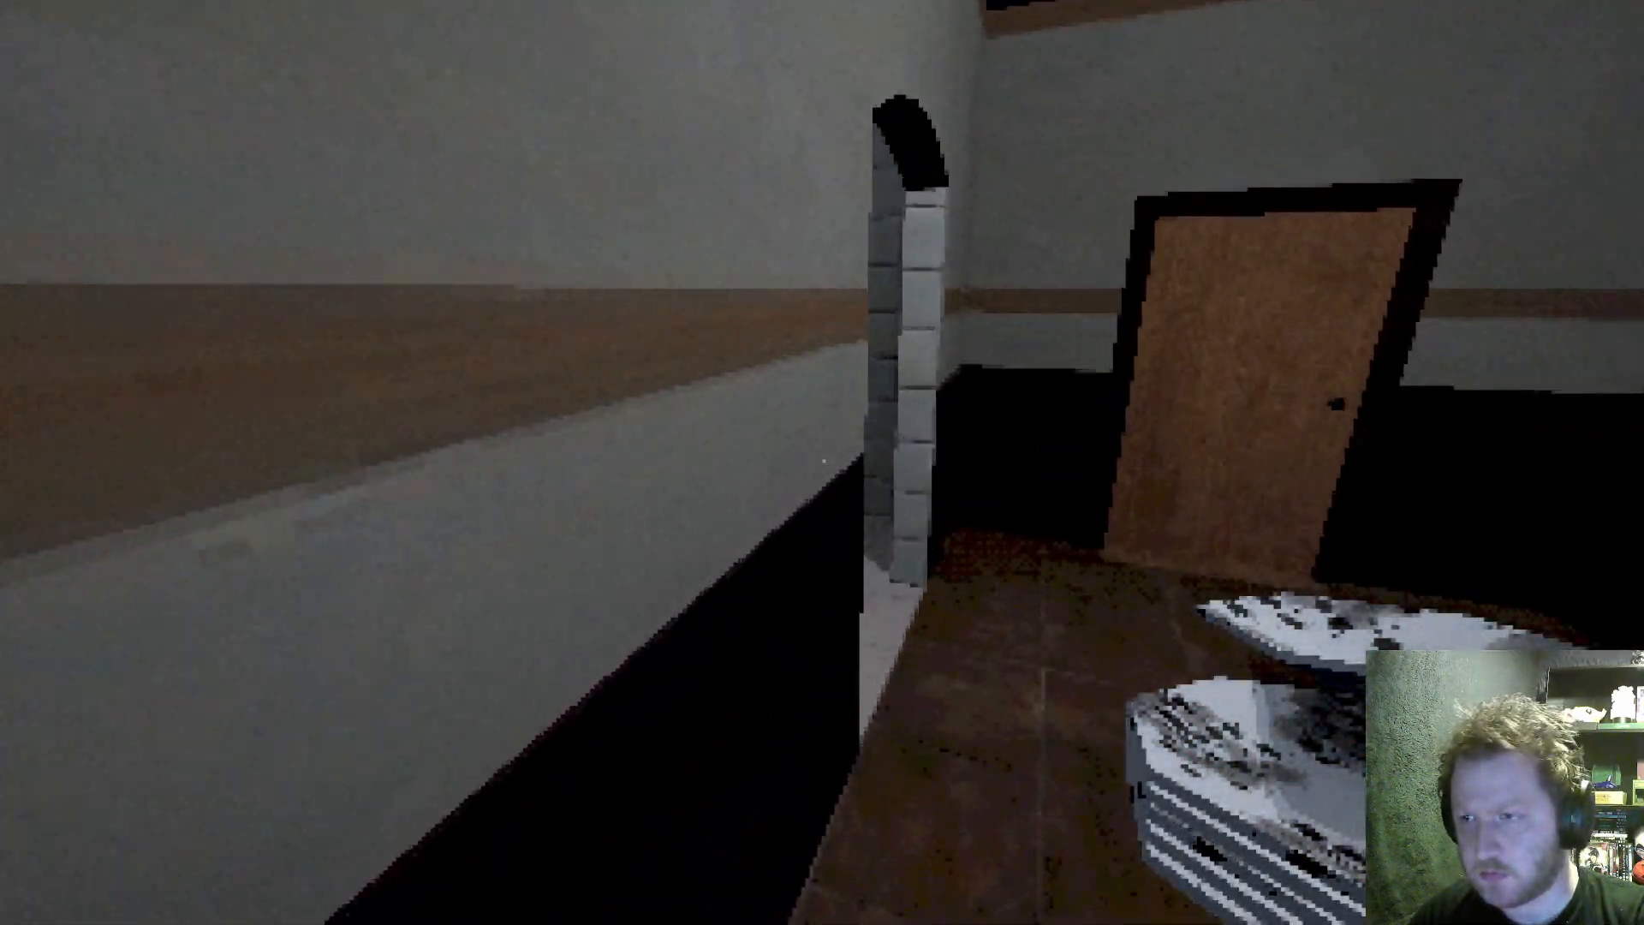
{"action": "mouse_move", "coordinate": [822, 462]}
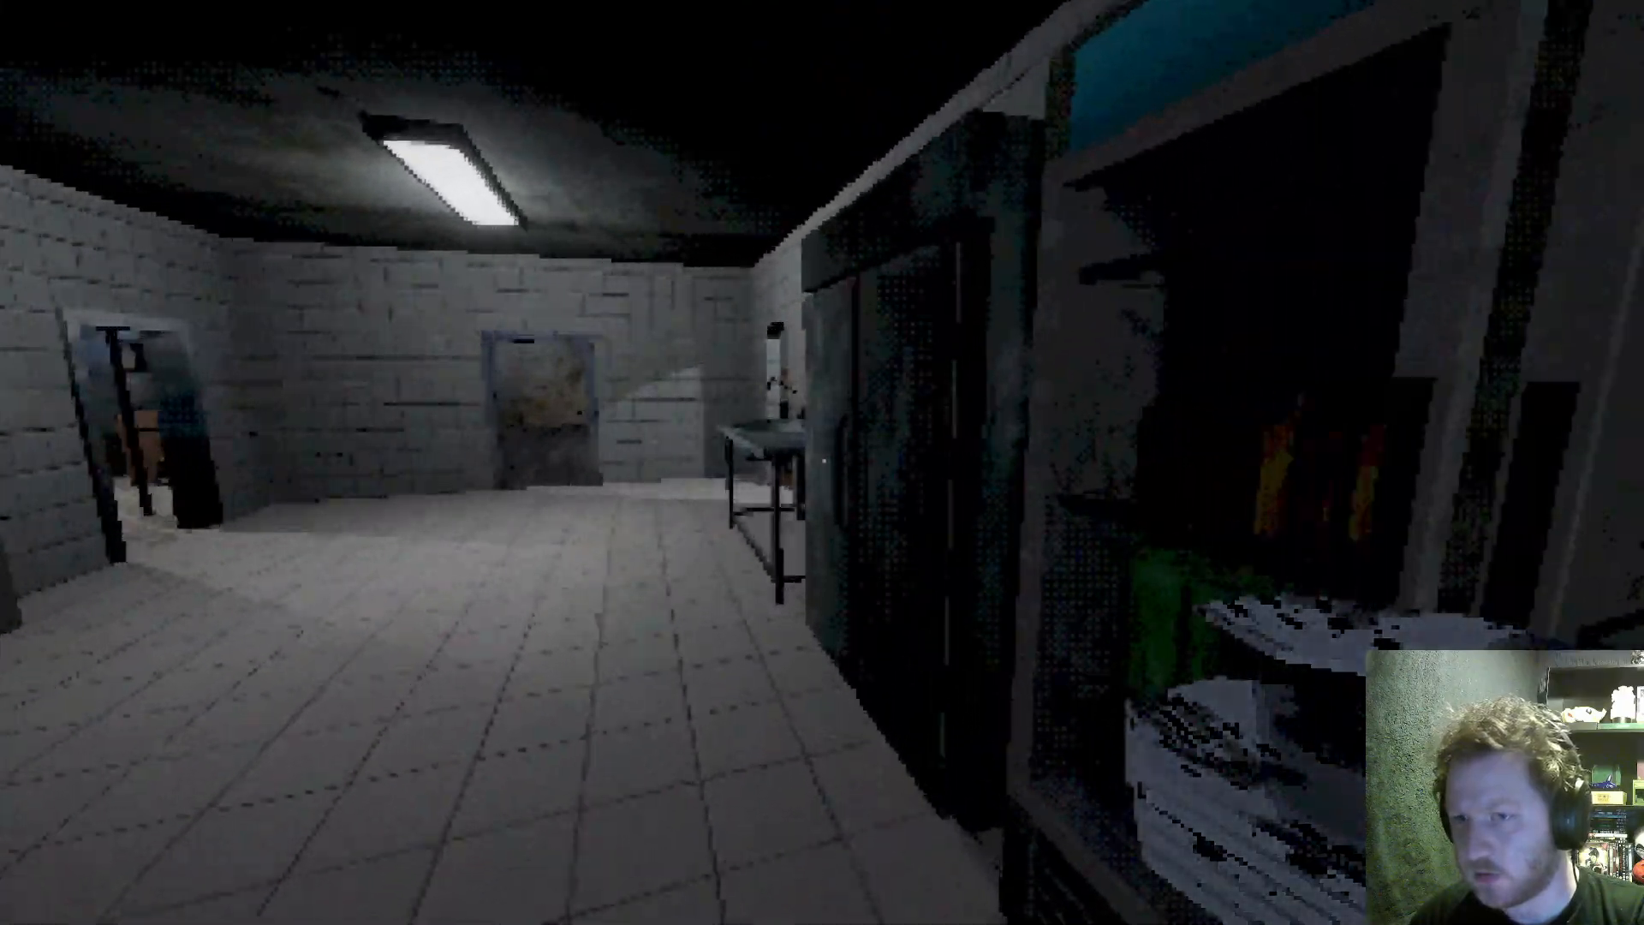
{"action": "mouse_move", "coordinate": [823, 462]}
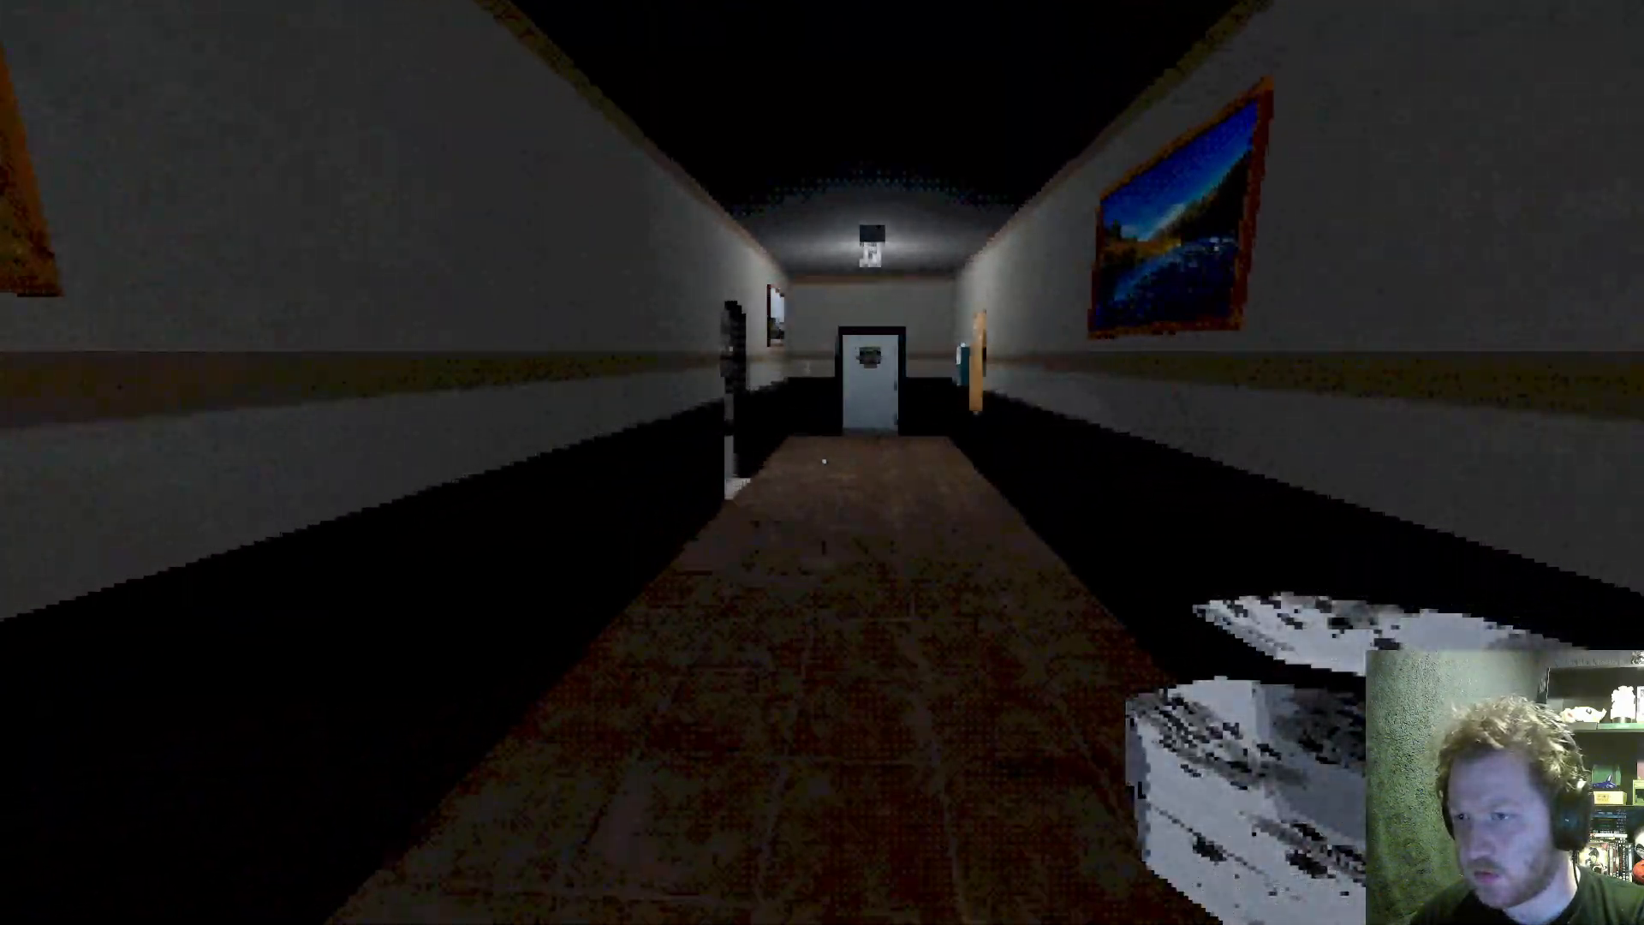
Walk into the dish room and approach the wooden hallway door.
{"action": "key", "text": "w"}
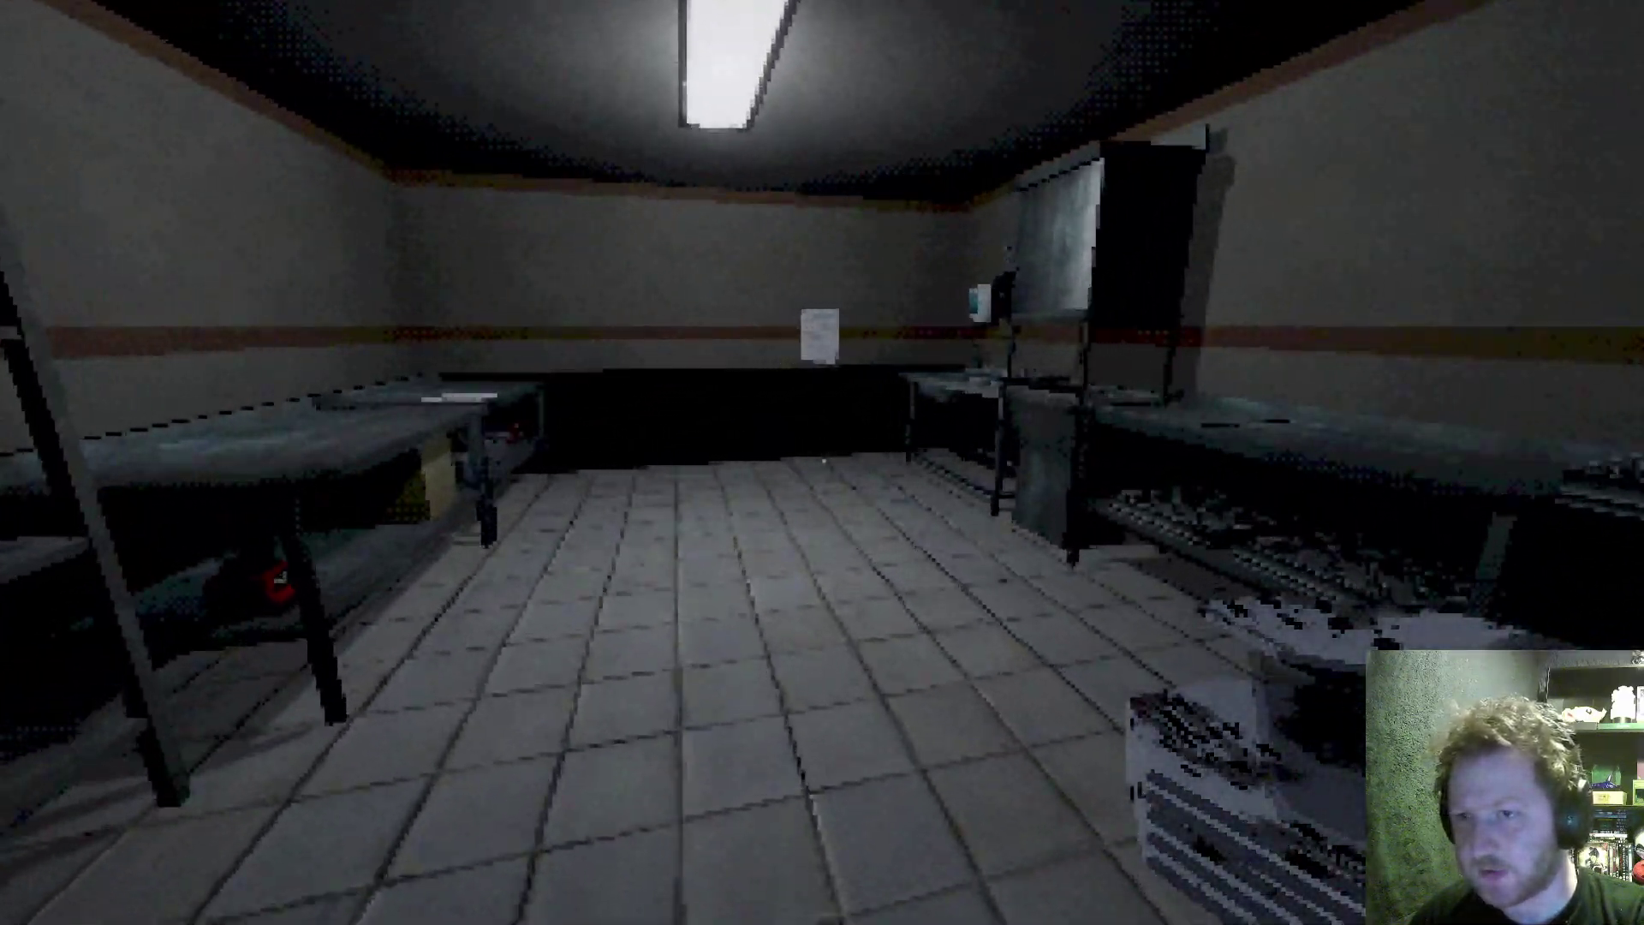
{"action": "mouse_move", "coordinate": [822, 462]}
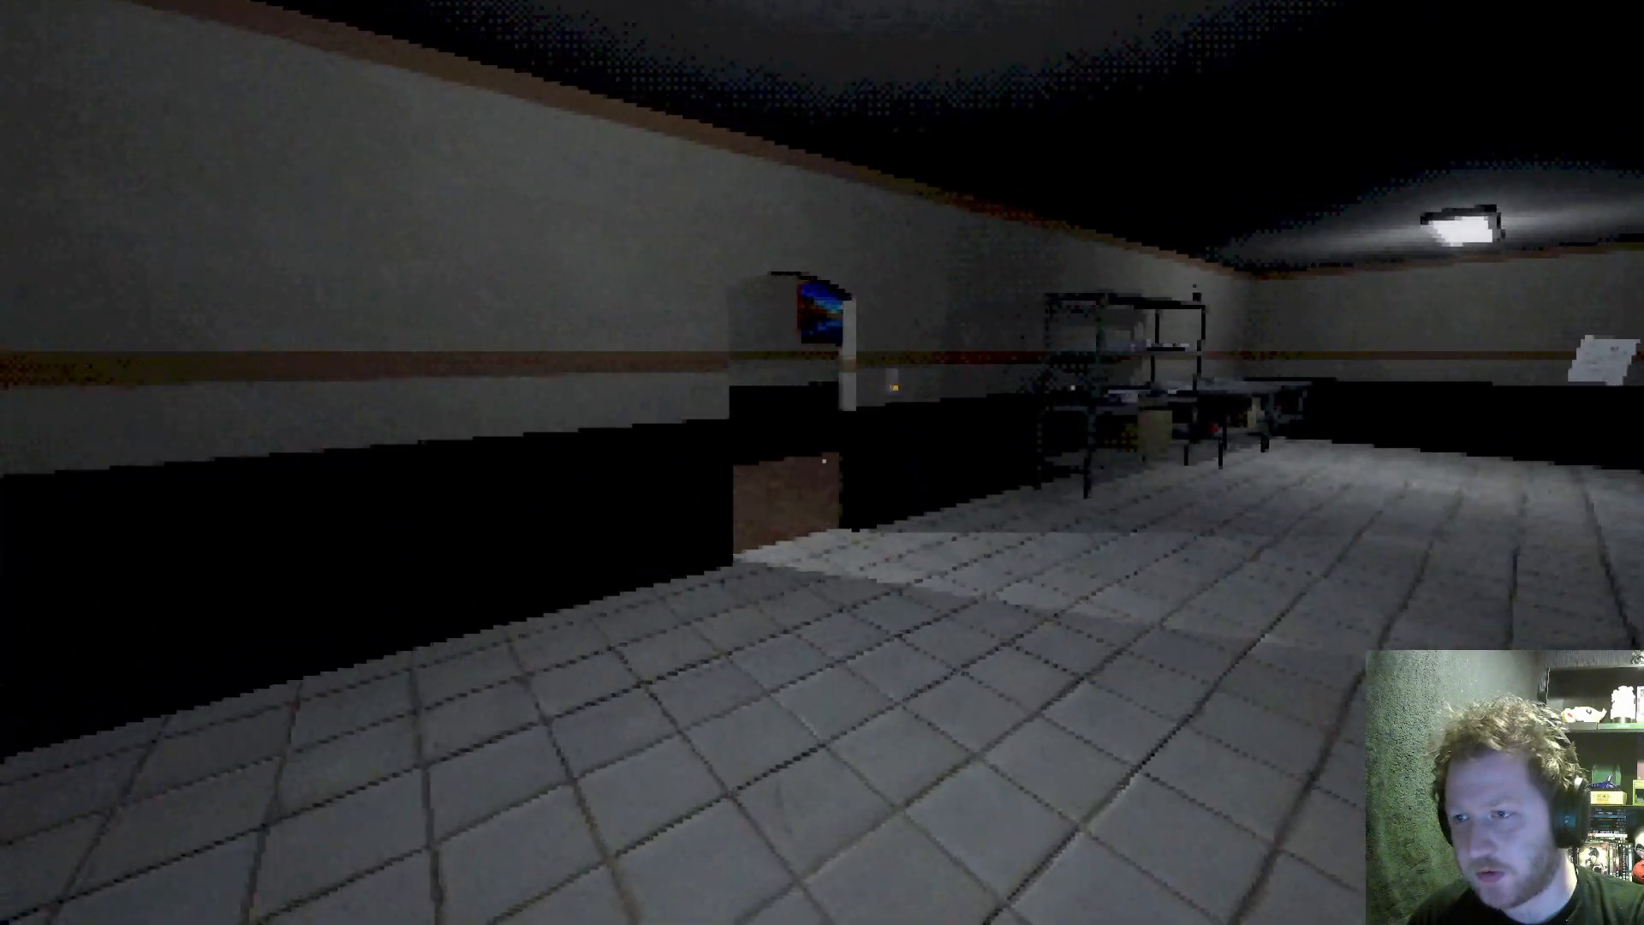
{"action": "mouse_move", "coordinate": [822, 462]}
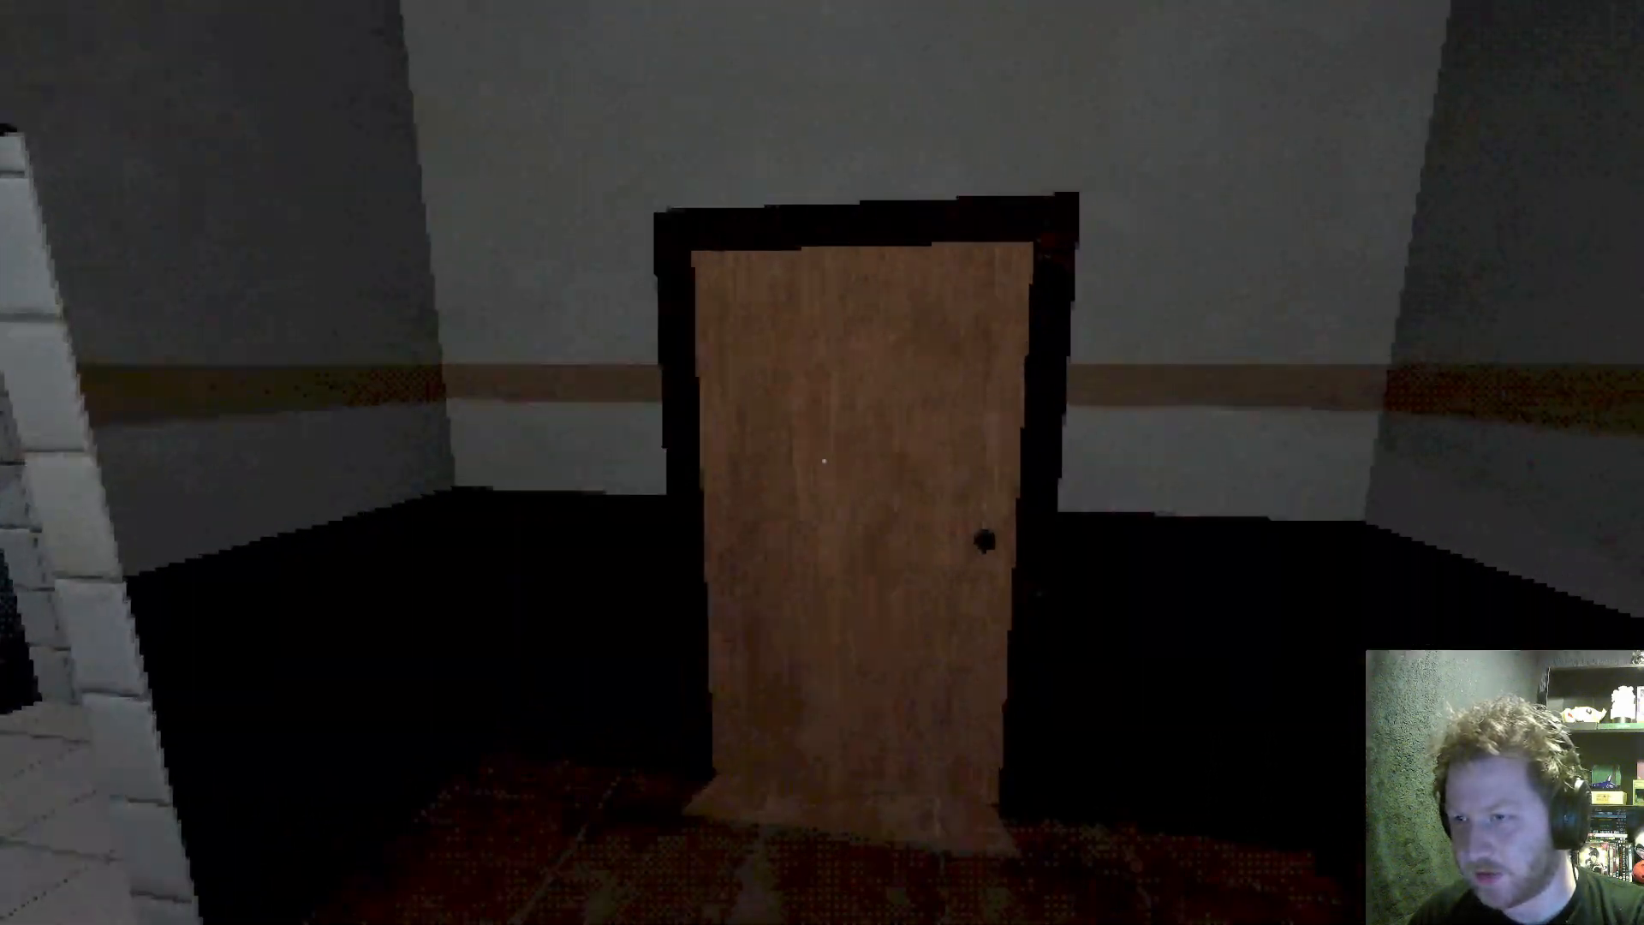
Open the wooden door, put the dishes on the storage shelf, and exit.
{"action": "left_click", "coordinate": [822, 461]}
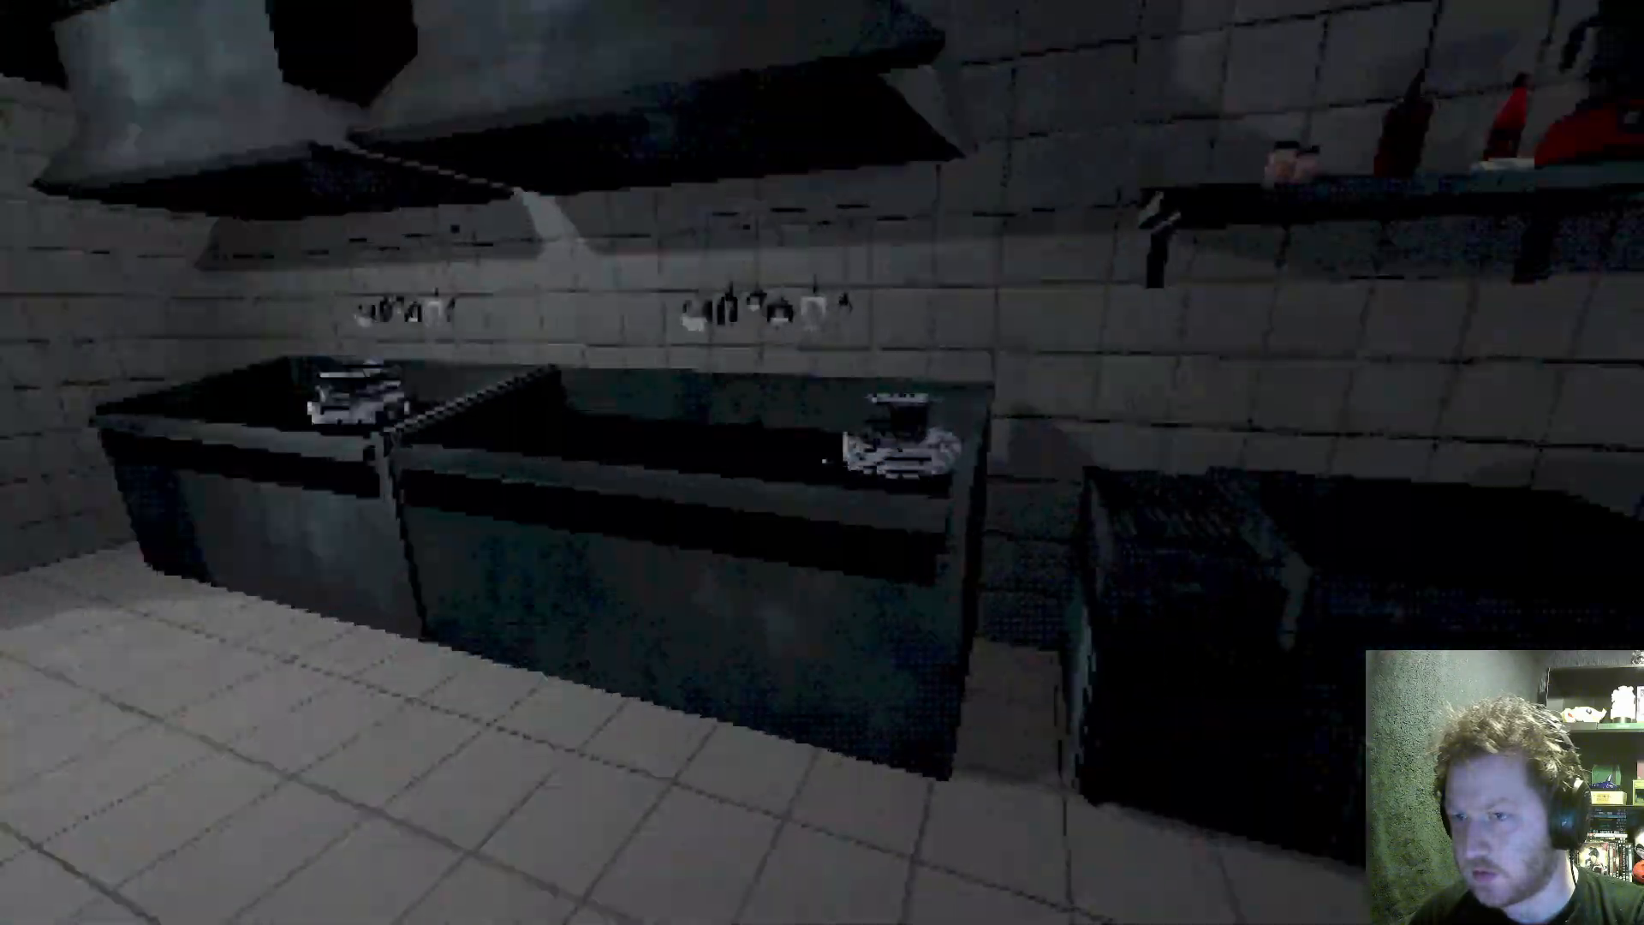
{"action": "mouse_move", "coordinate": [823, 463]}
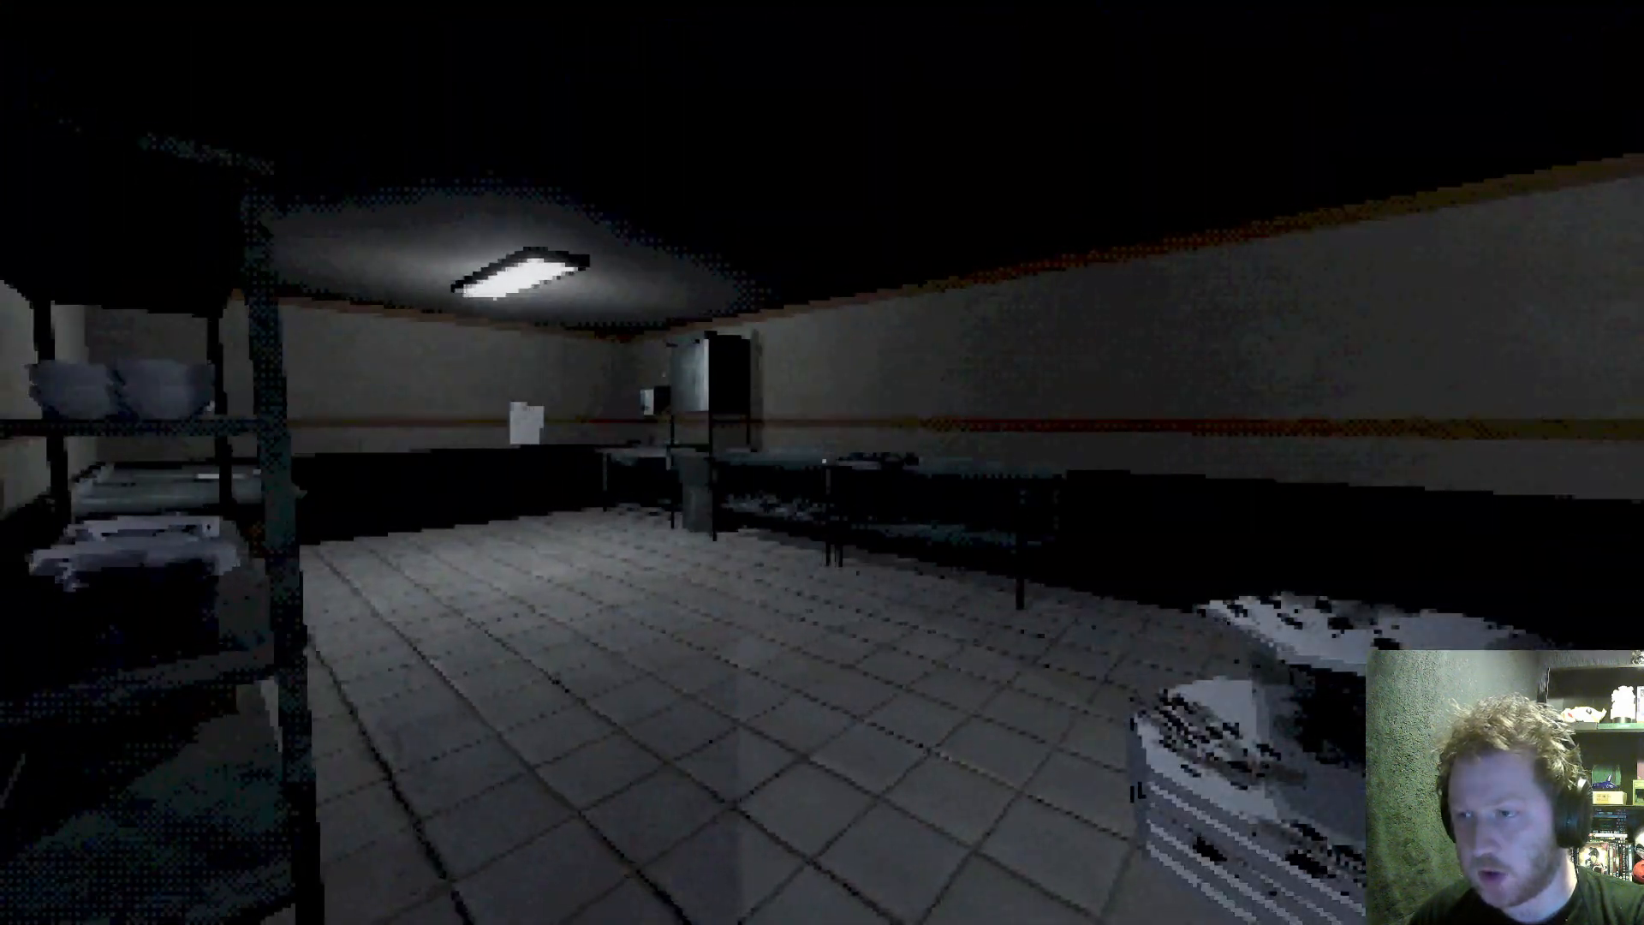
{"action": "mouse_move", "coordinate": [822, 462]}
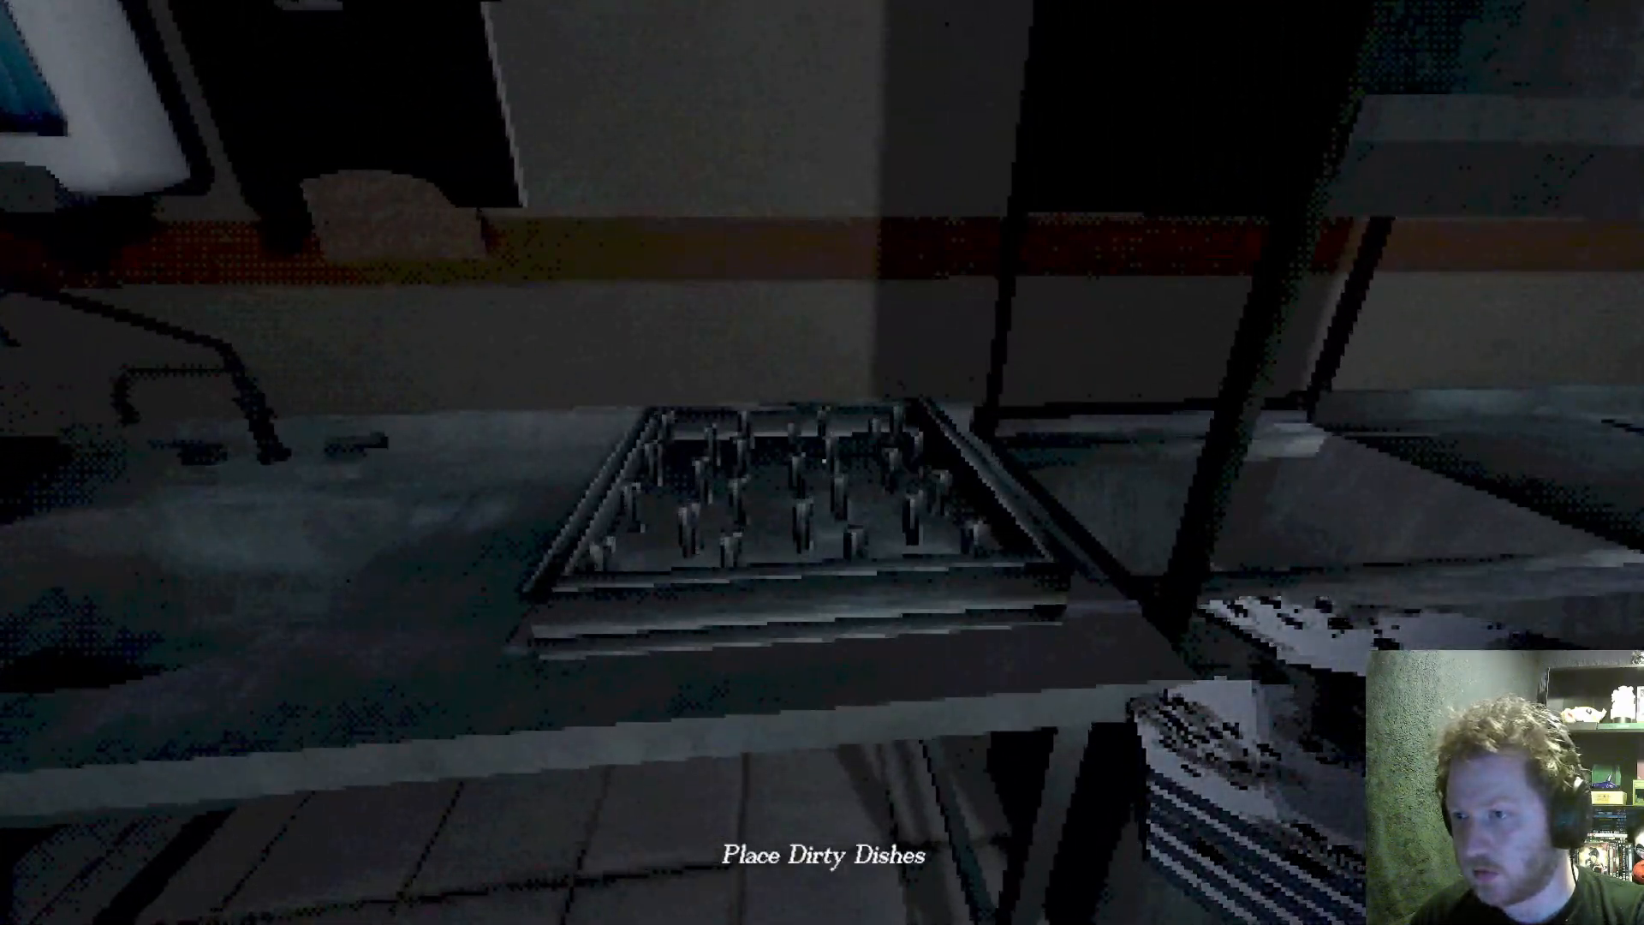
{"action": "mouse_move", "coordinate": [822, 463]}
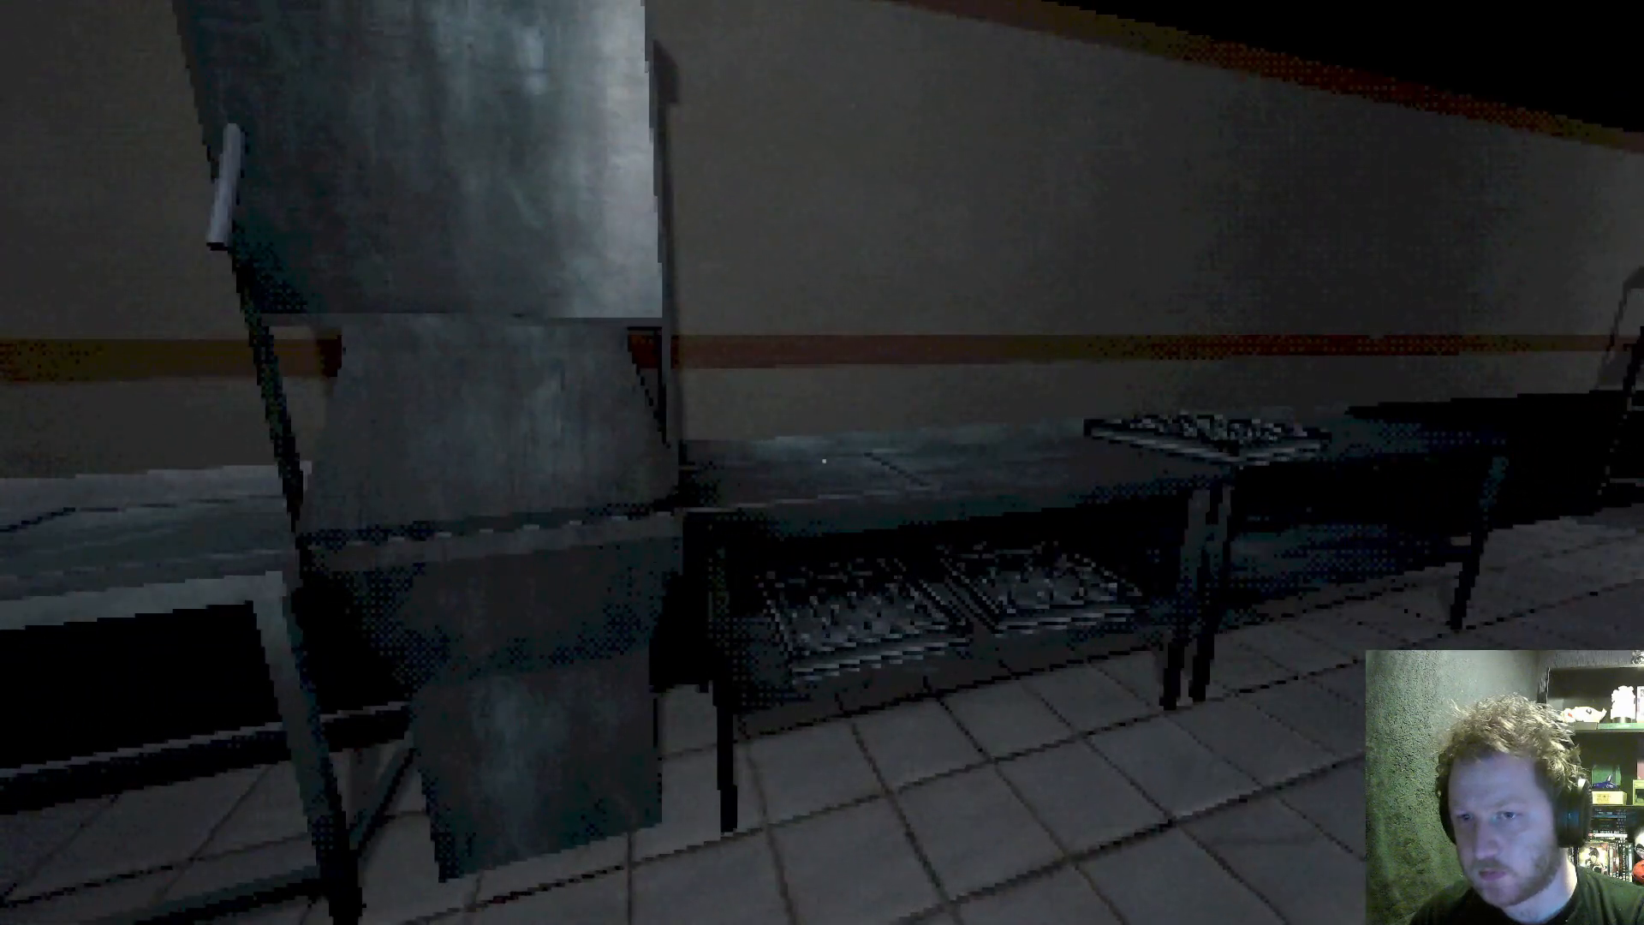
{"action": "mouse_move", "coordinate": [822, 462]}
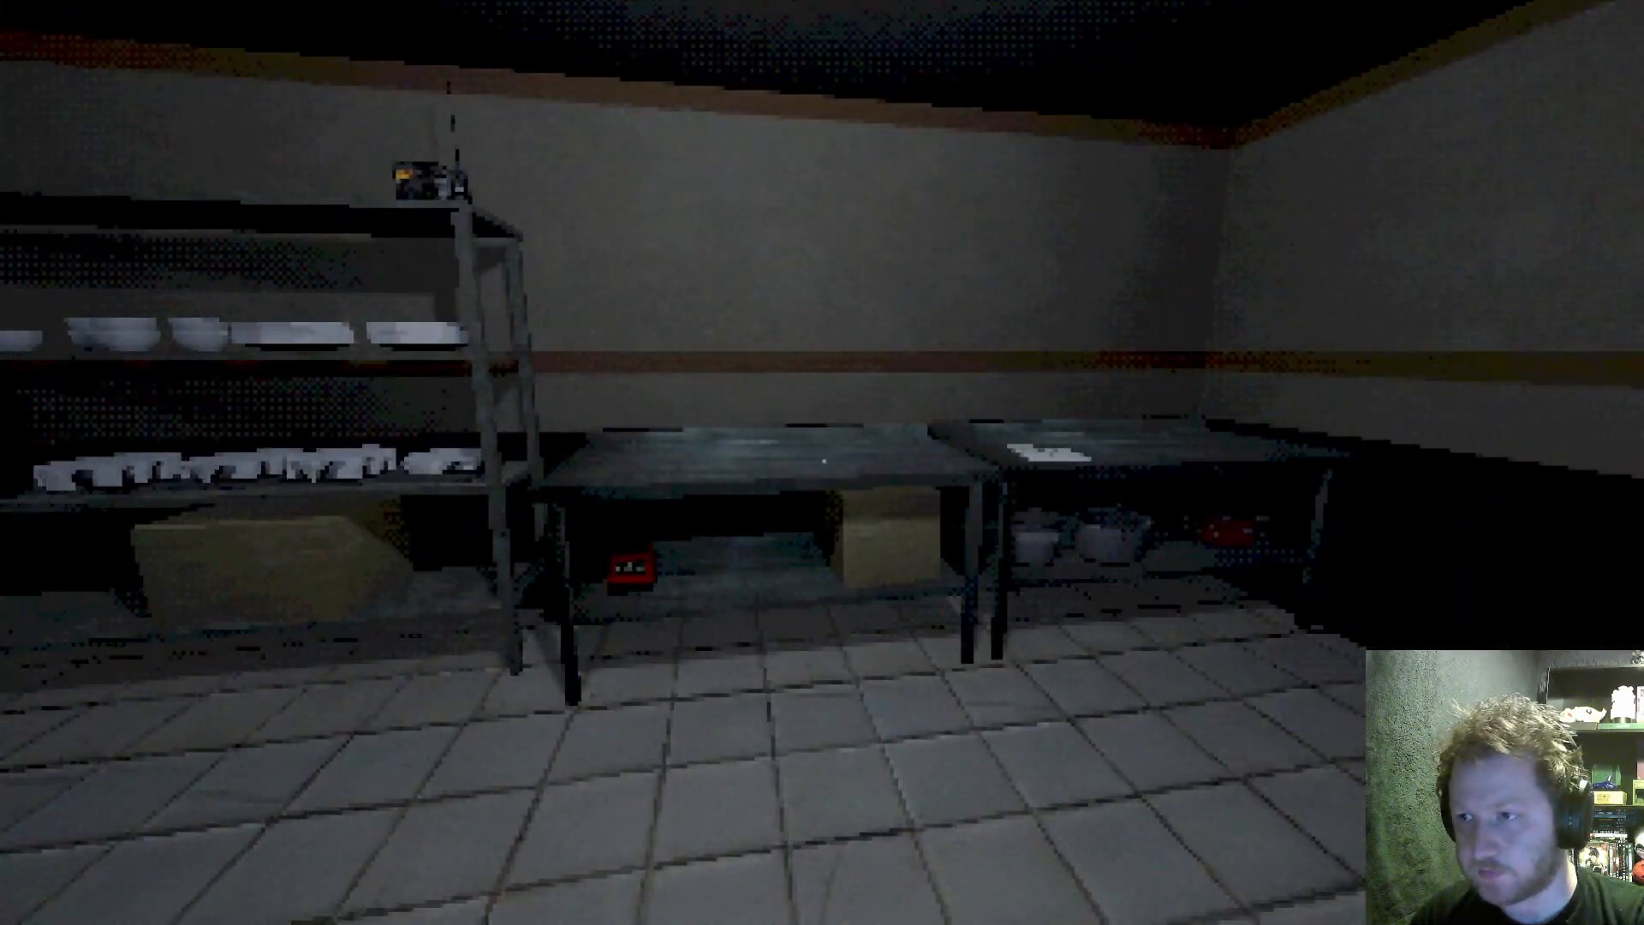
{"action": "mouse_move", "coordinate": [823, 463]}
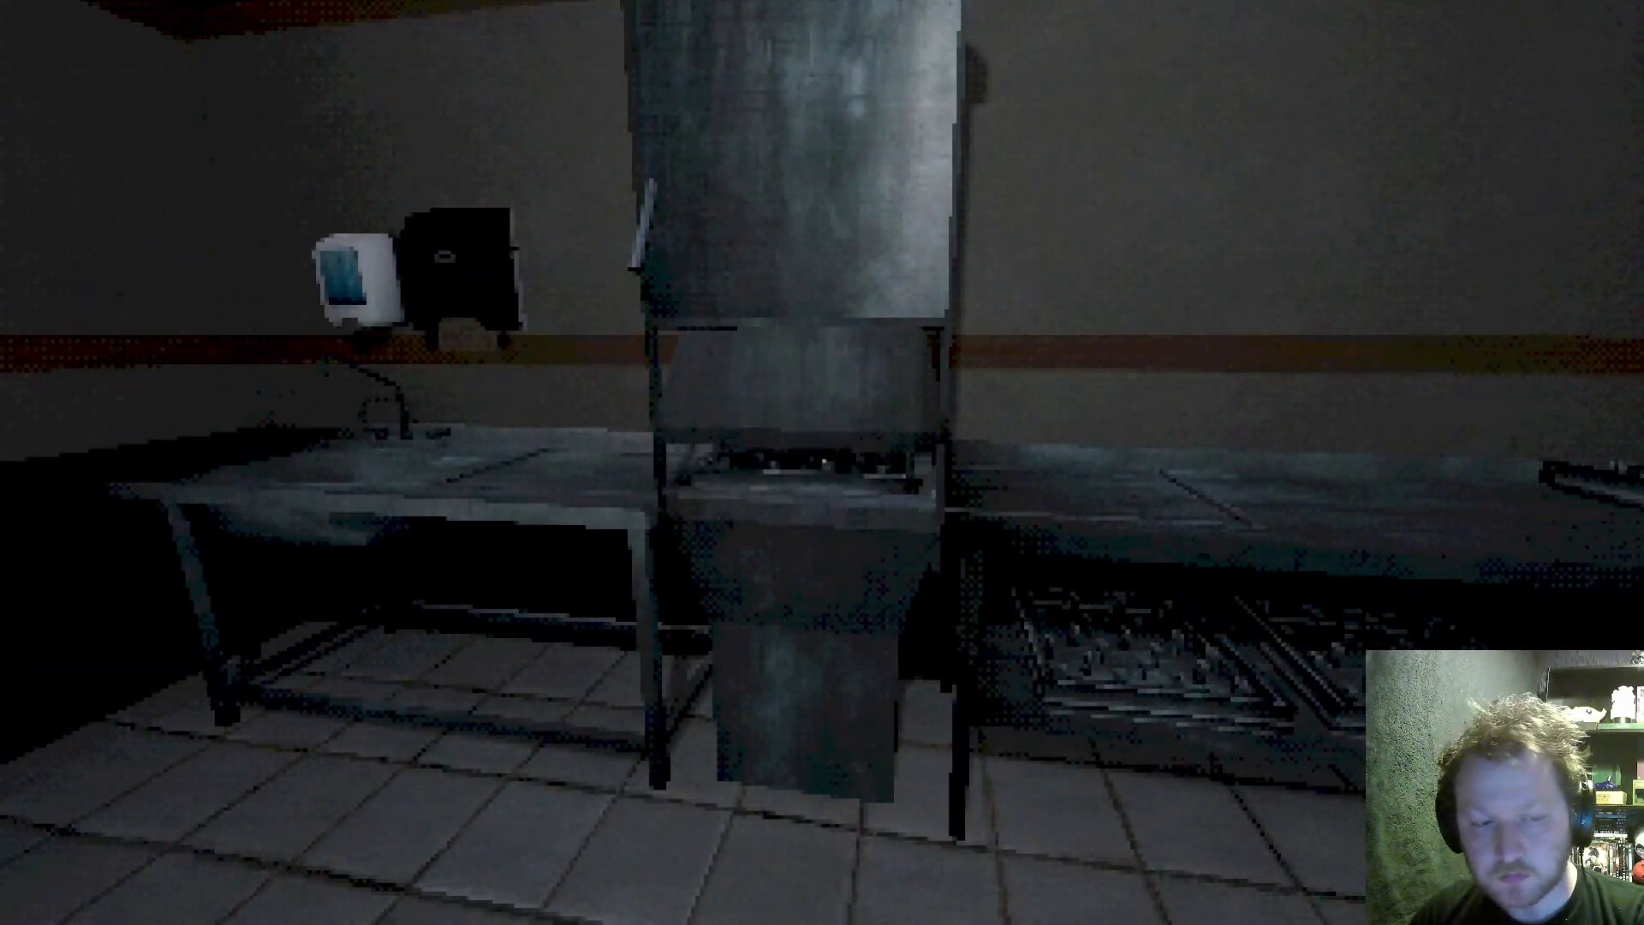
{"action": "mouse_move", "coordinate": [822, 462]}
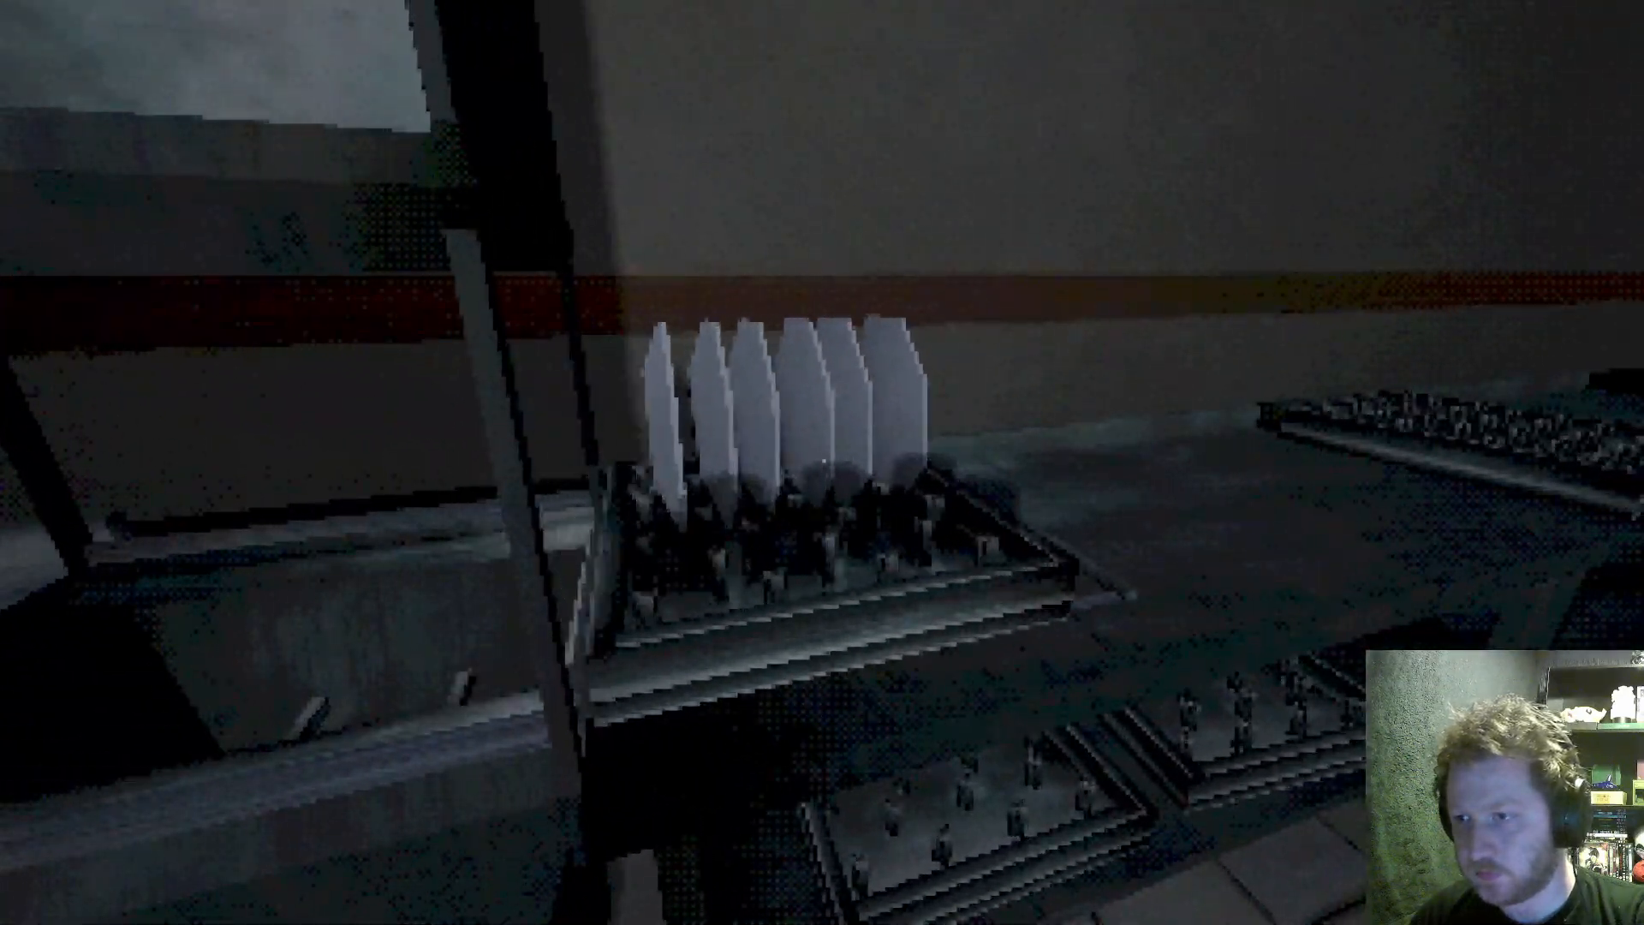
{"action": "mouse_move", "coordinate": [822, 462]}
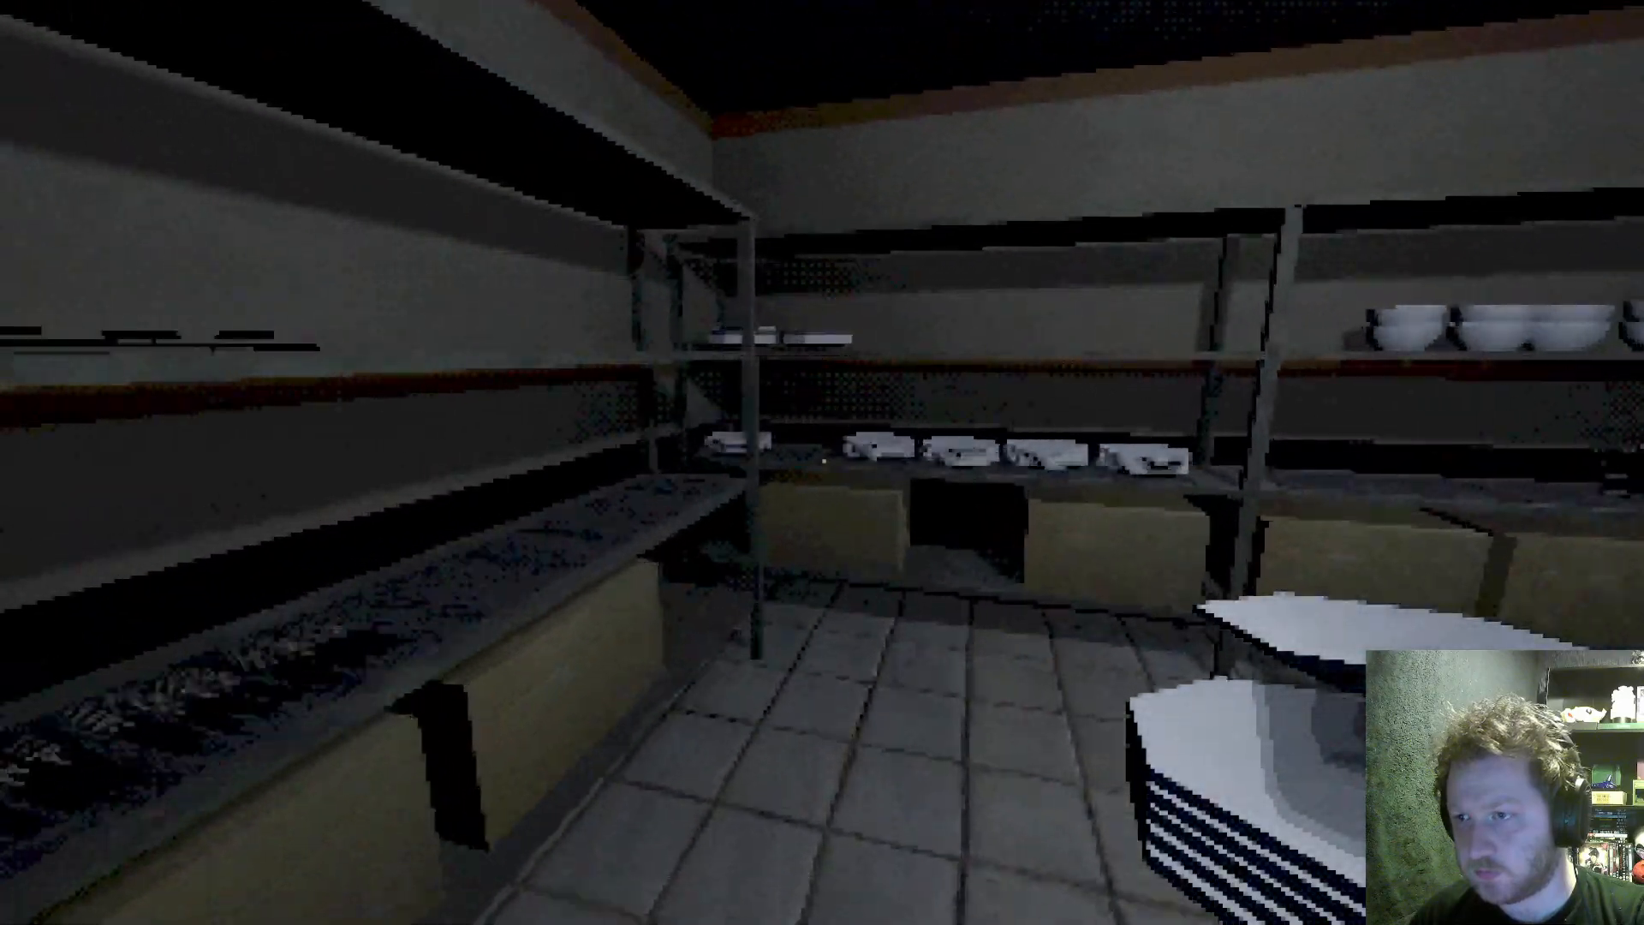
{"action": "mouse_move", "coordinate": [822, 463]}
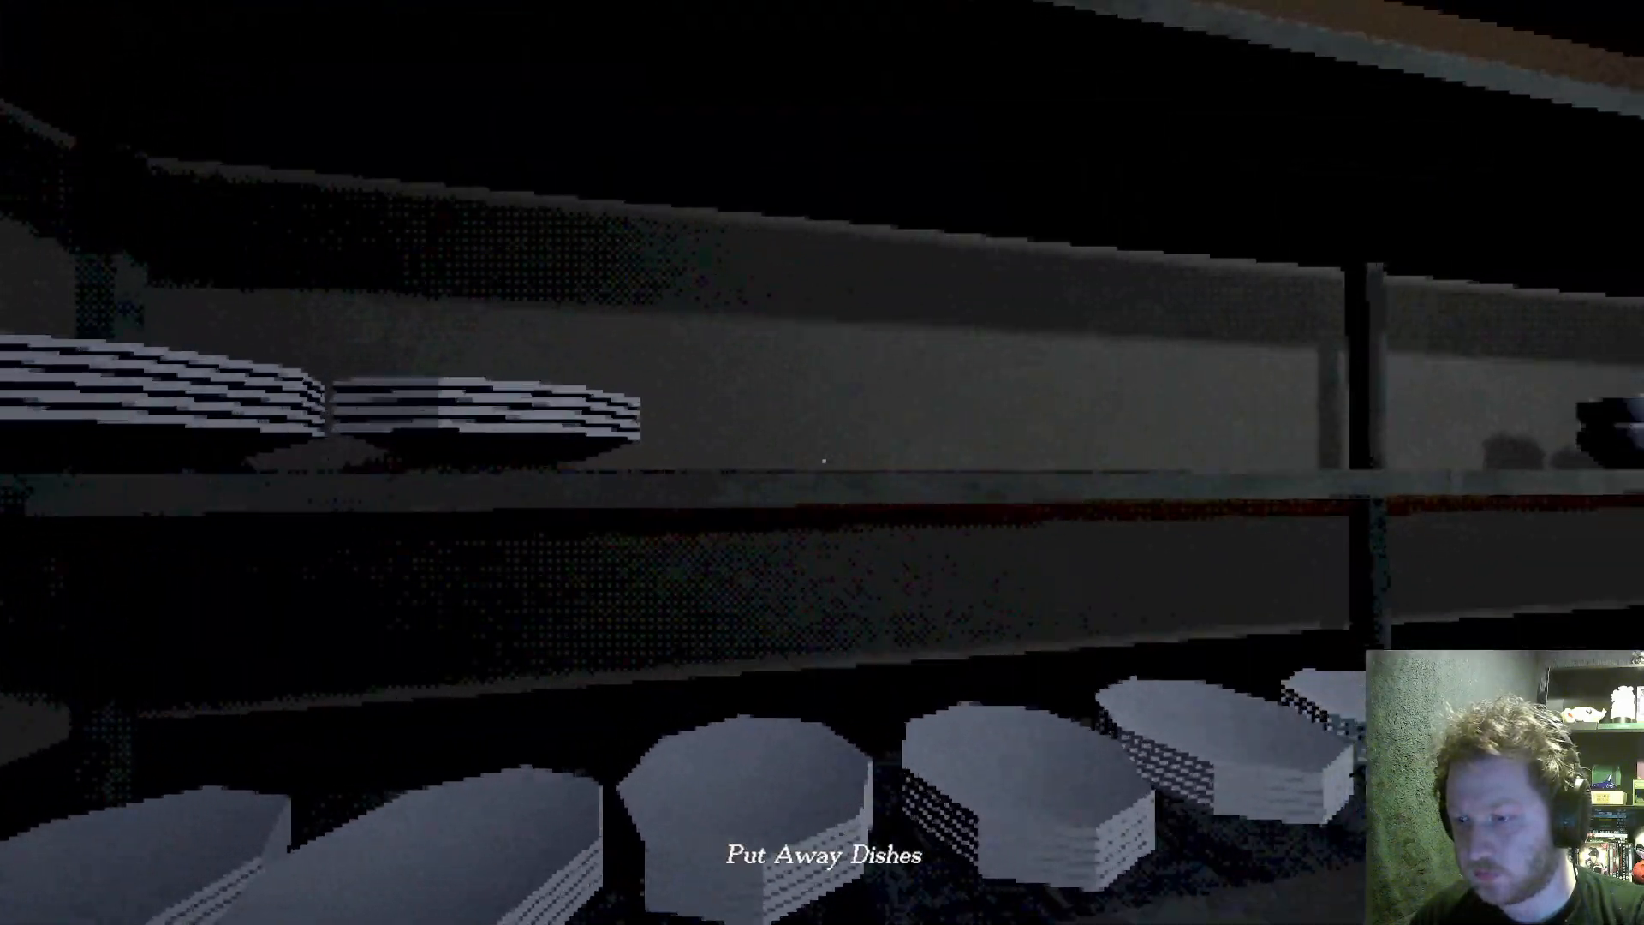
{"action": "mouse_move", "coordinate": [822, 463]}
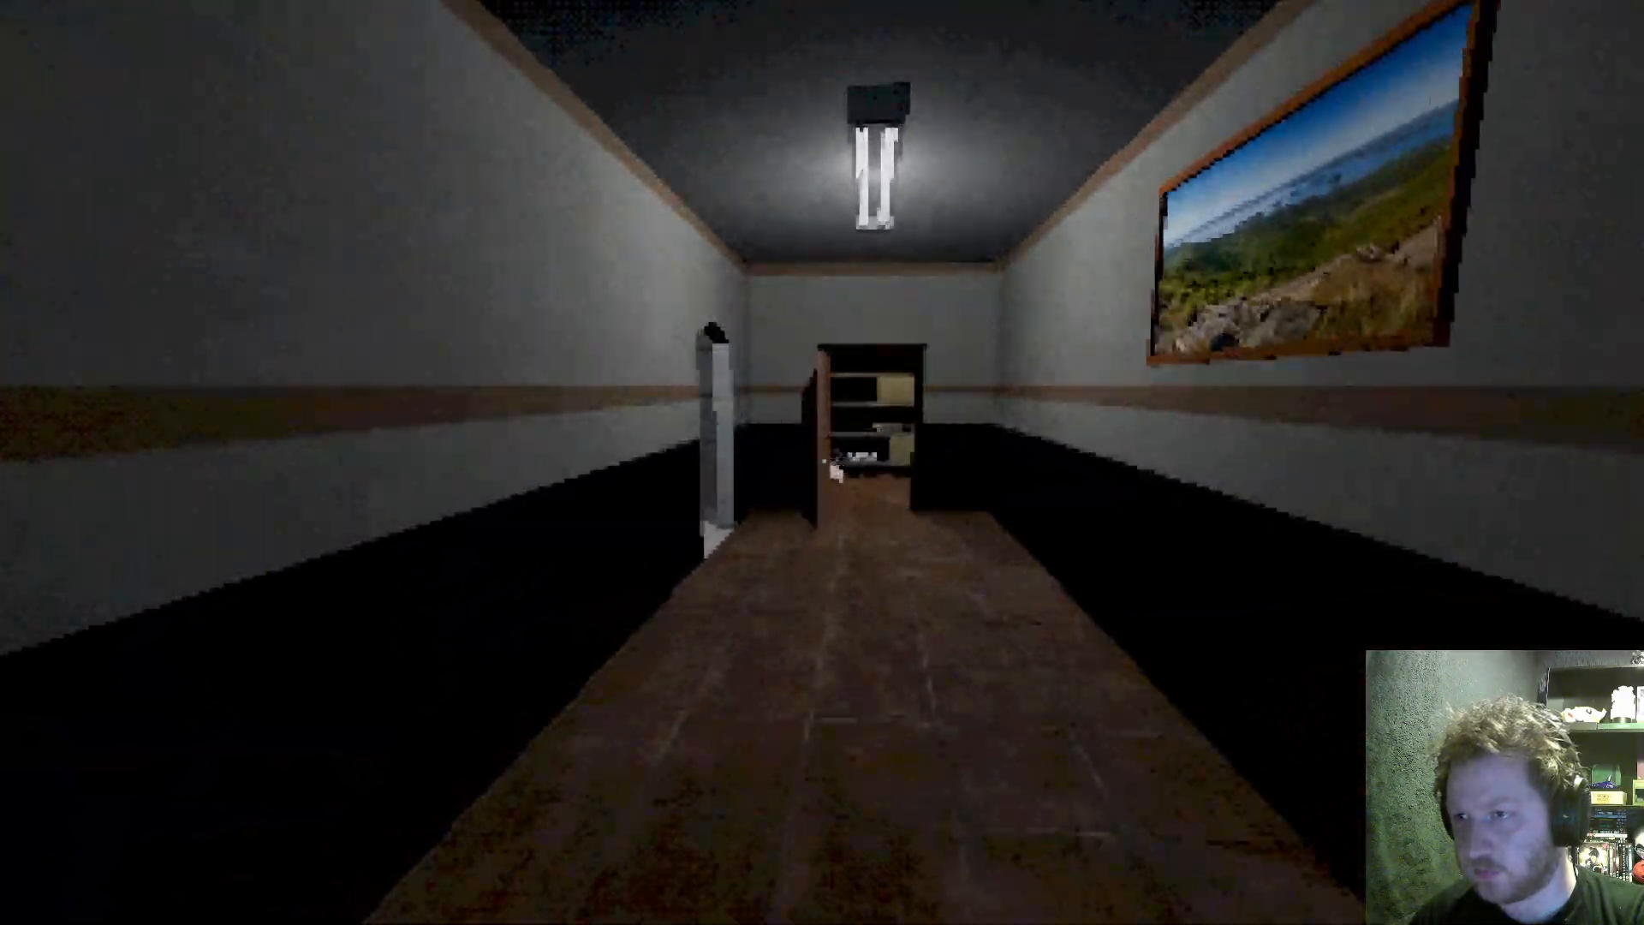
Walk from the dish room through the hallway into the main cooking kitchen.
{"action": "key", "text": "w"}
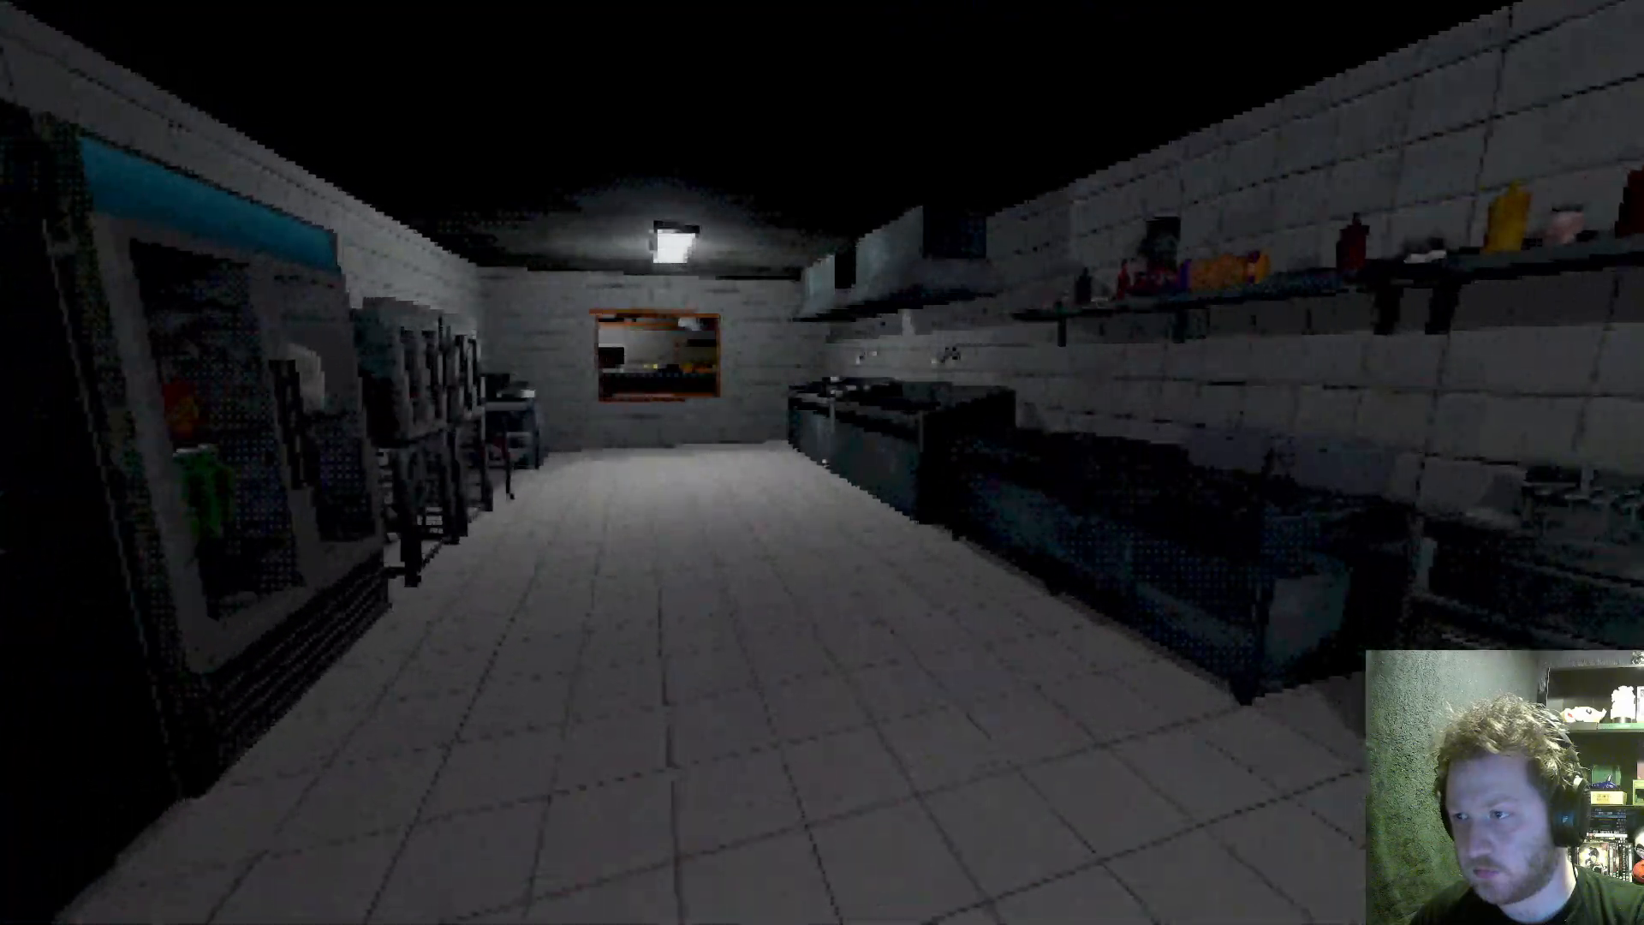
{"action": "mouse_move", "coordinate": [822, 462]}
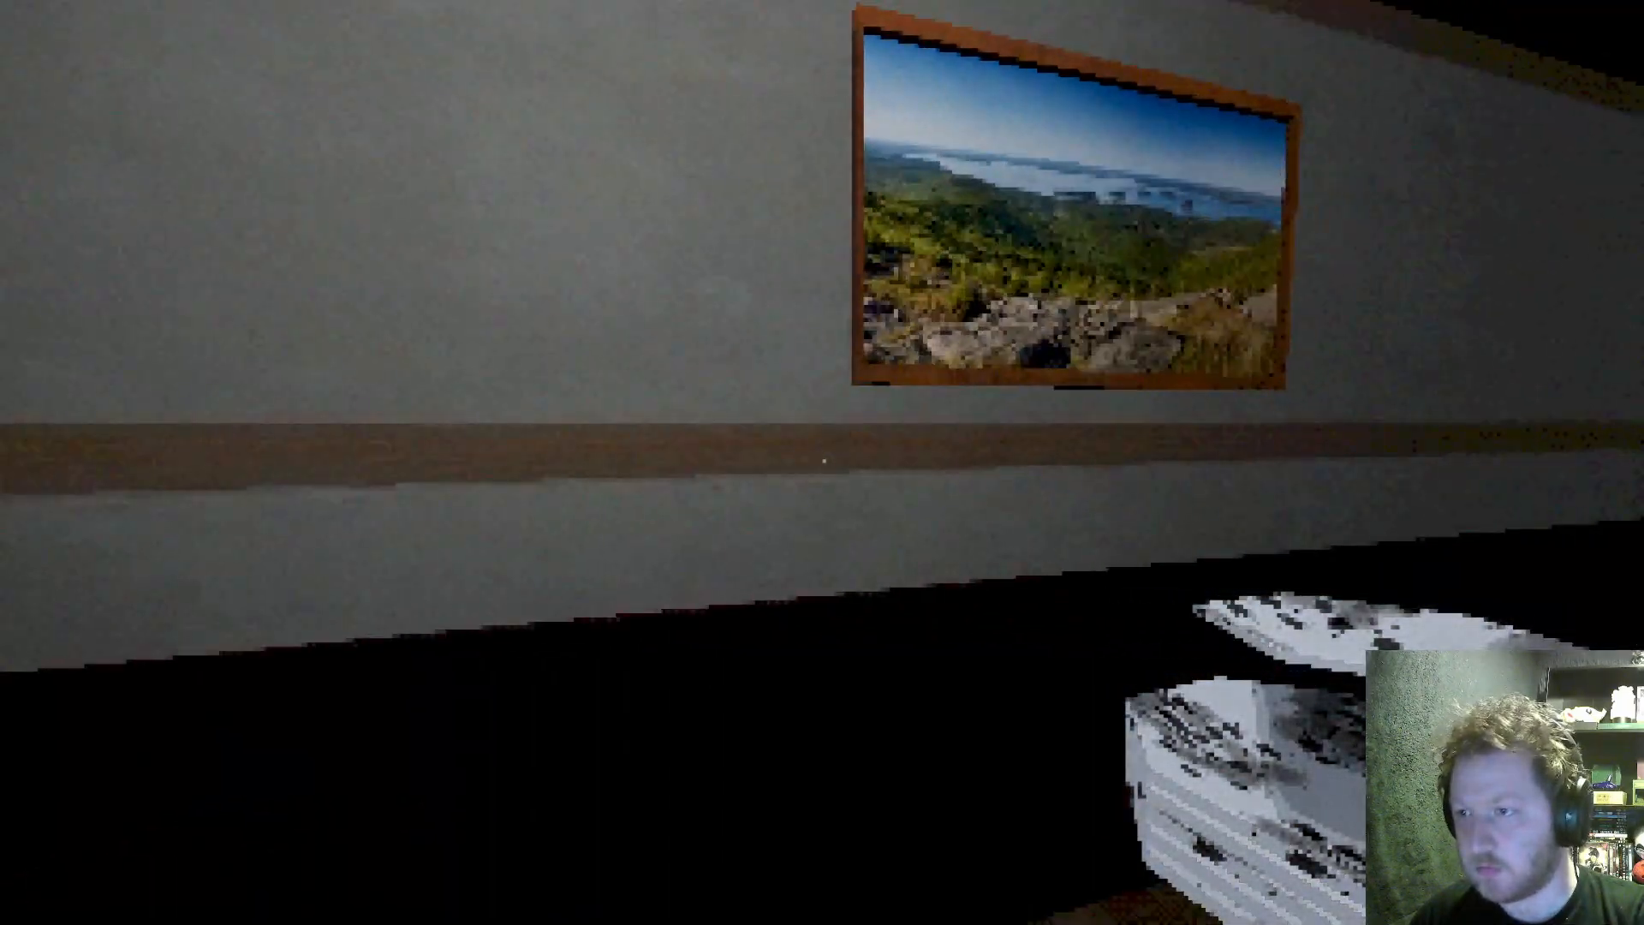
{"action": "mouse_move", "coordinate": [822, 463]}
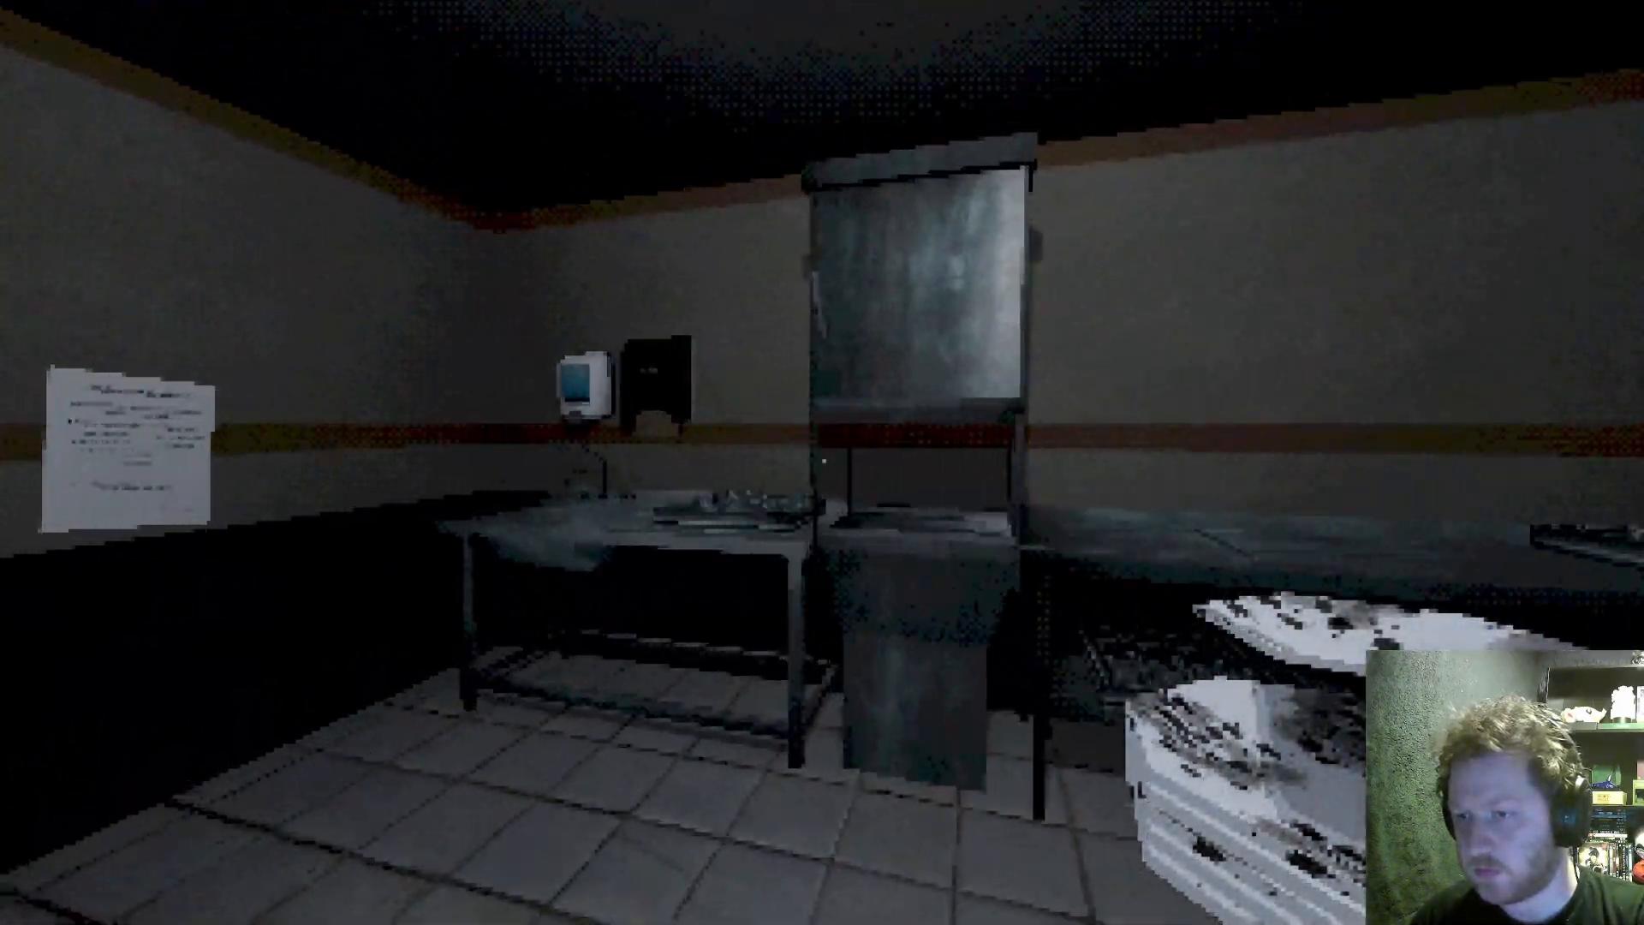
{"action": "mouse_move", "coordinate": [822, 462]}
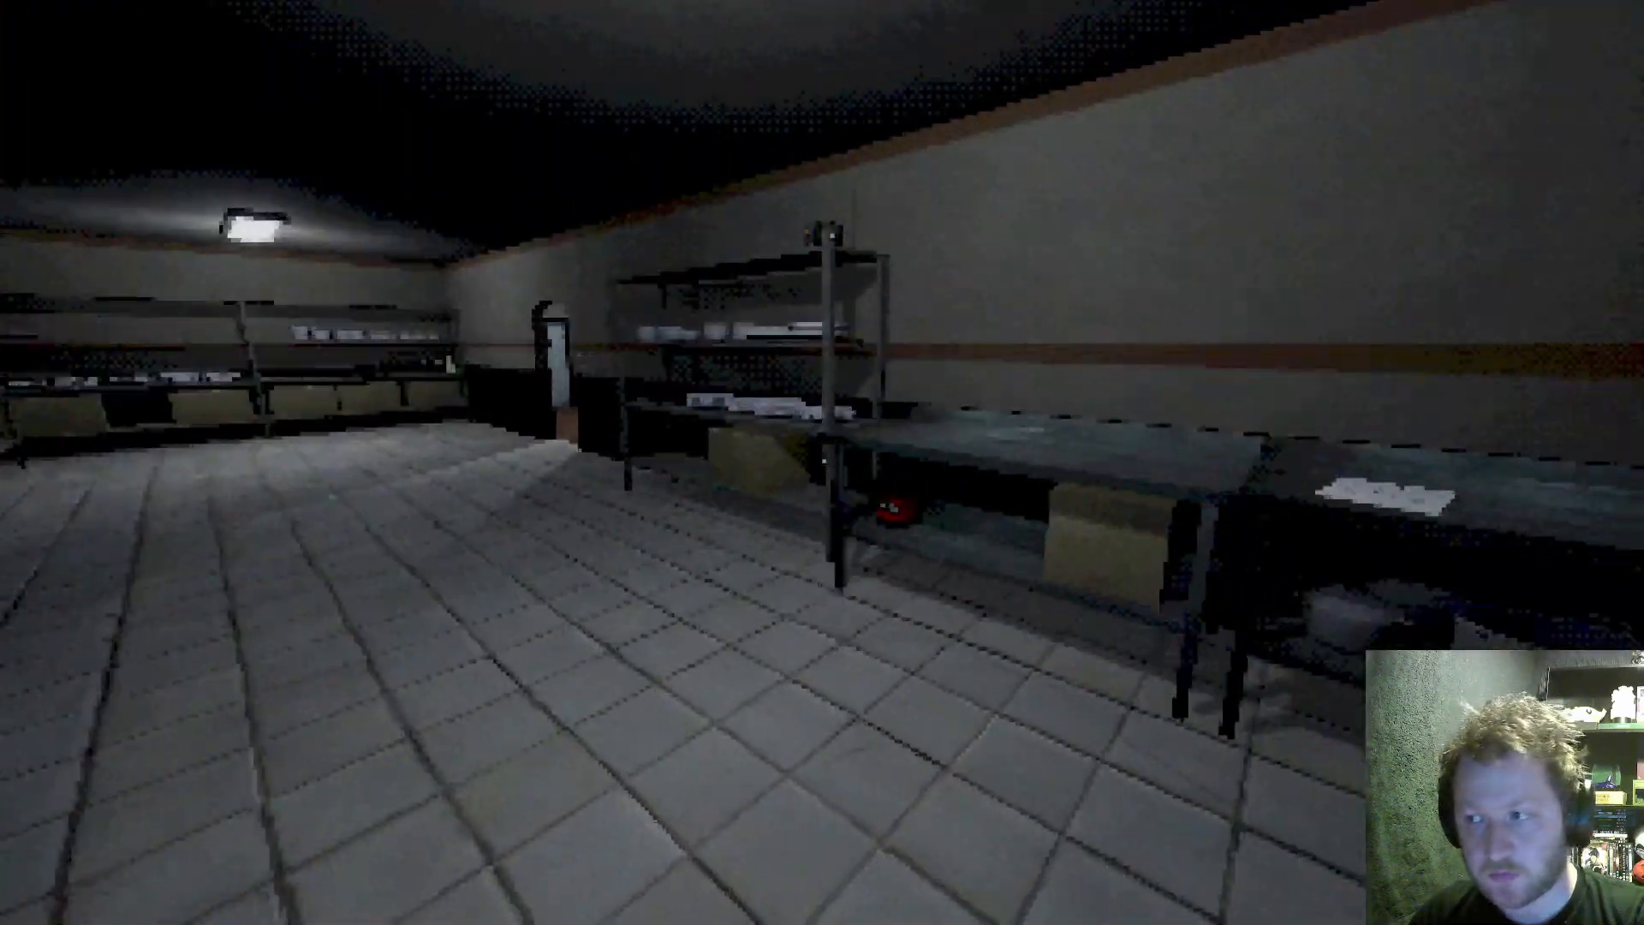
{"action": "mouse_move", "coordinate": [822, 462]}
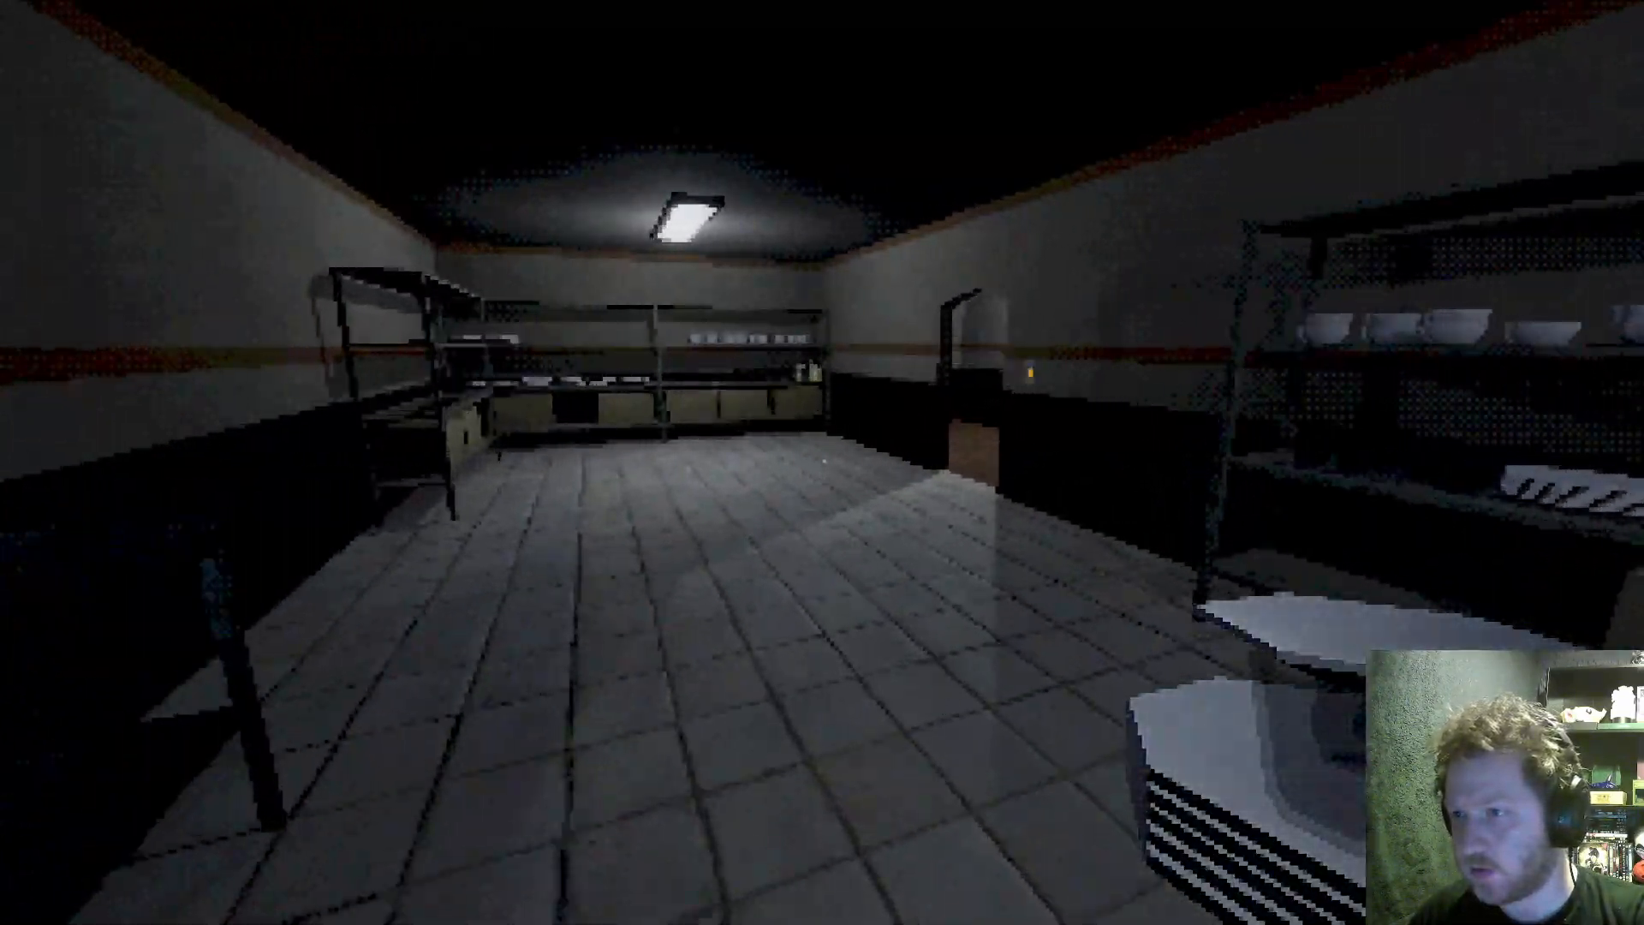
{"action": "mouse_move", "coordinate": [823, 462]}
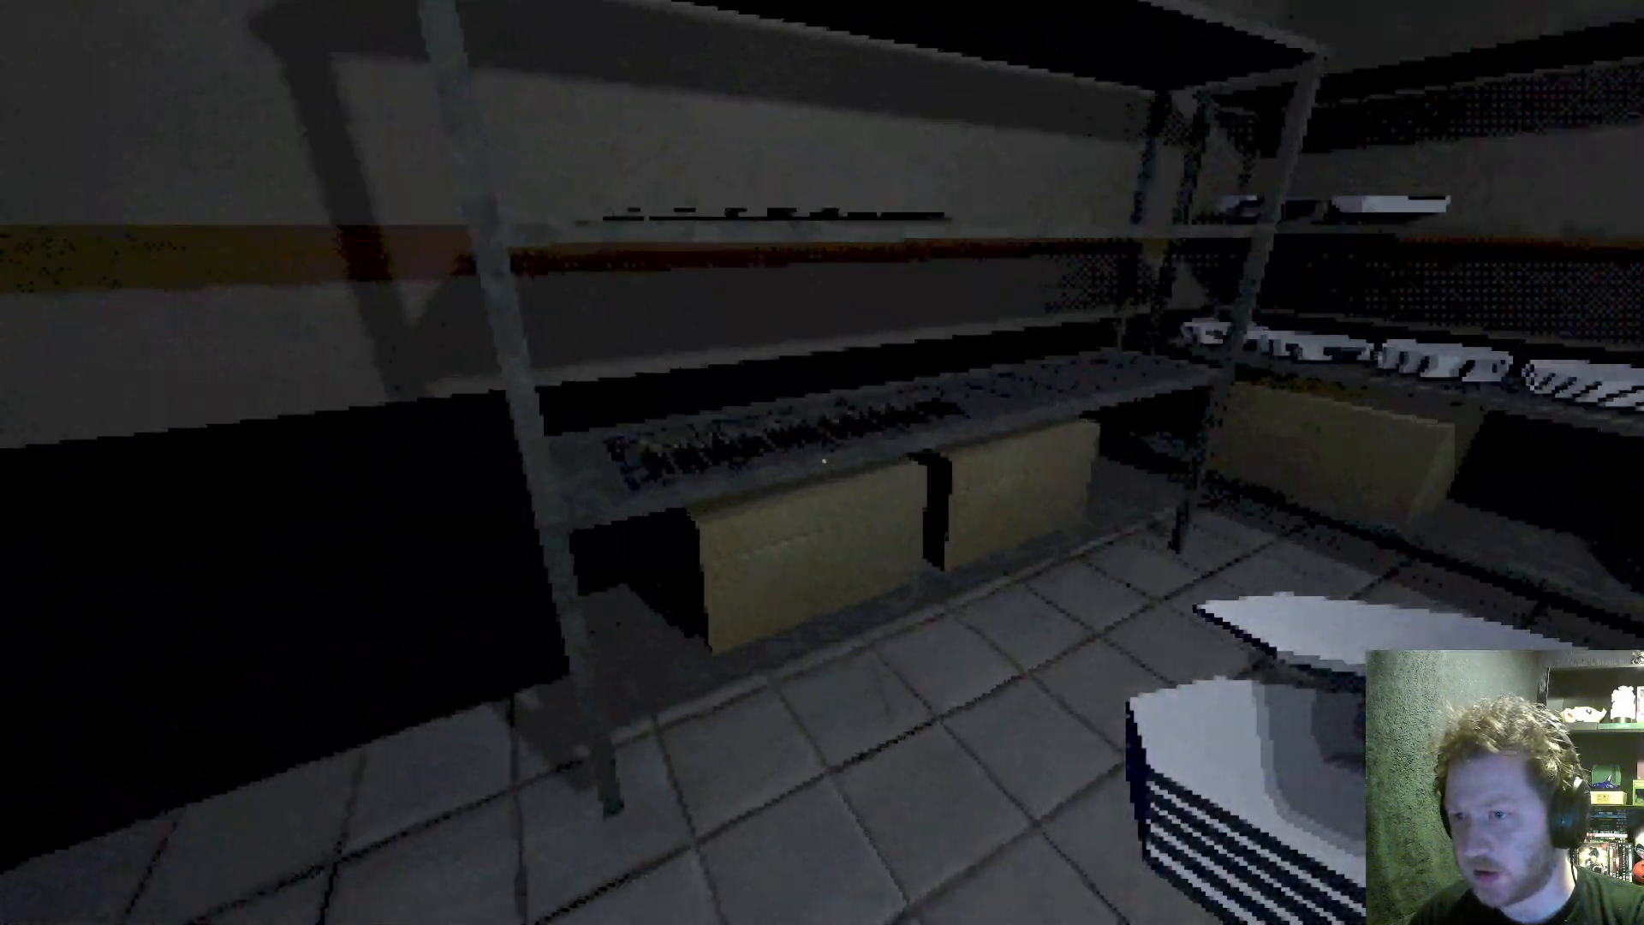
{"action": "mouse_move", "coordinate": [823, 462]}
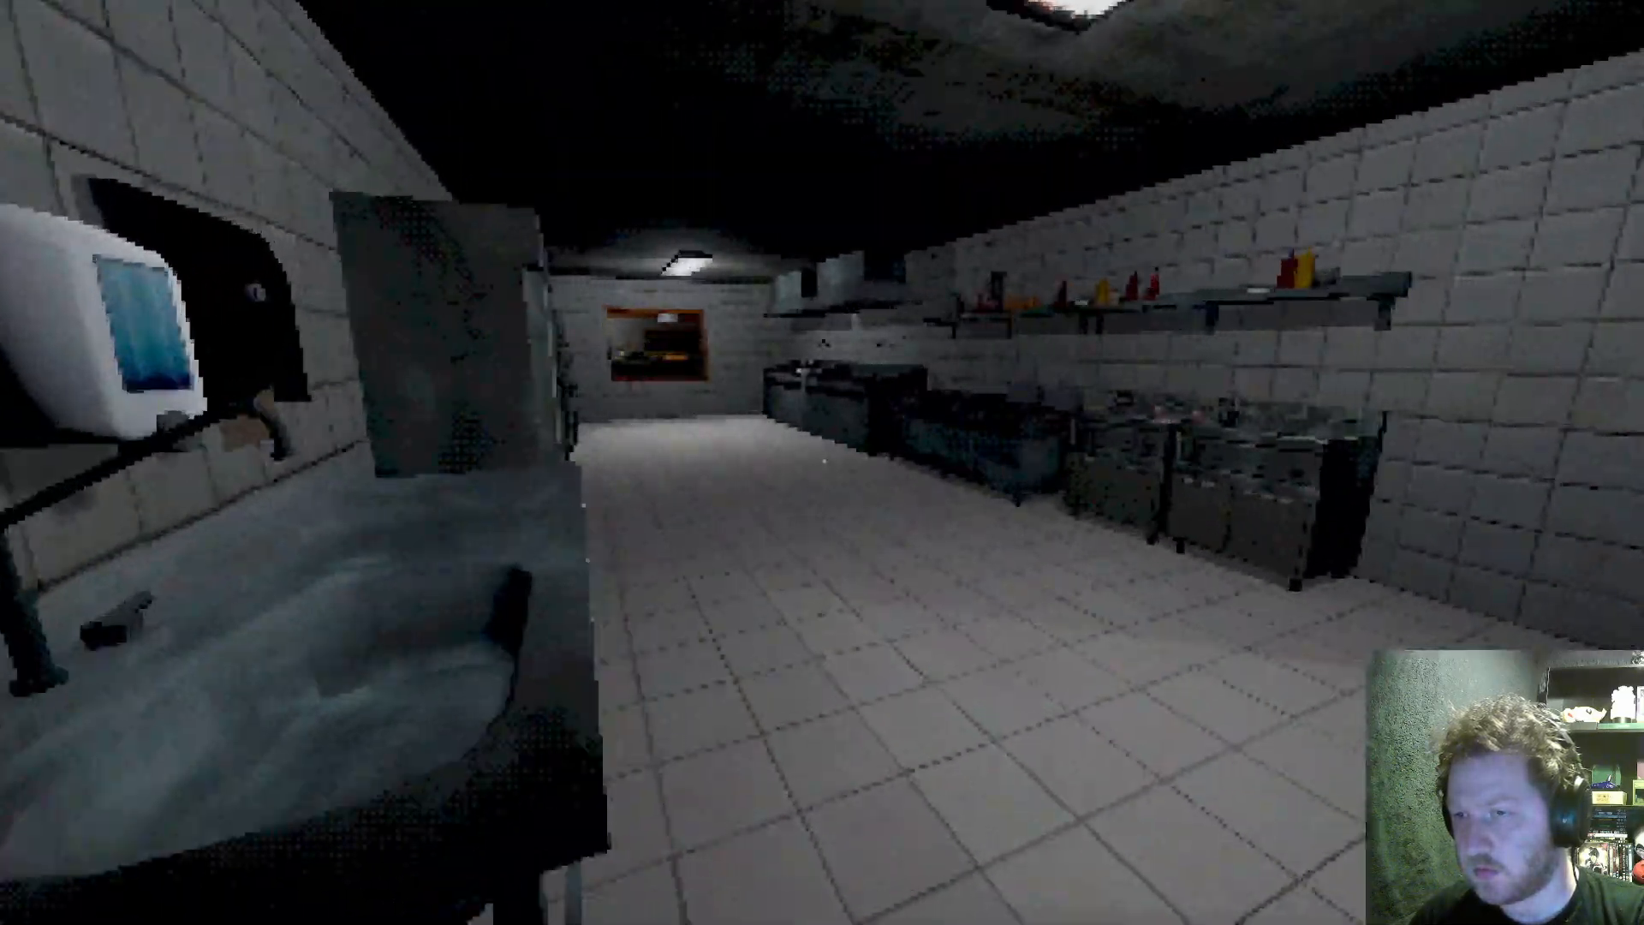
{"action": "mouse_move", "coordinate": [822, 462]}
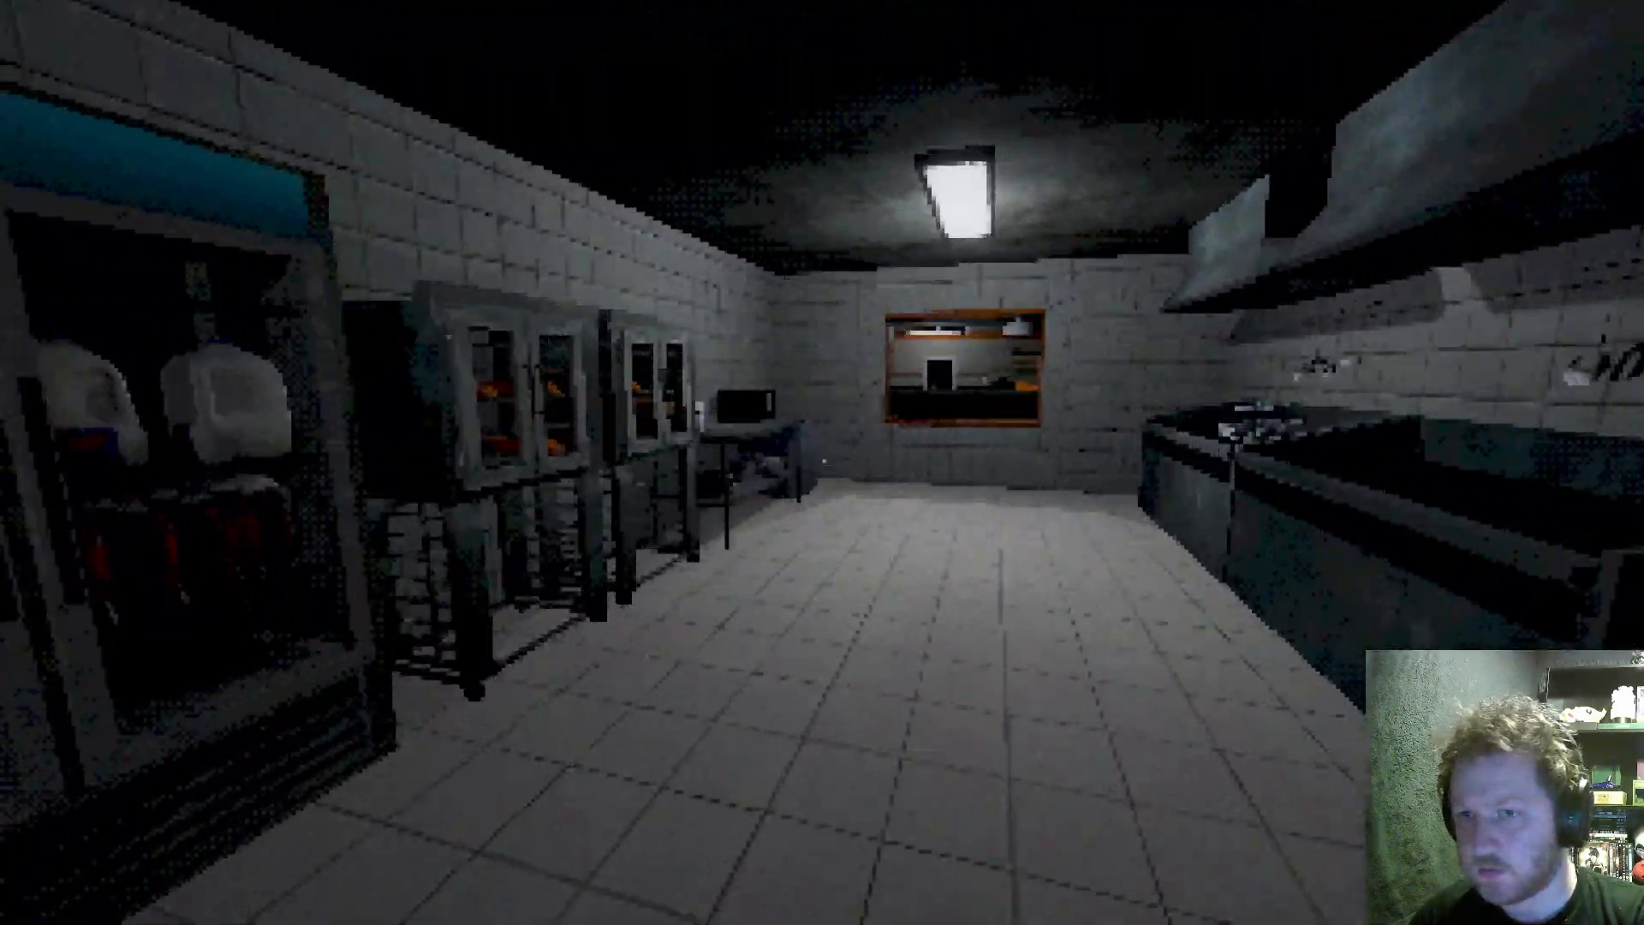
{"action": "mouse_move", "coordinate": [822, 463]}
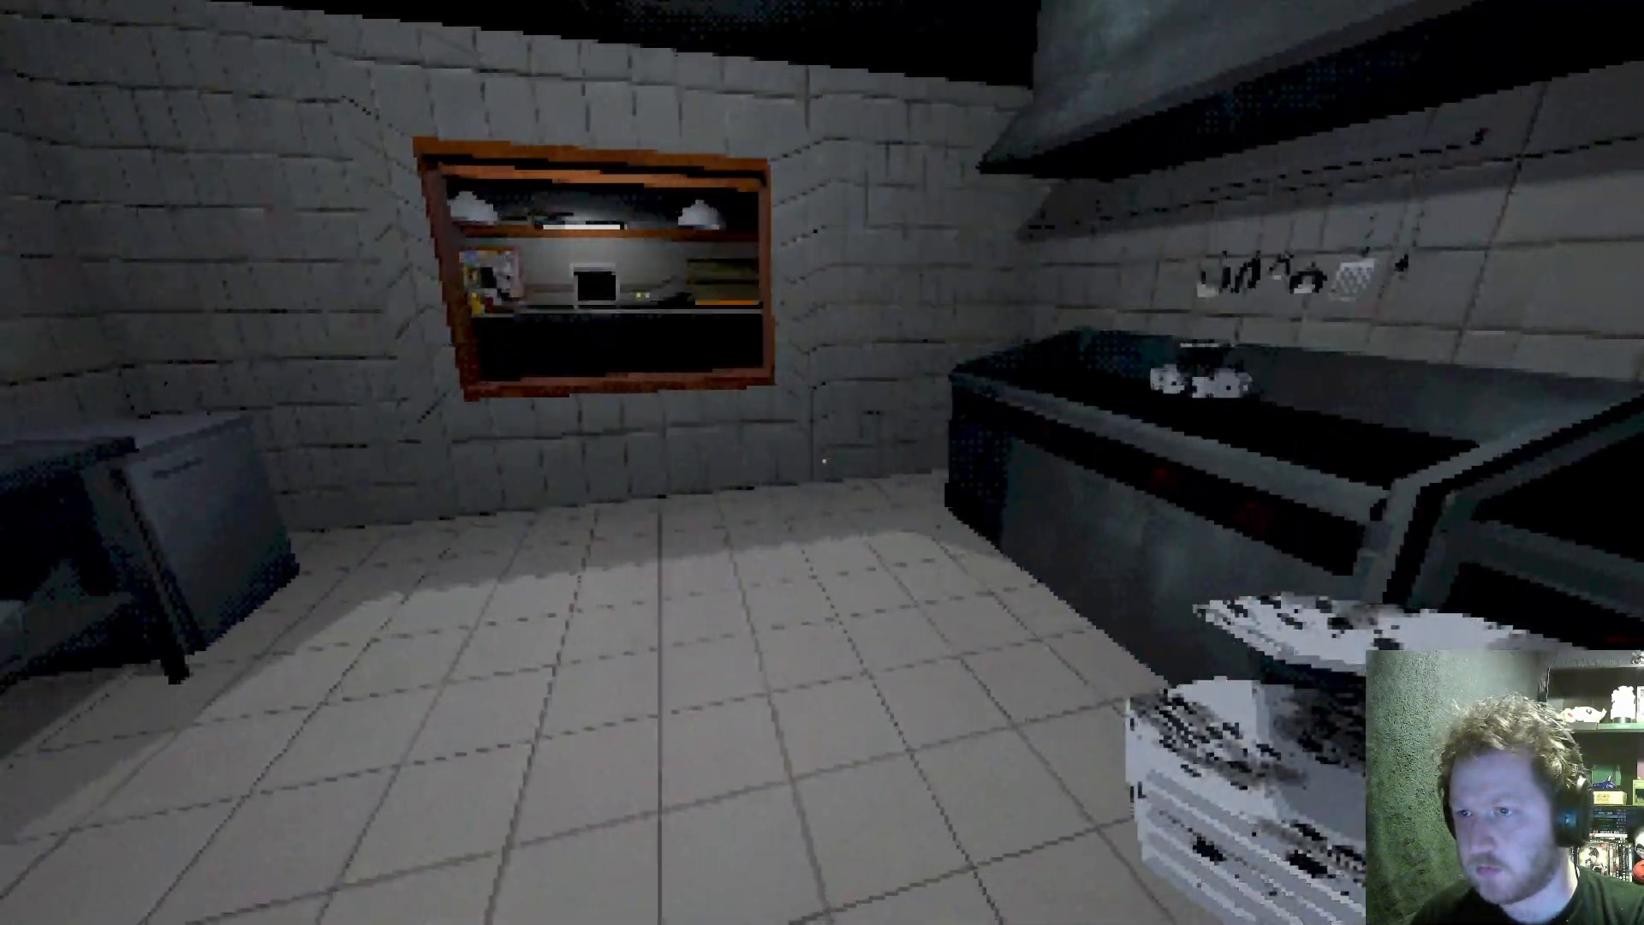
{"action": "mouse_move", "coordinate": [822, 463]}
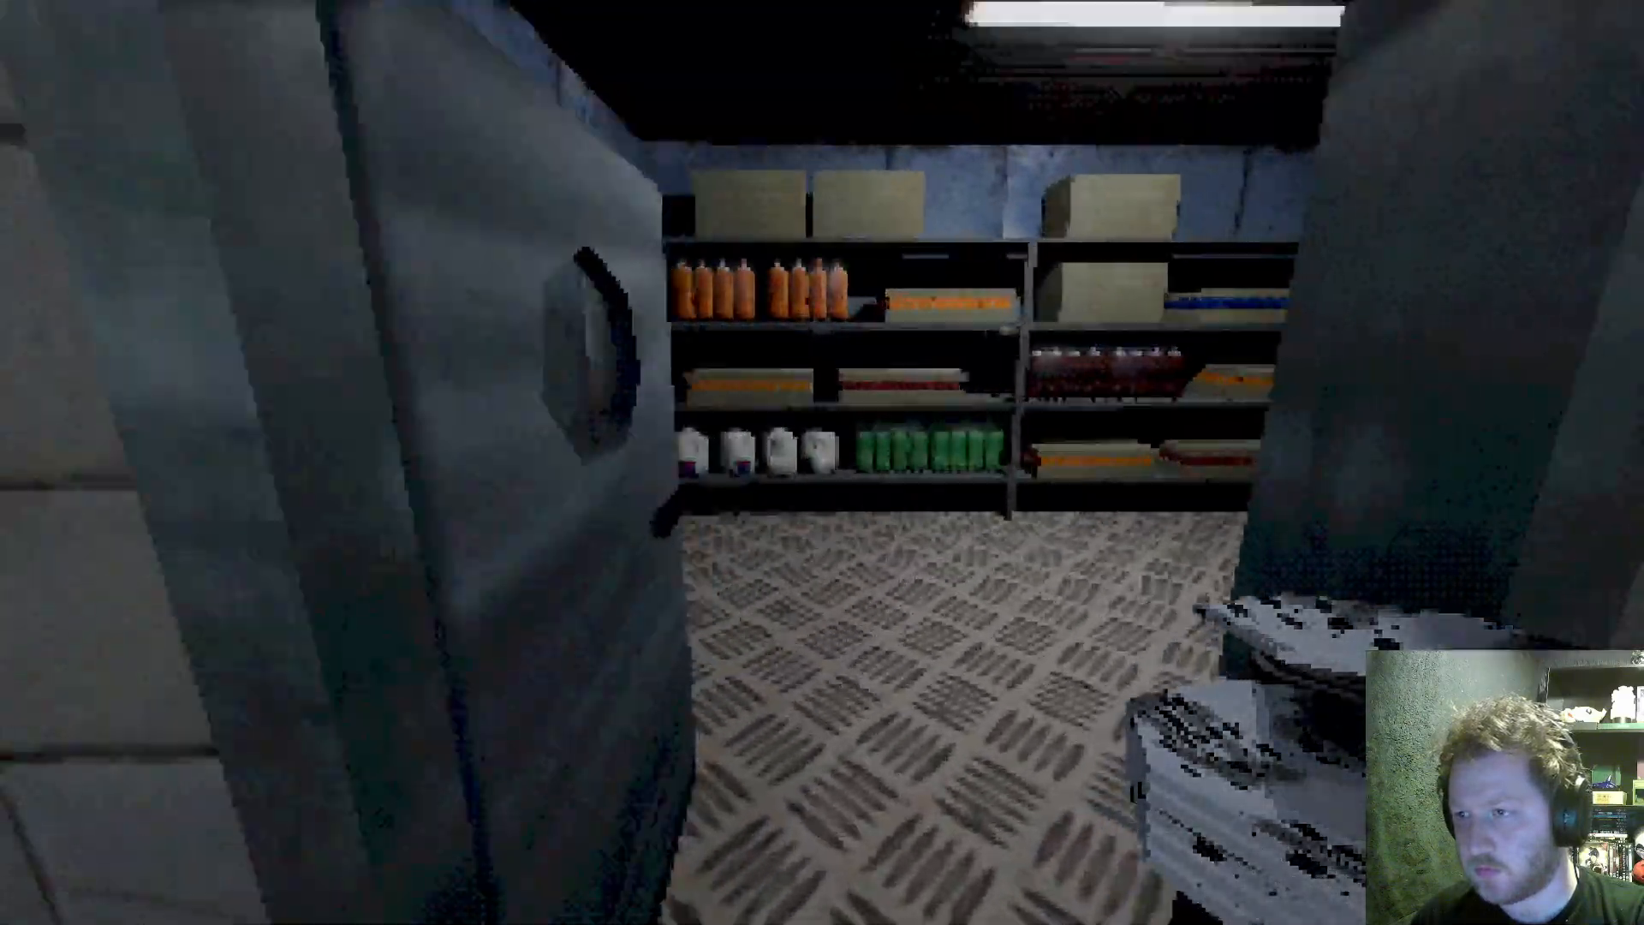
{"action": "mouse_move", "coordinate": [823, 463]}
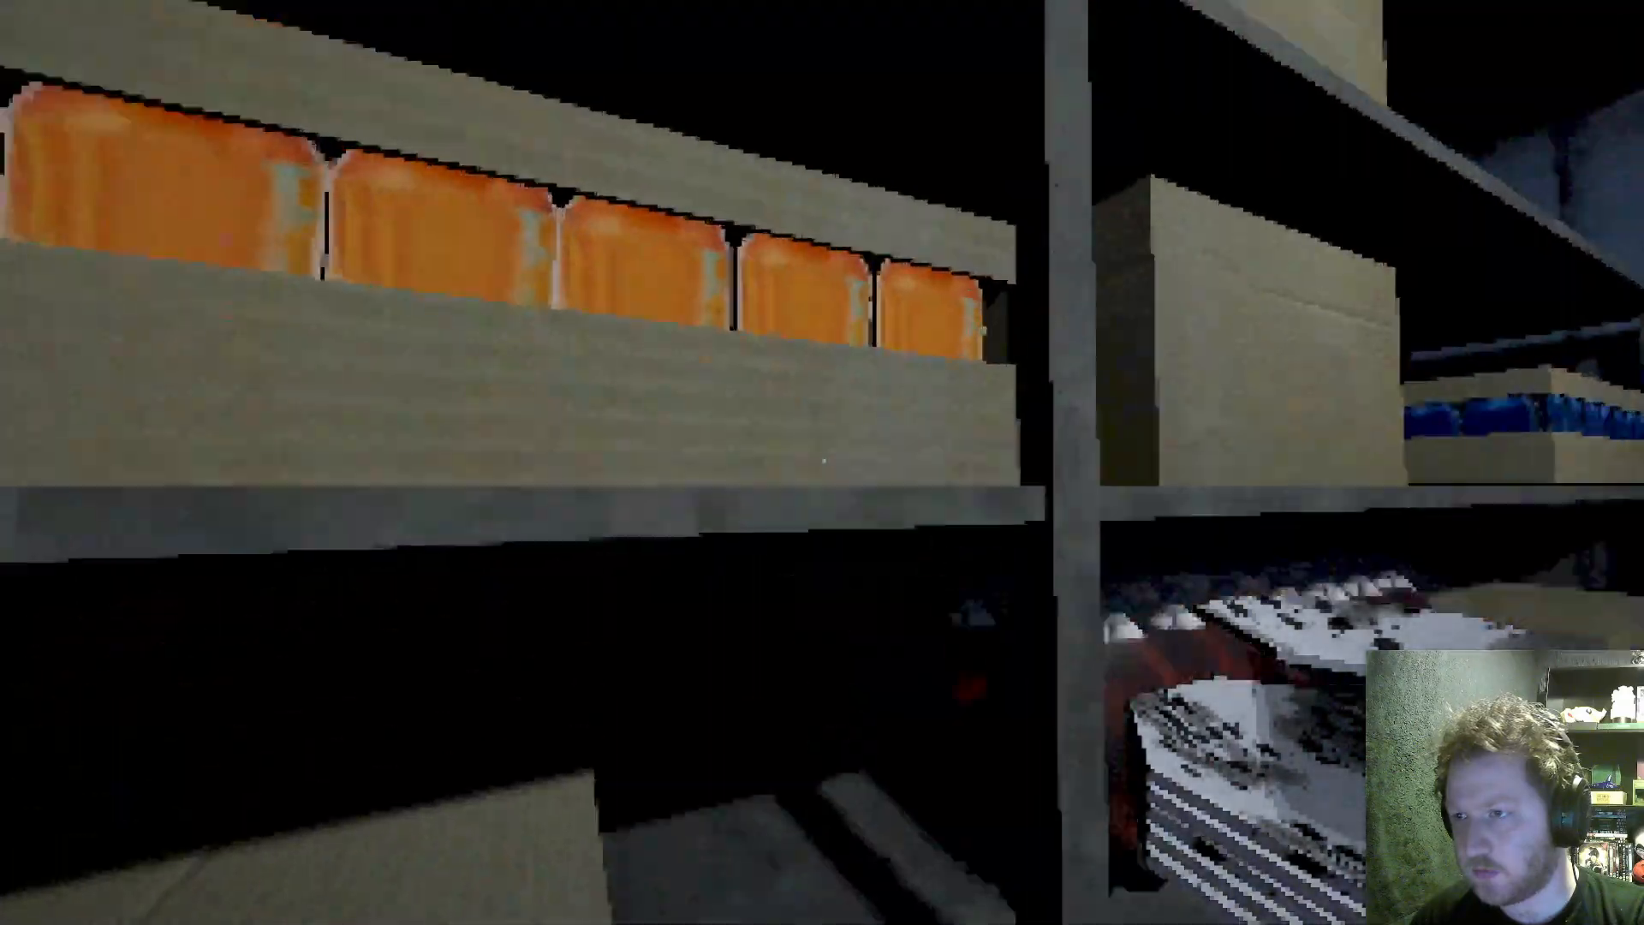
{"action": "mouse_move", "coordinate": [823, 462]}
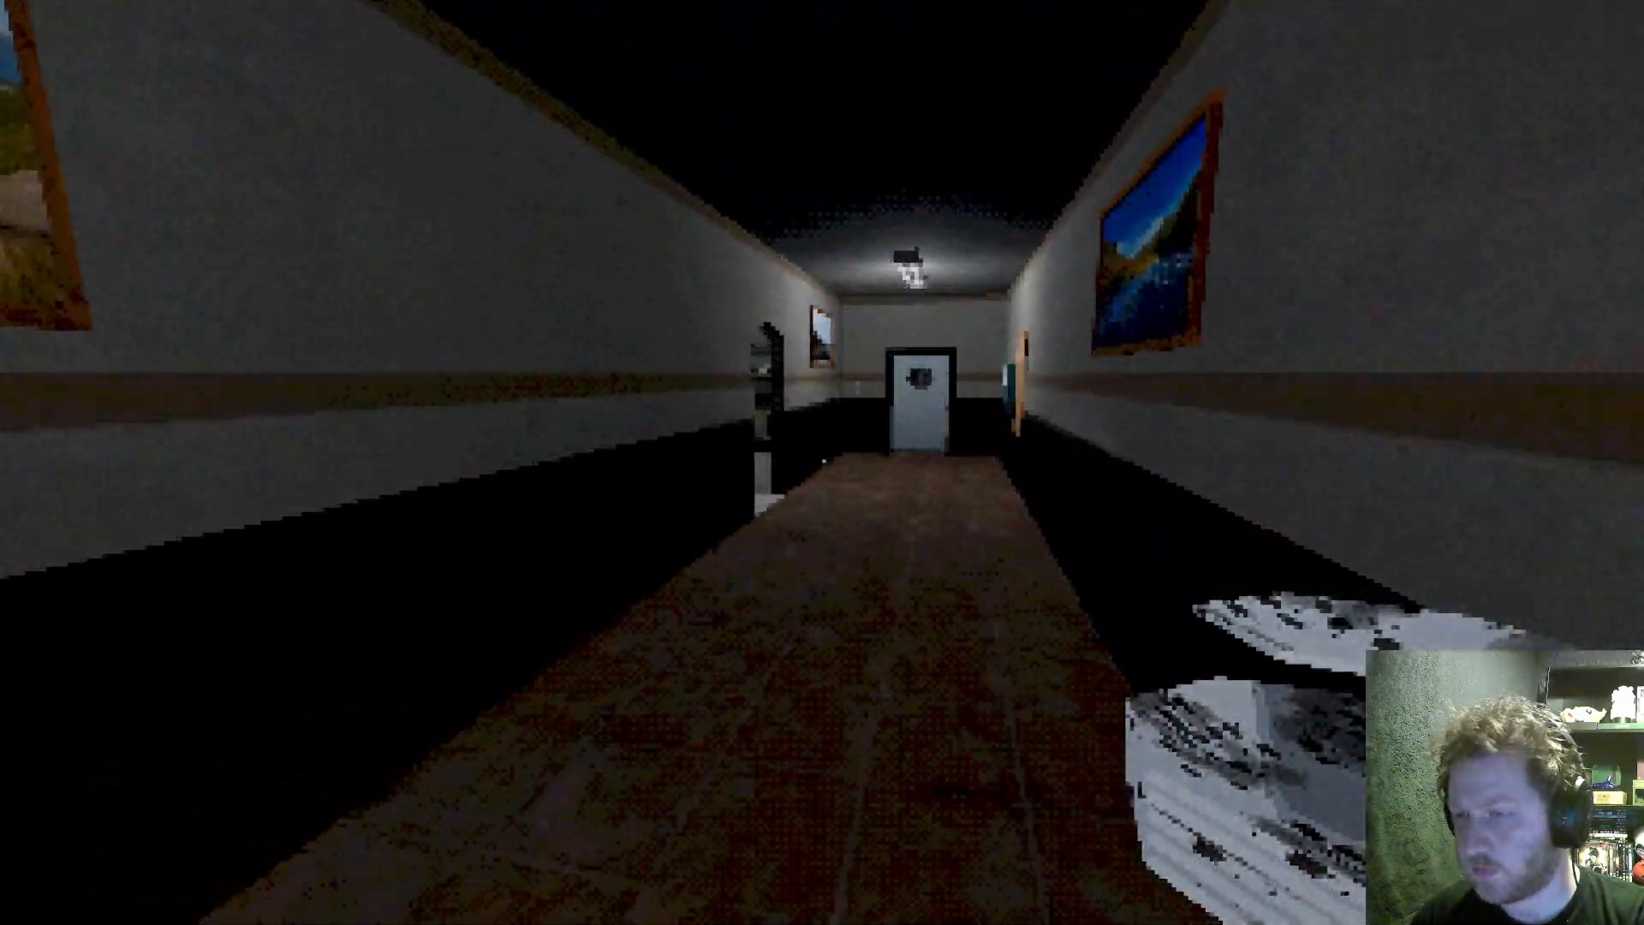
Walk to the dish rack beside the sink and leave the plates racked upright.
{"action": "key", "text": "w"}
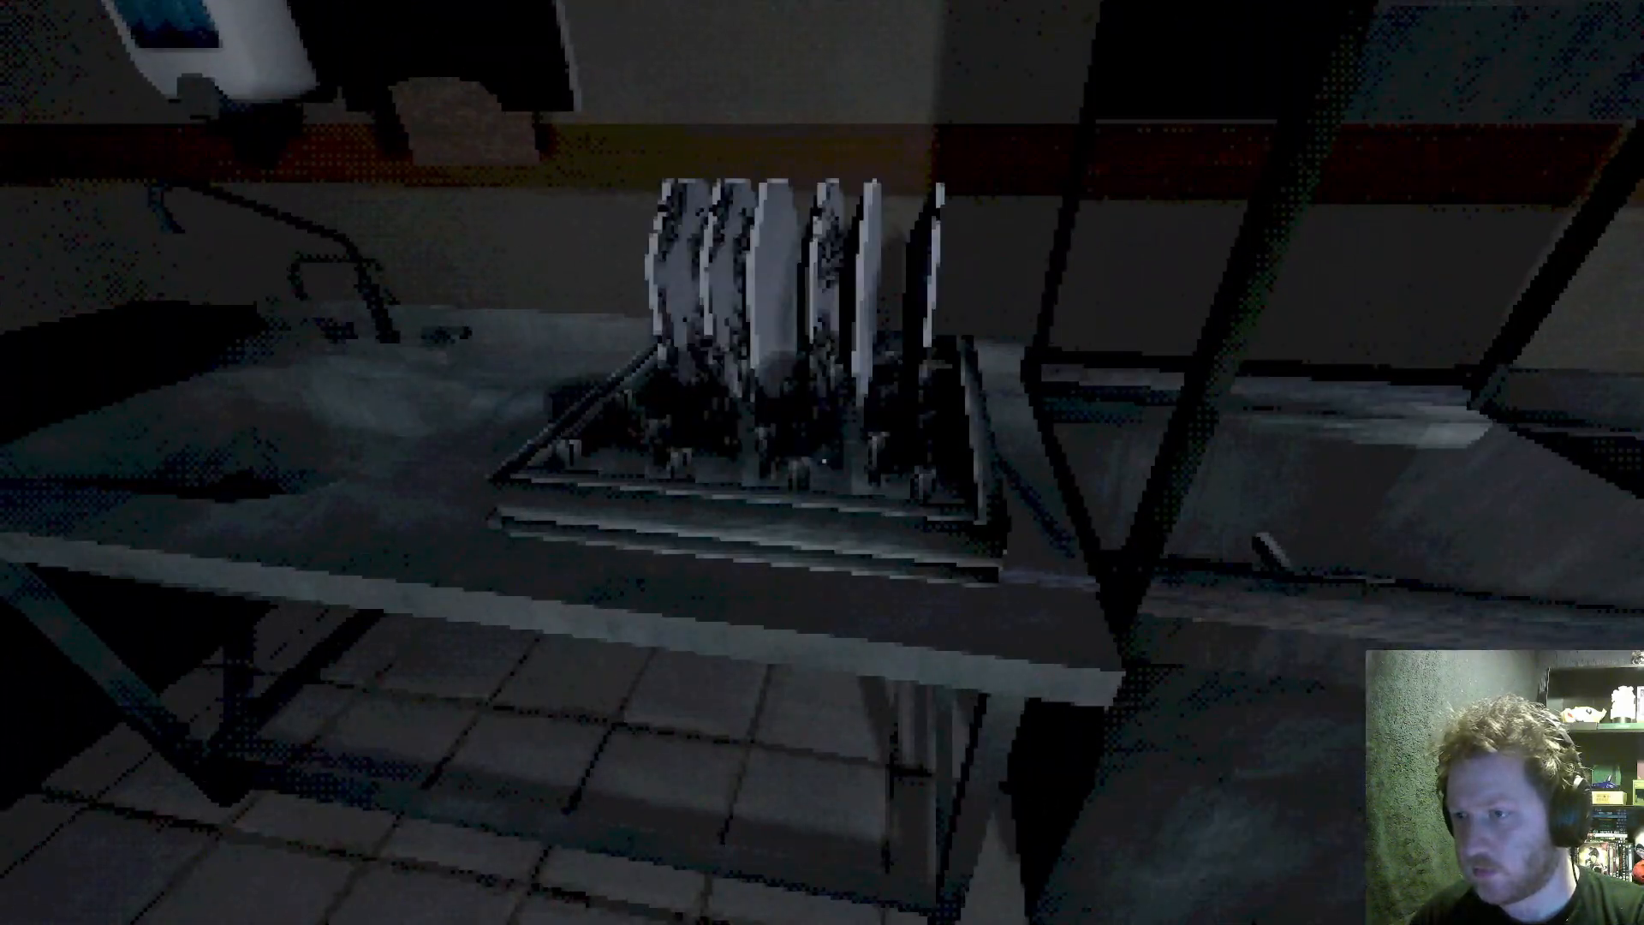
{"action": "mouse_move", "coordinate": [822, 463]}
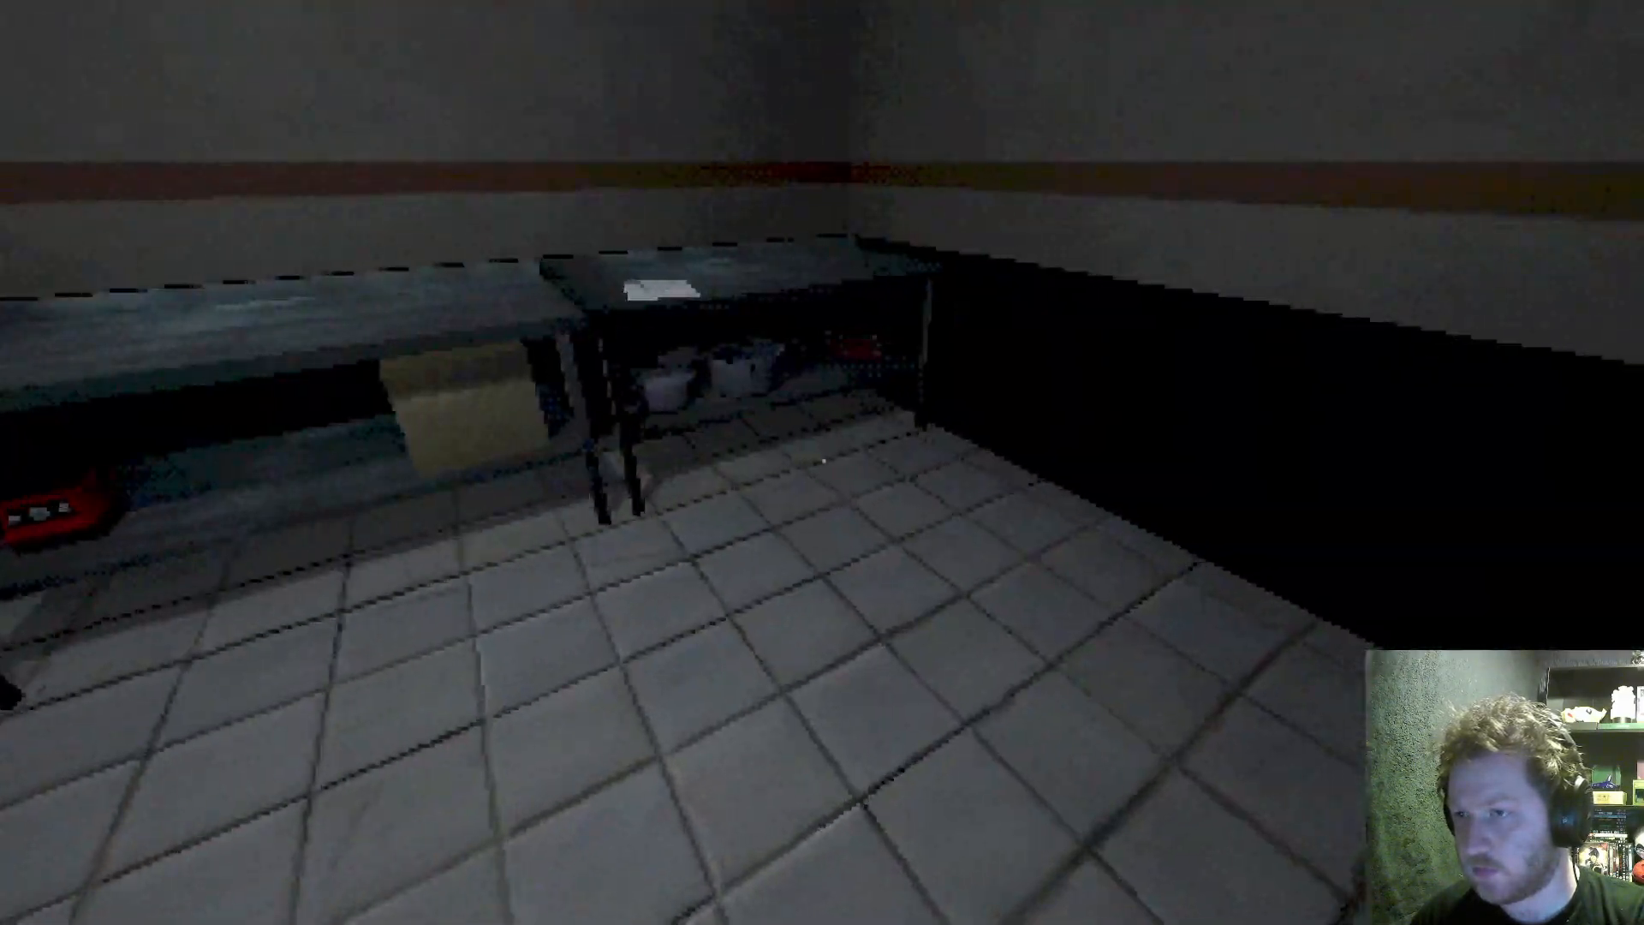
{"action": "mouse_move", "coordinate": [822, 463]}
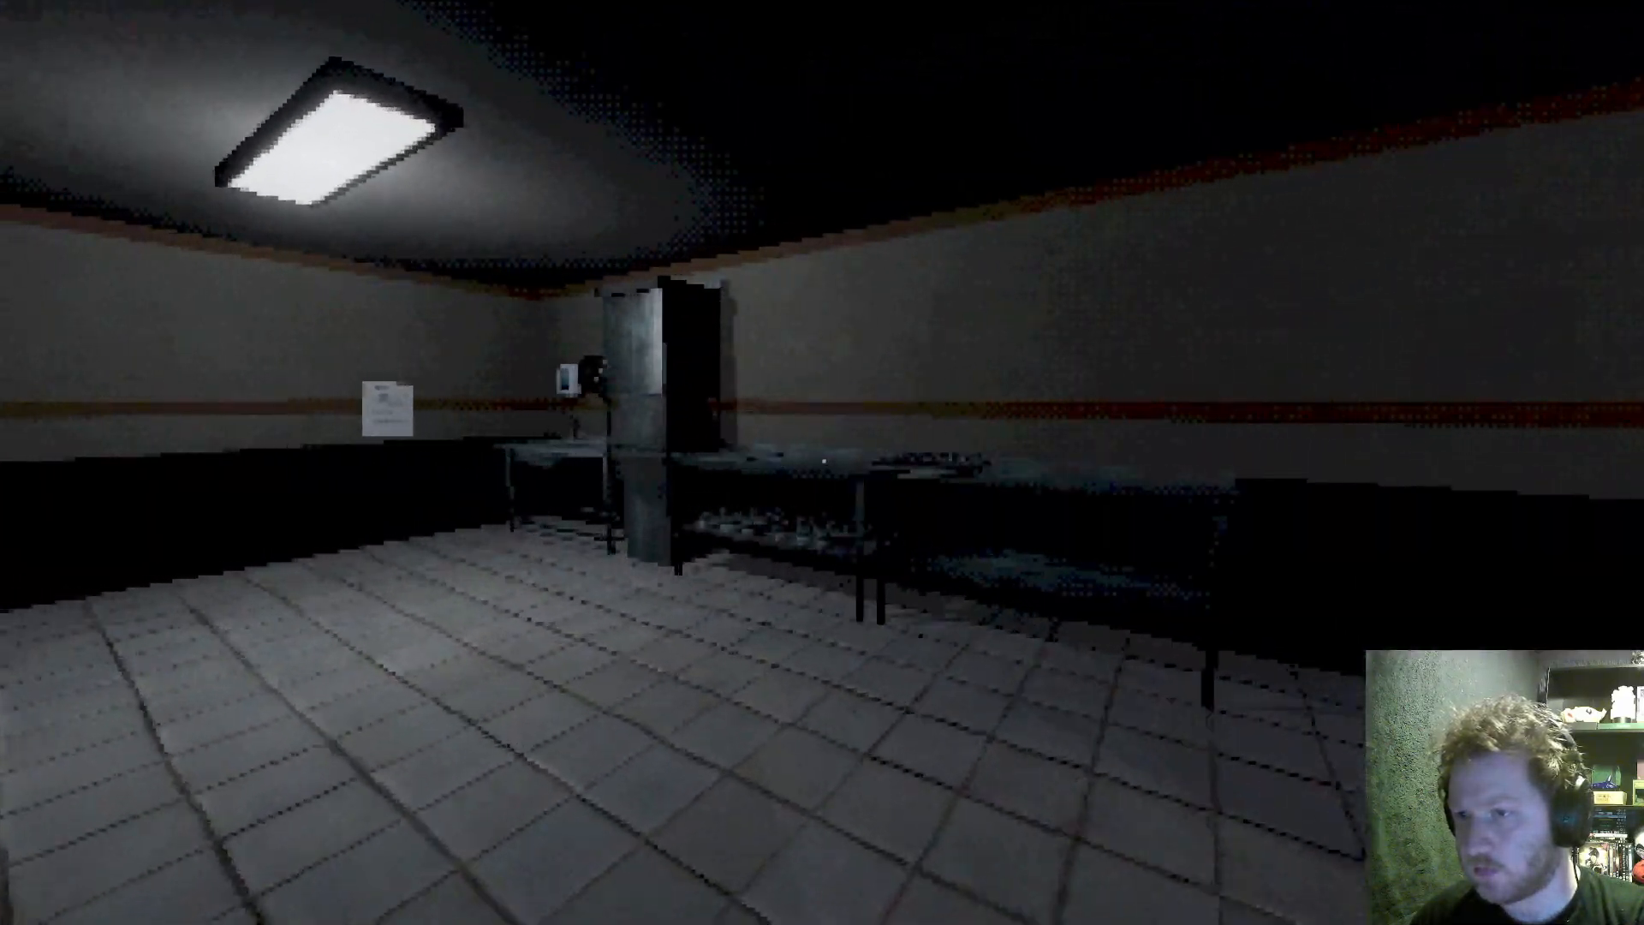
{"action": "mouse_move", "coordinate": [822, 463]}
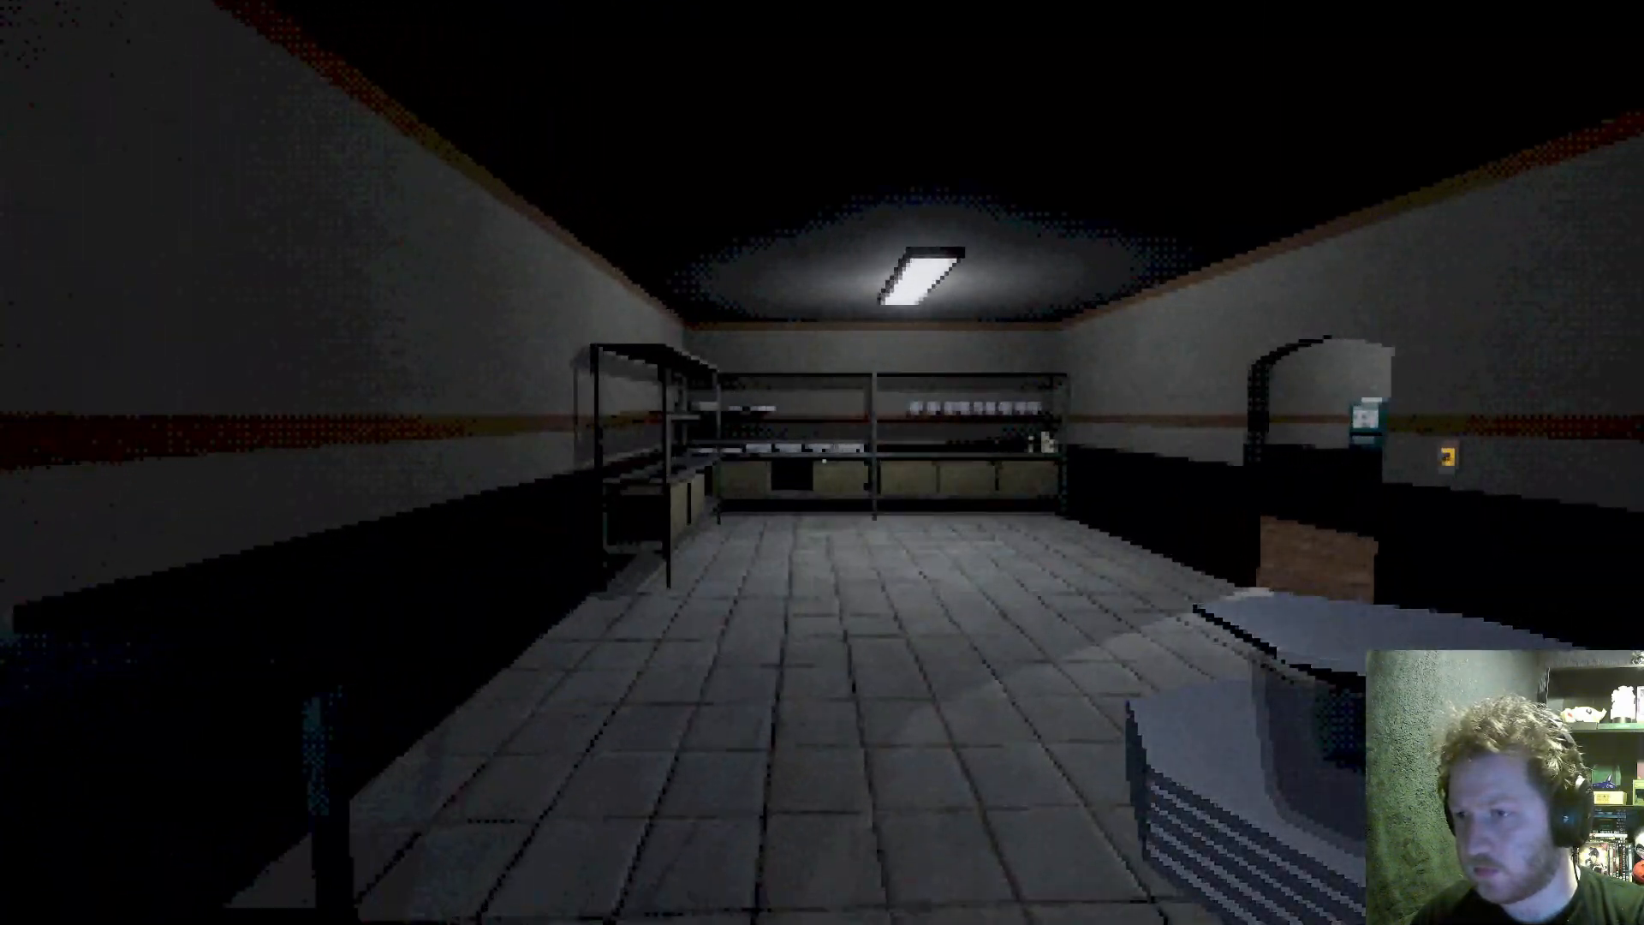
Walk from the dish room into the main cooking kitchen by the ovens.
{"action": "key", "text": "w"}
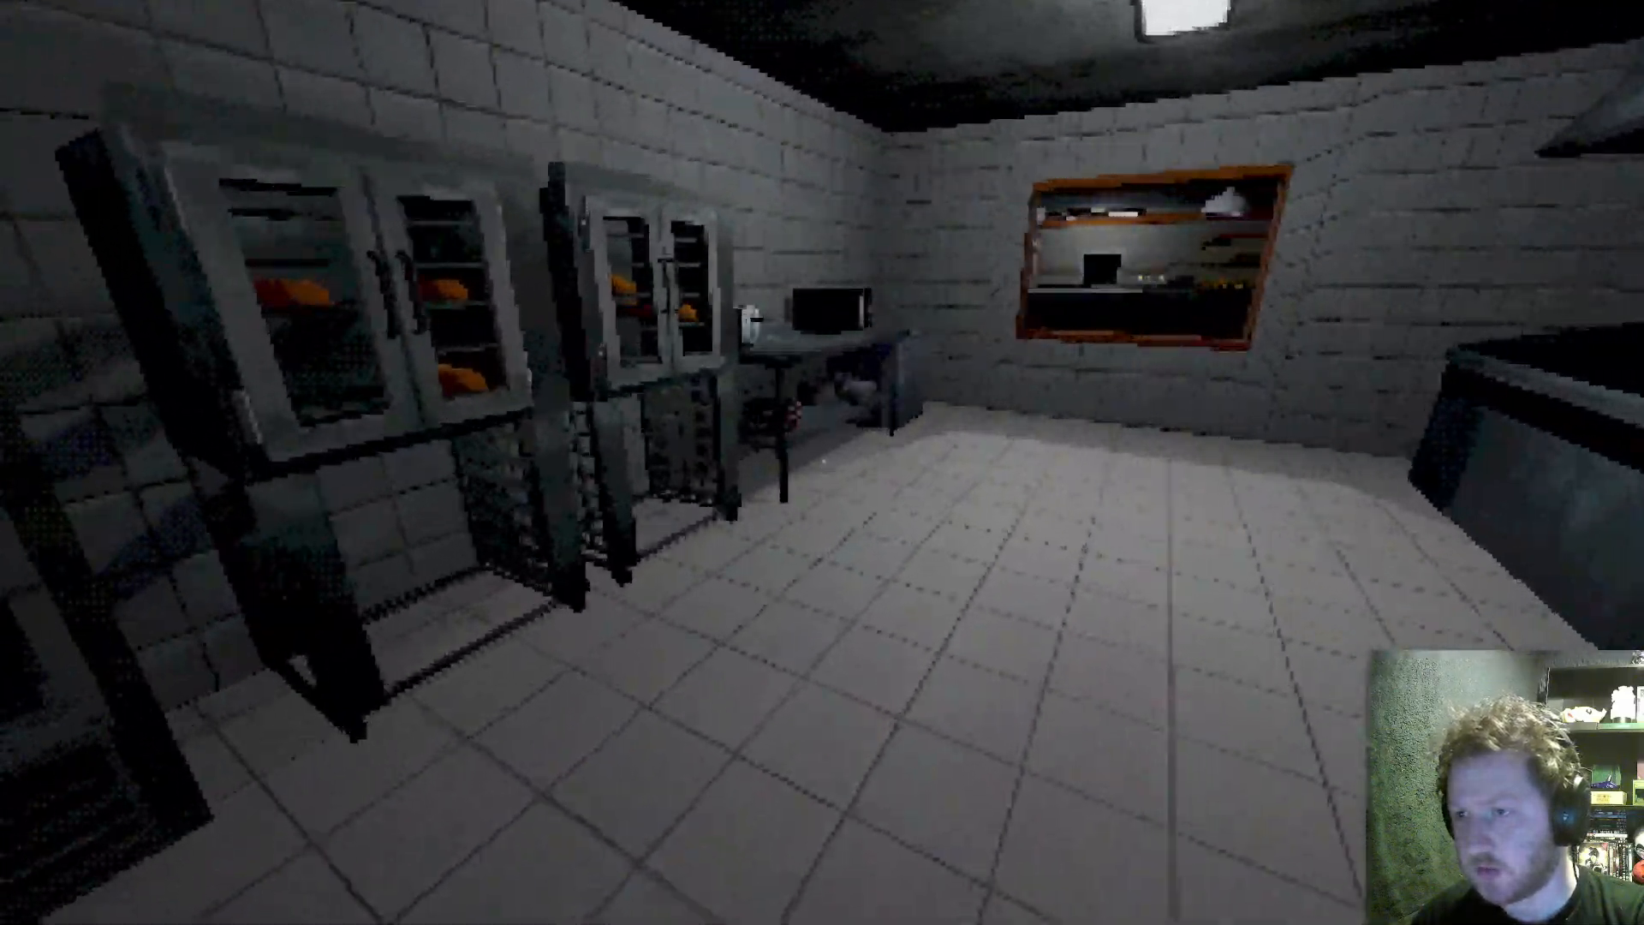
{"action": "mouse_move", "coordinate": [822, 463]}
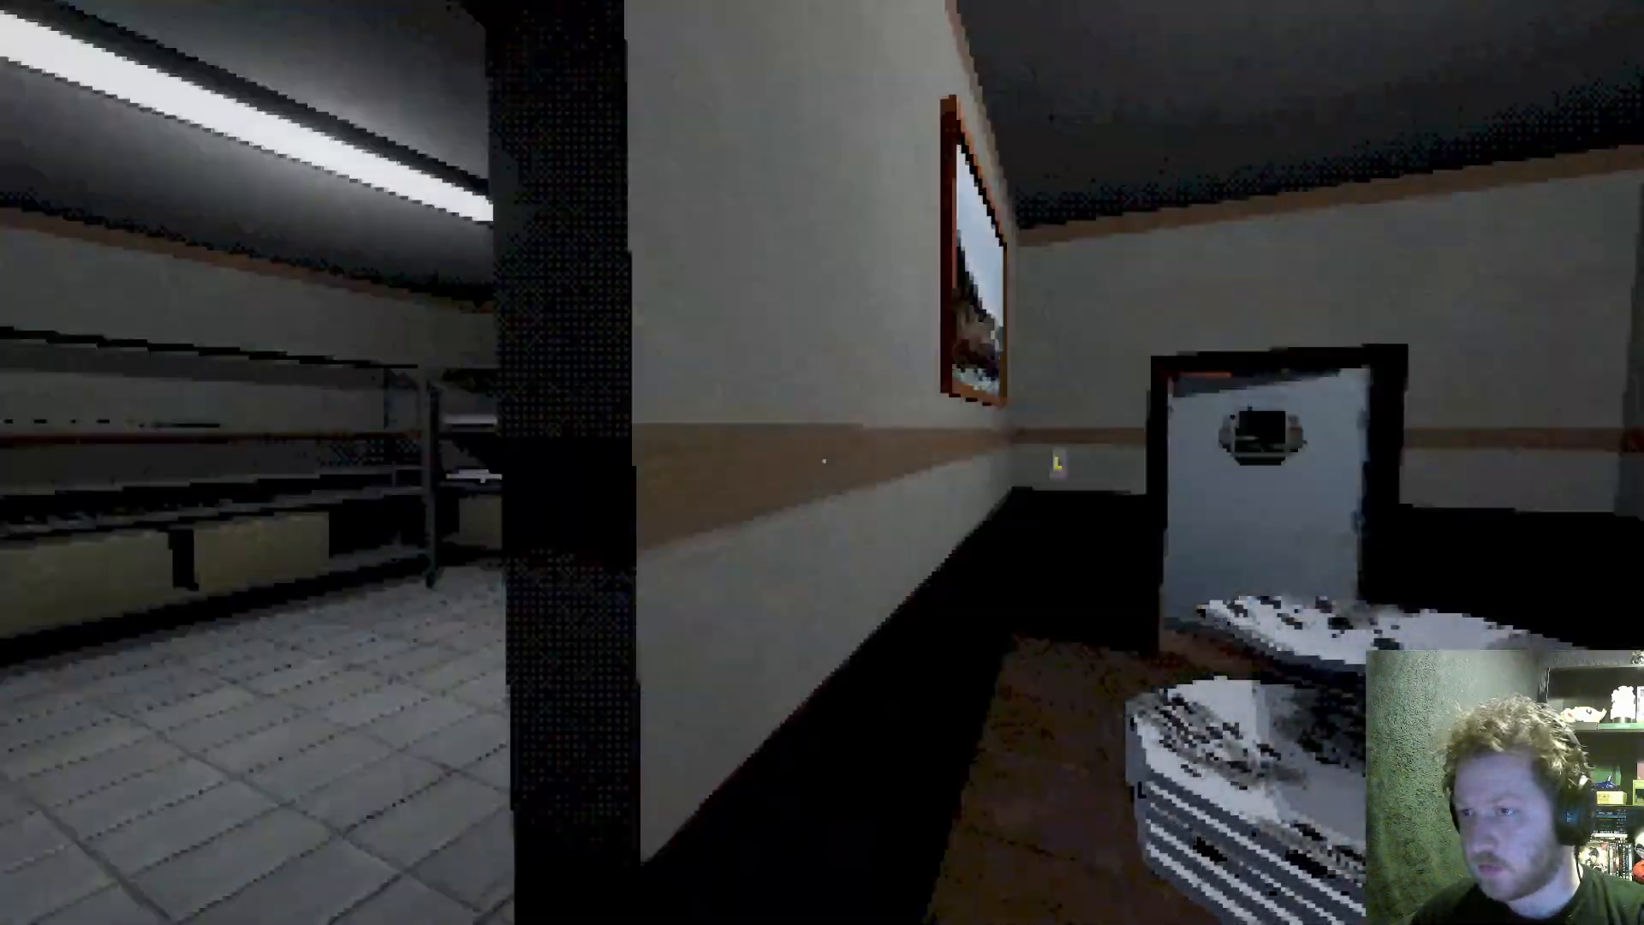
{"action": "mouse_move", "coordinate": [822, 463]}
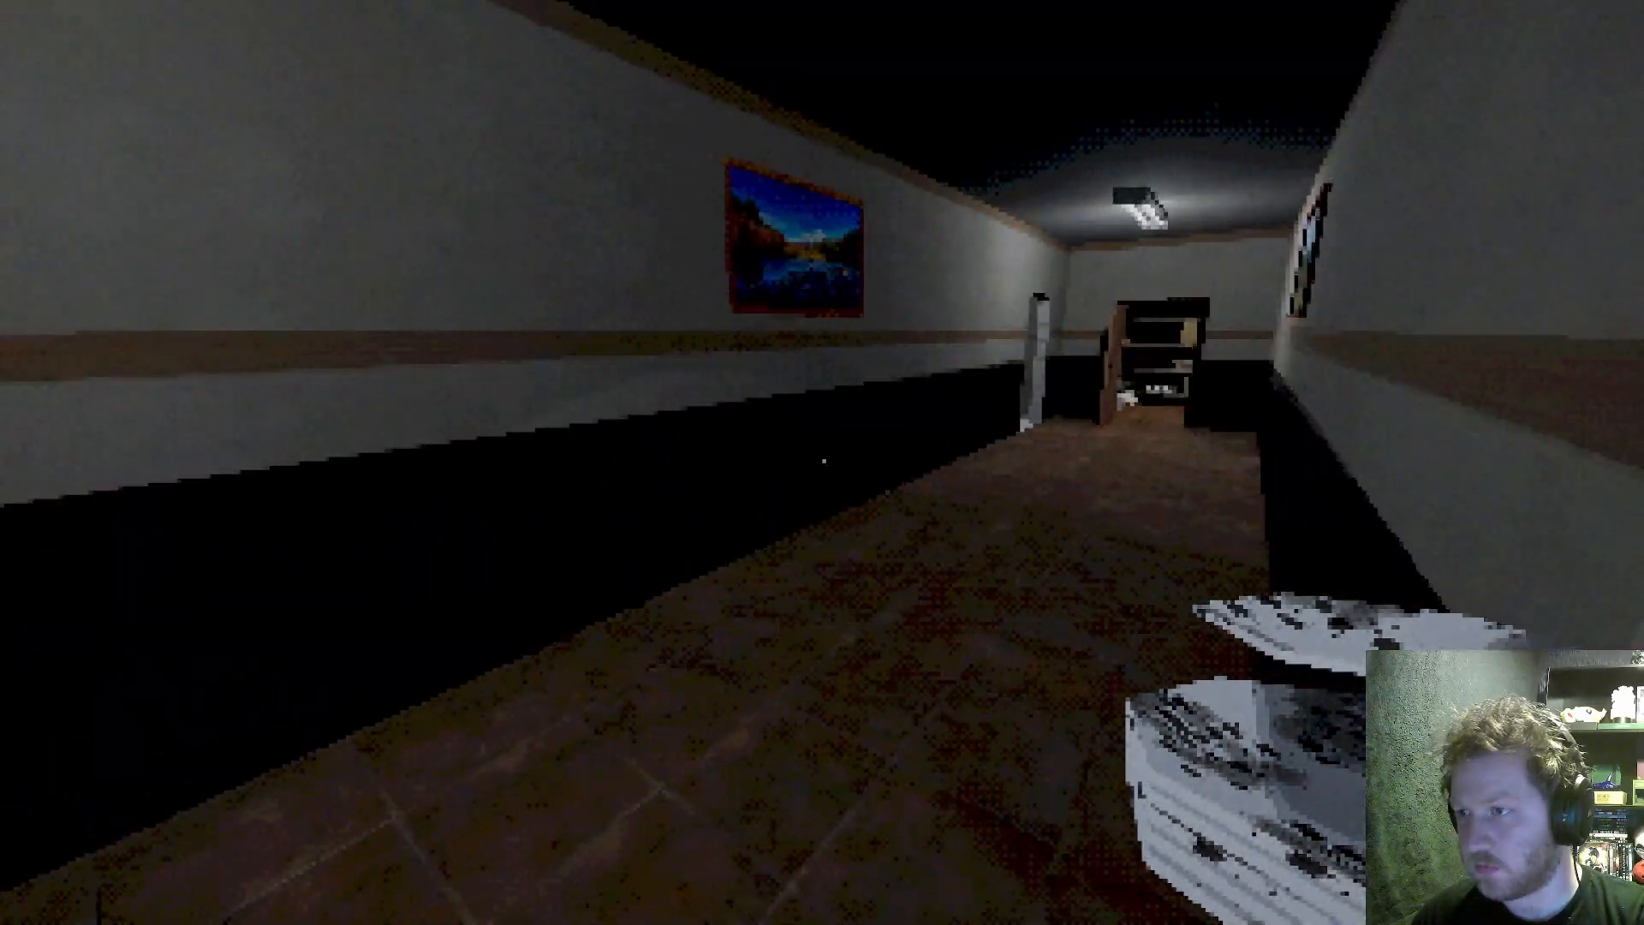
{"action": "mouse_move", "coordinate": [822, 463]}
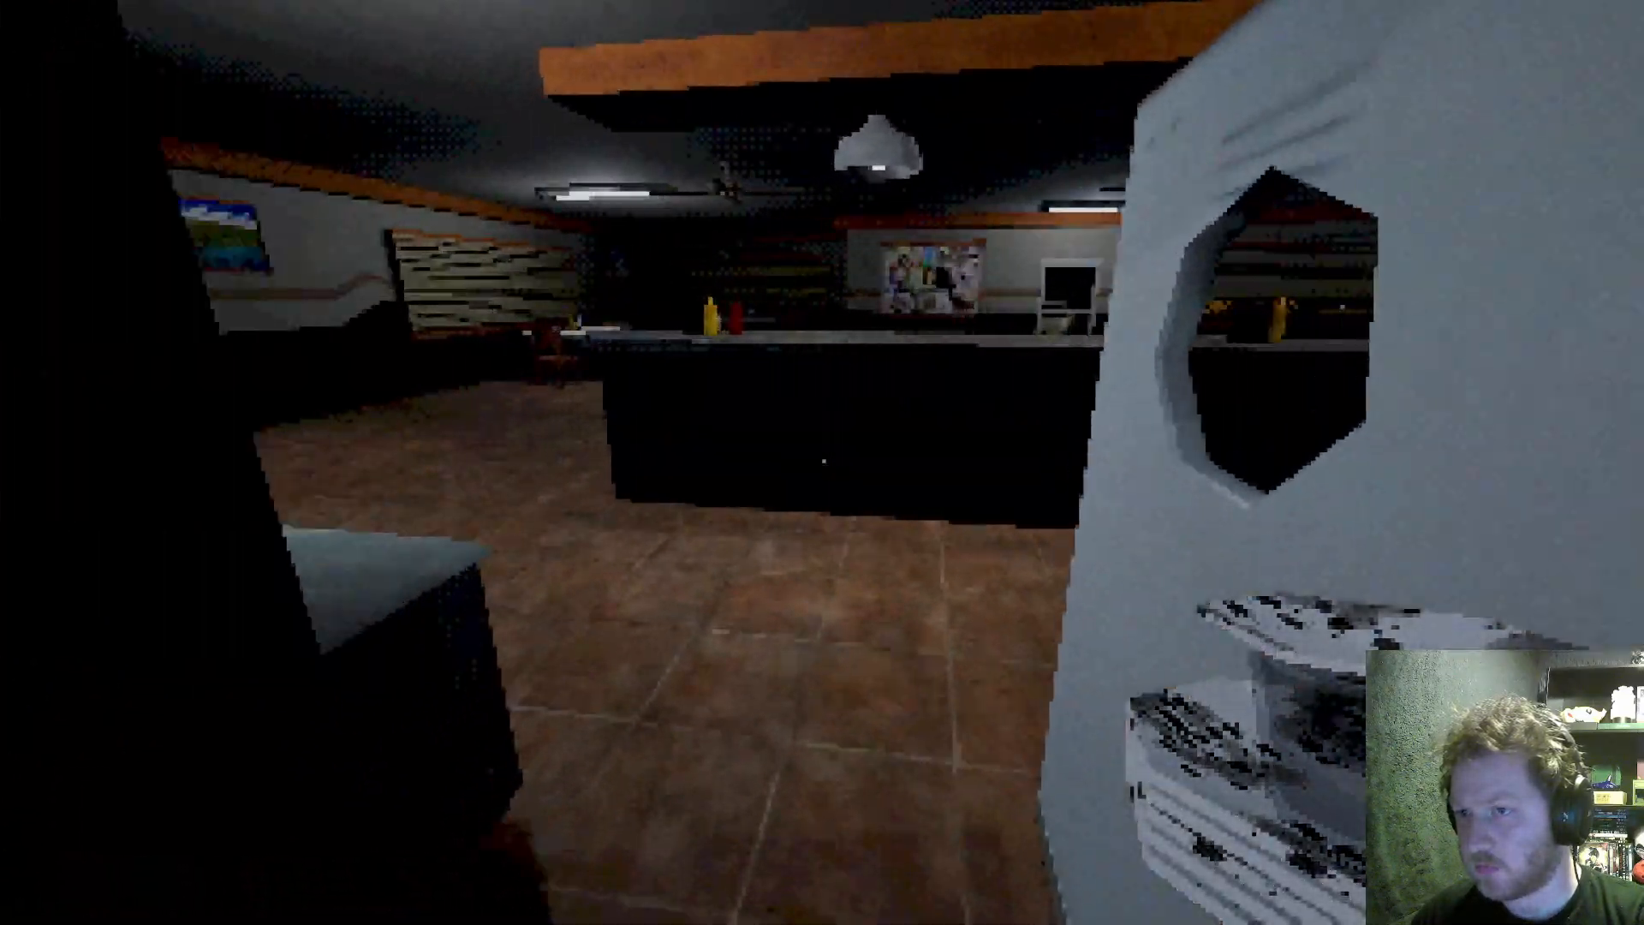
{"action": "mouse_move", "coordinate": [822, 463]}
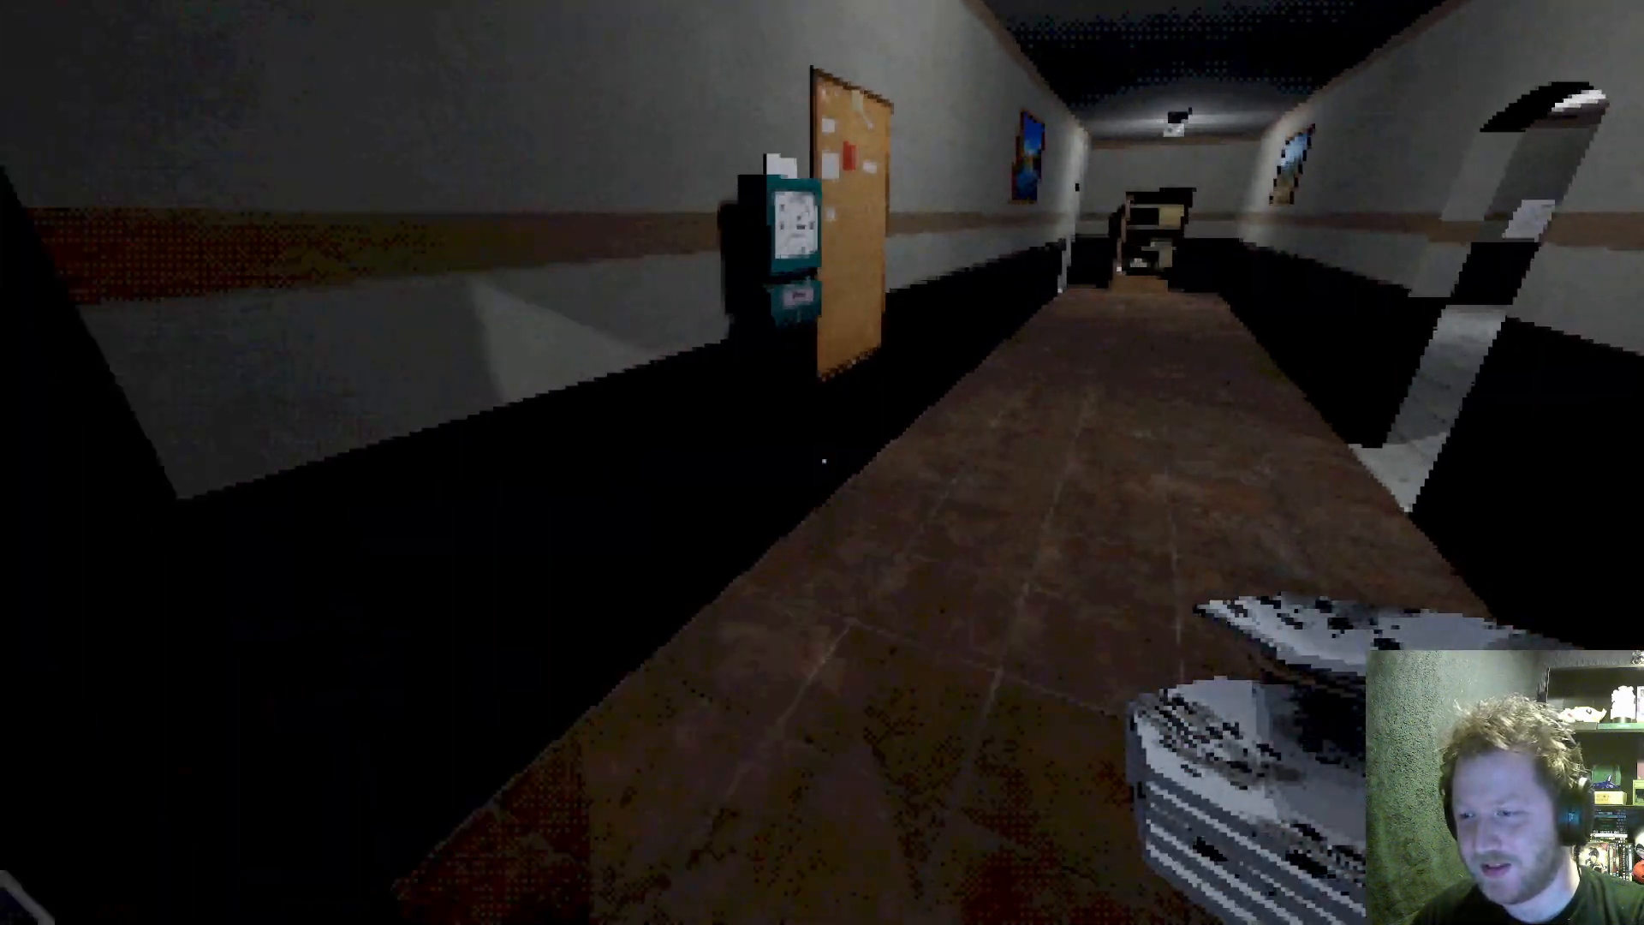
{"action": "mouse_move", "coordinate": [823, 462]}
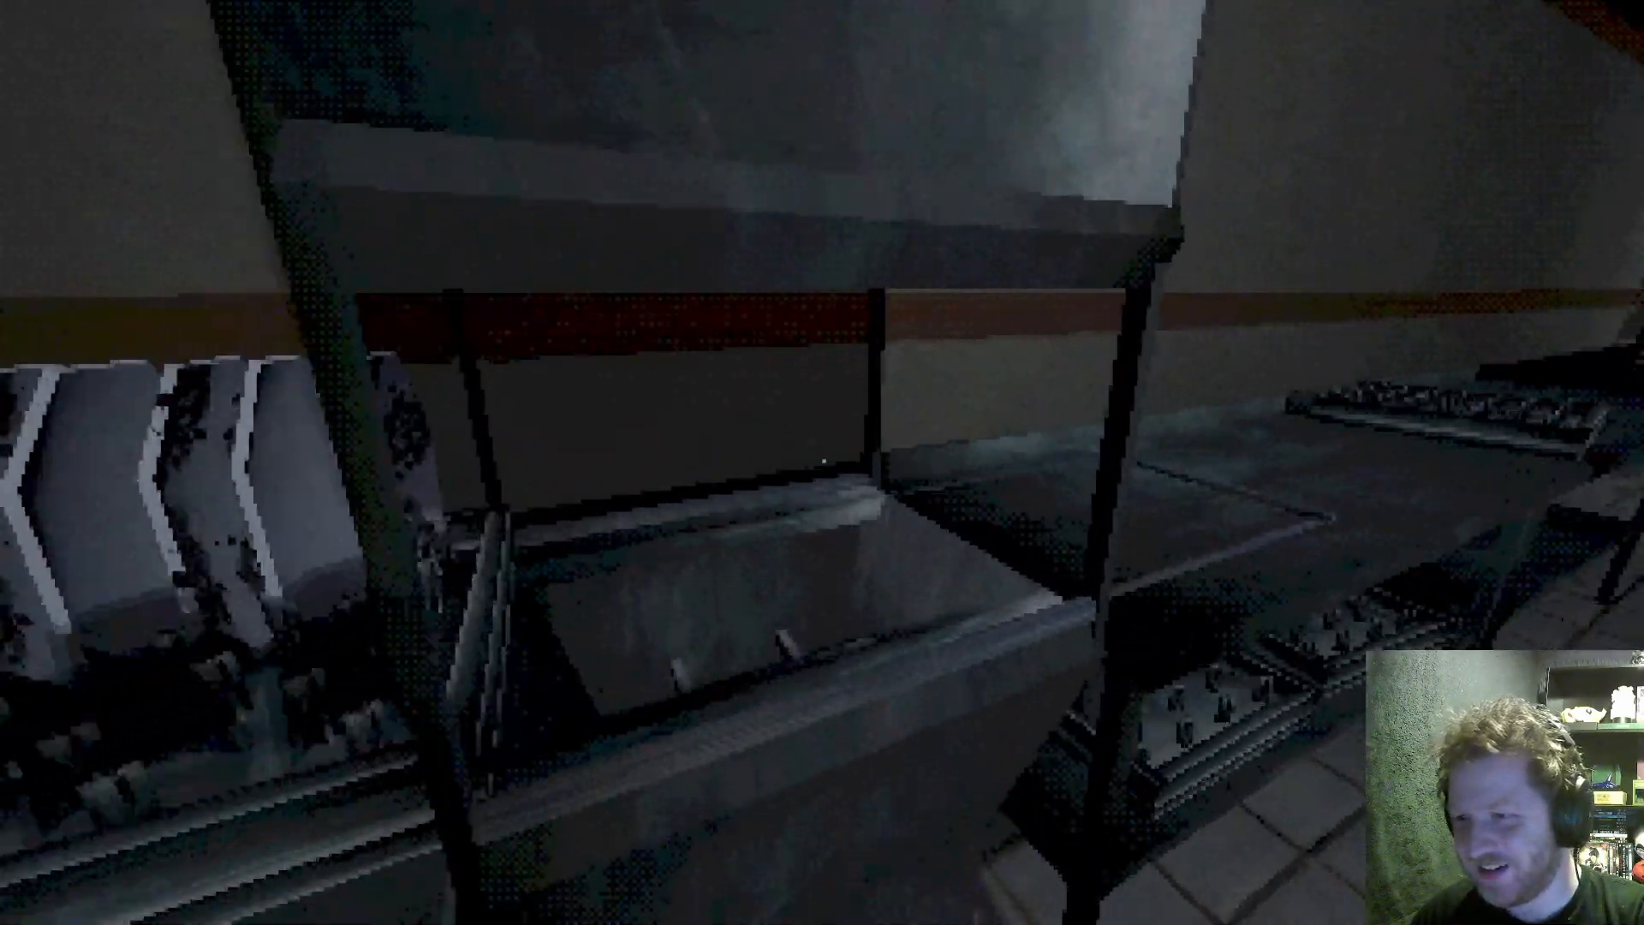
{"action": "mouse_move", "coordinate": [823, 463]}
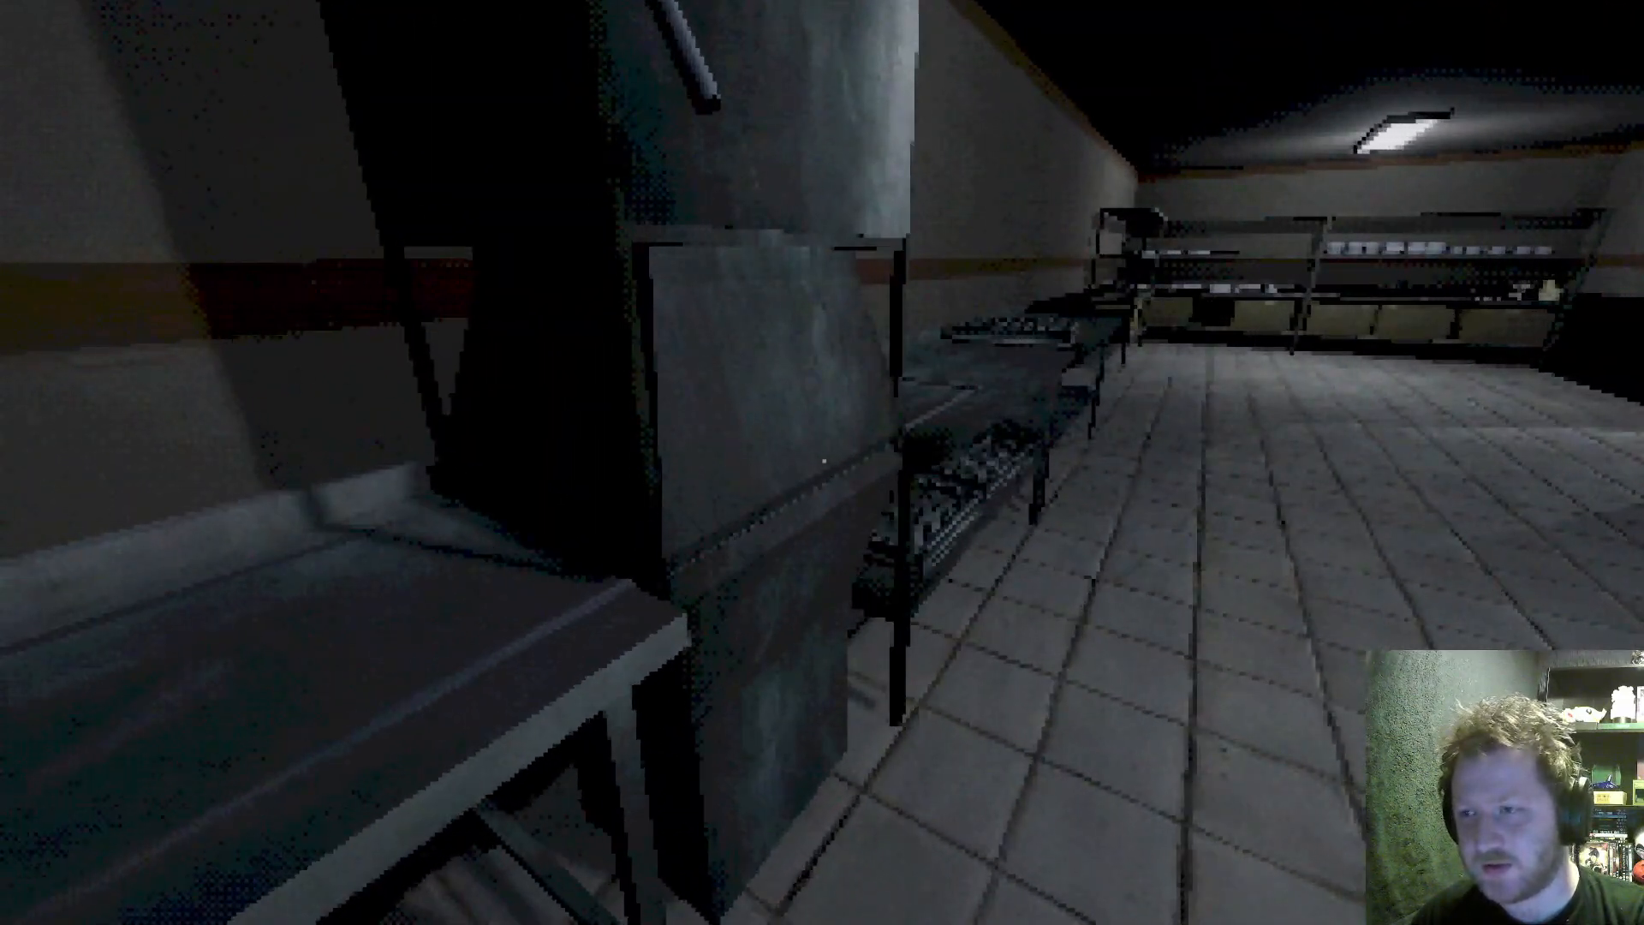
{"action": "mouse_move", "coordinate": [822, 463]}
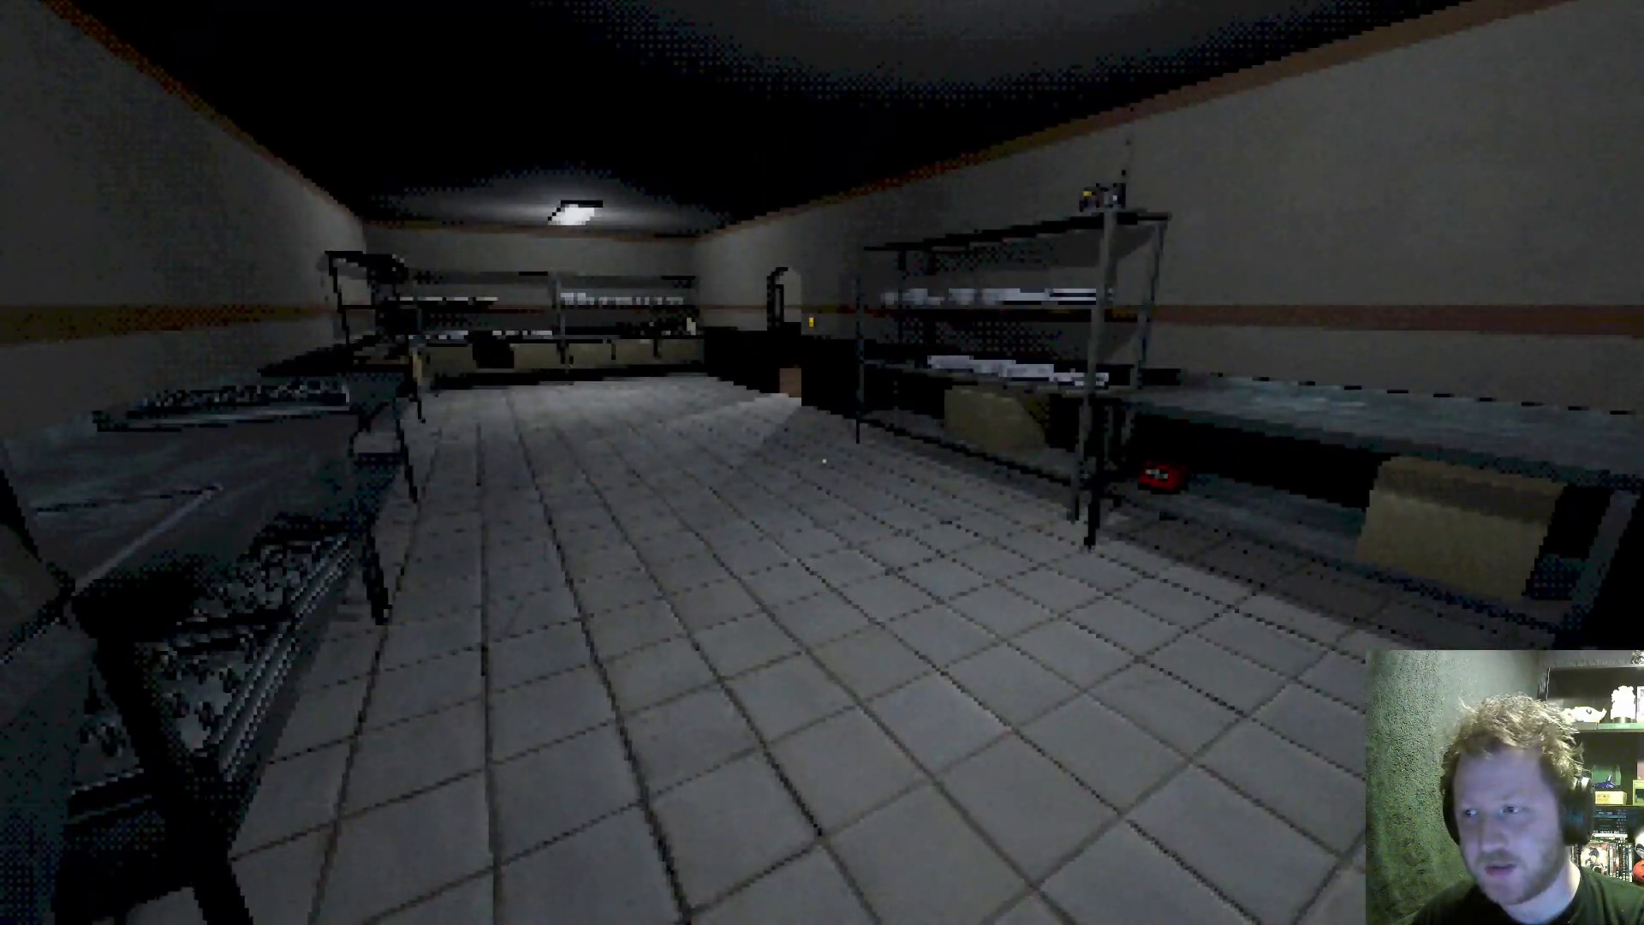
{"action": "mouse_move", "coordinate": [822, 462]}
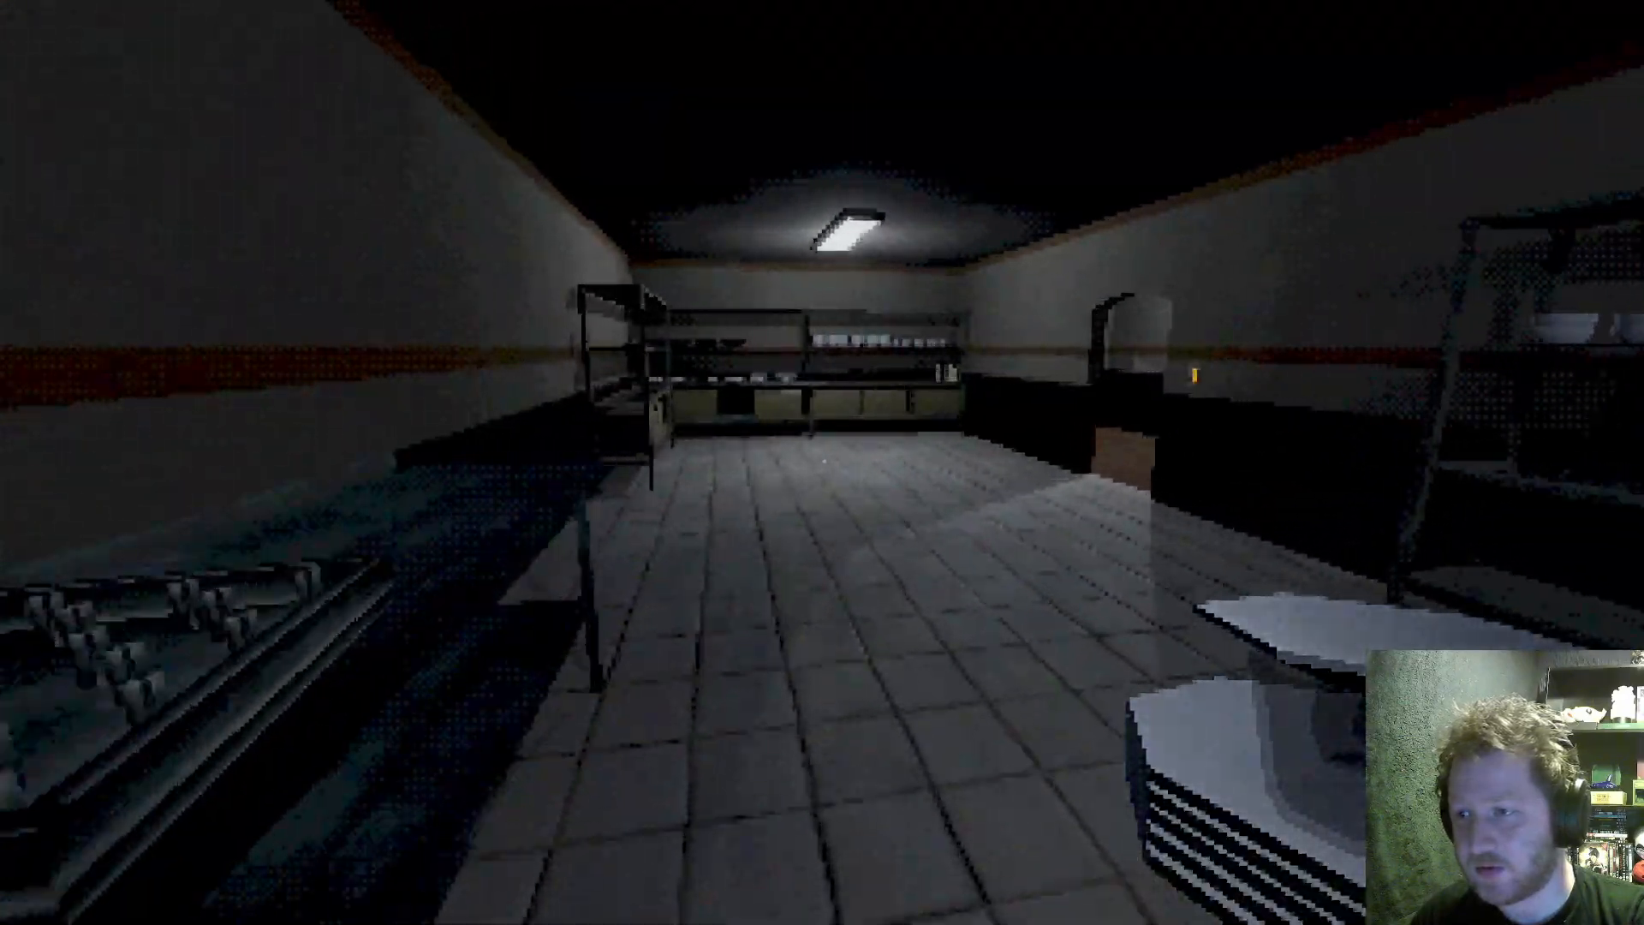
{"action": "key", "text": "w"}
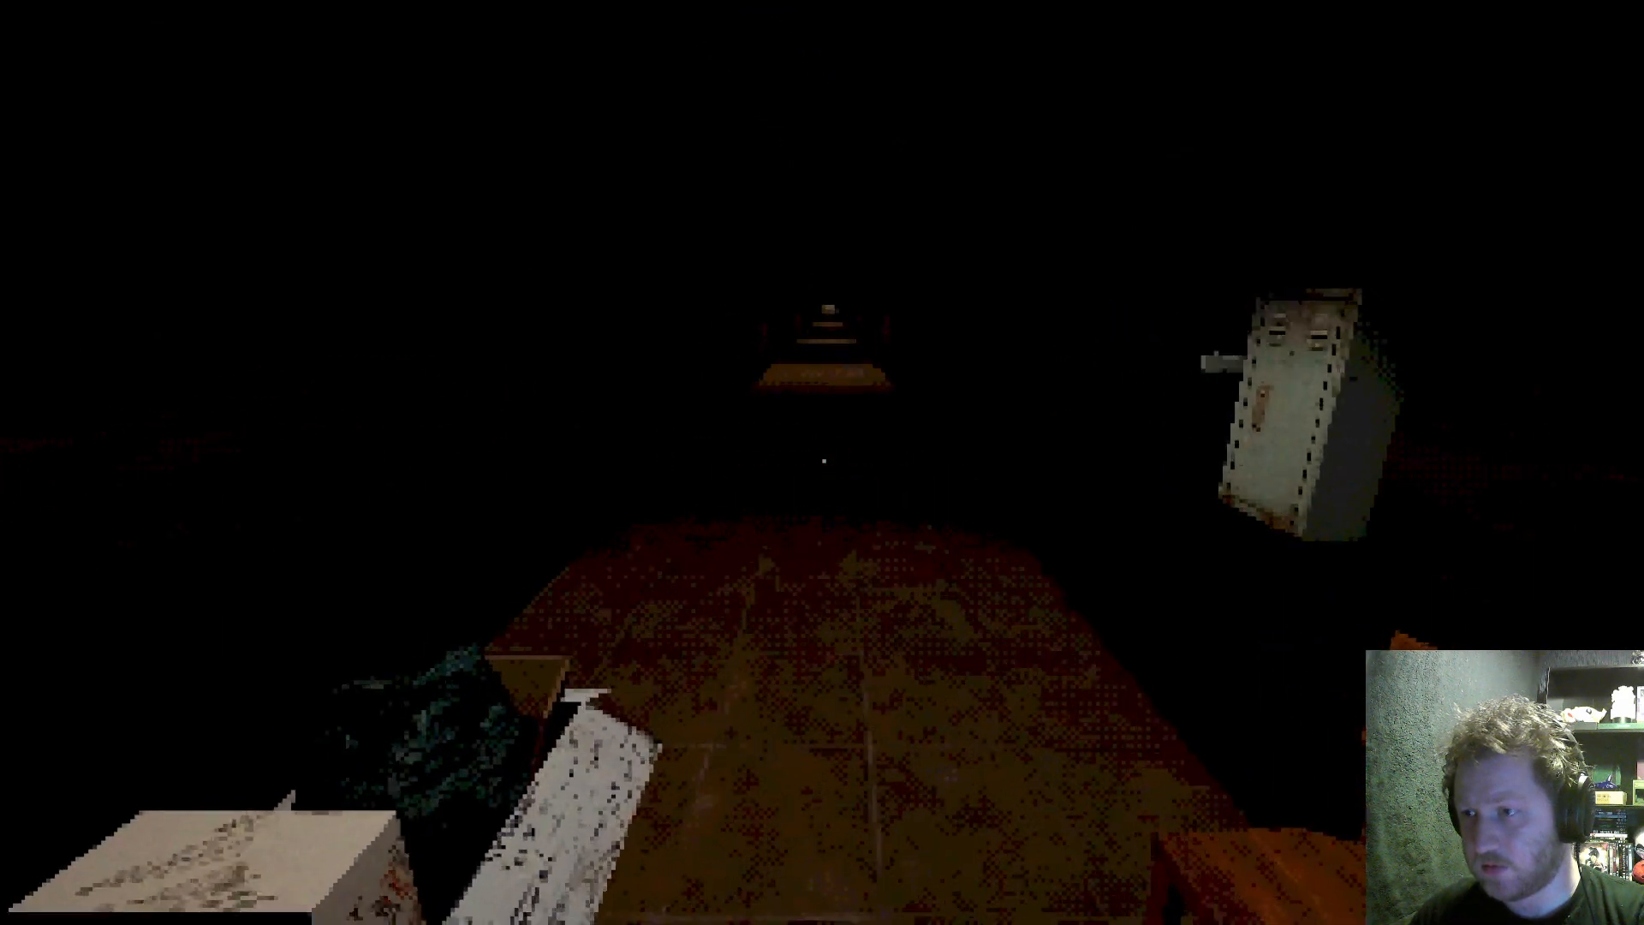
{"action": "mouse_move", "coordinate": [822, 462]}
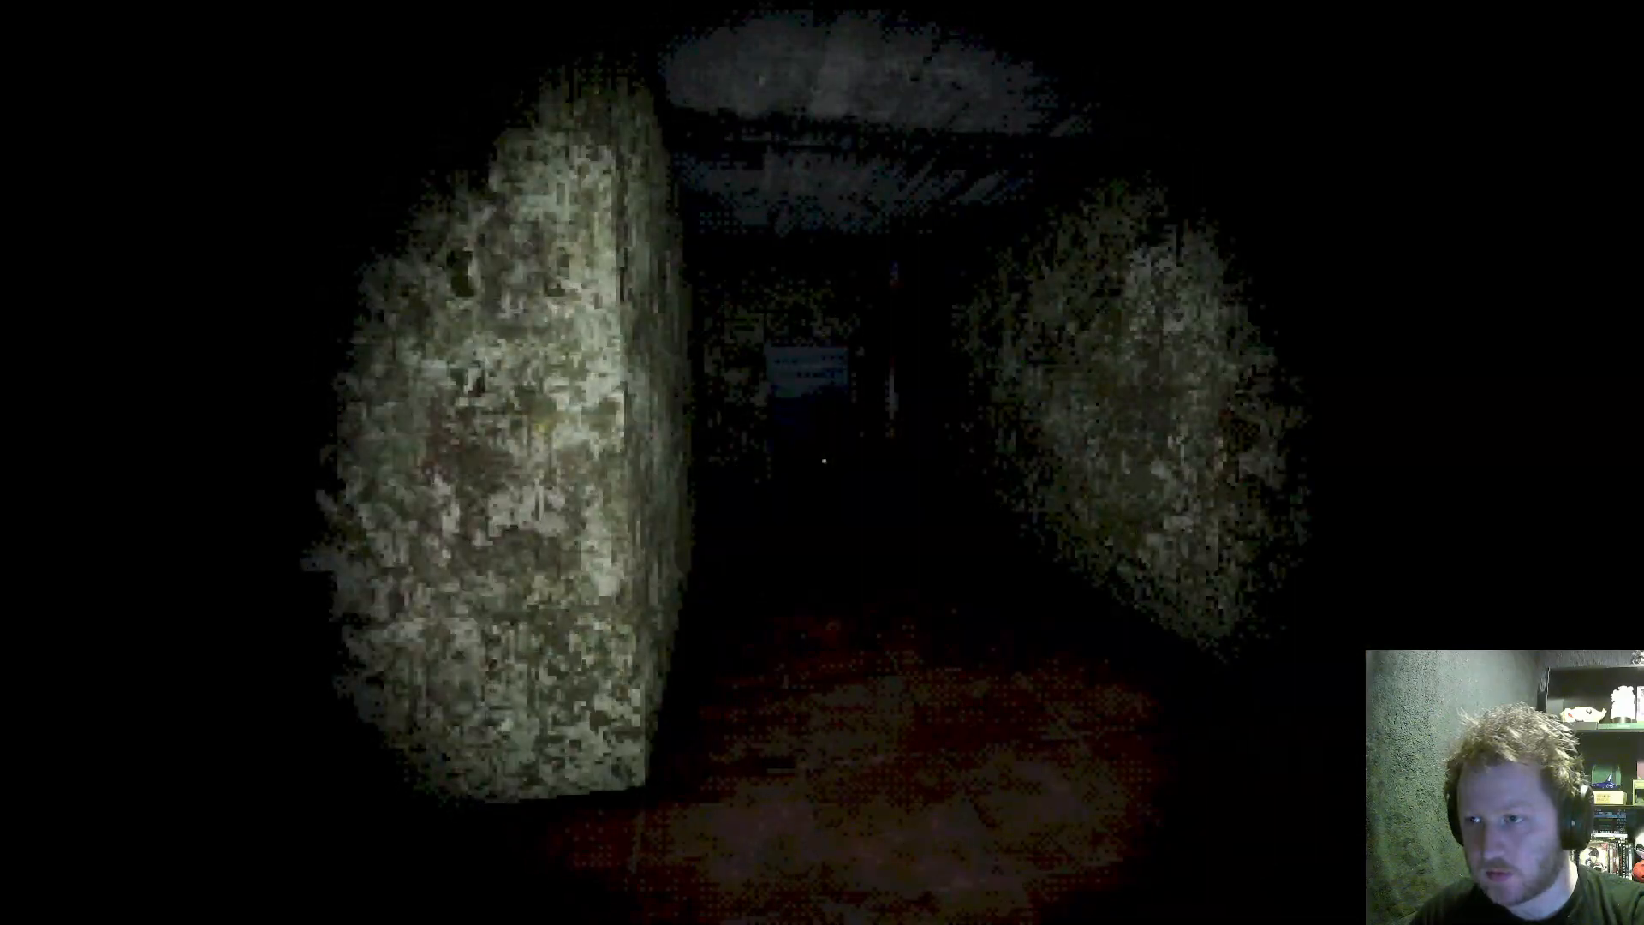
Walk past the rusted beams to the stone passage bend beneath the ceiling fixture.
{"action": "key", "text": "w"}
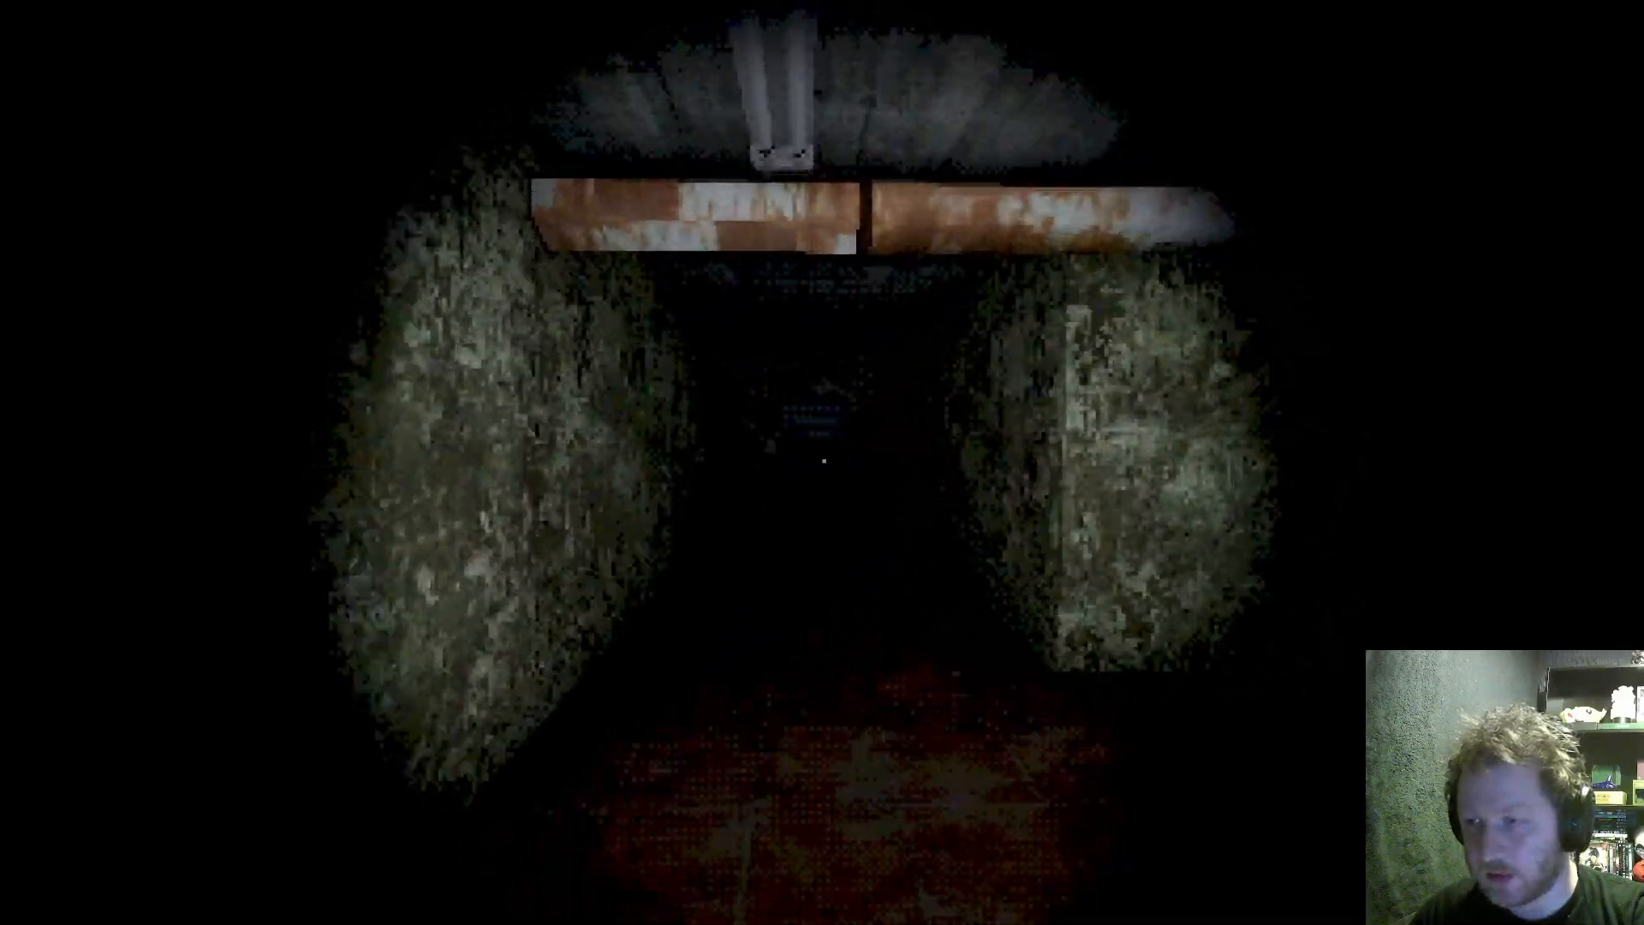
{"action": "key", "text": "w"}
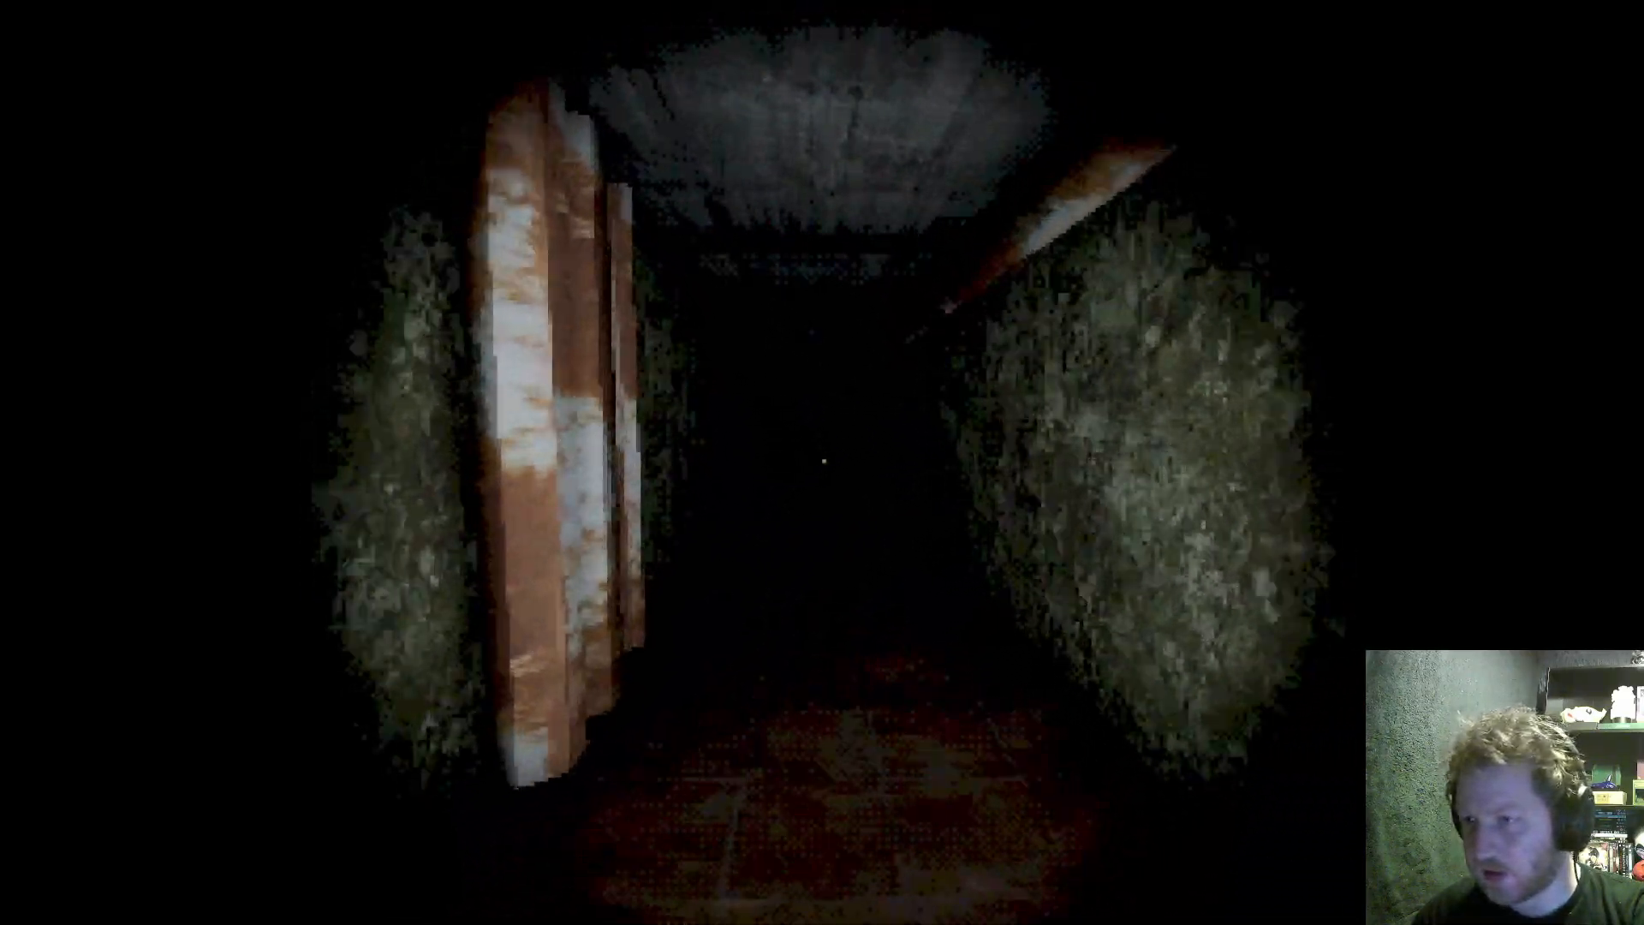
{"action": "key", "text": "w"}
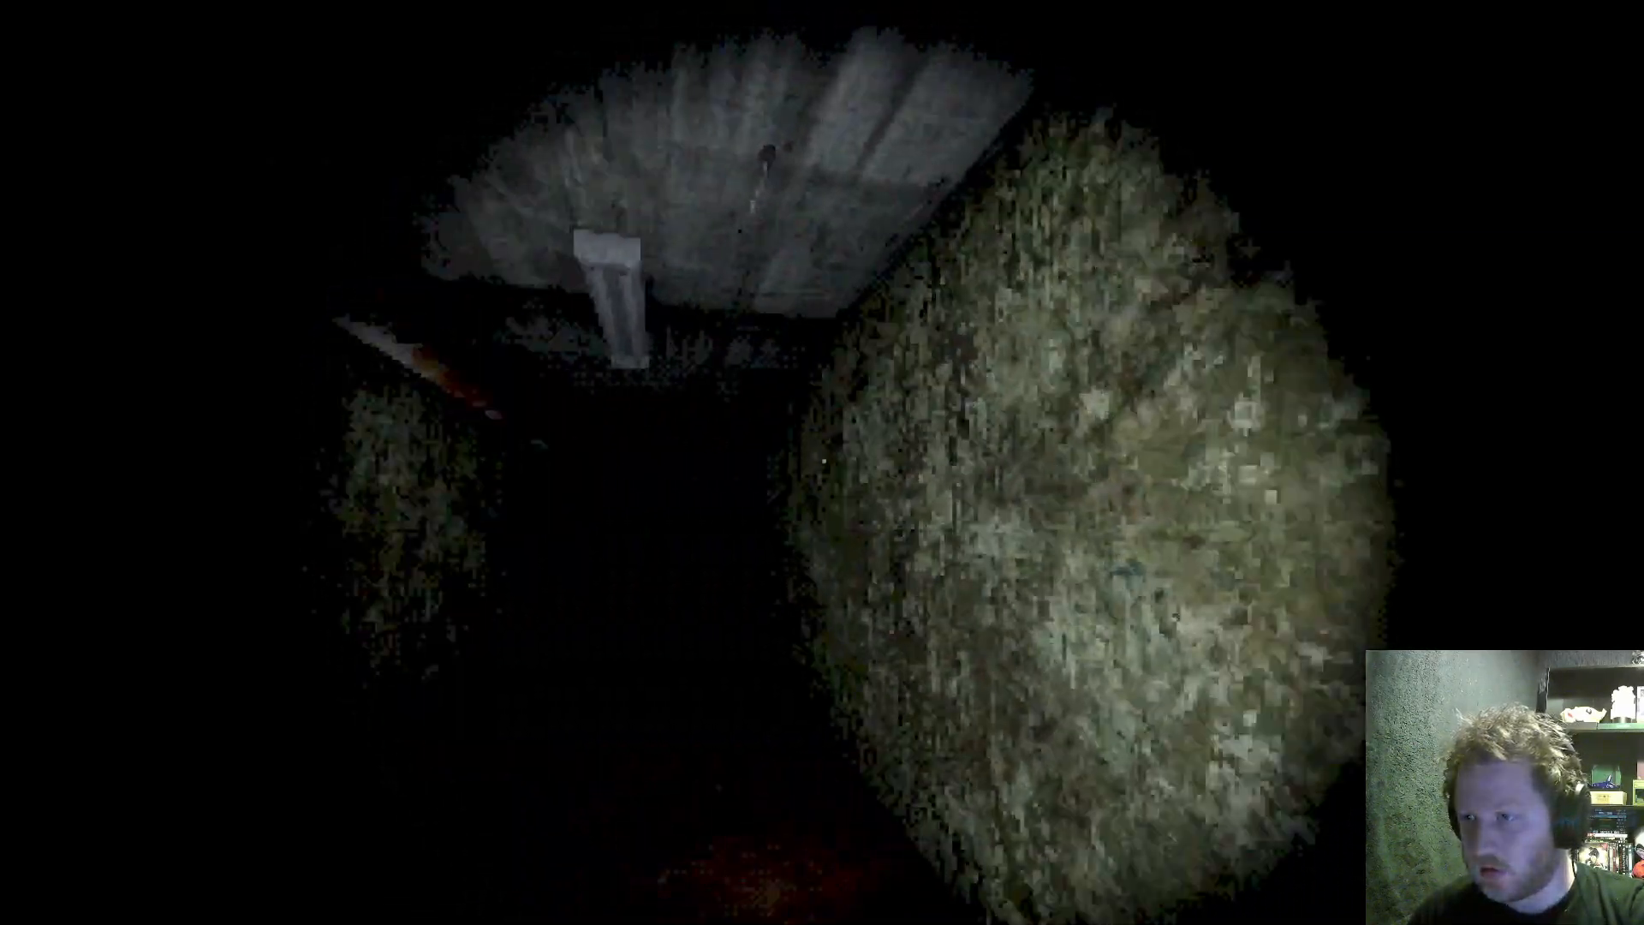
{"action": "mouse_move", "coordinate": [823, 463]}
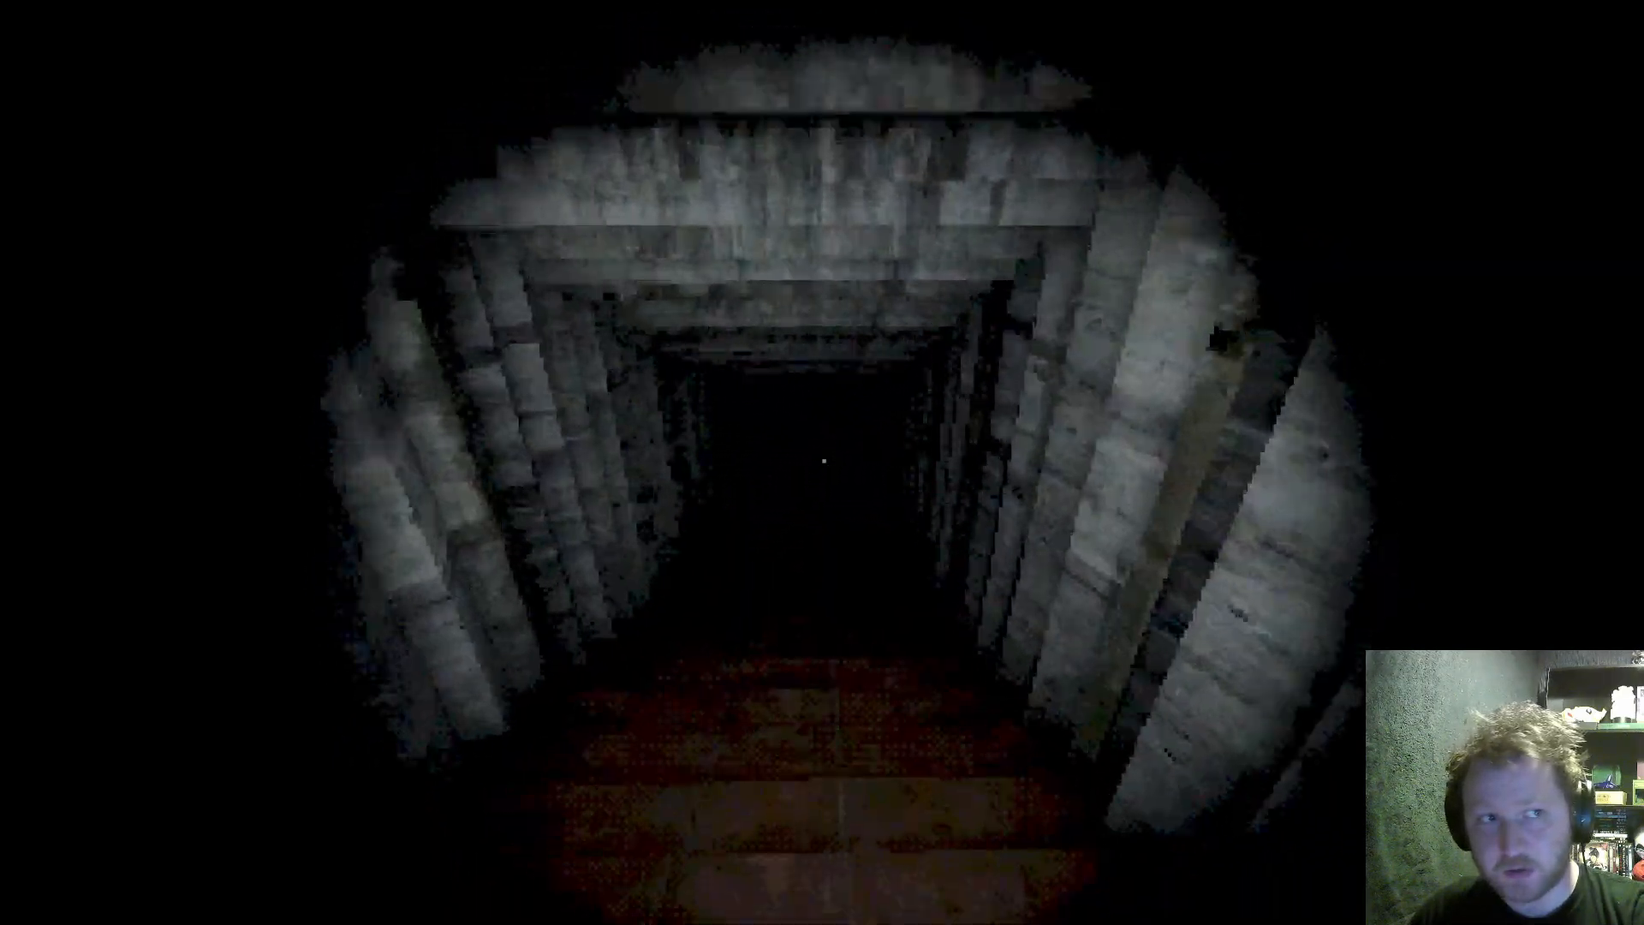
Walk the rough-walled corridor and grab the second collectible, making the tally 2/3.
{"action": "key", "text": "w"}
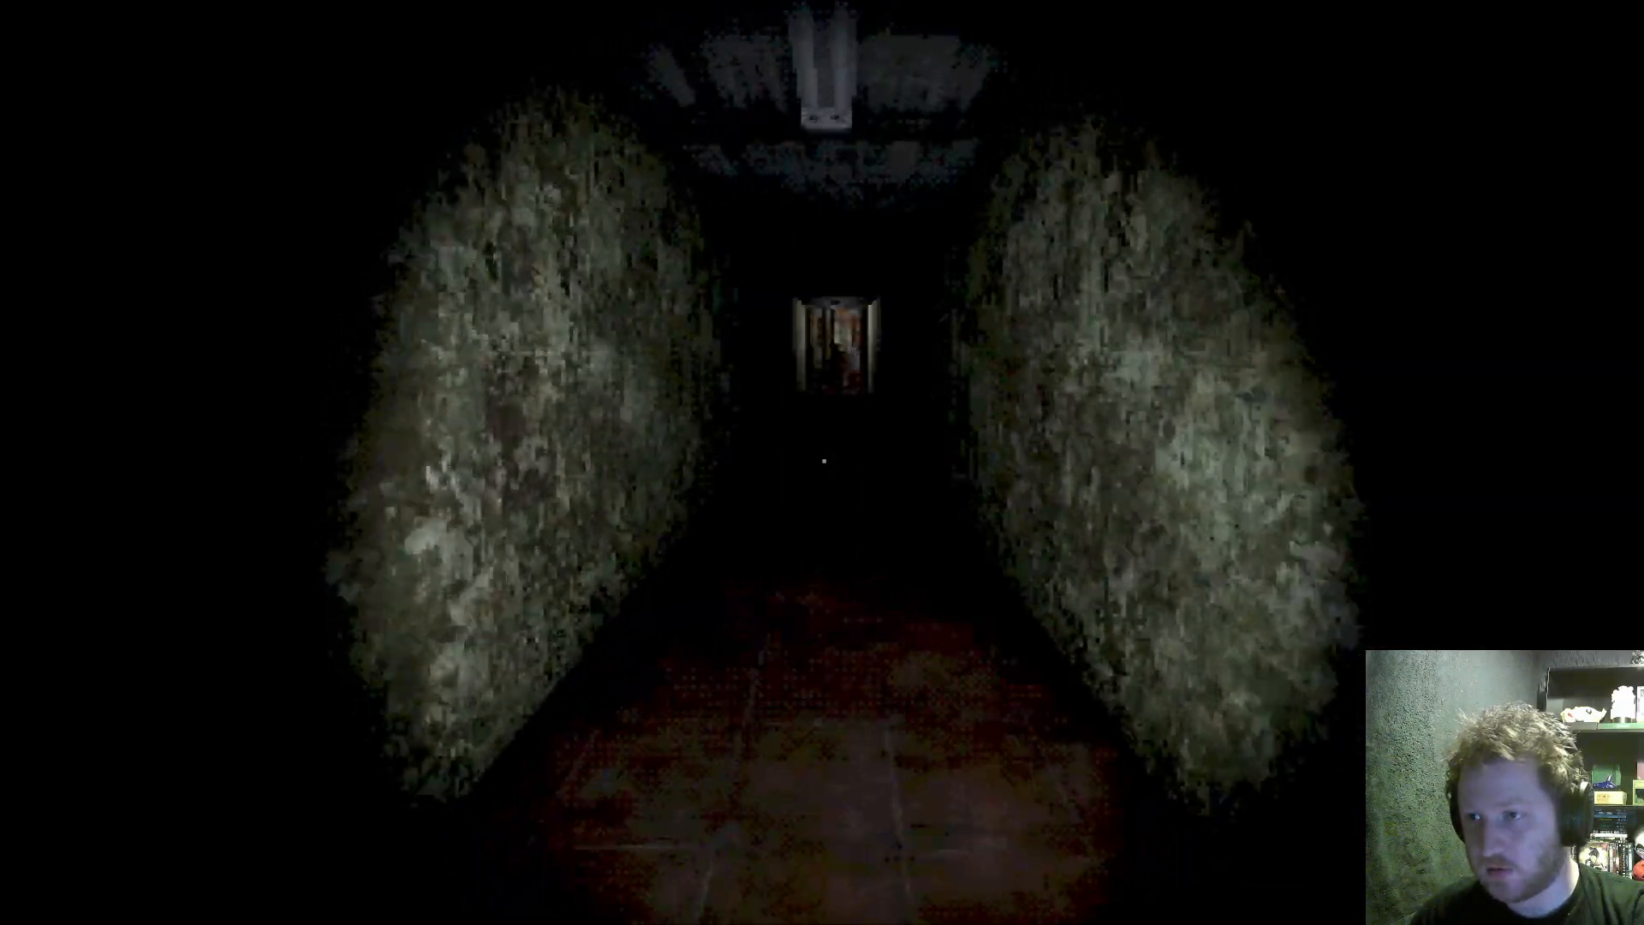
{"action": "key", "text": "w"}
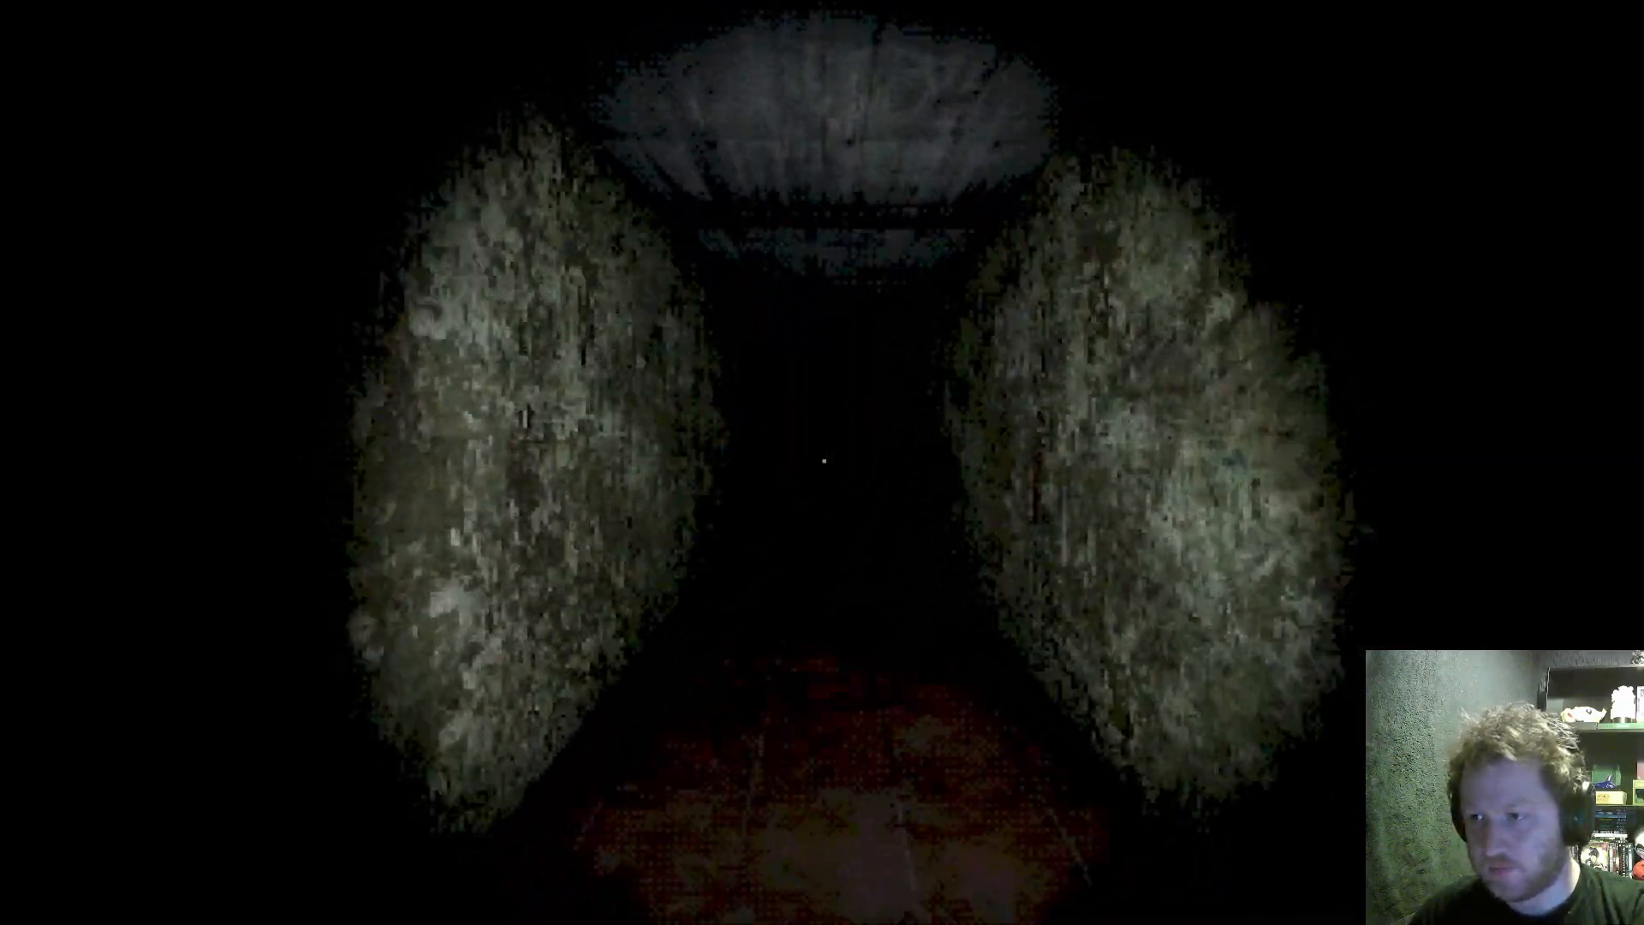
{"action": "key", "text": "w"}
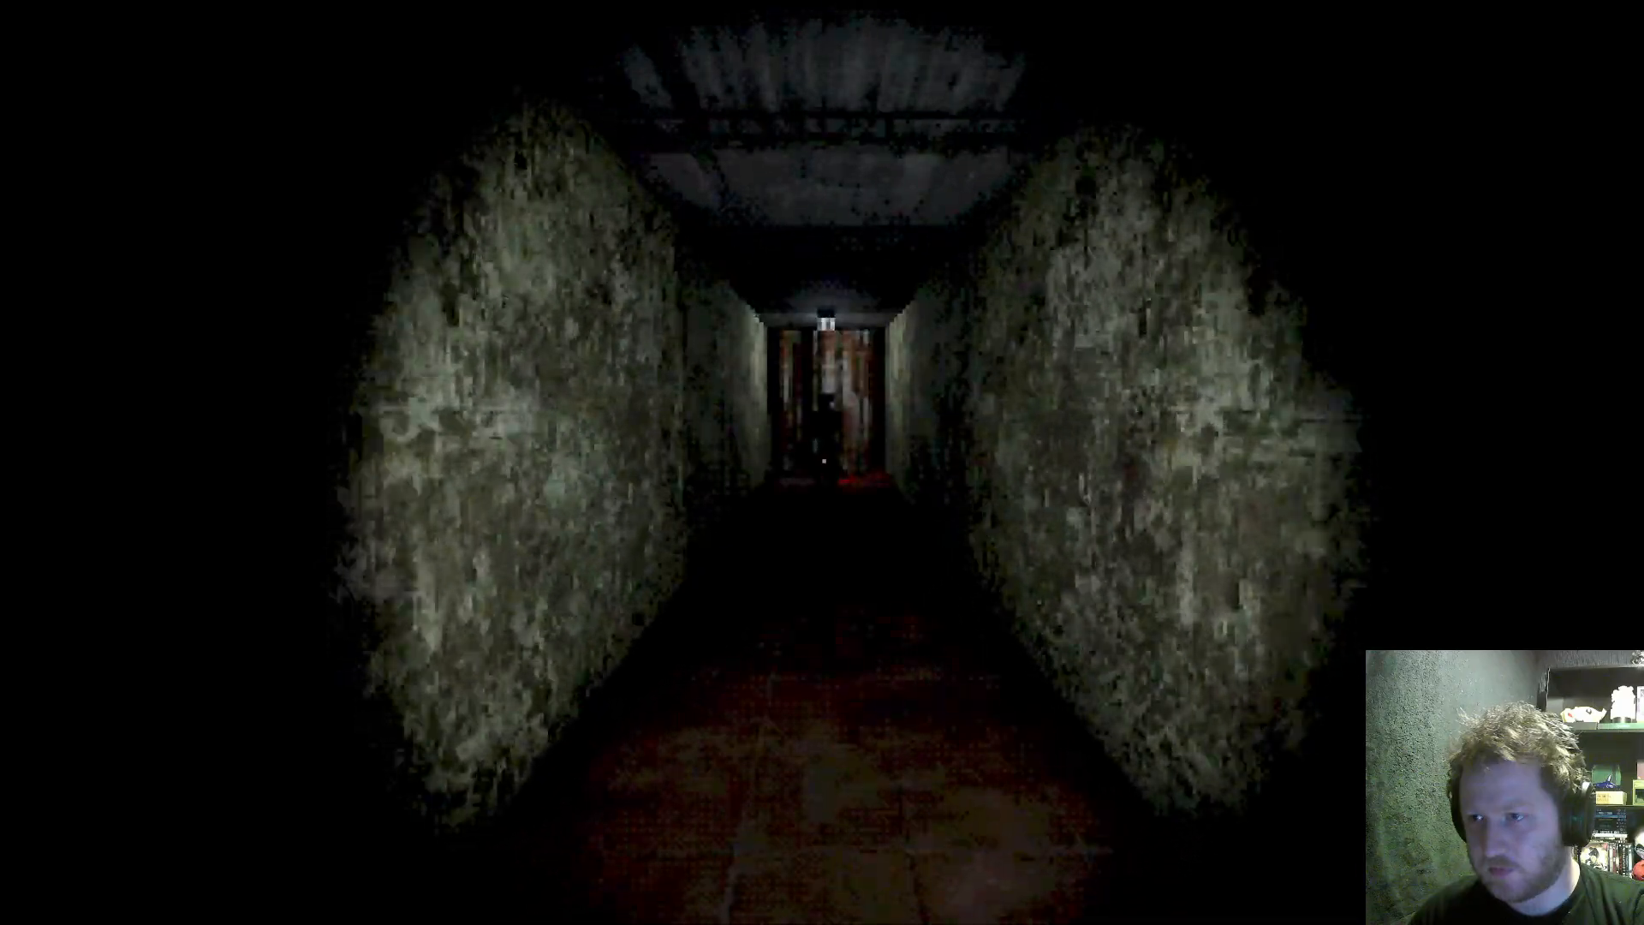
{"action": "key", "text": "w"}
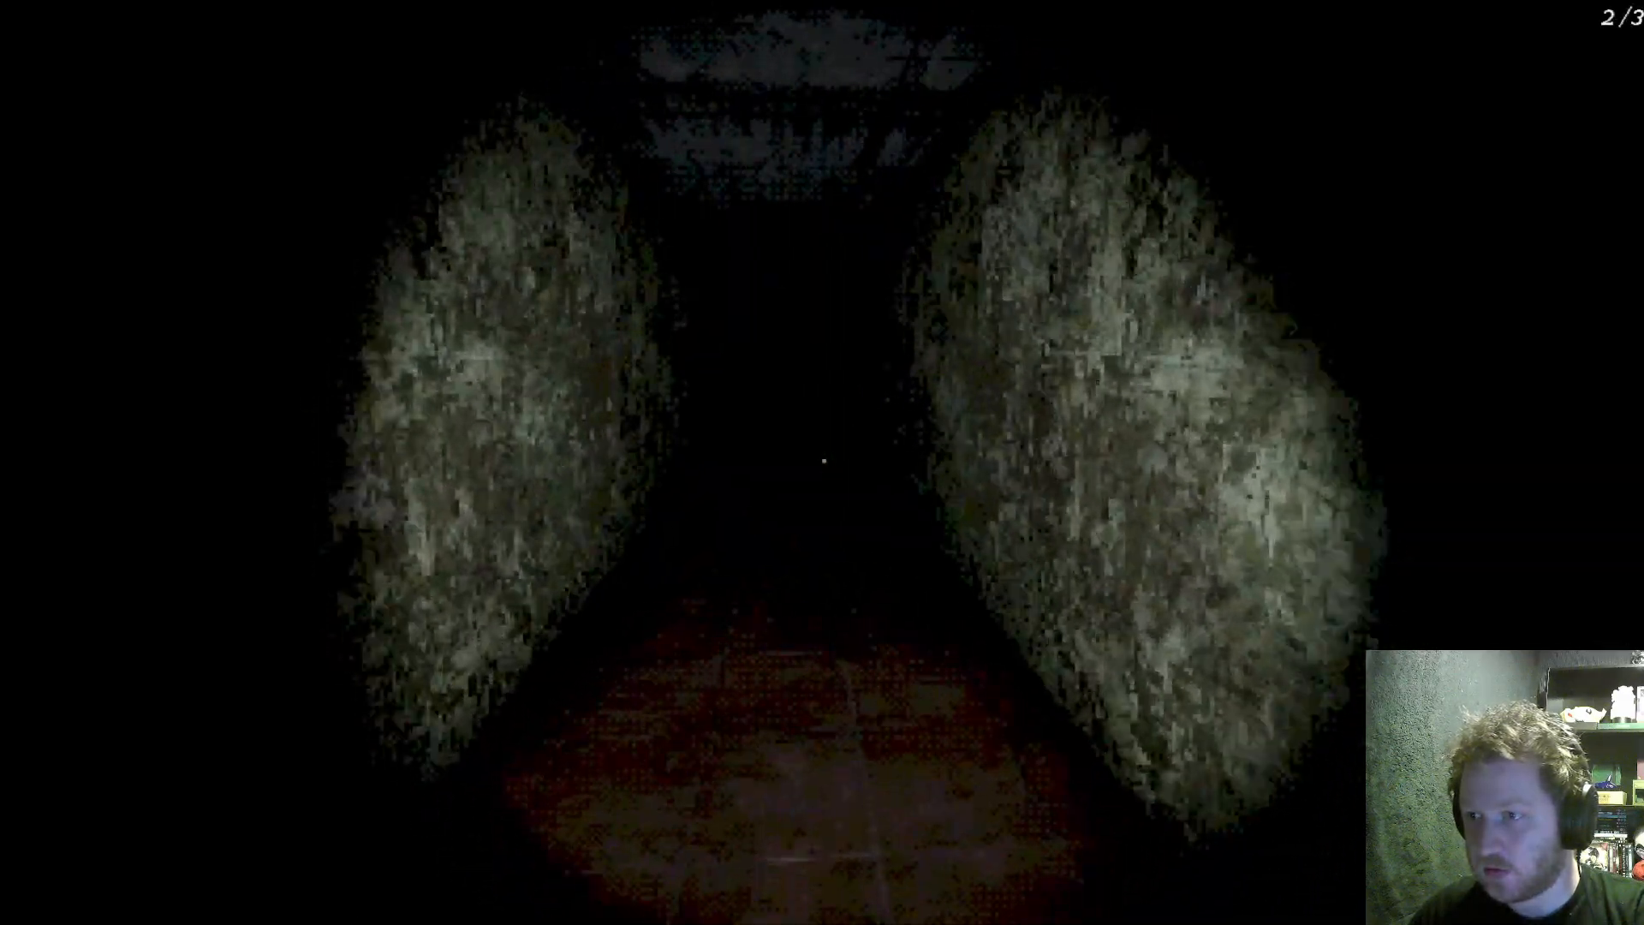
{"action": "key", "text": "w"}
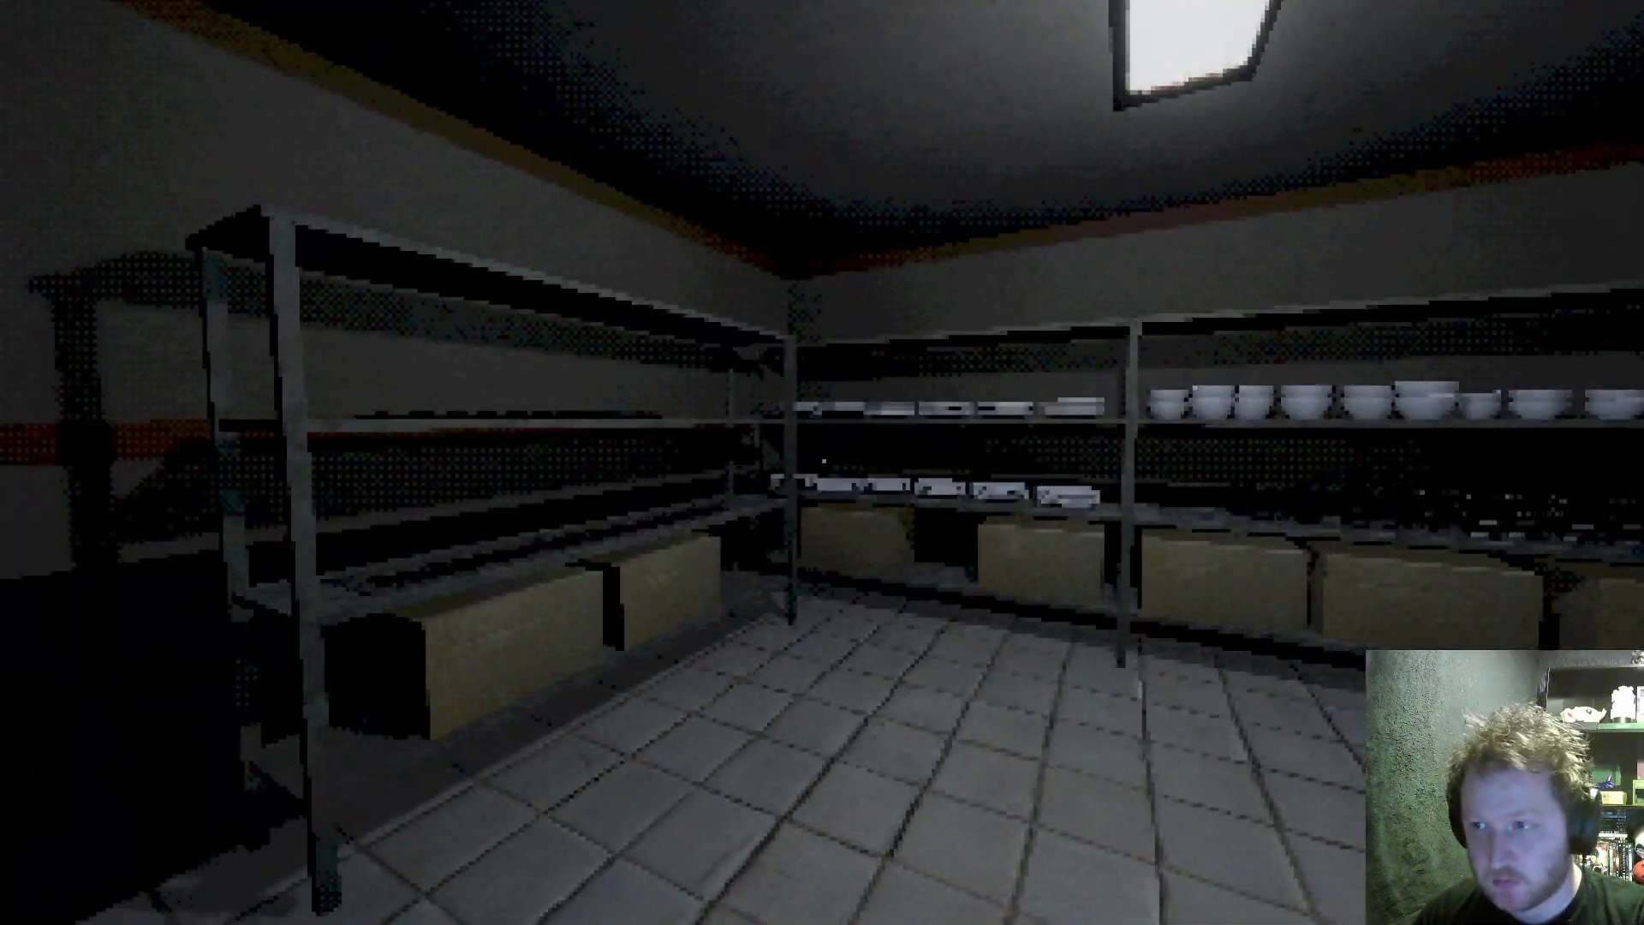
{"action": "mouse_move", "coordinate": [822, 463]}
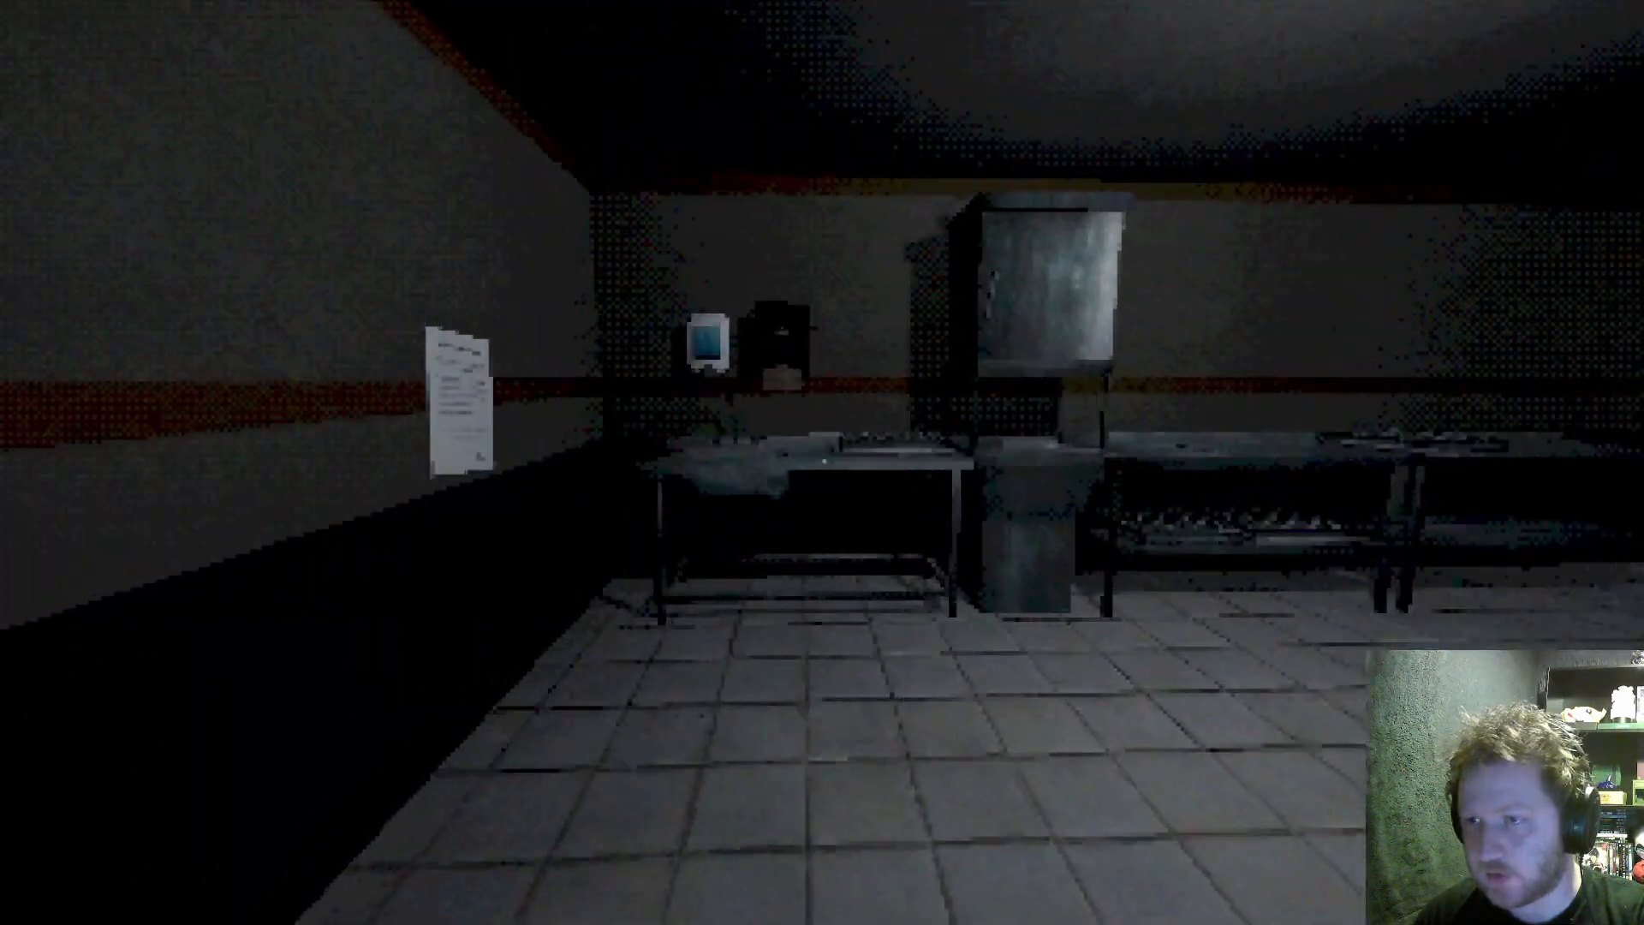
Try the metal door in the dim kitchen, which shows a locked message.
{"action": "left_click", "coordinate": [452, 398]}
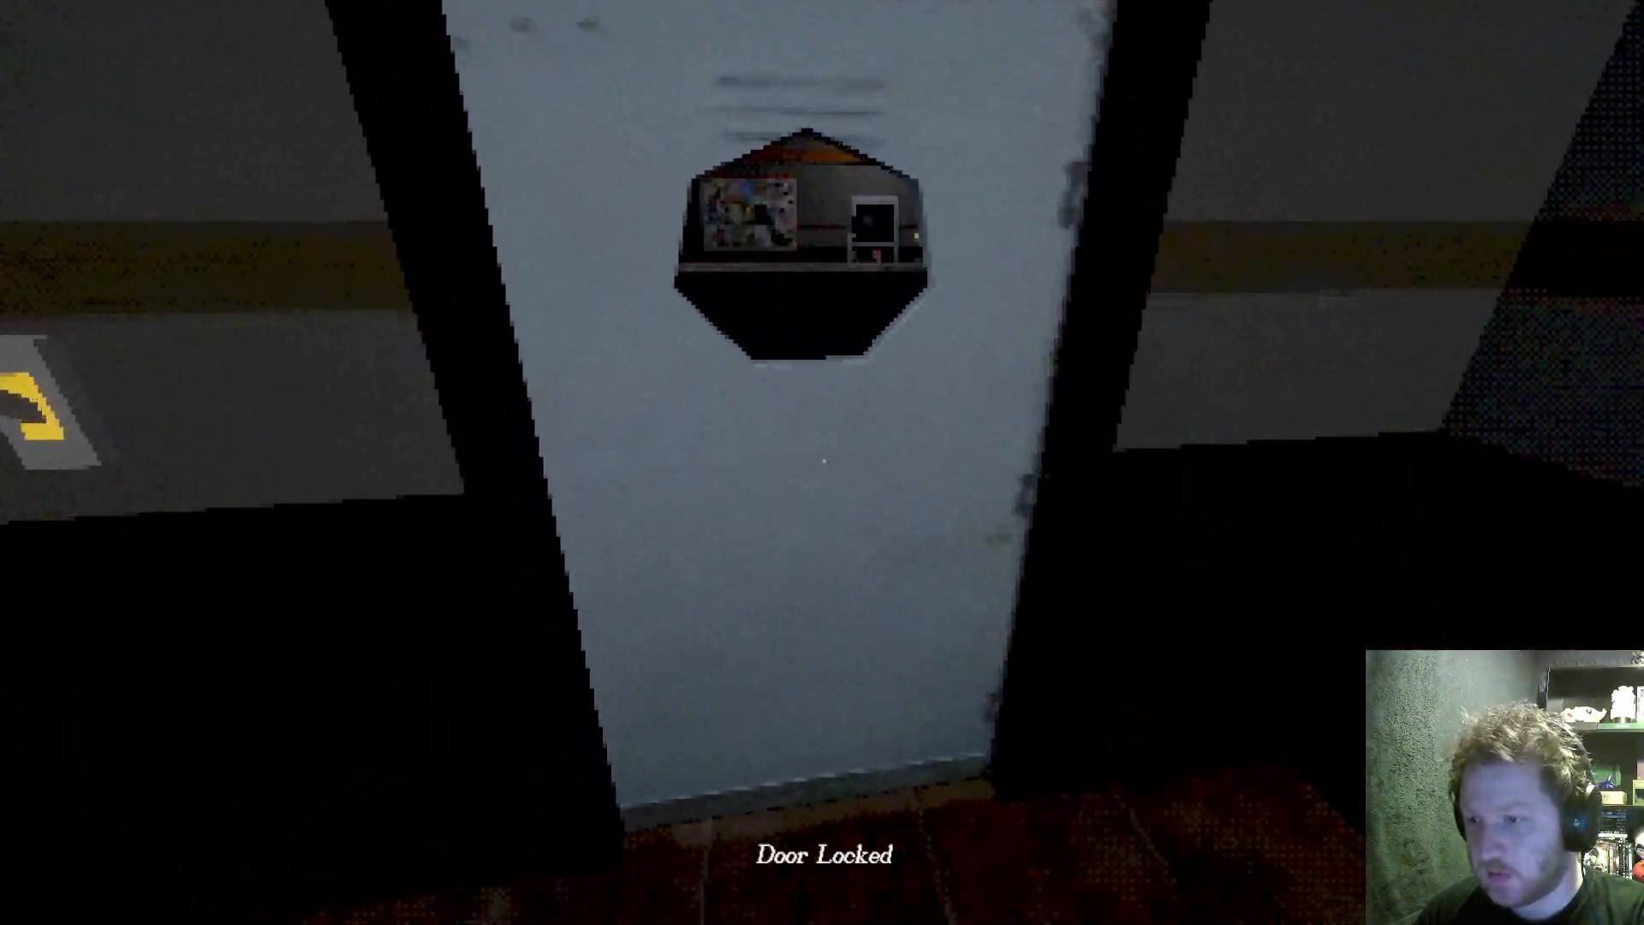
{"action": "mouse_move", "coordinate": [823, 440]}
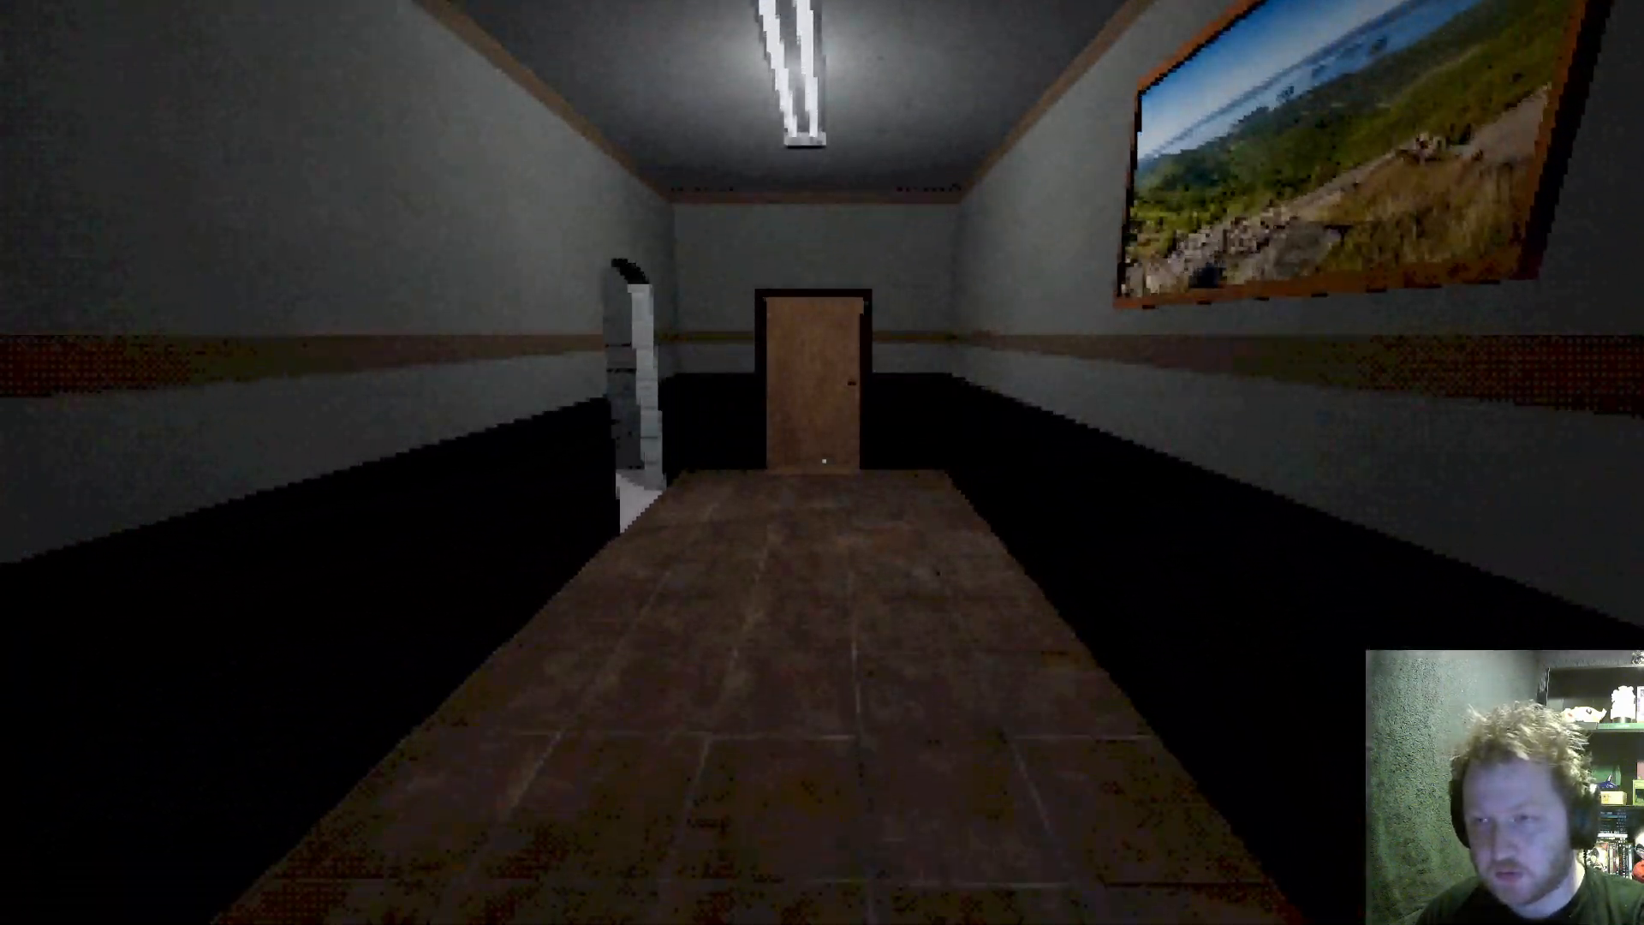
Walk past the storeroom and down the painted hallway into the tiled oven kitchen.
{"action": "key", "text": "w"}
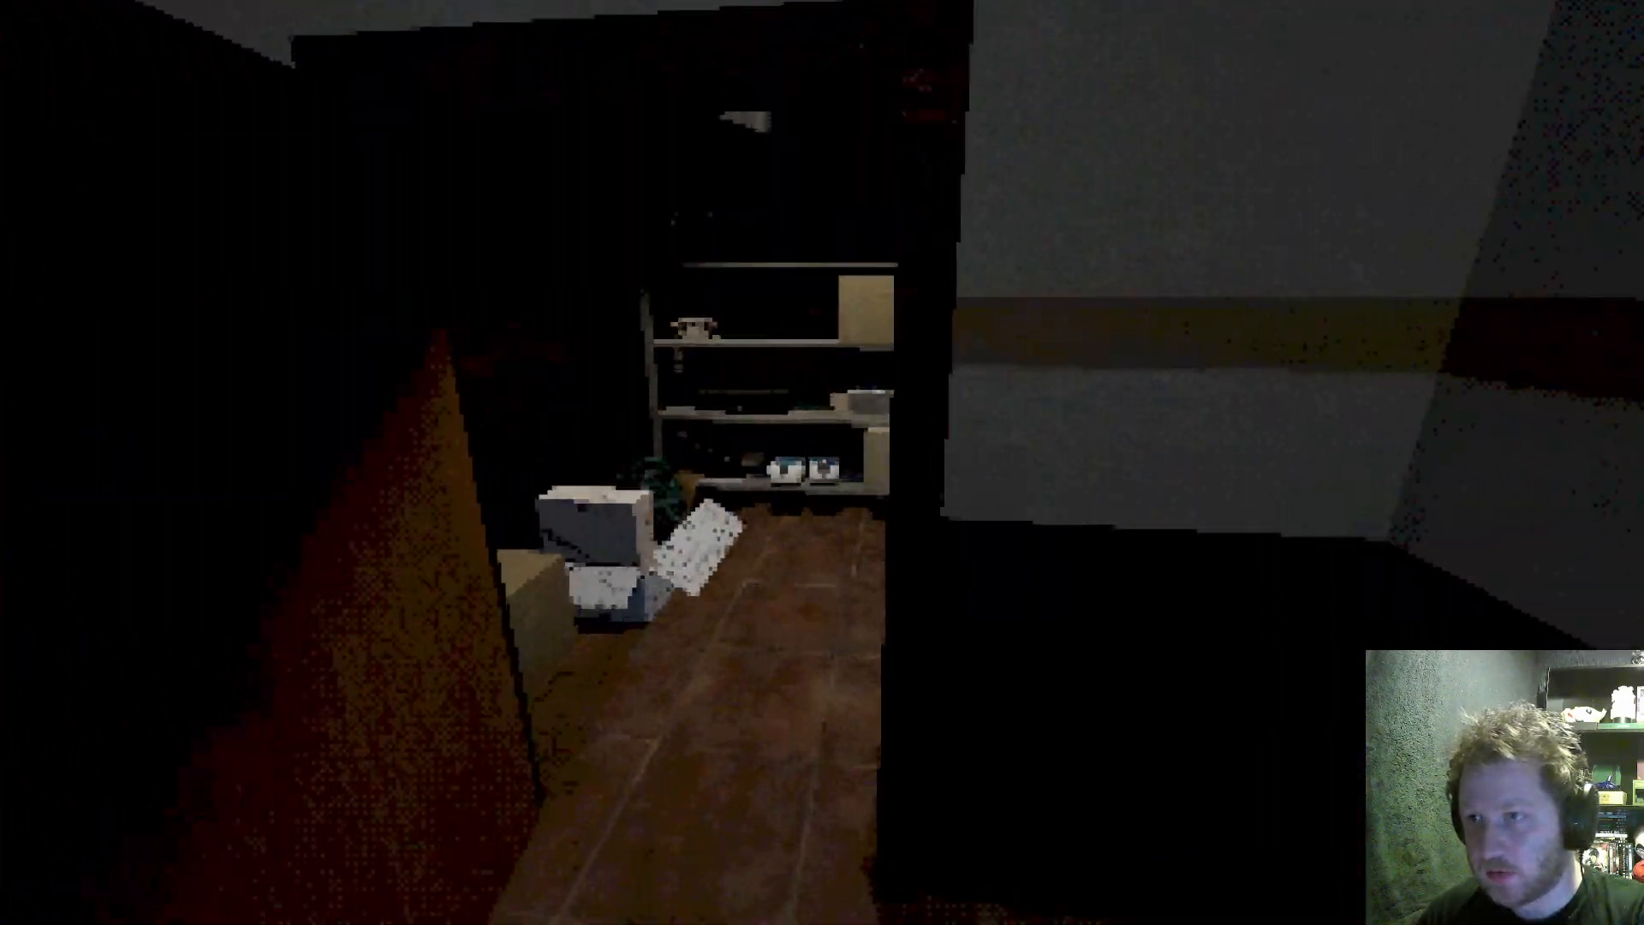
{"action": "mouse_move", "coordinate": [822, 463]}
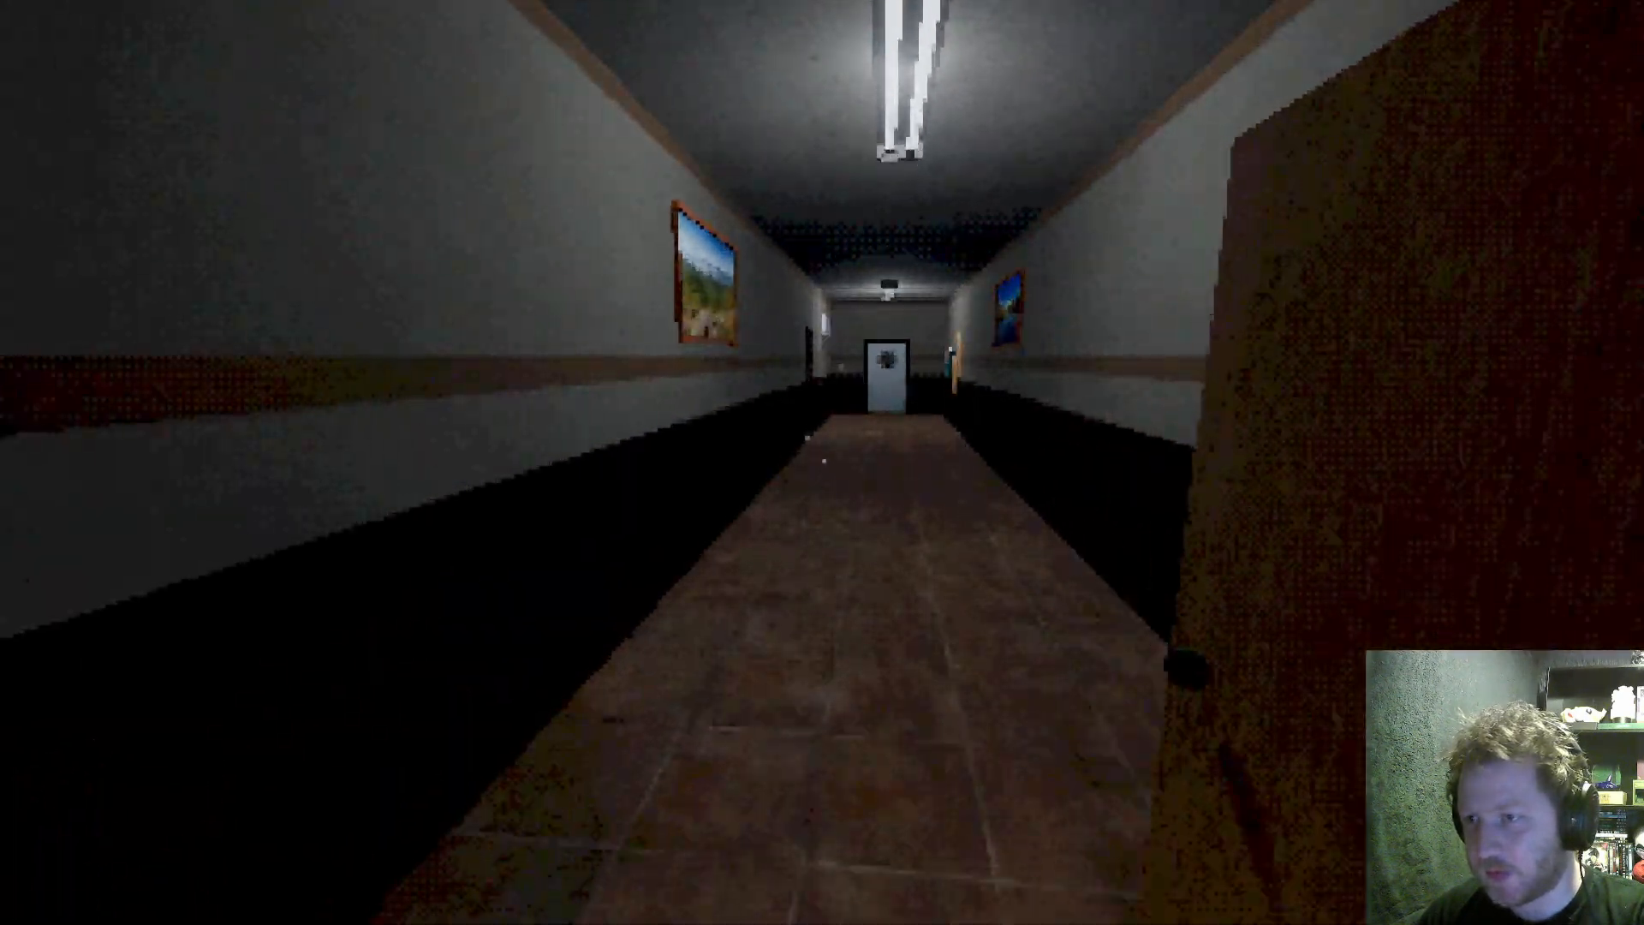
{"action": "key", "text": "w"}
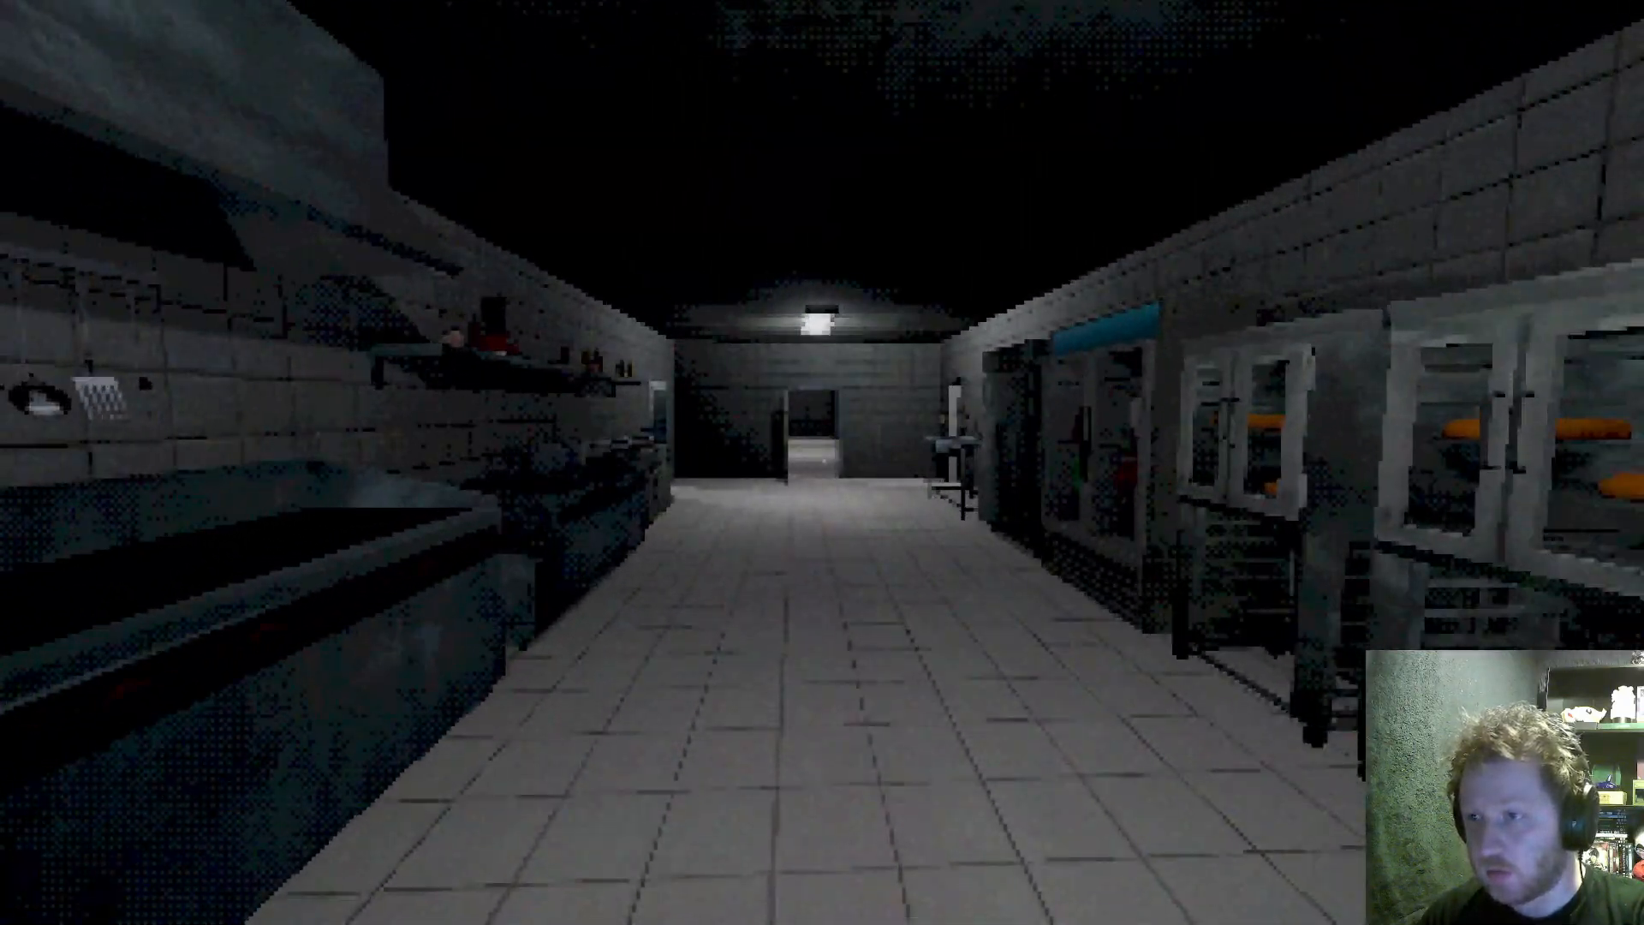
{"action": "mouse_move", "coordinate": [823, 462]}
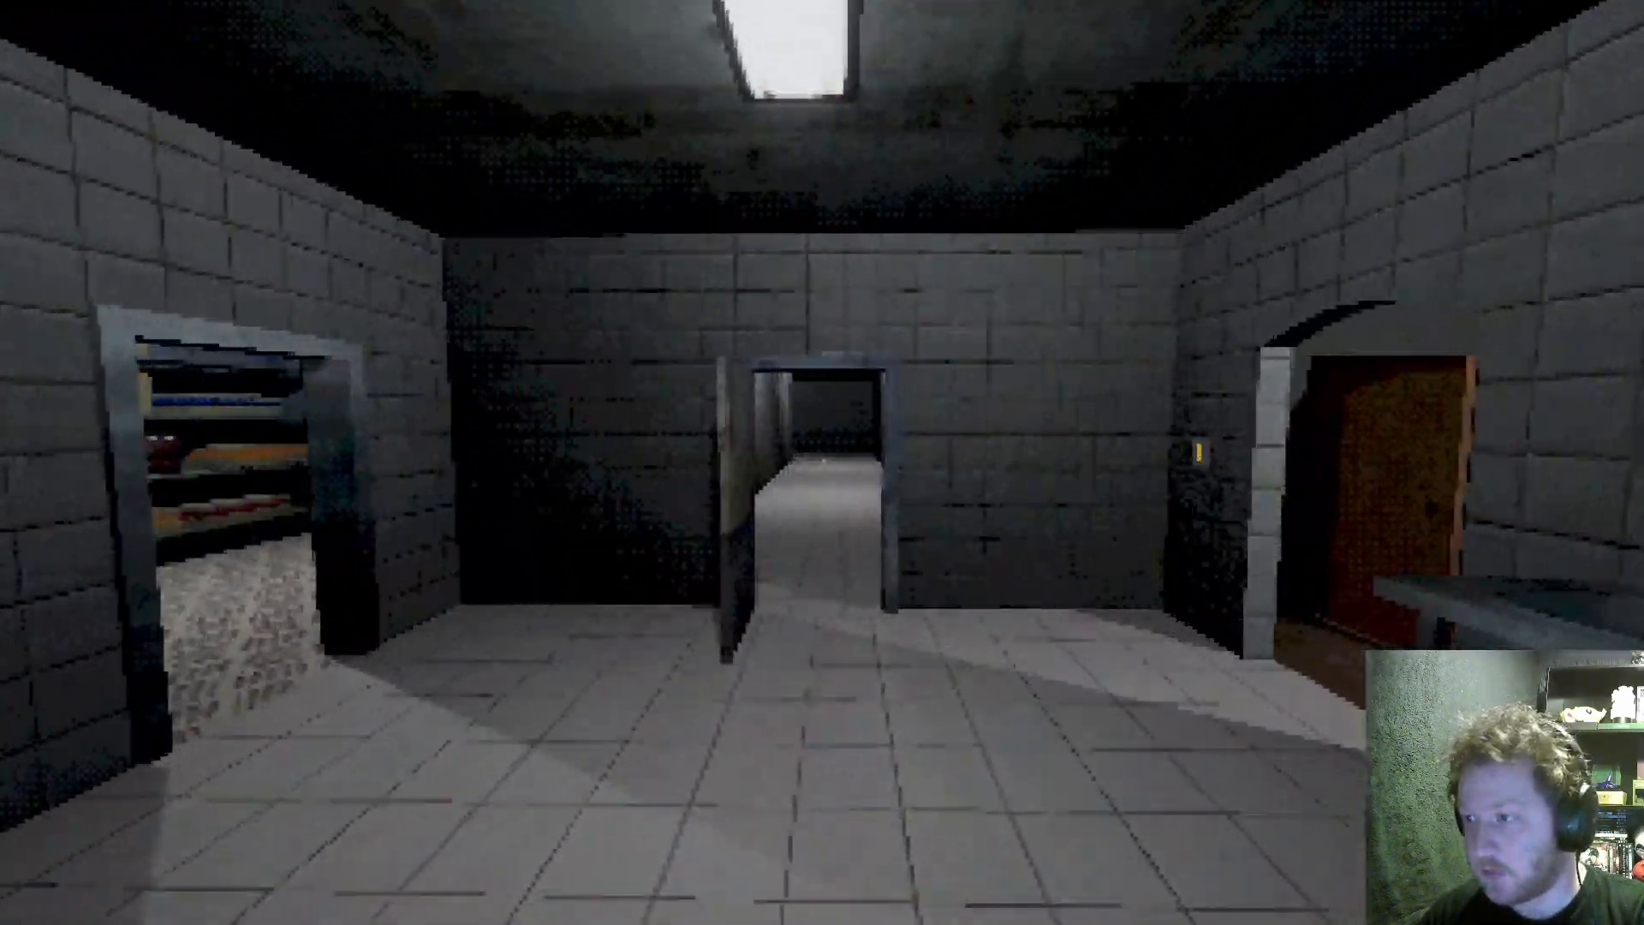
Walk through the turning grey-brick corridors to the restroom with twin sinks.
{"action": "key", "text": "w"}
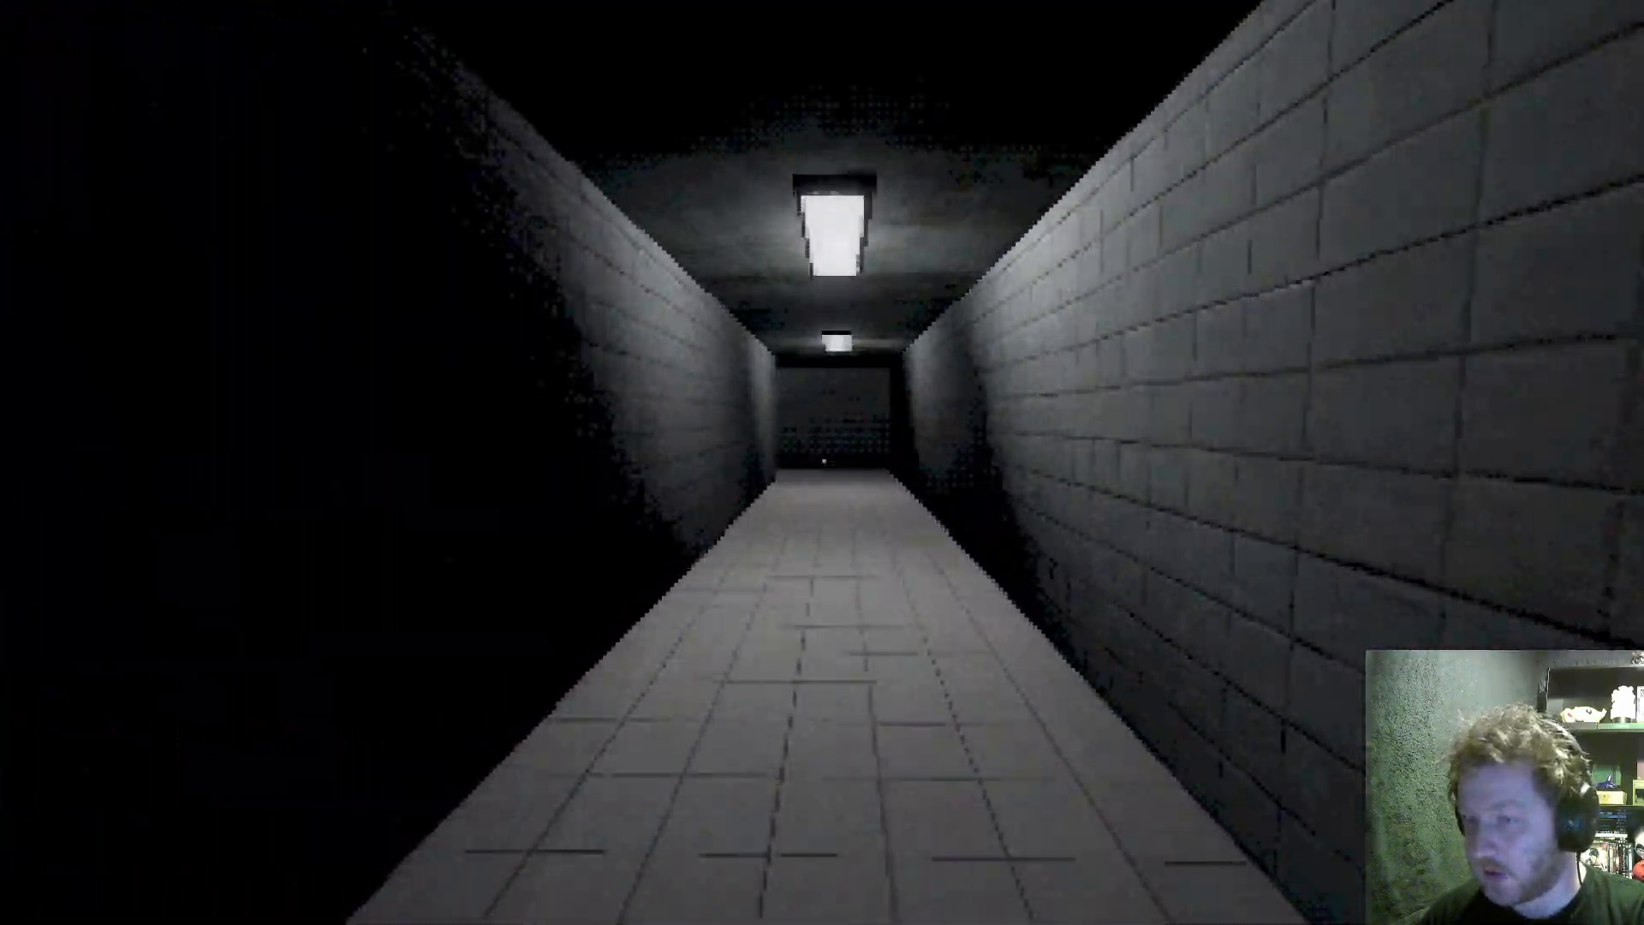
{"action": "key", "text": "w"}
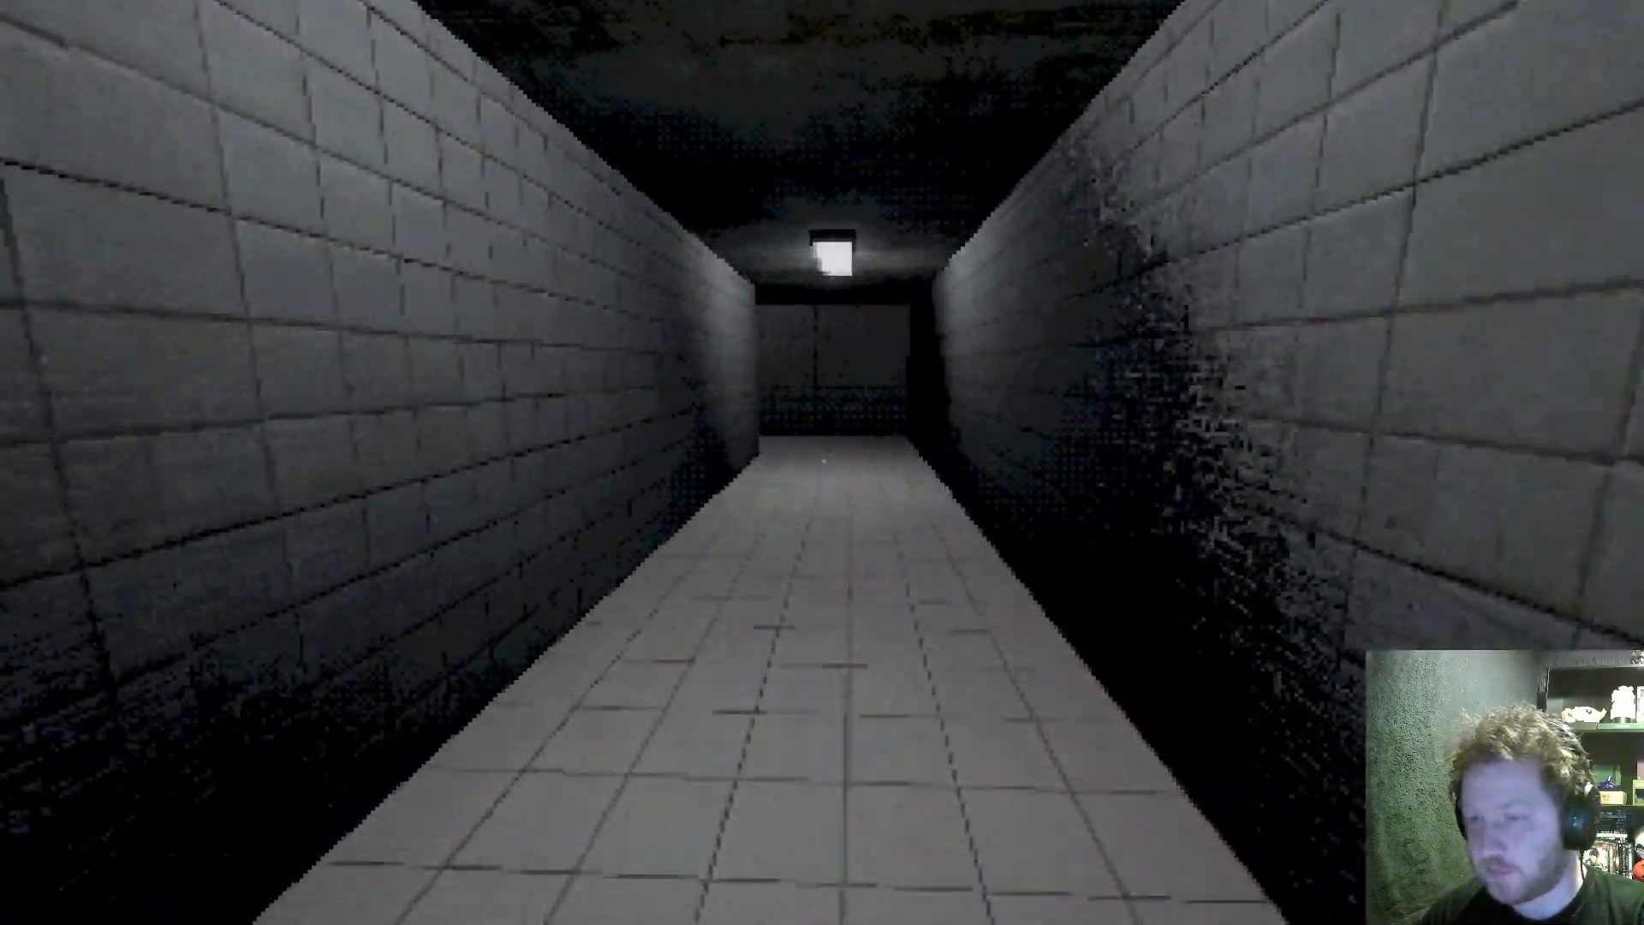
{"action": "key", "text": "w"}
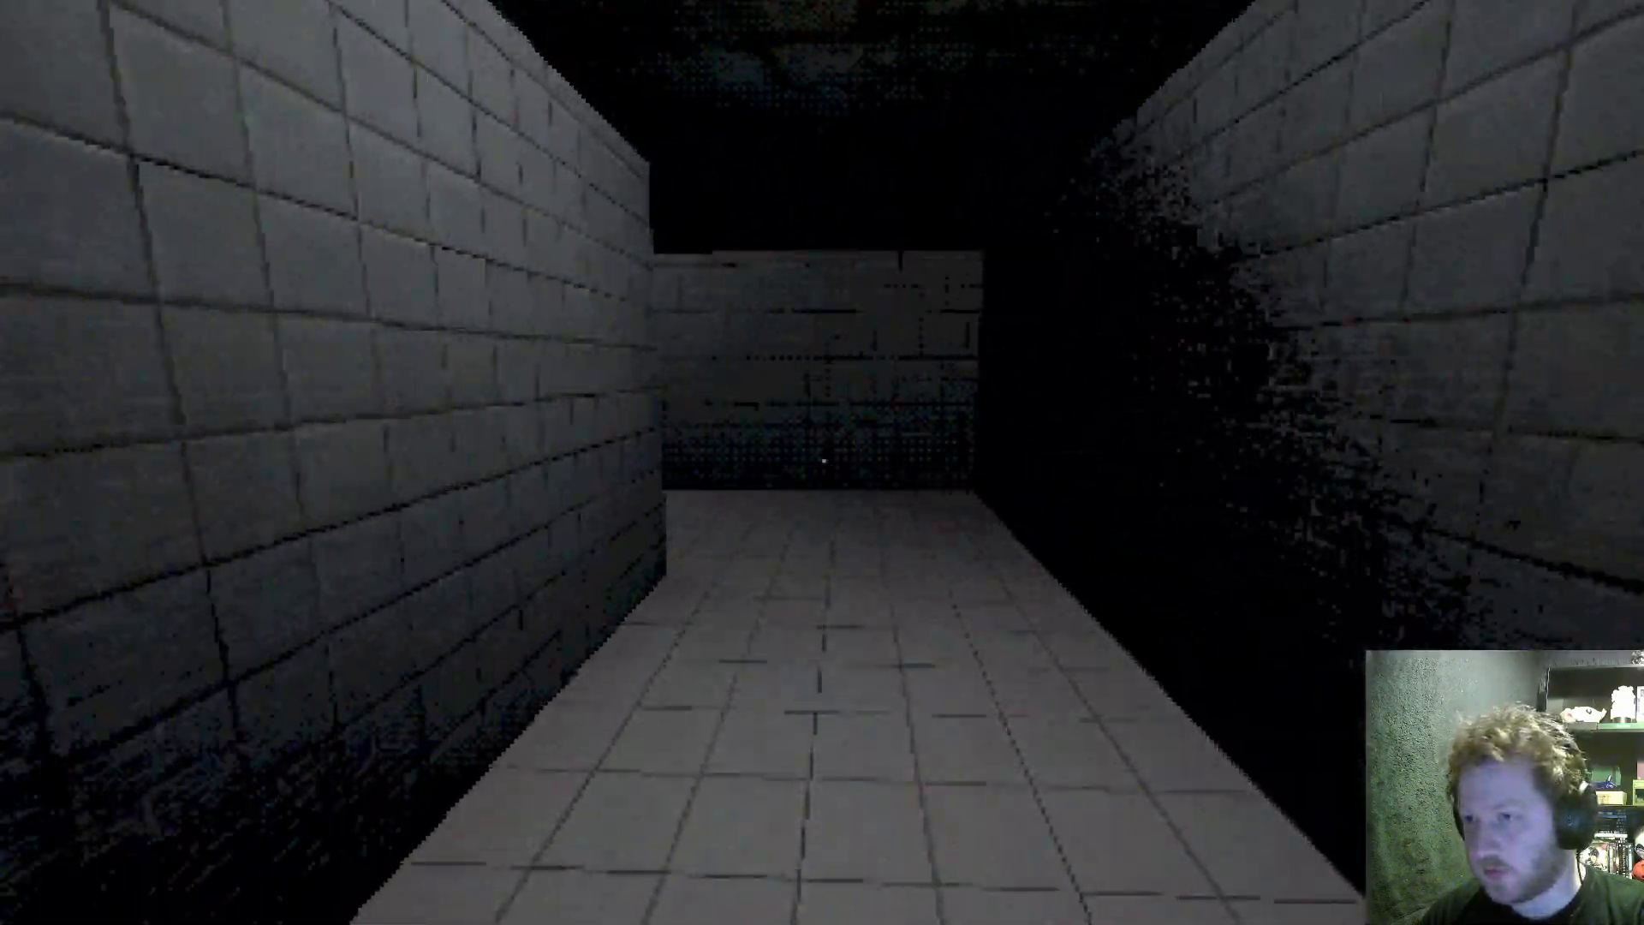
{"action": "key", "text": "w"}
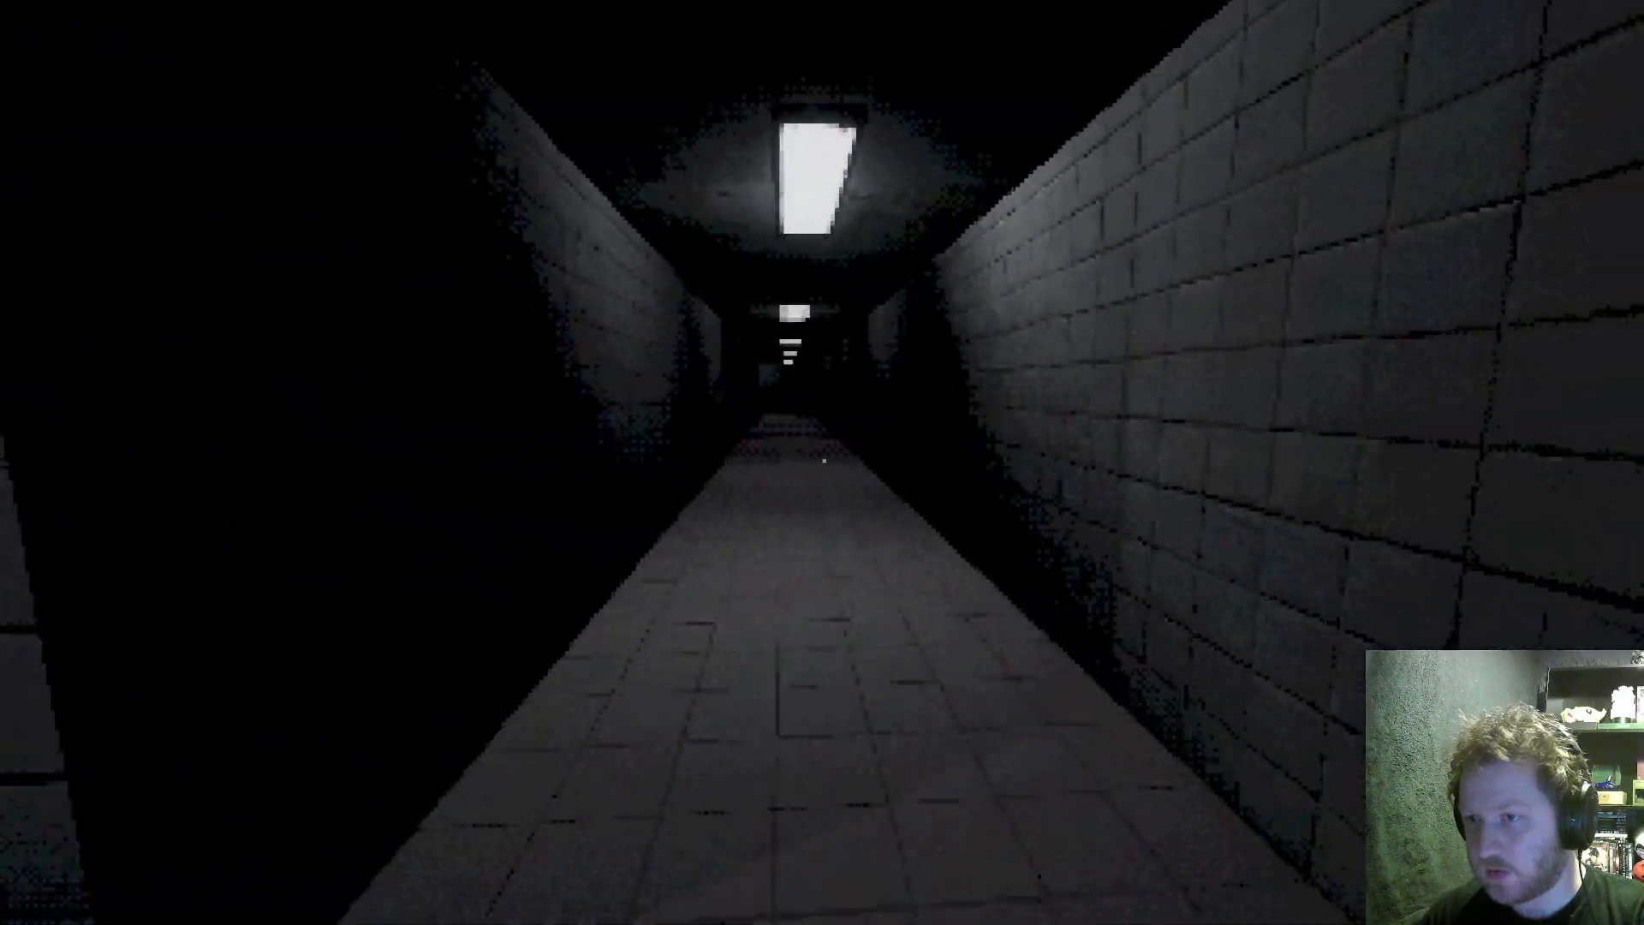
{"action": "key", "text": "w"}
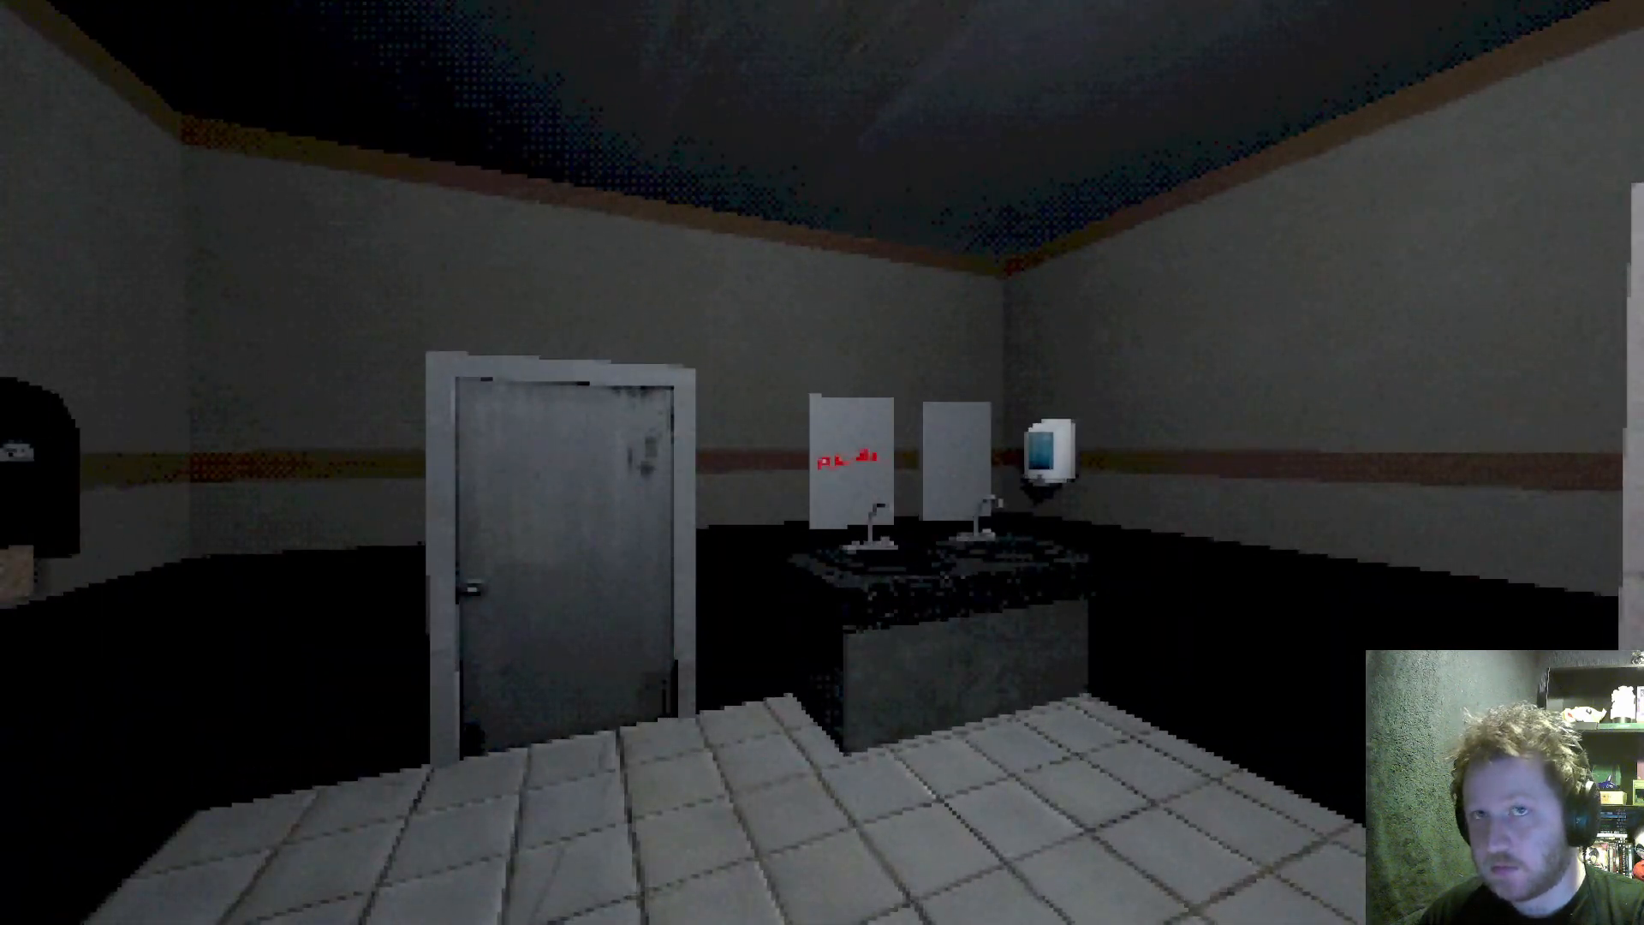
Walk through the restroom to the toilet stall showing the Flush Toilet prompt.
{"action": "key", "text": "w"}
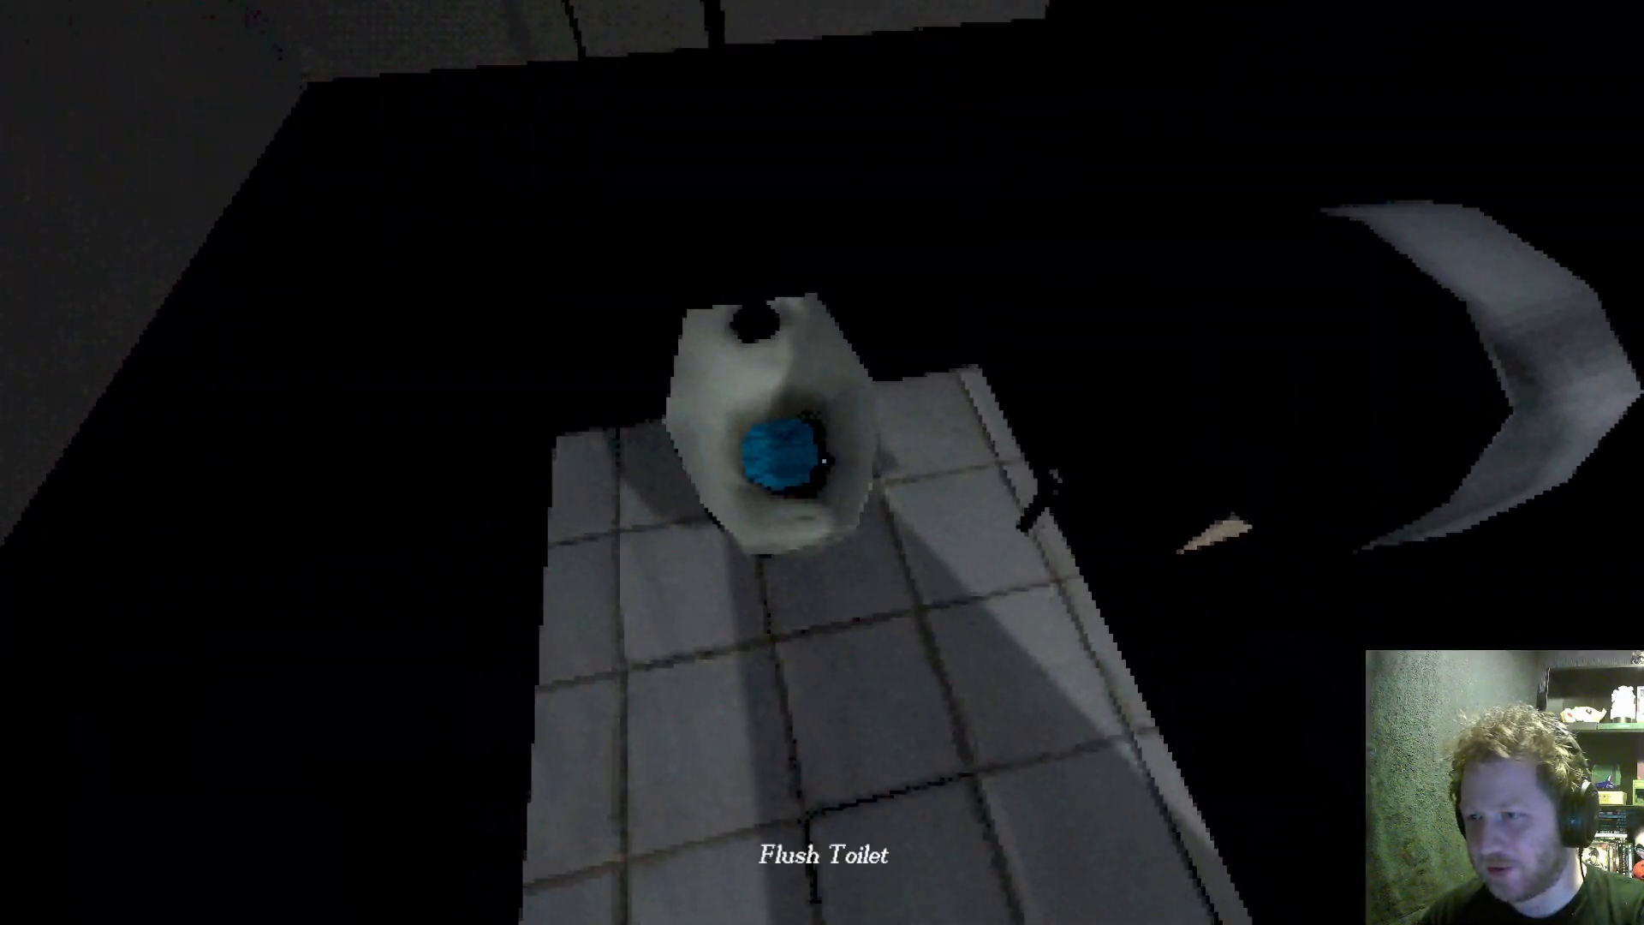
{"action": "mouse_move", "coordinate": [822, 462]}
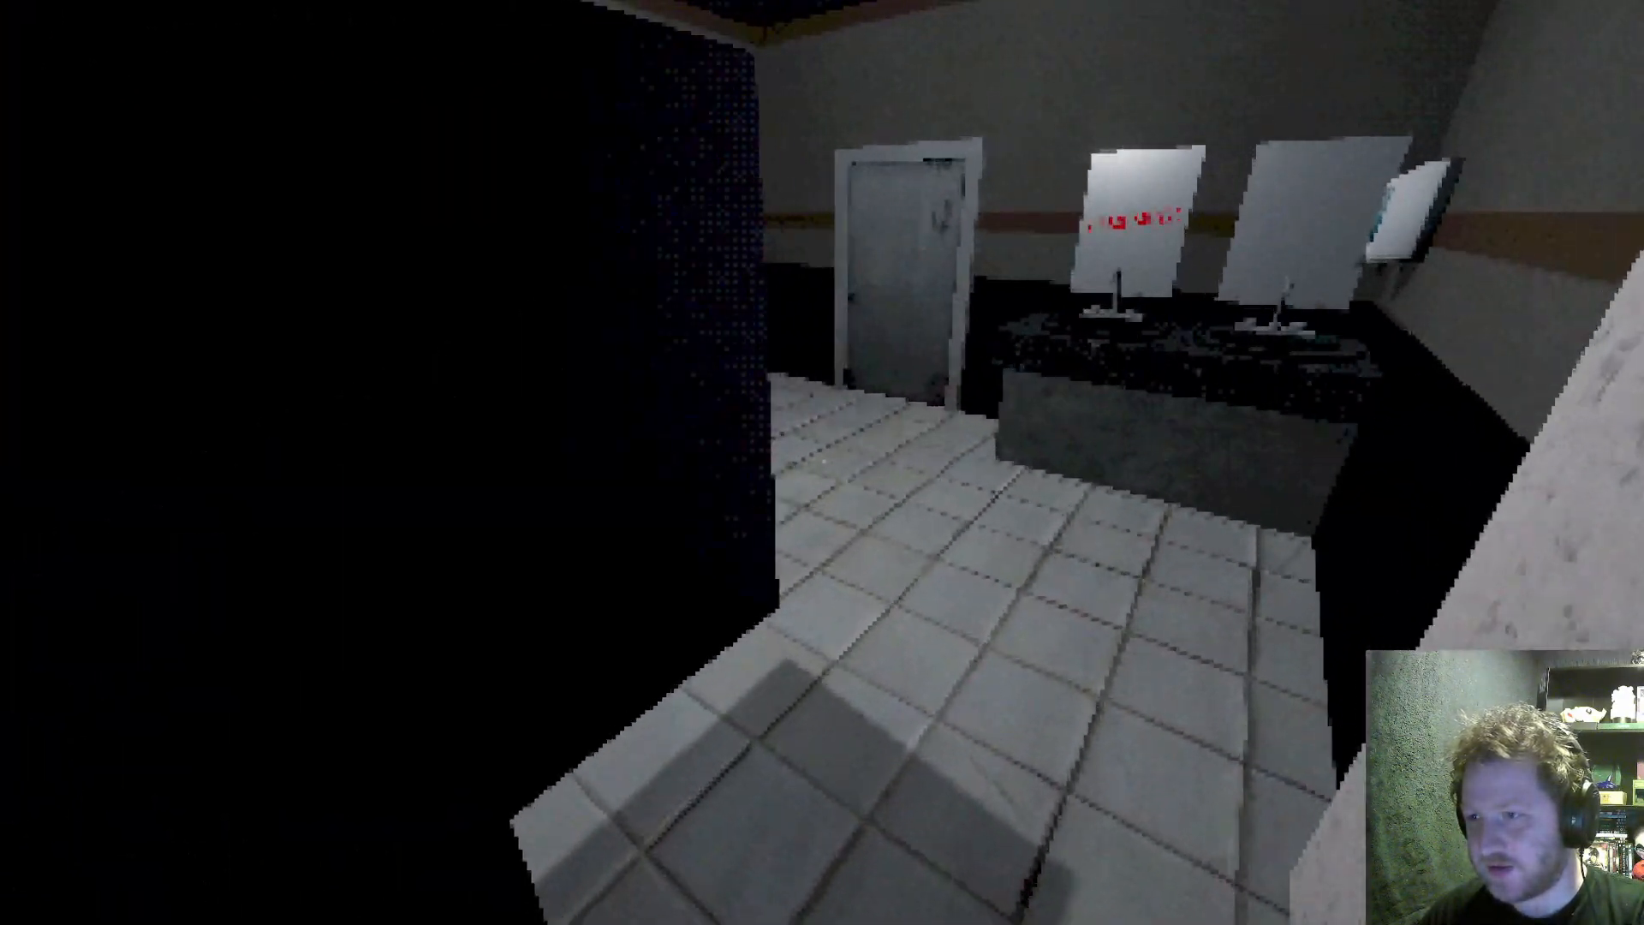
{"action": "mouse_move", "coordinate": [822, 463]}
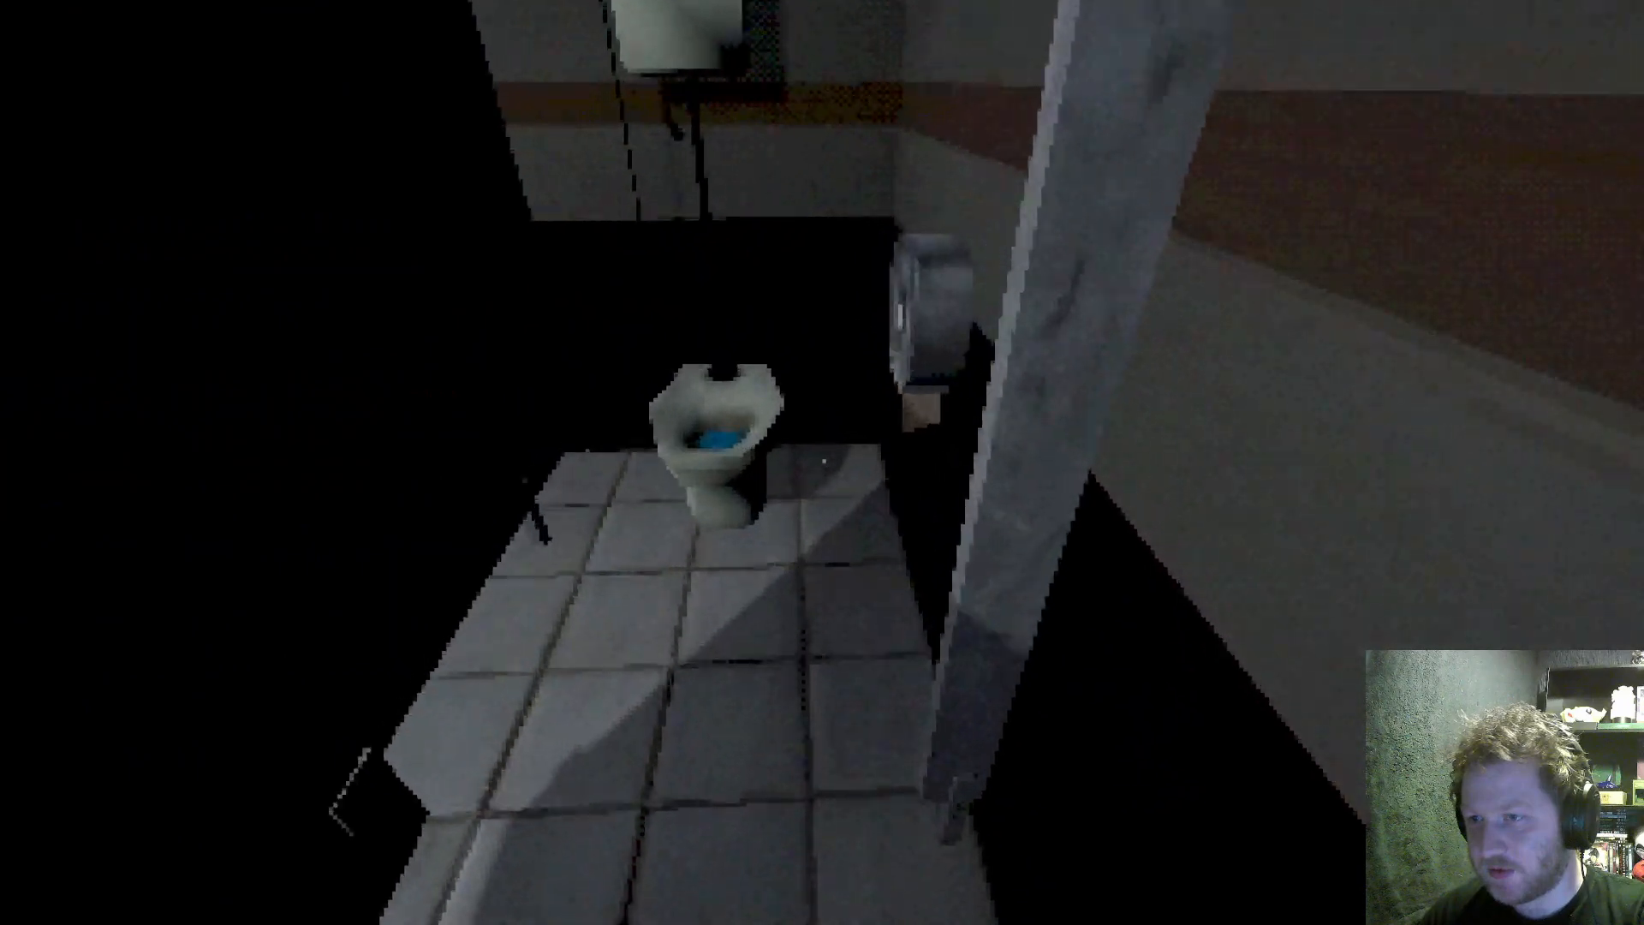
{"action": "mouse_move", "coordinate": [823, 462]}
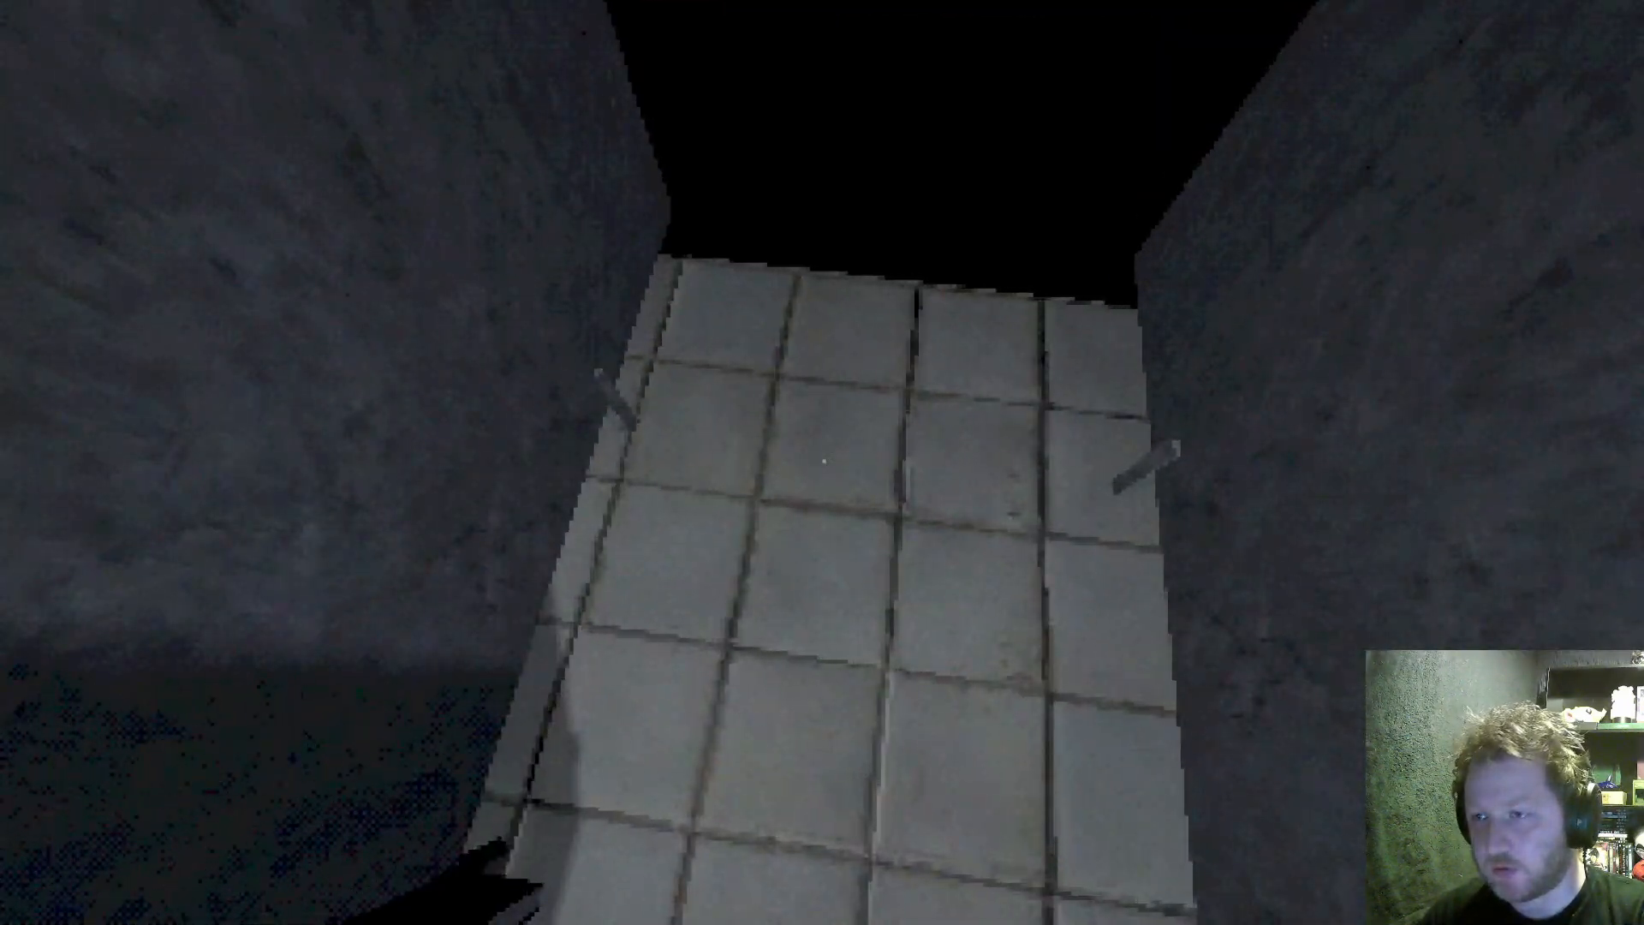
{"action": "mouse_move", "coordinate": [823, 462]}
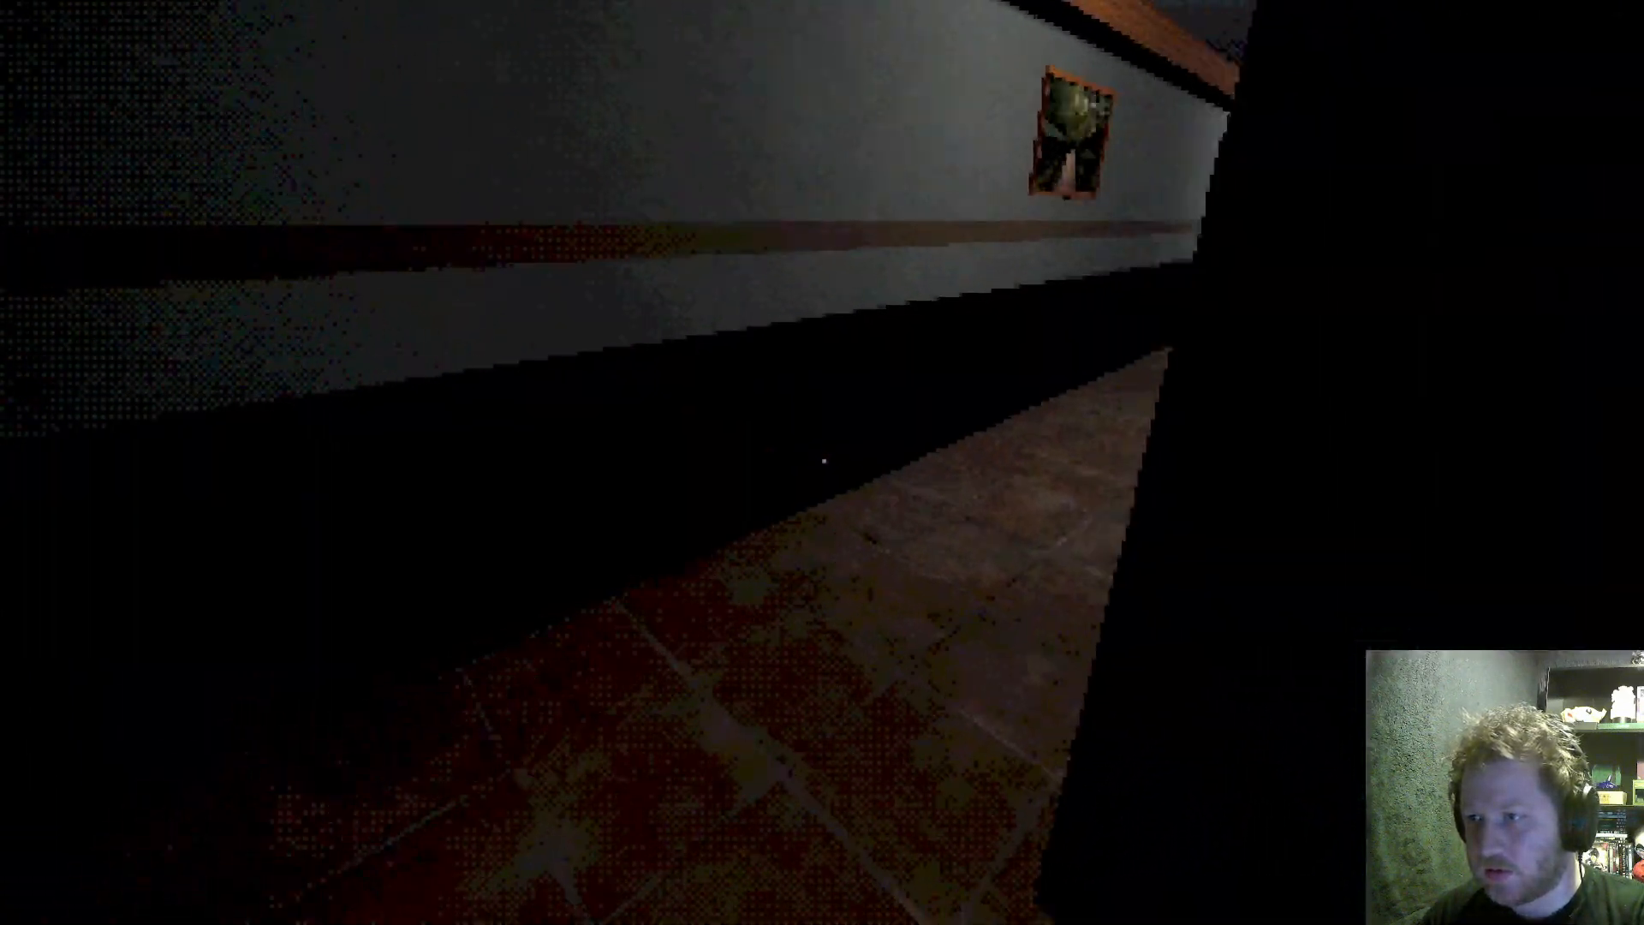
{"action": "mouse_move", "coordinate": [822, 463]}
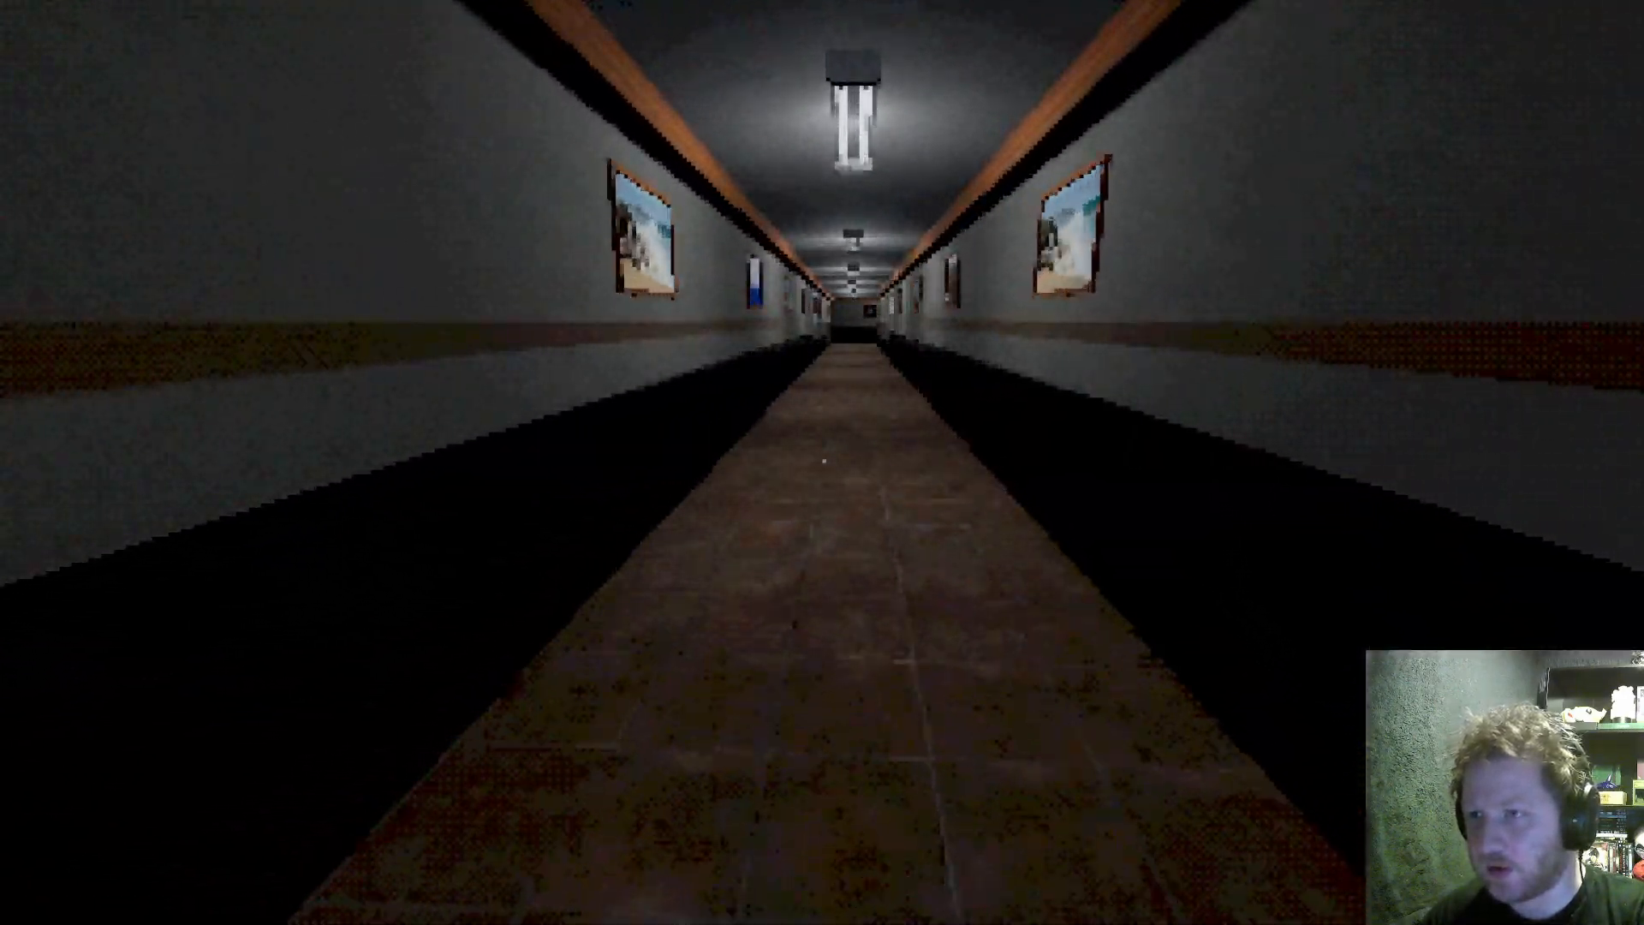
Walk to the far end of the painting-lined hallway, reaching its dark turn.
{"action": "key", "text": "w"}
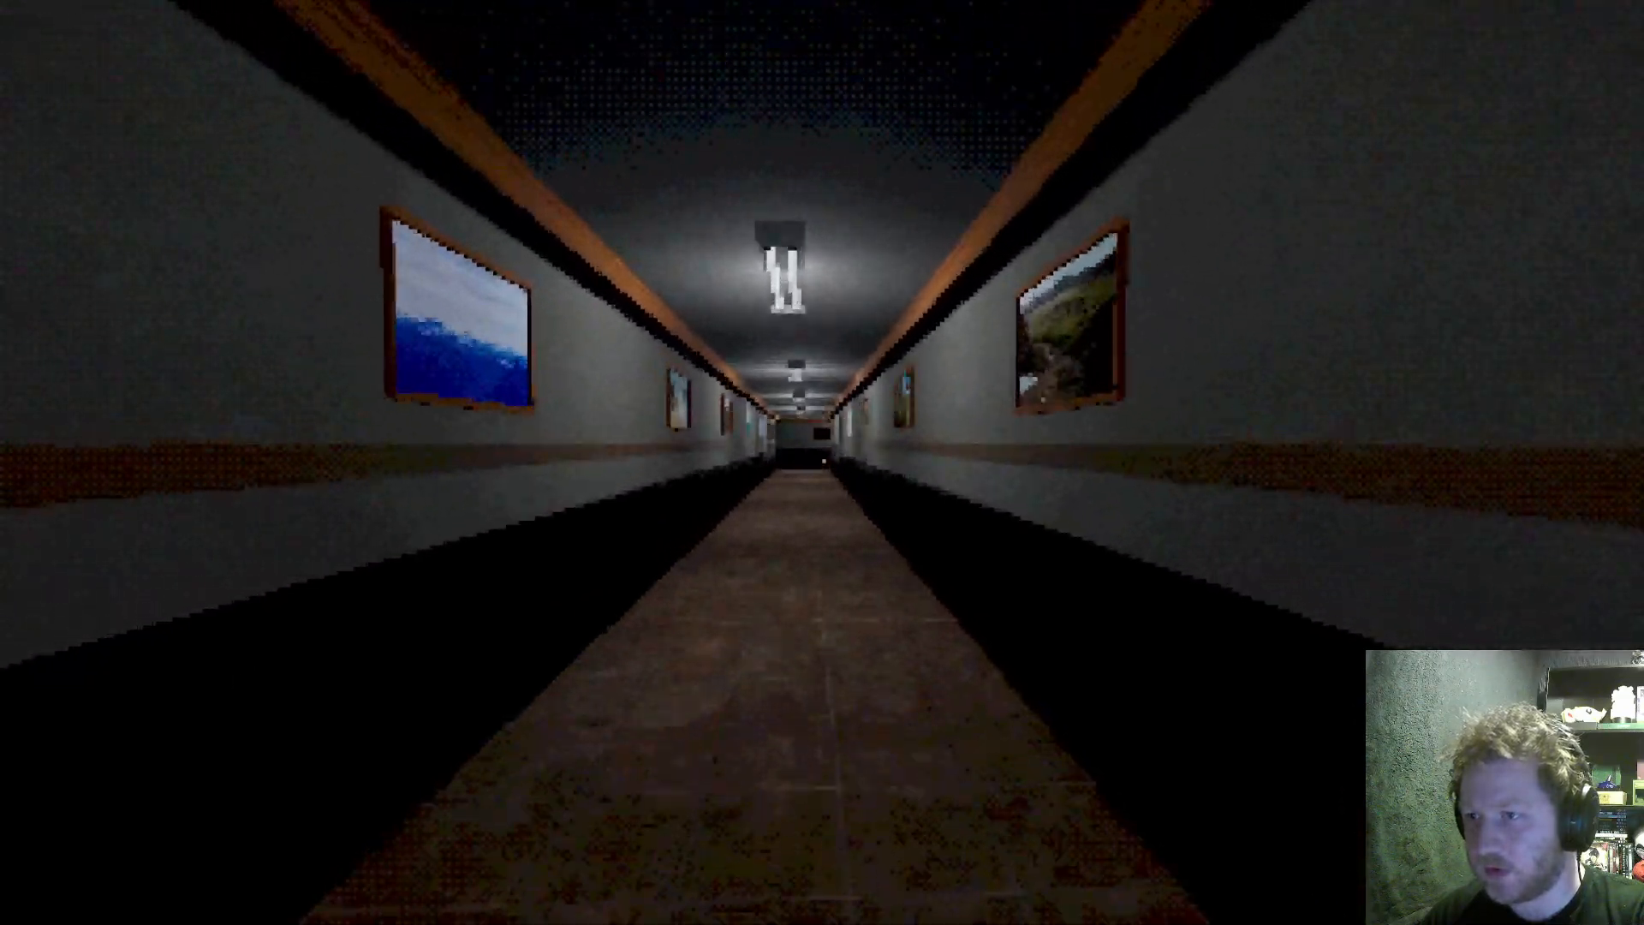
{"action": "key", "text": "w"}
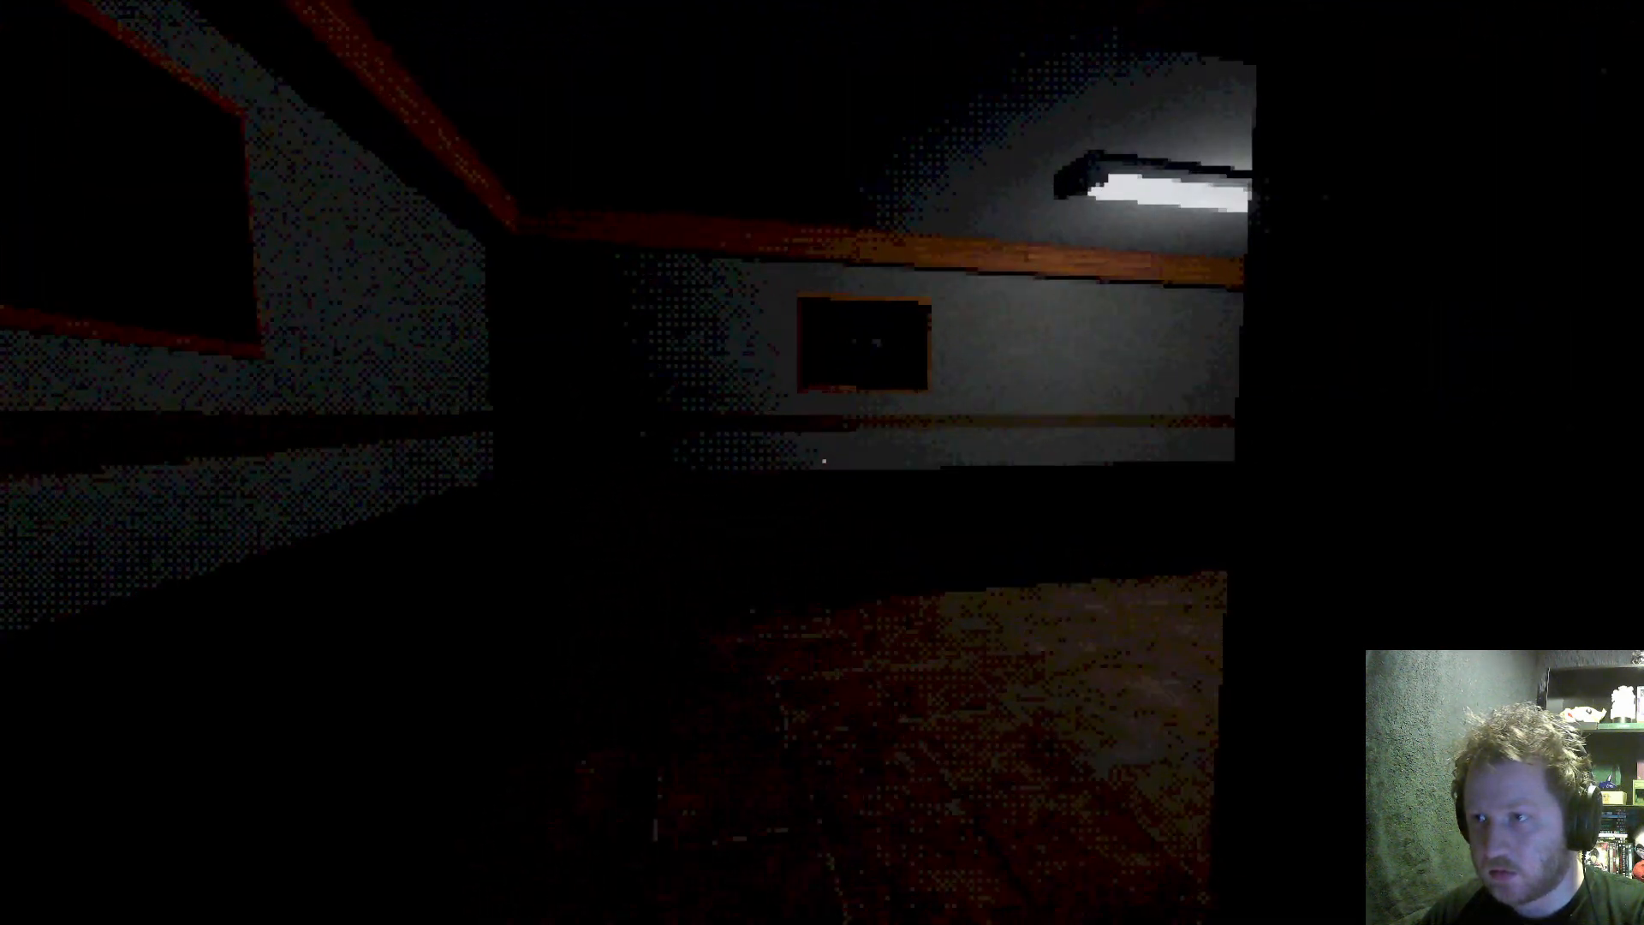
{"action": "mouse_move", "coordinate": [822, 463]}
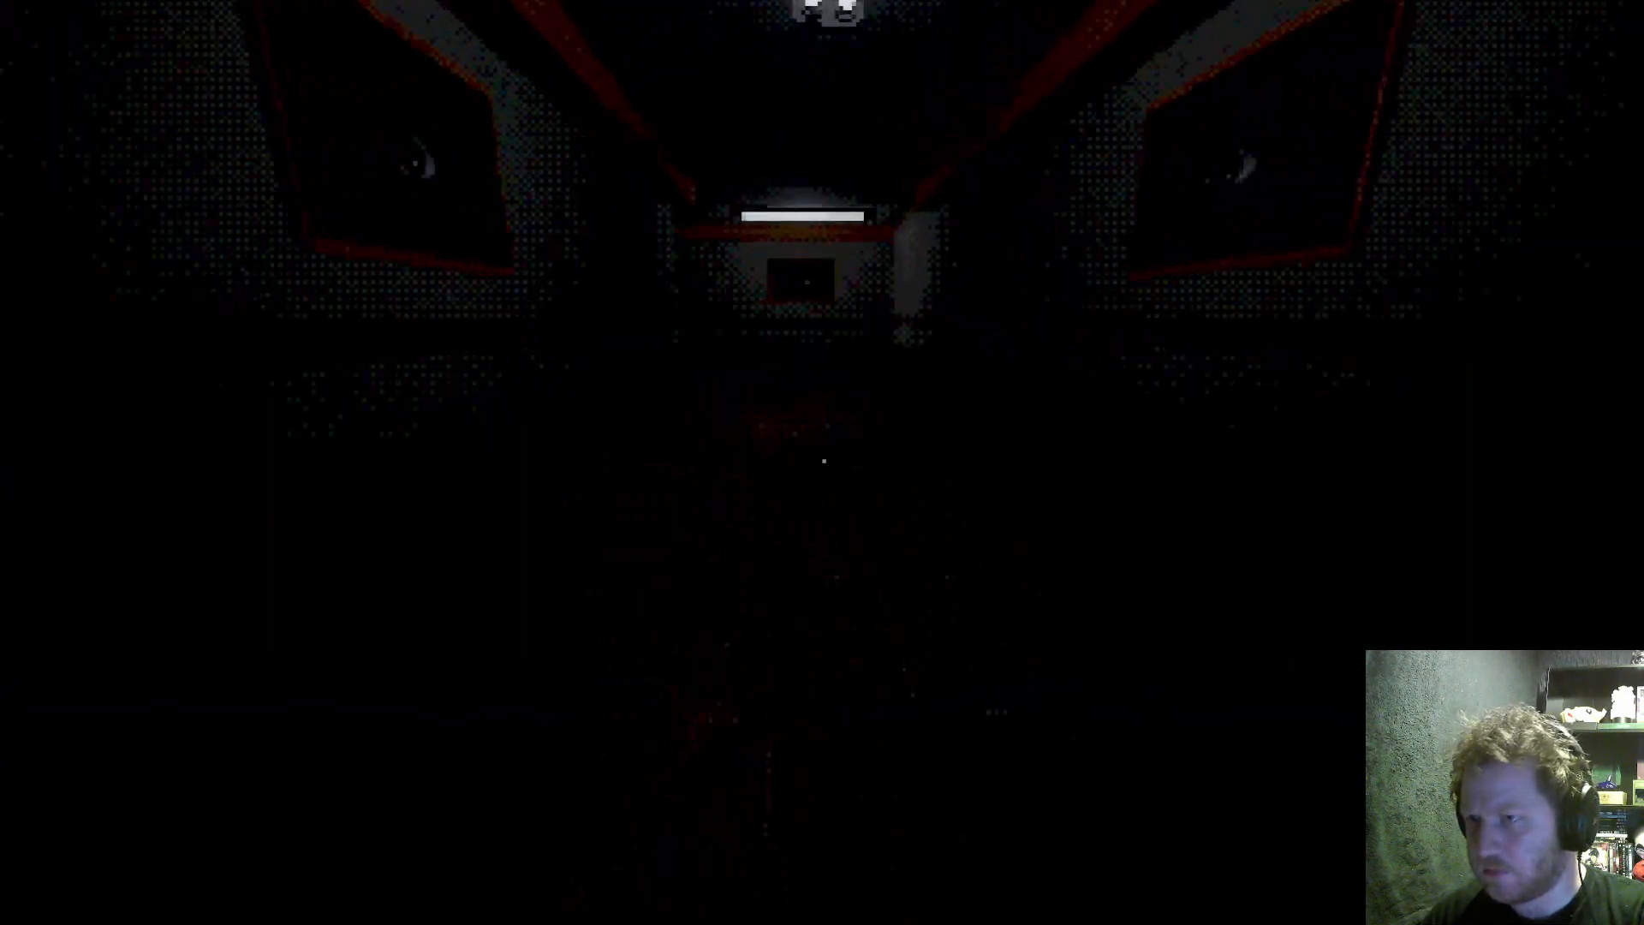
{"action": "mouse_move", "coordinate": [823, 462]}
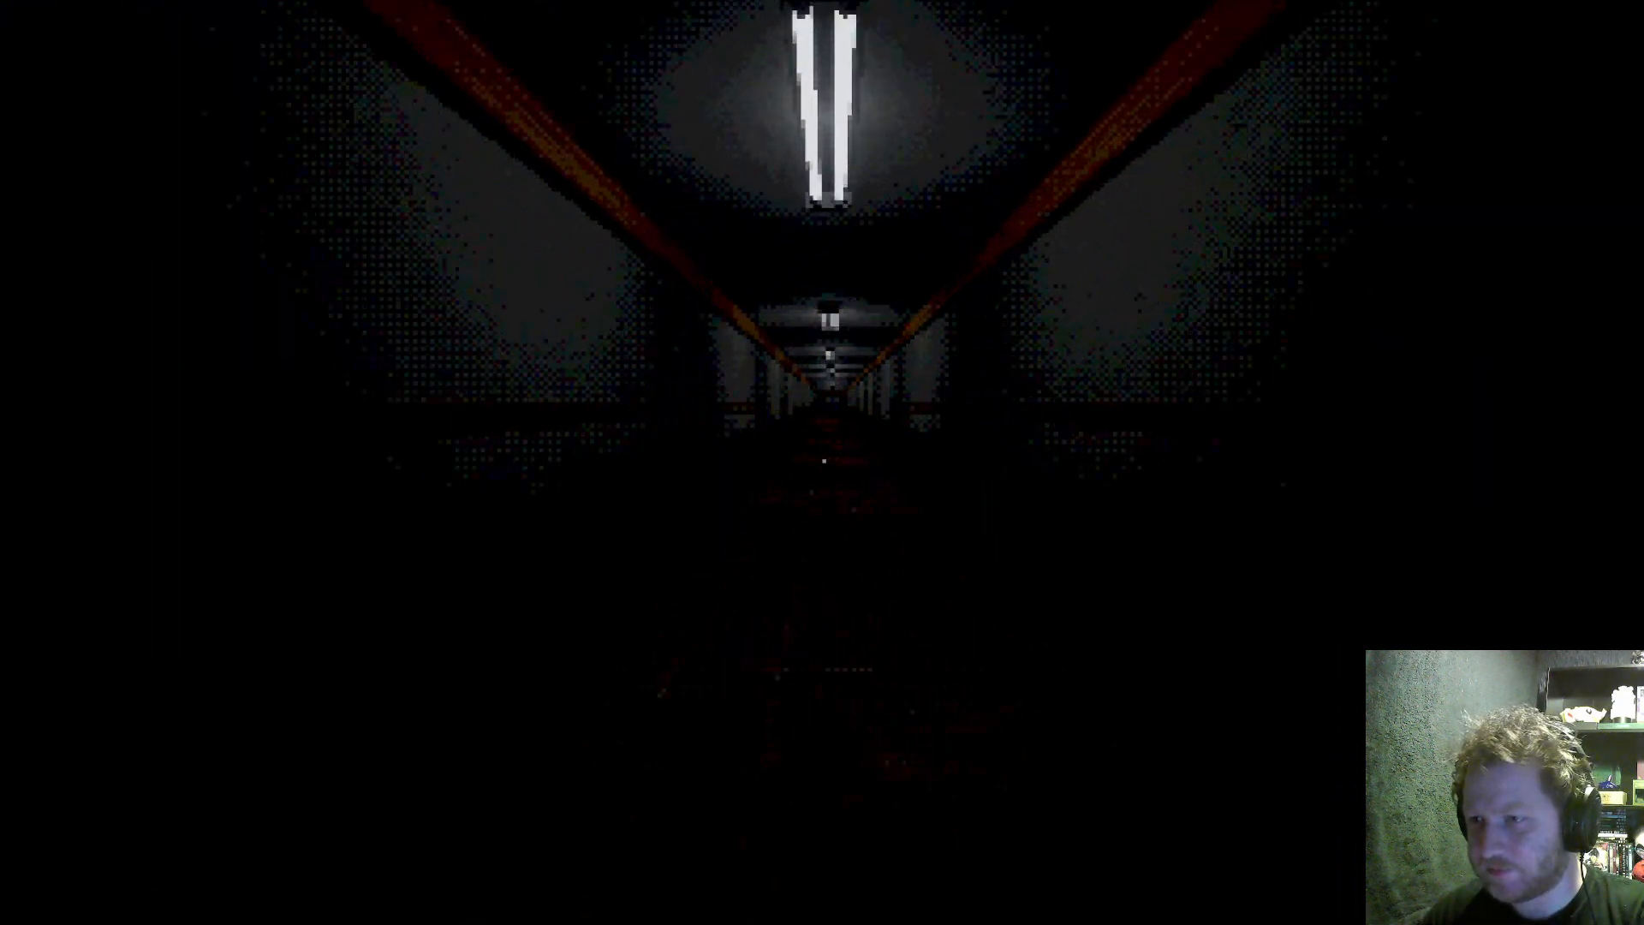
Walk forward down the red-trimmed dark corridor until the lit, wood-floored hallway appears.
{"action": "key", "text": "w"}
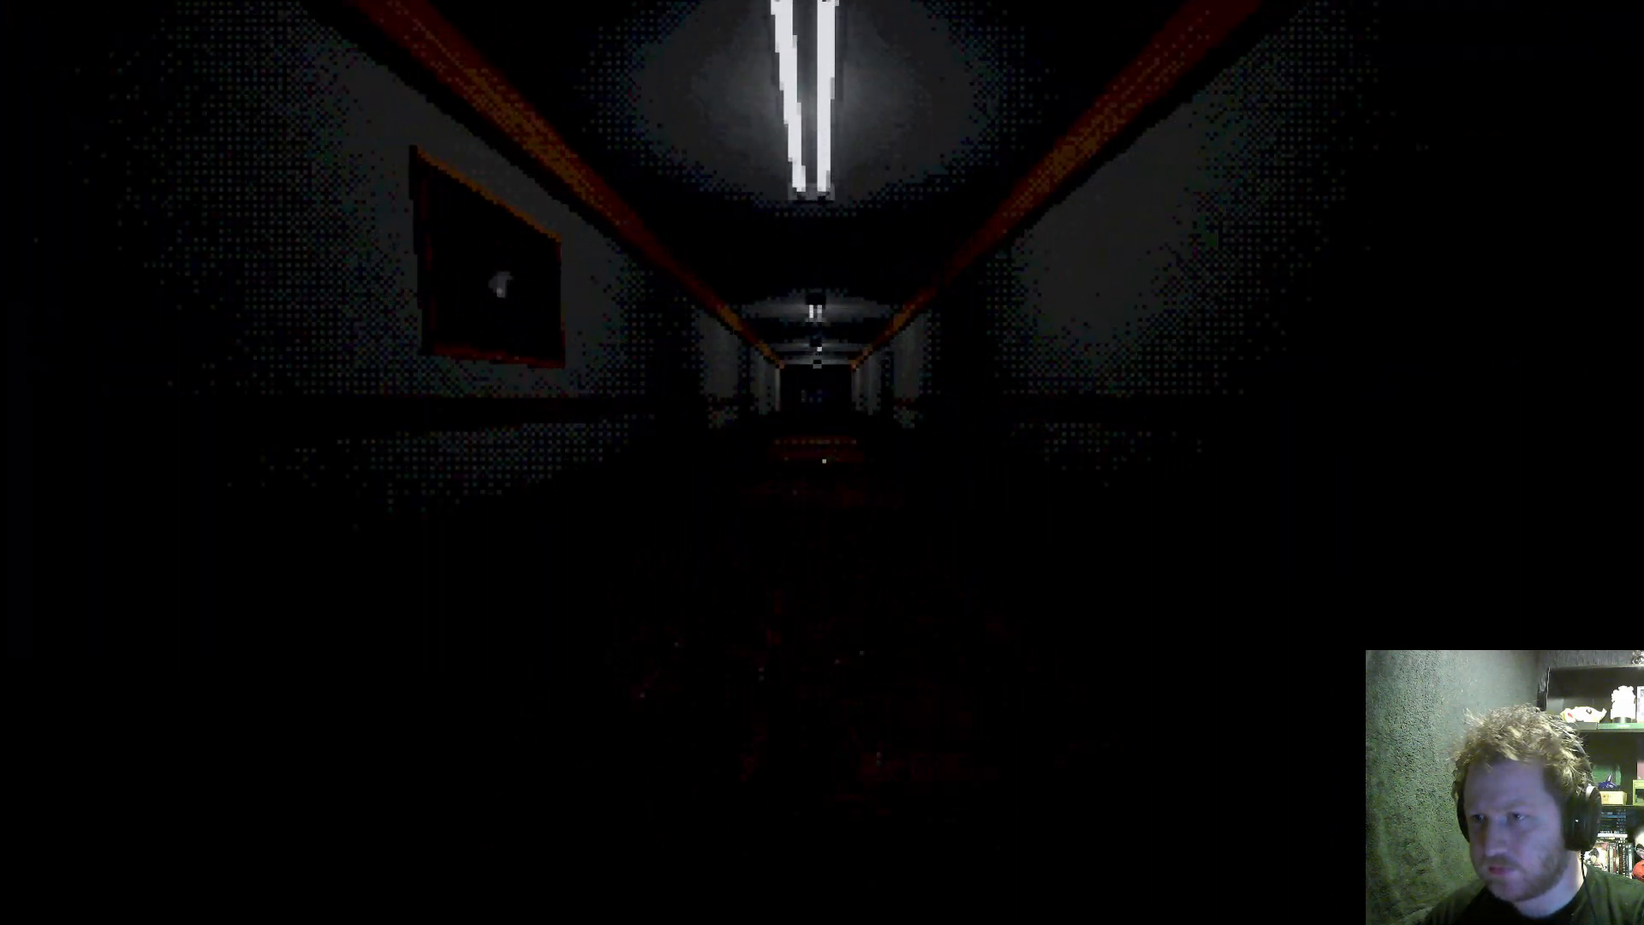
{"action": "key", "text": "w"}
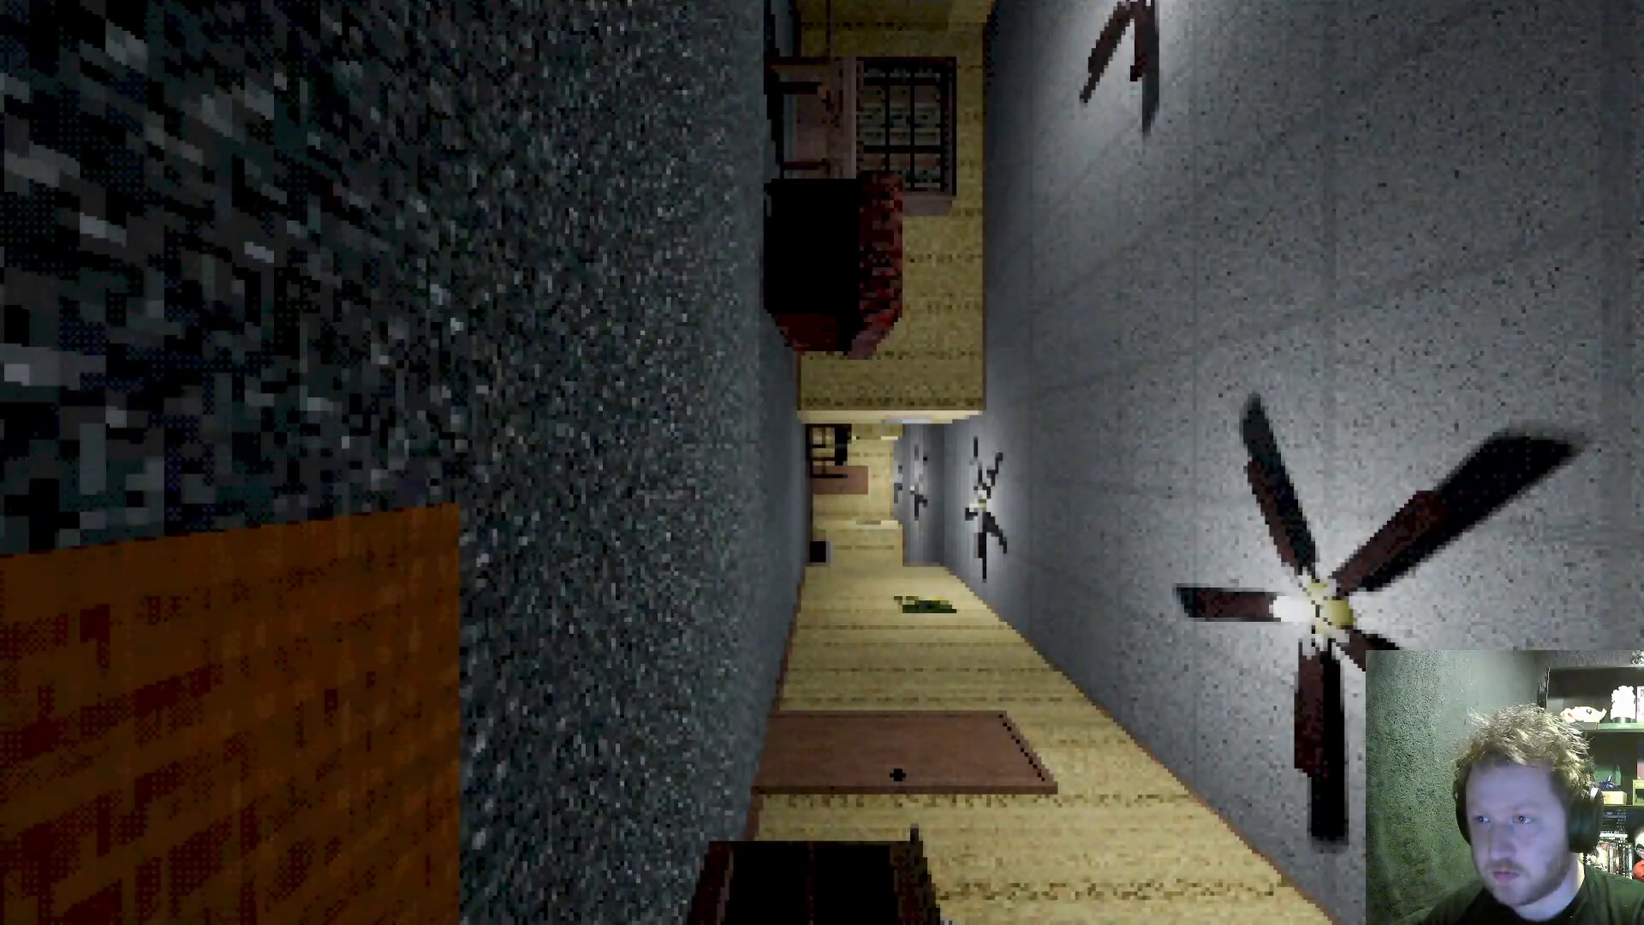
{"action": "mouse_move", "coordinate": [823, 463]}
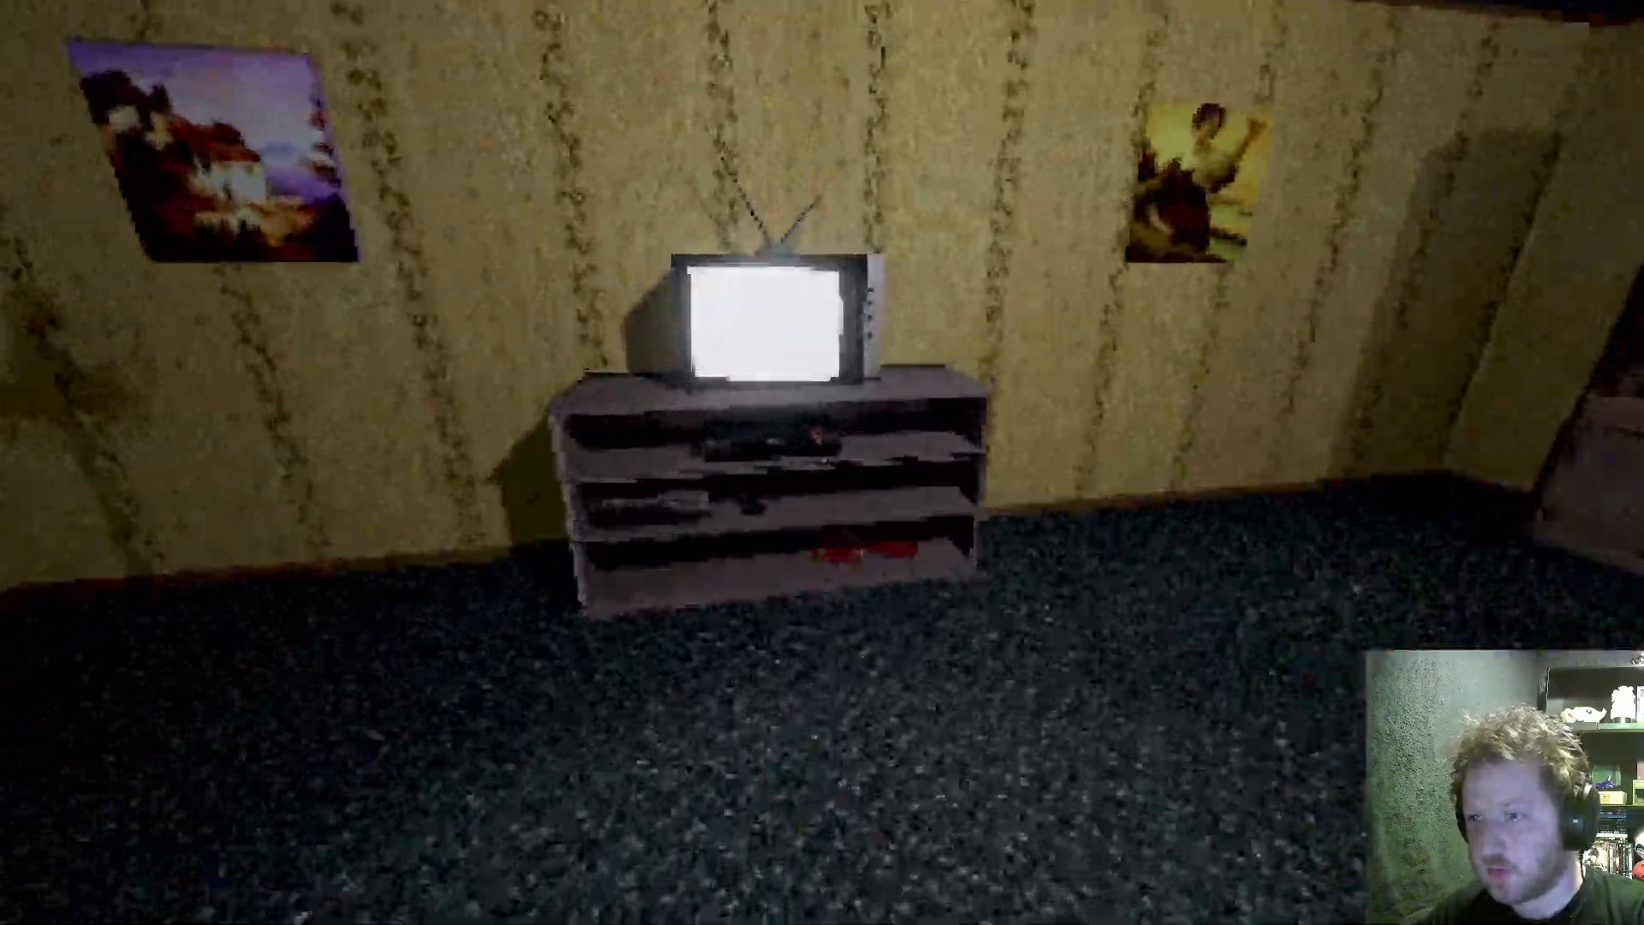
{"action": "mouse_move", "coordinate": [822, 463]}
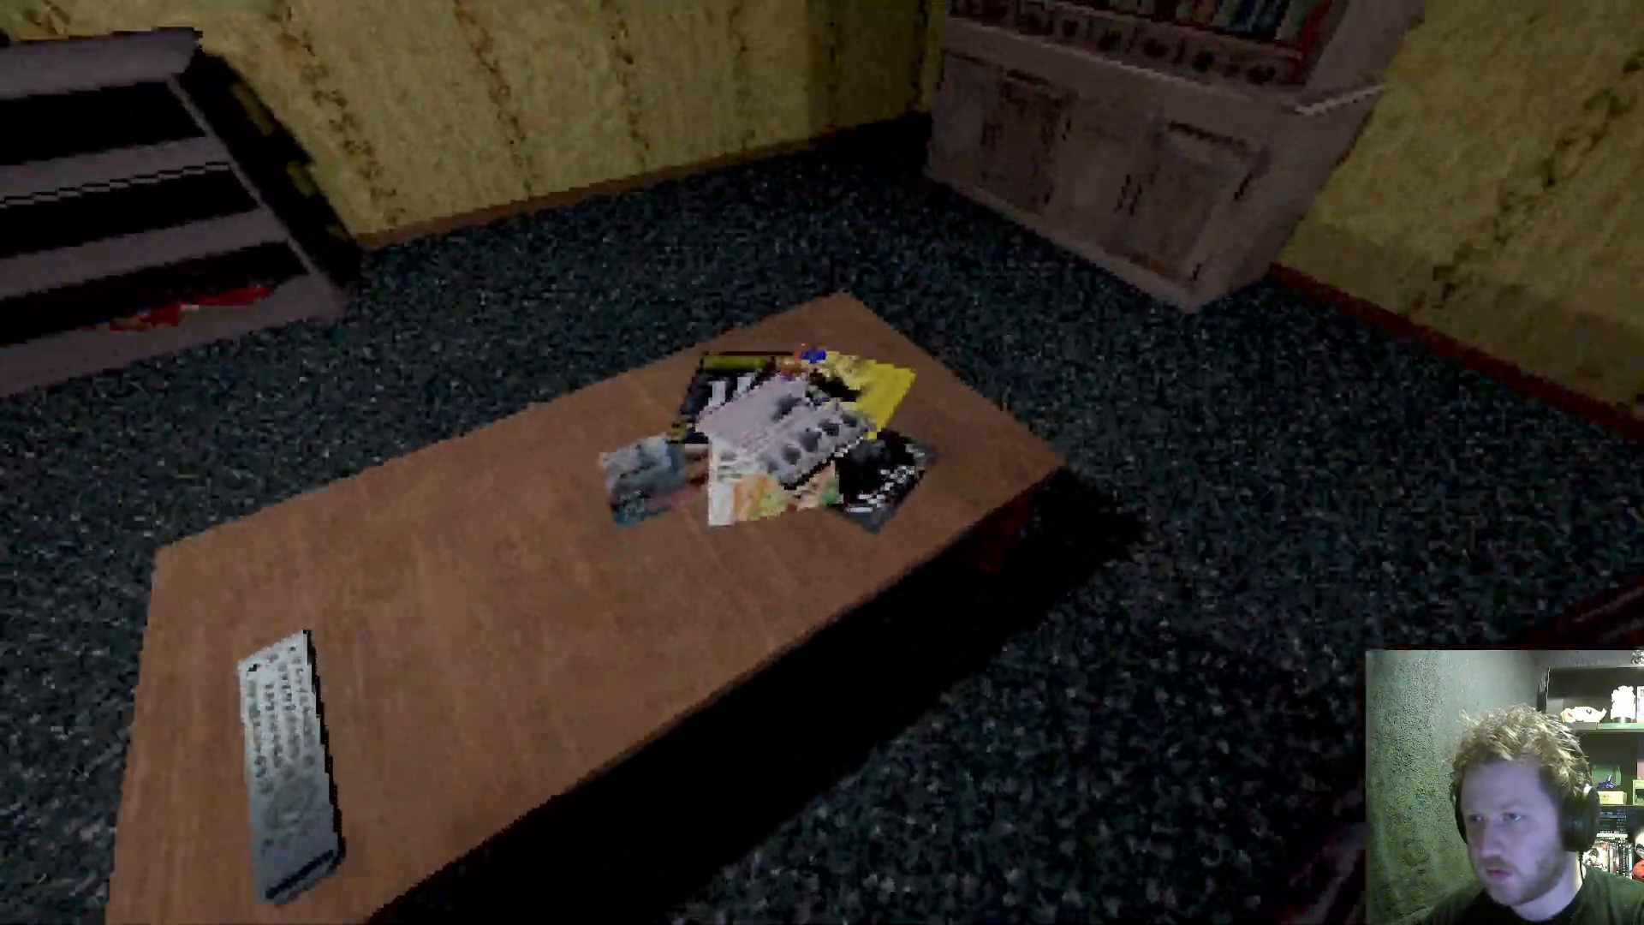
{"action": "mouse_move", "coordinate": [823, 463]}
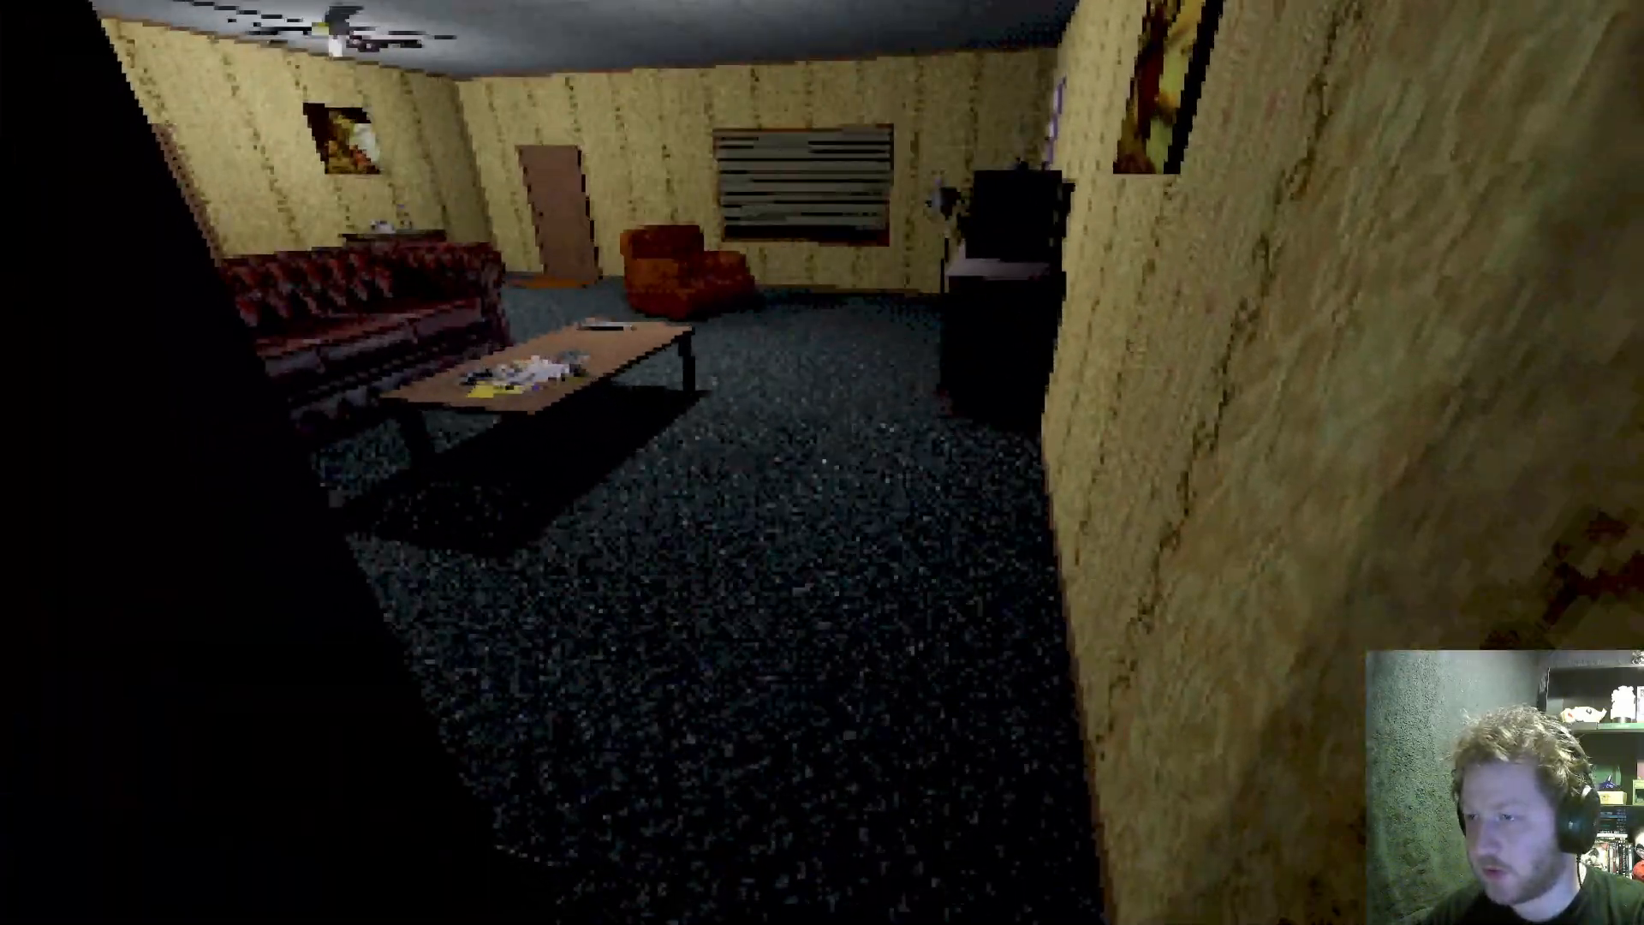
{"action": "mouse_move", "coordinate": [822, 463]}
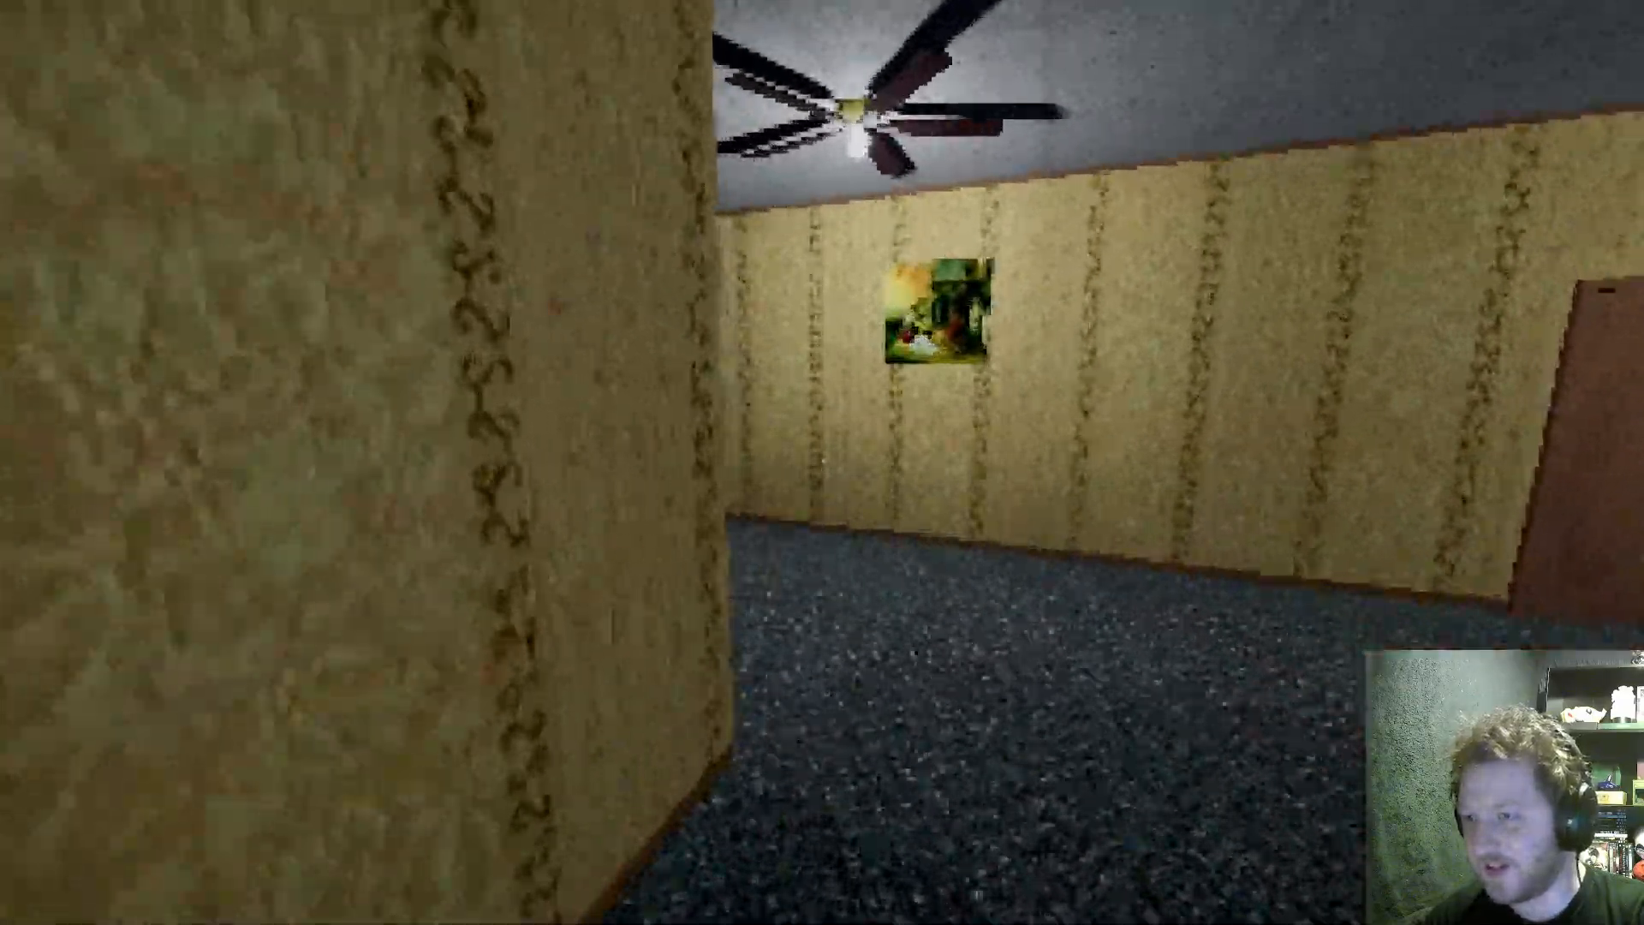
{"action": "mouse_move", "coordinate": [823, 462]}
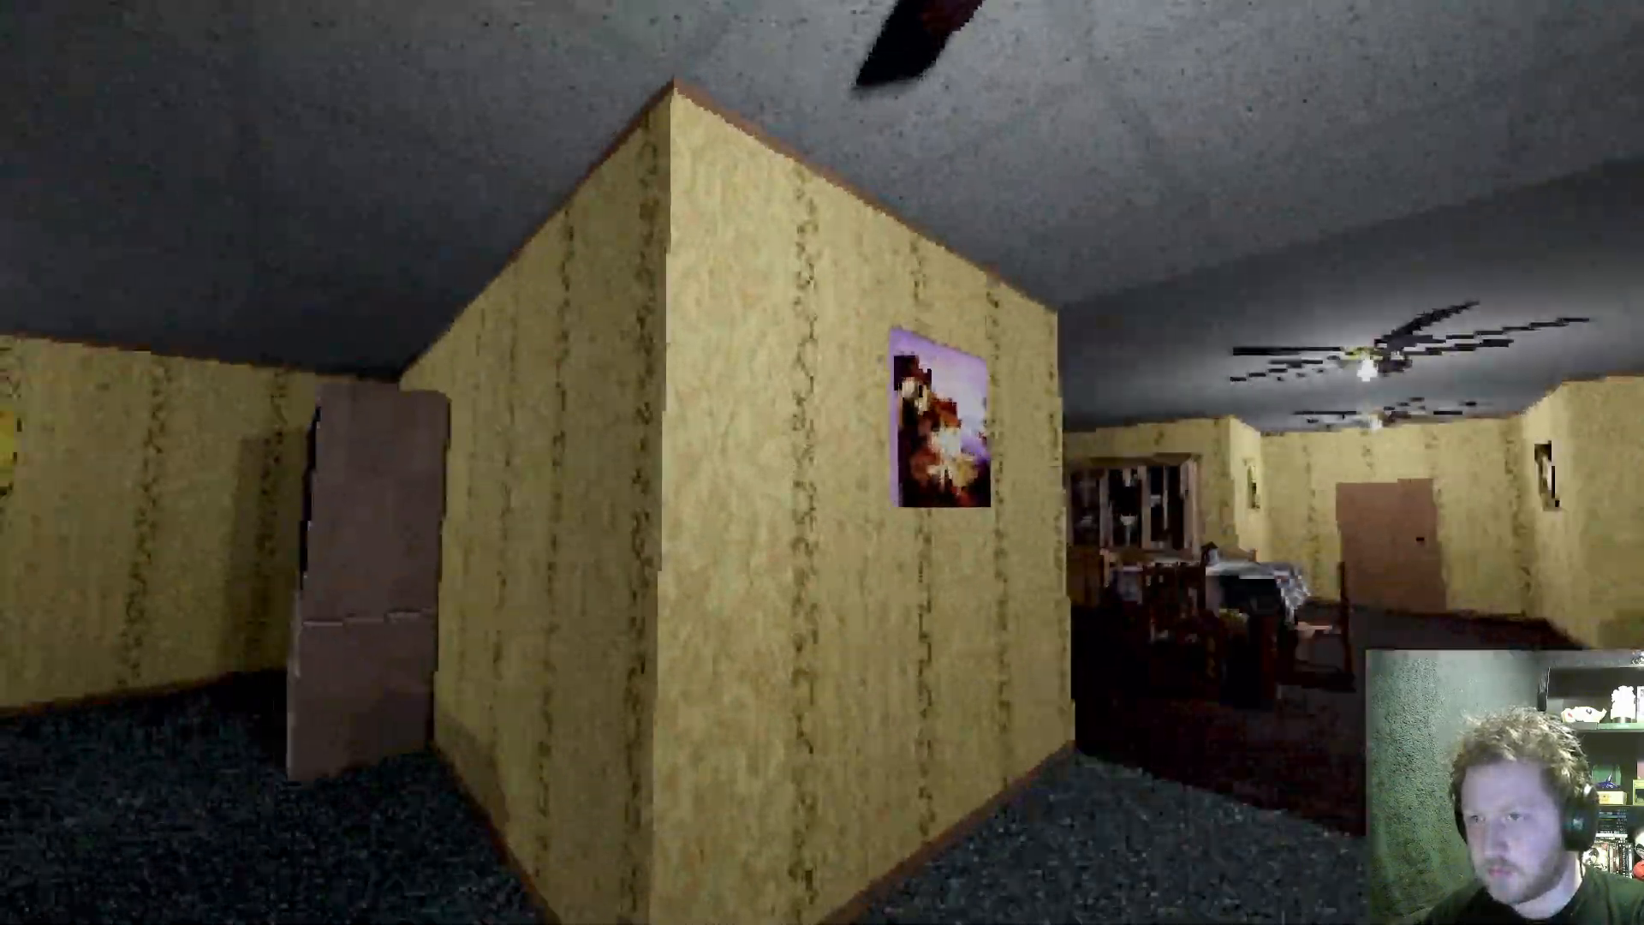
{"action": "mouse_move", "coordinate": [822, 463]}
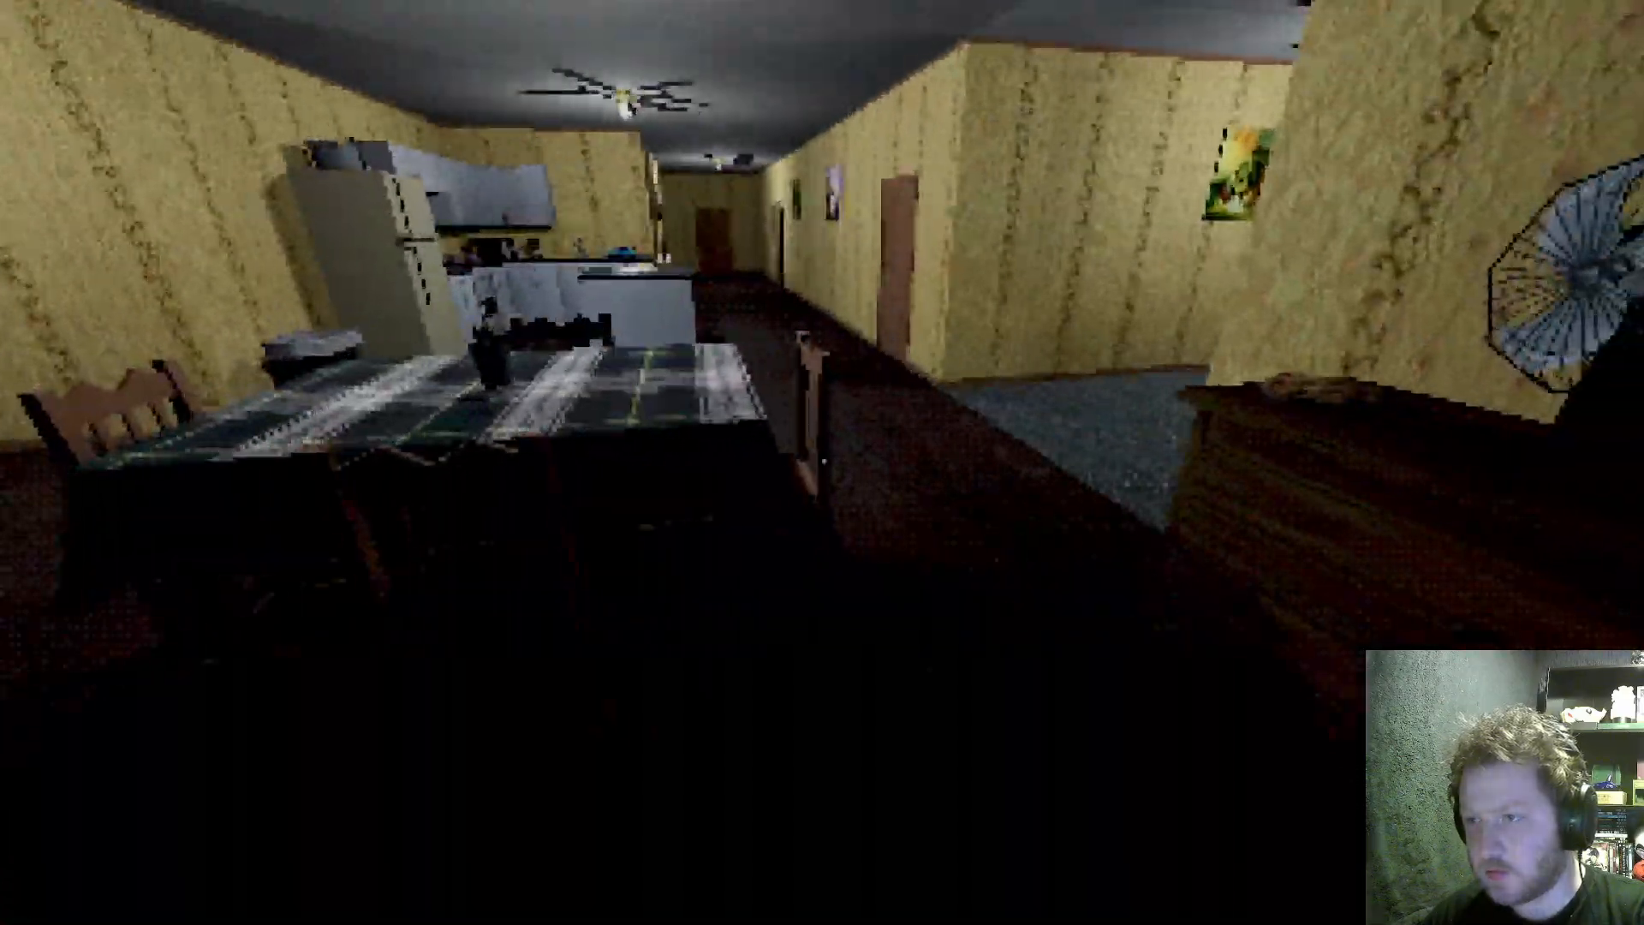
{"action": "mouse_move", "coordinate": [822, 462]}
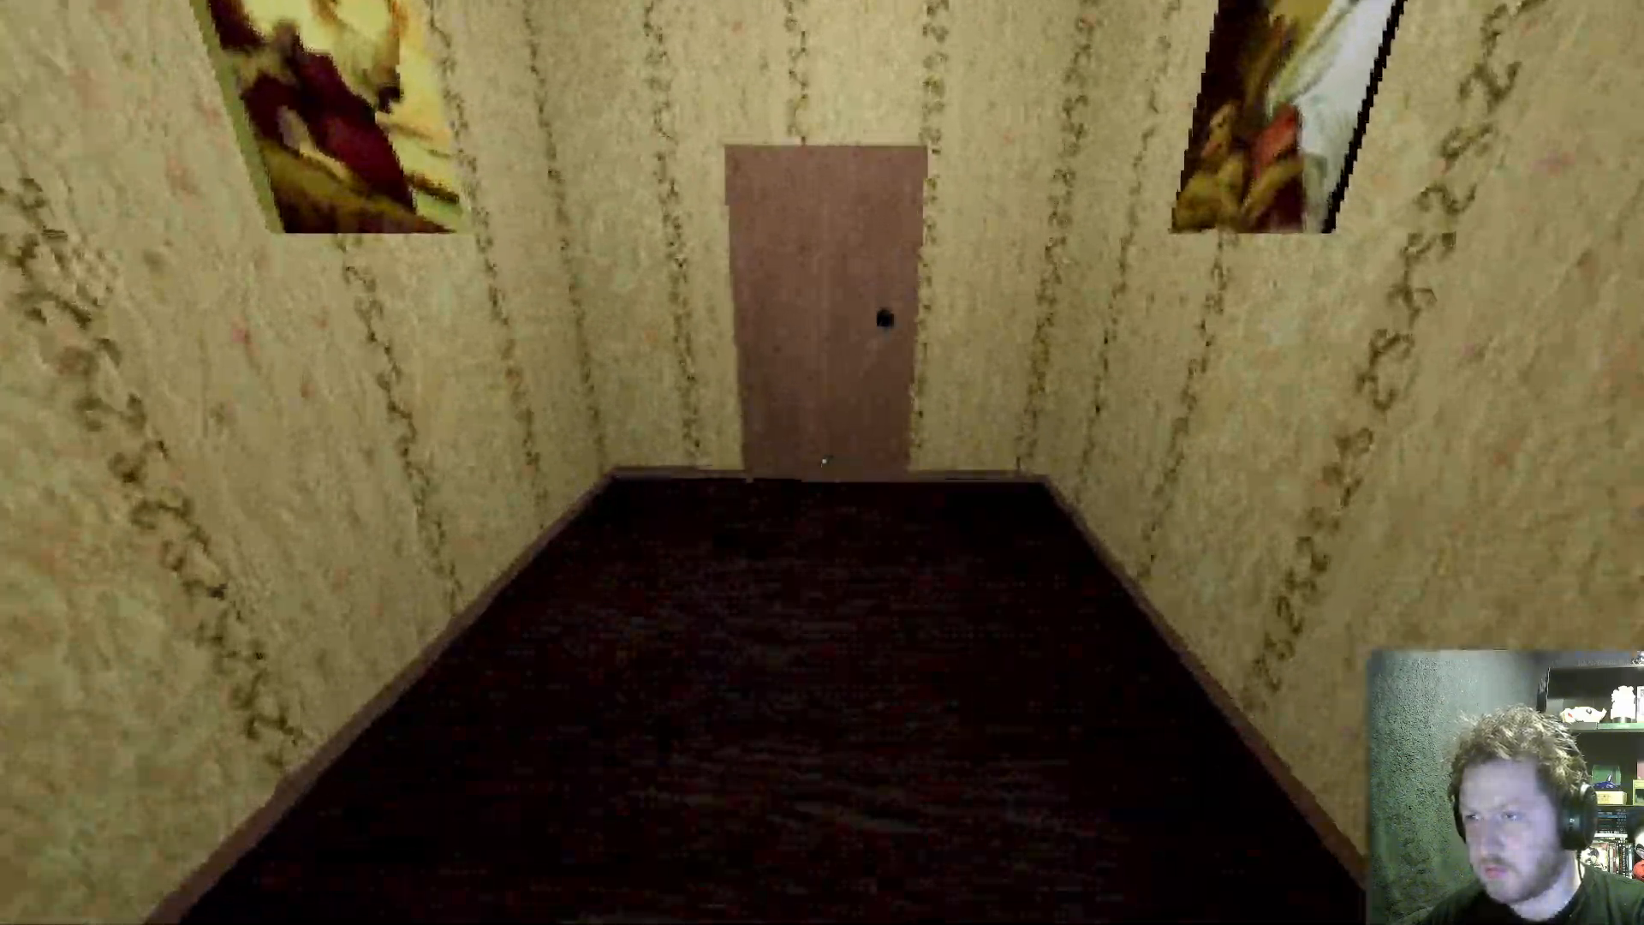
Walk forward into the kitchen beside the refrigerator and cabinets.
{"action": "key", "text": "w"}
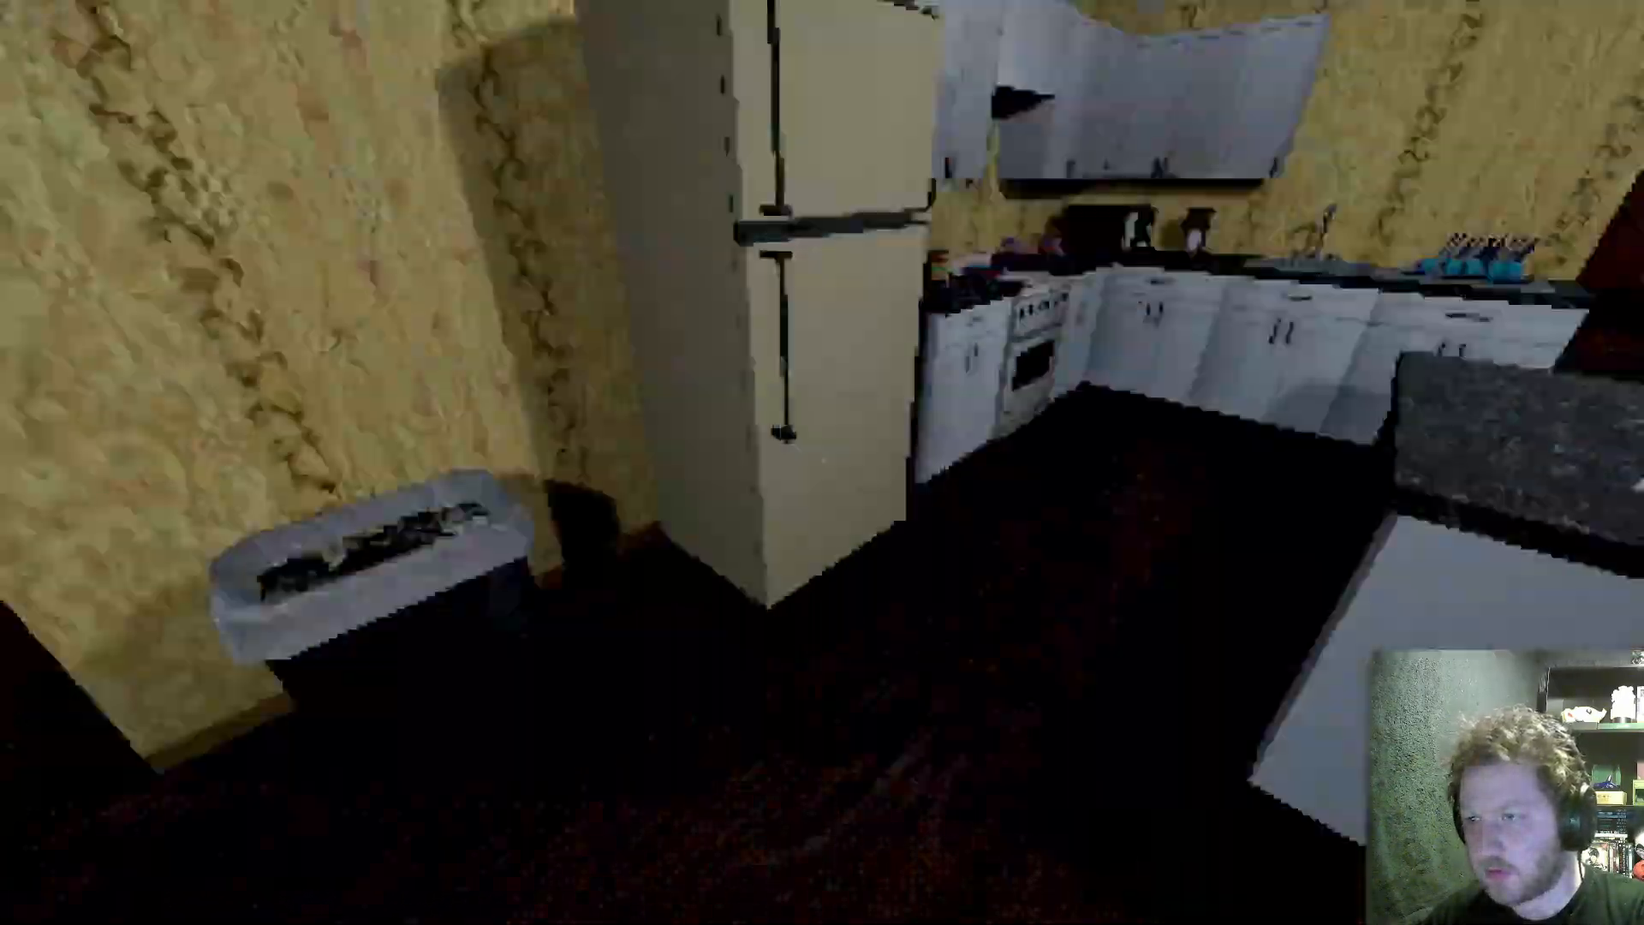
{"action": "mouse_move", "coordinate": [822, 462]}
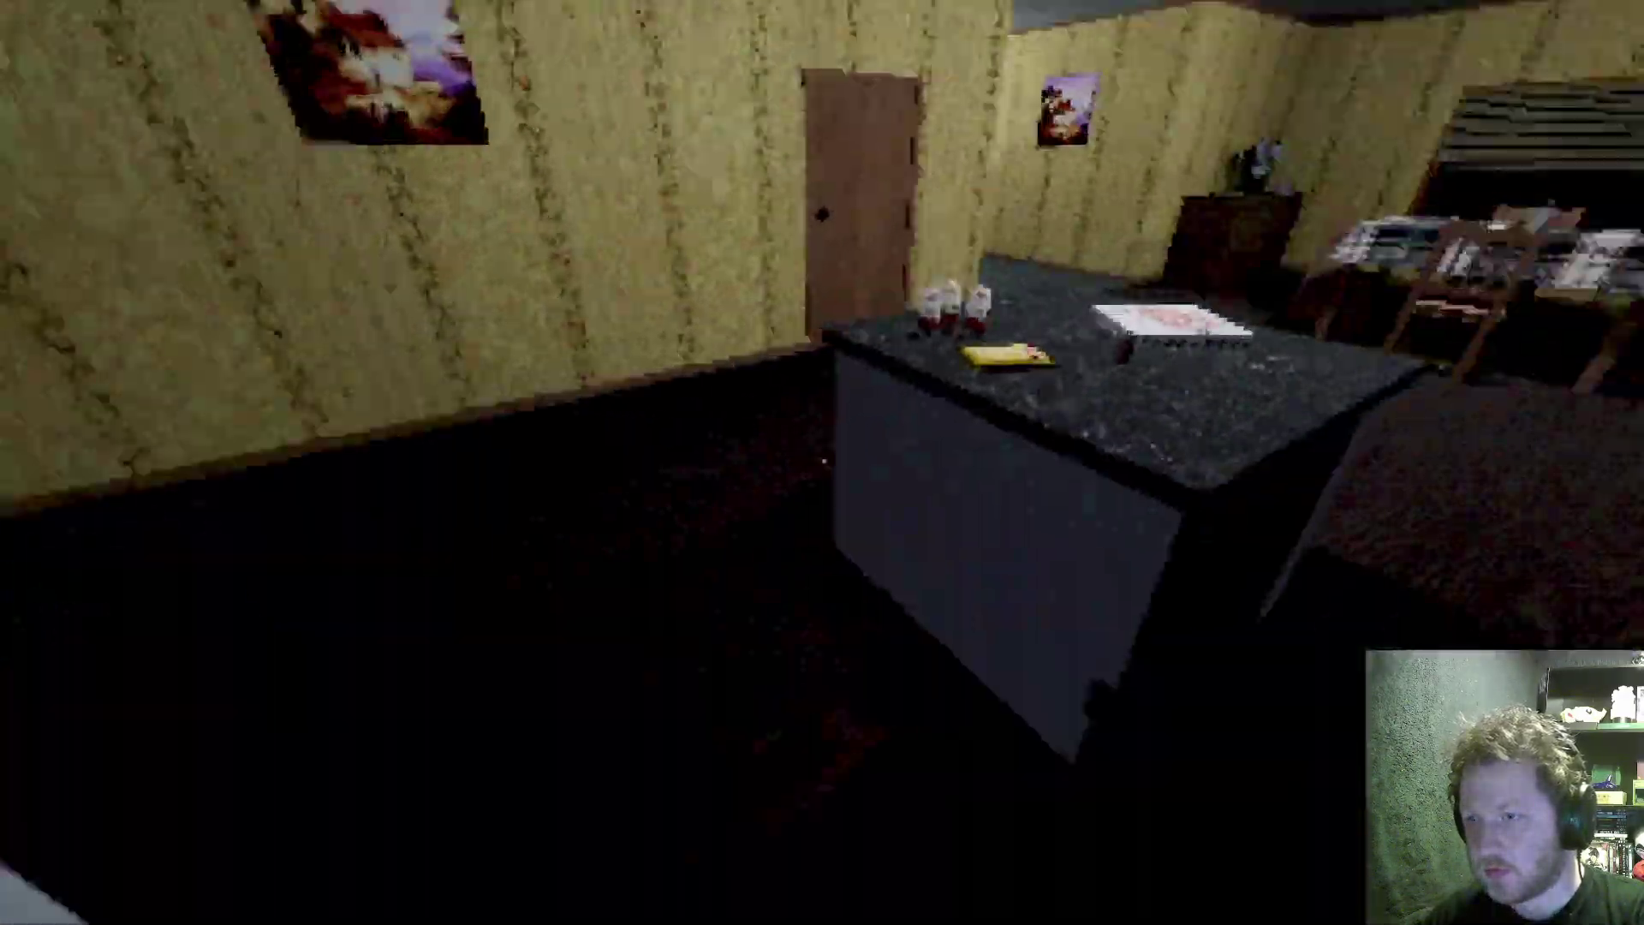
{"action": "mouse_move", "coordinate": [822, 462]}
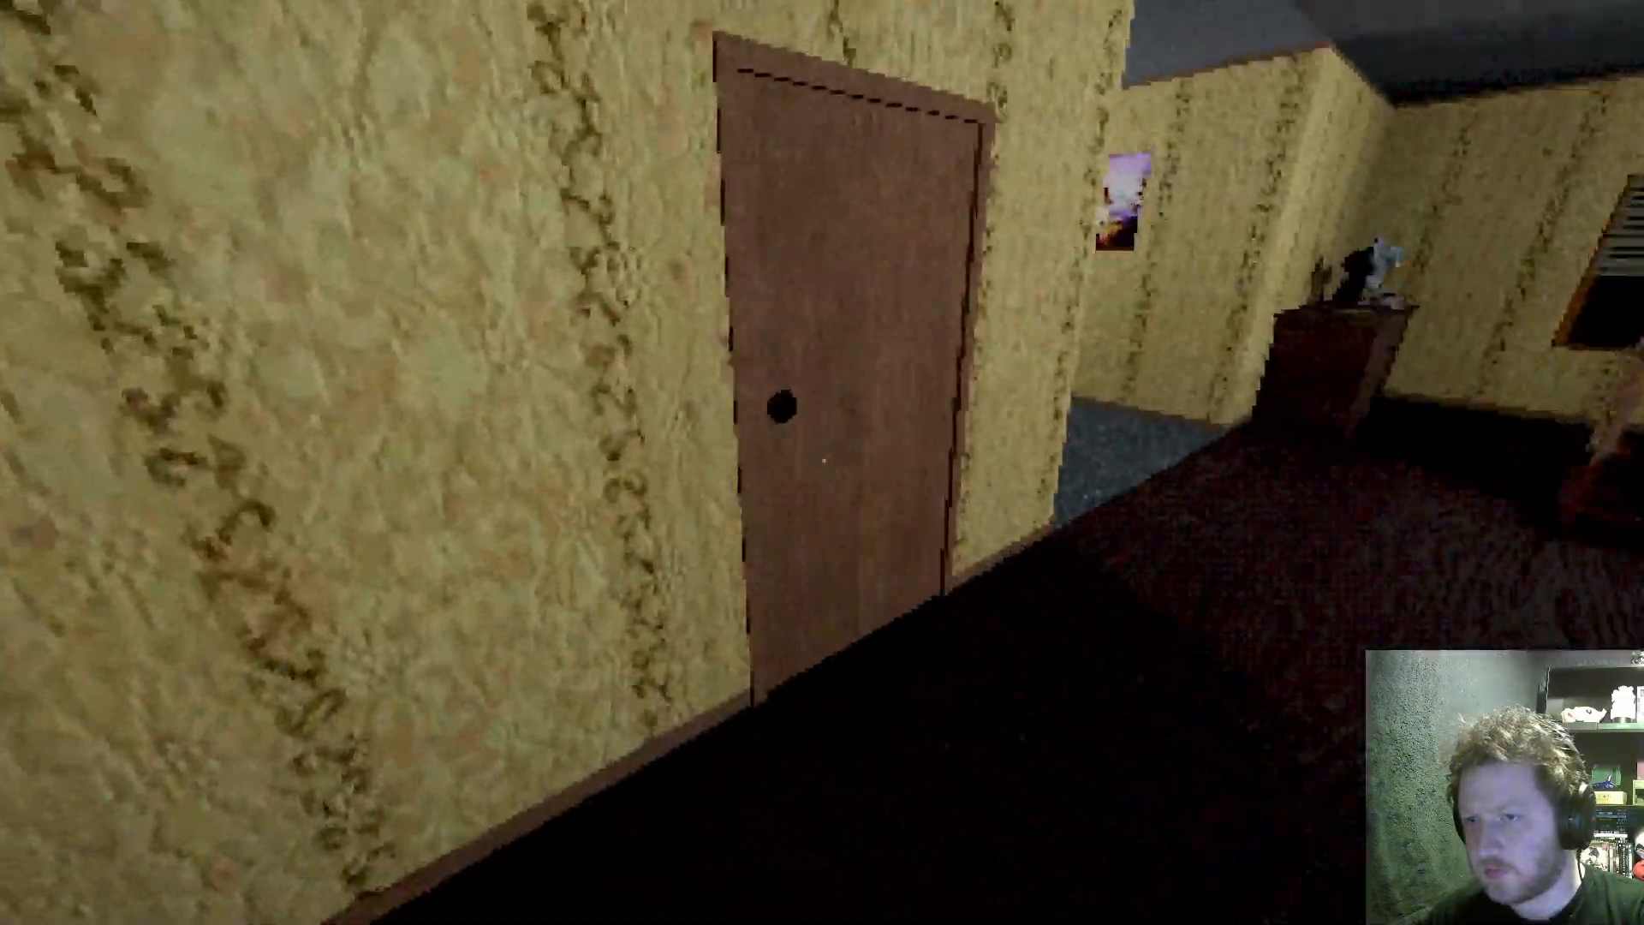
{"action": "mouse_move", "coordinate": [823, 462]}
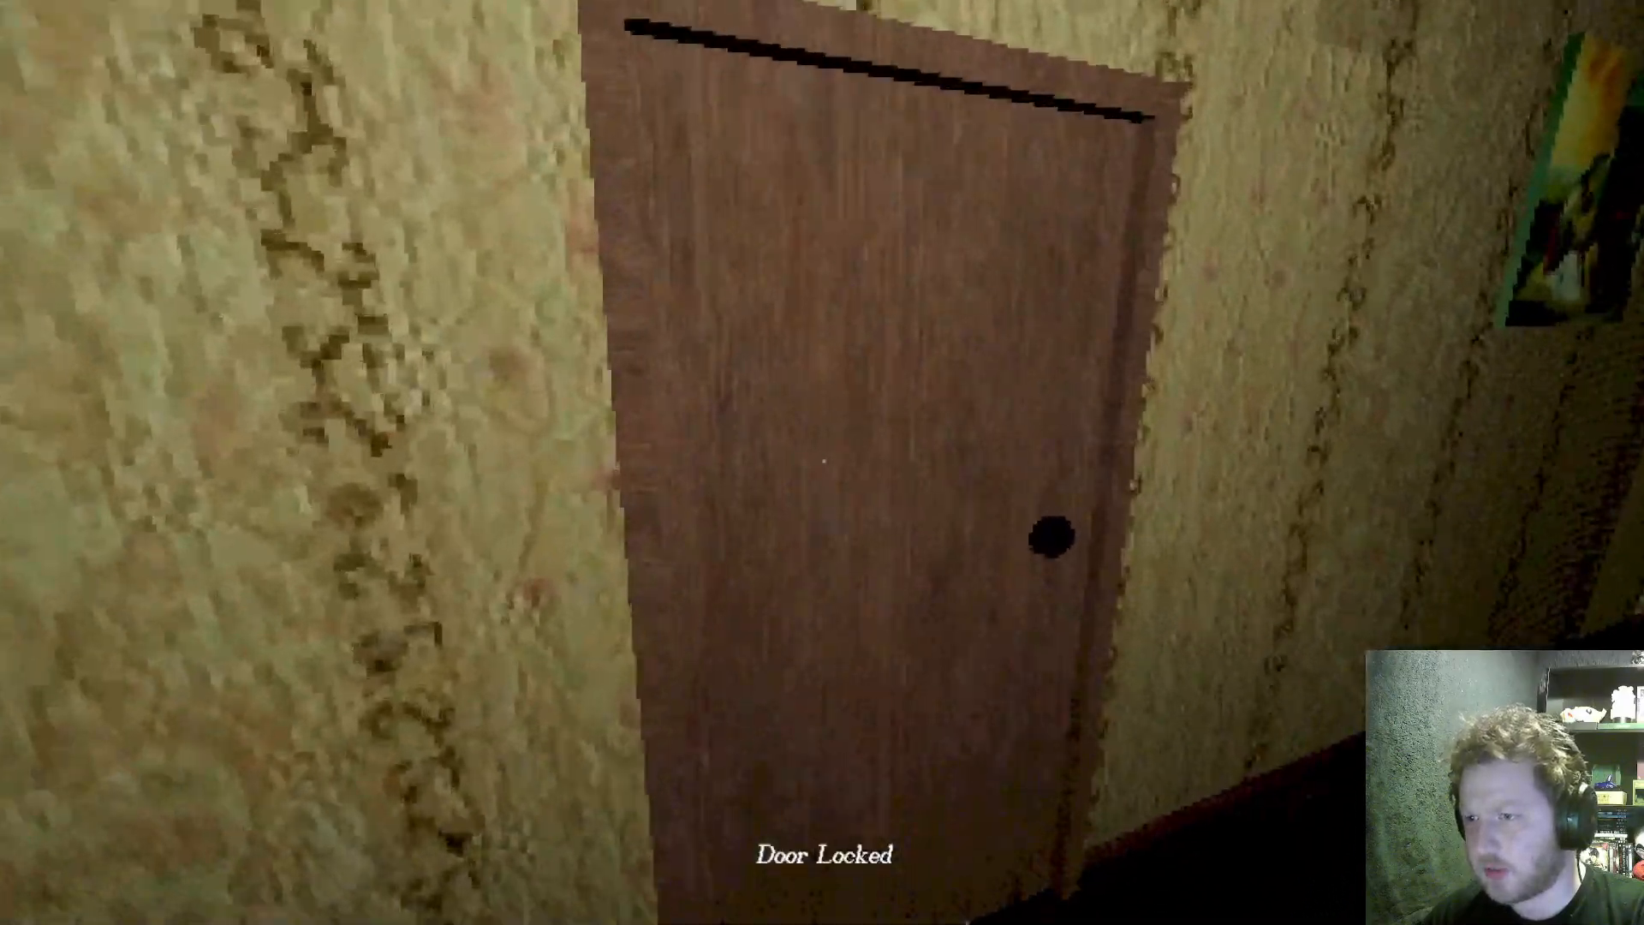
{"action": "mouse_move", "coordinate": [822, 462]}
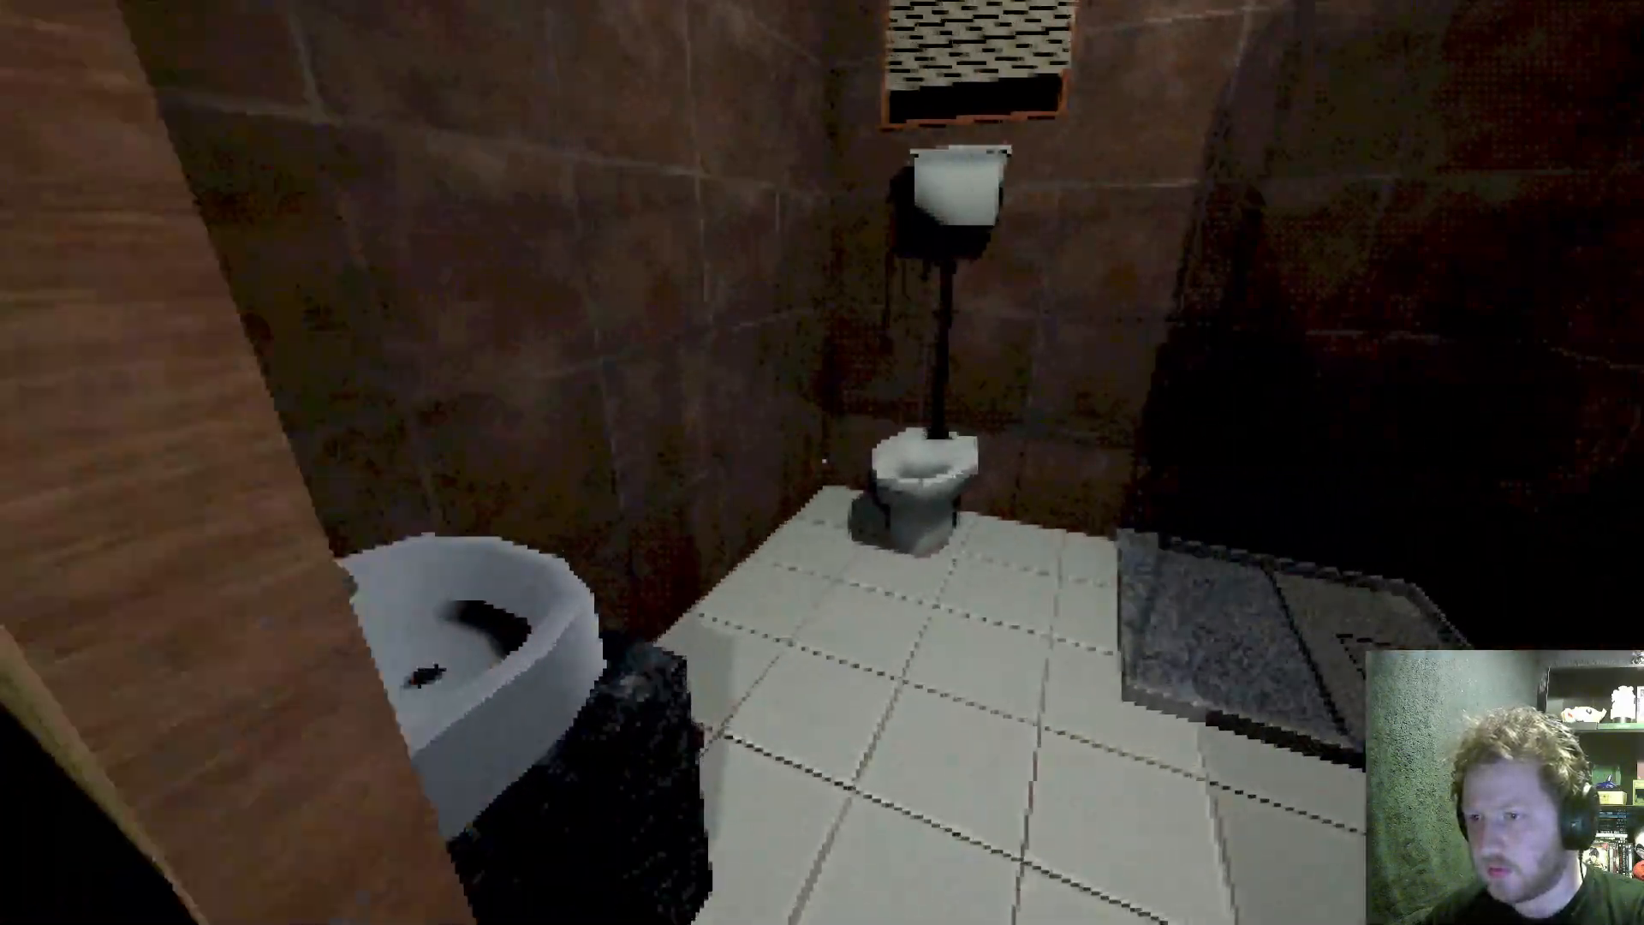
{"action": "mouse_move", "coordinate": [822, 463]}
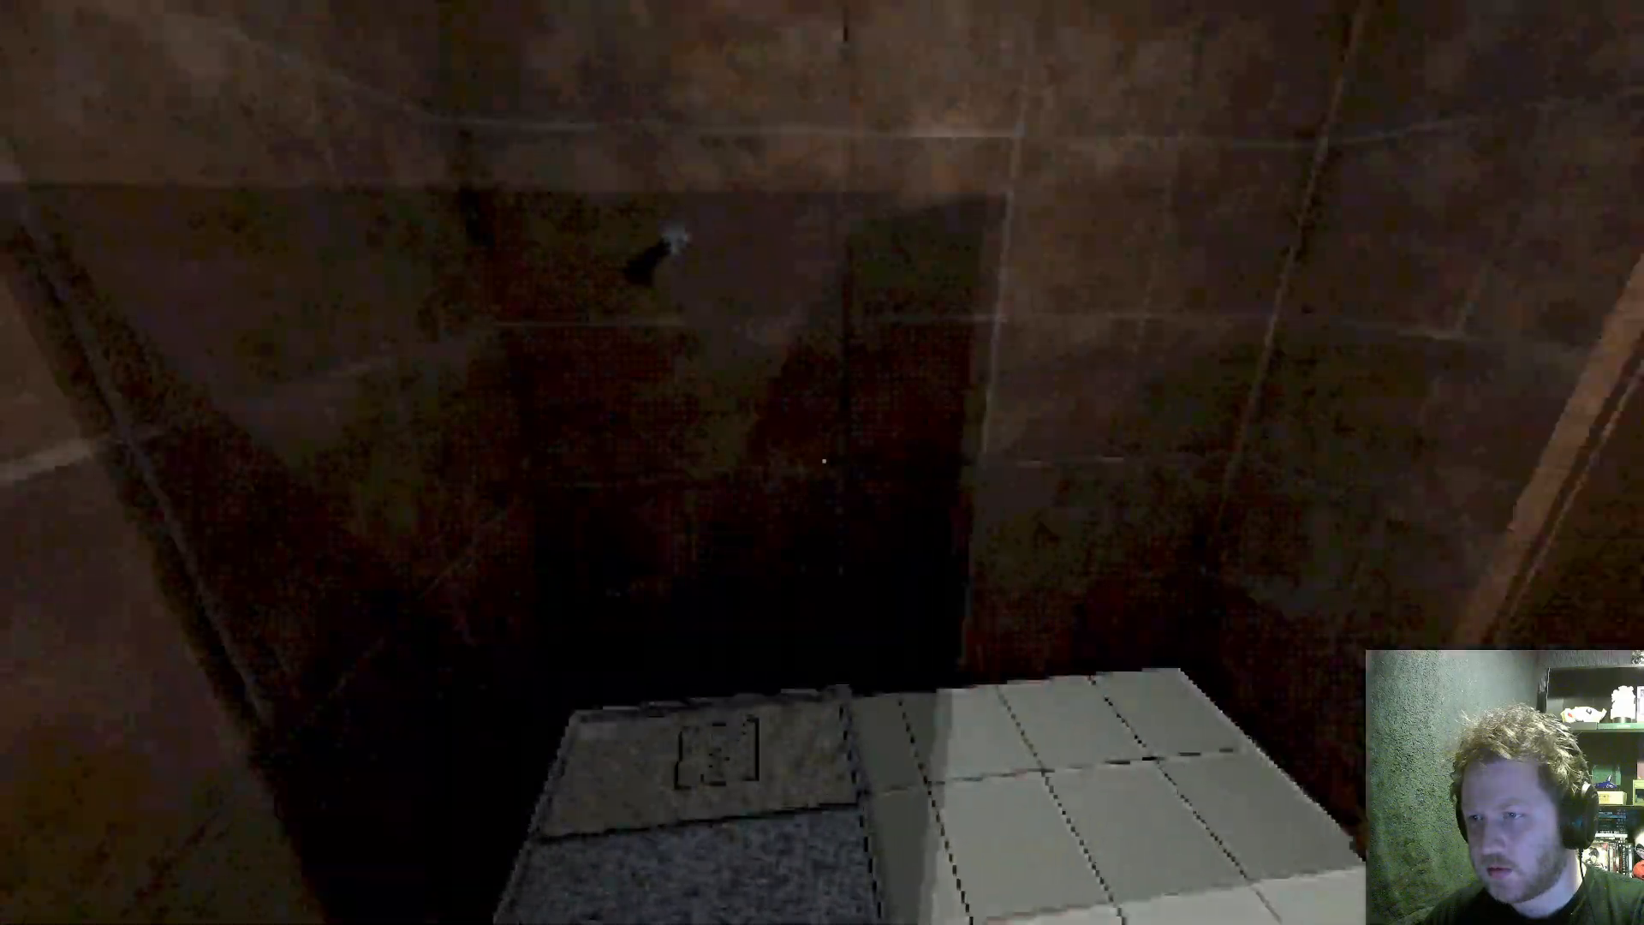
{"action": "mouse_move", "coordinate": [823, 463]}
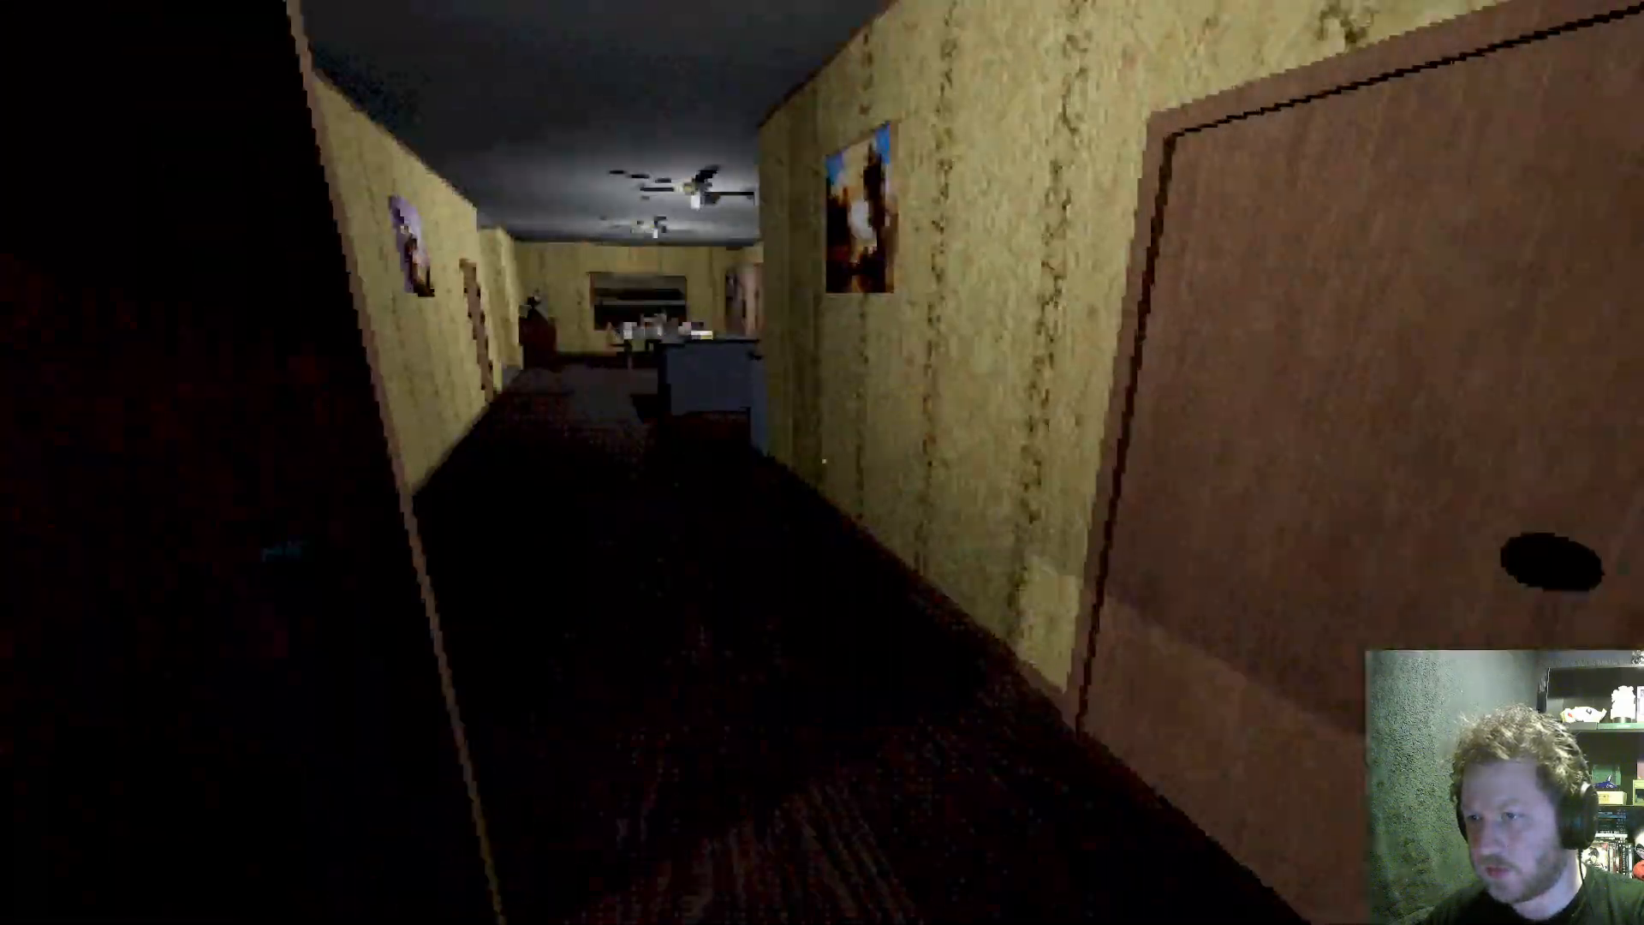
{"action": "mouse_move", "coordinate": [822, 463]}
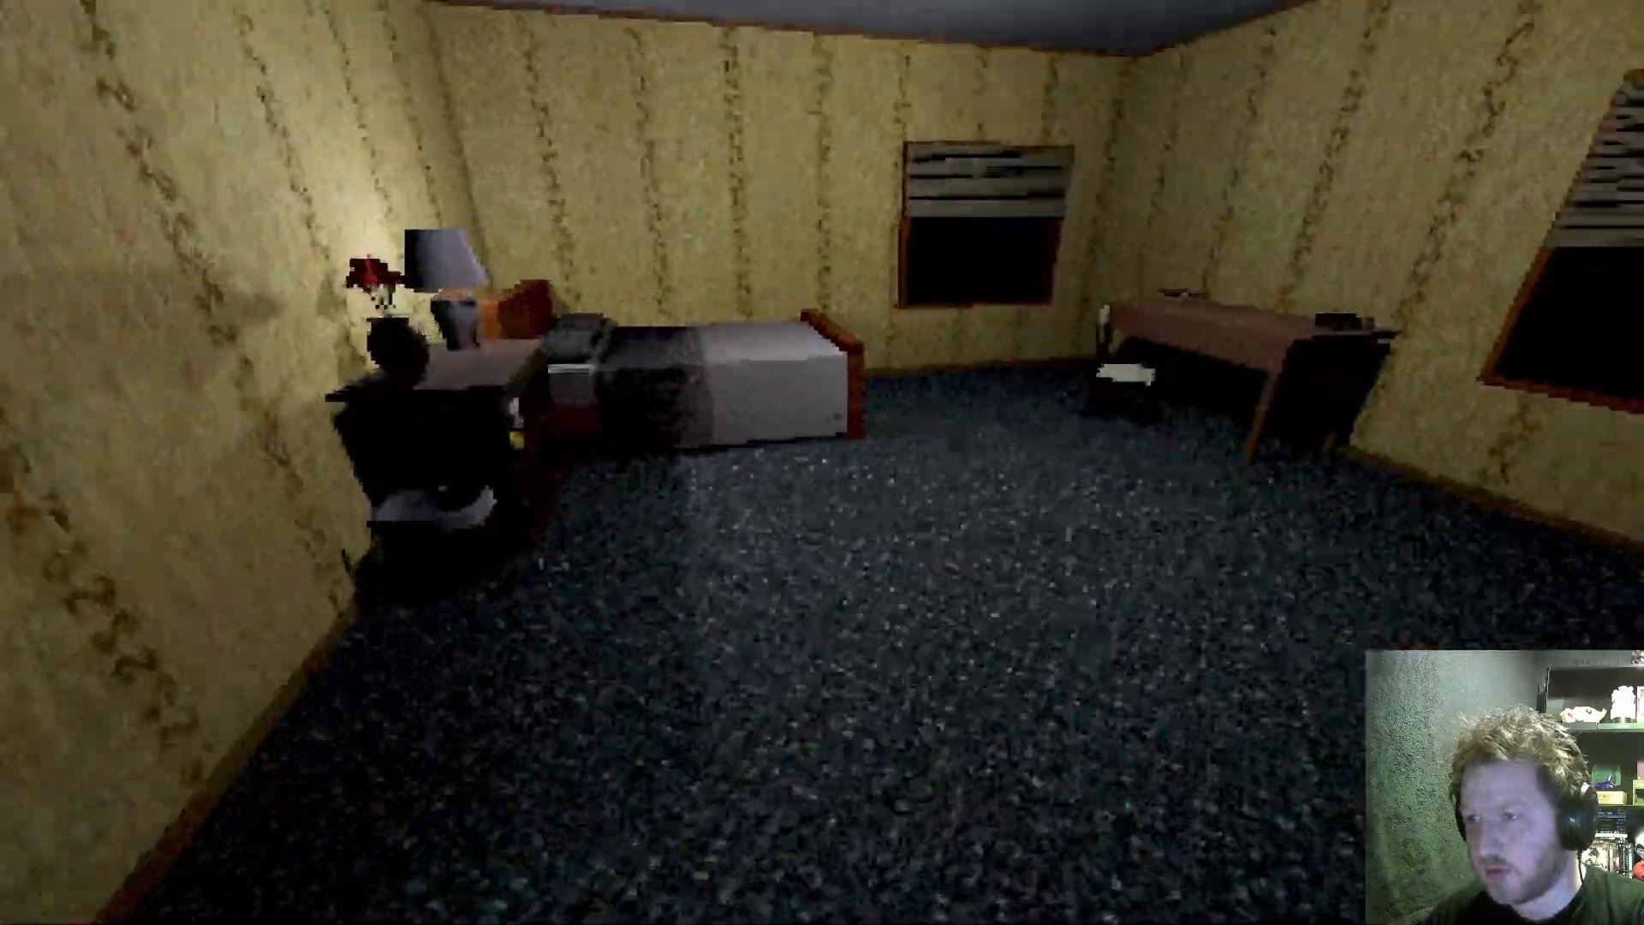
{"action": "mouse_move", "coordinate": [822, 462]}
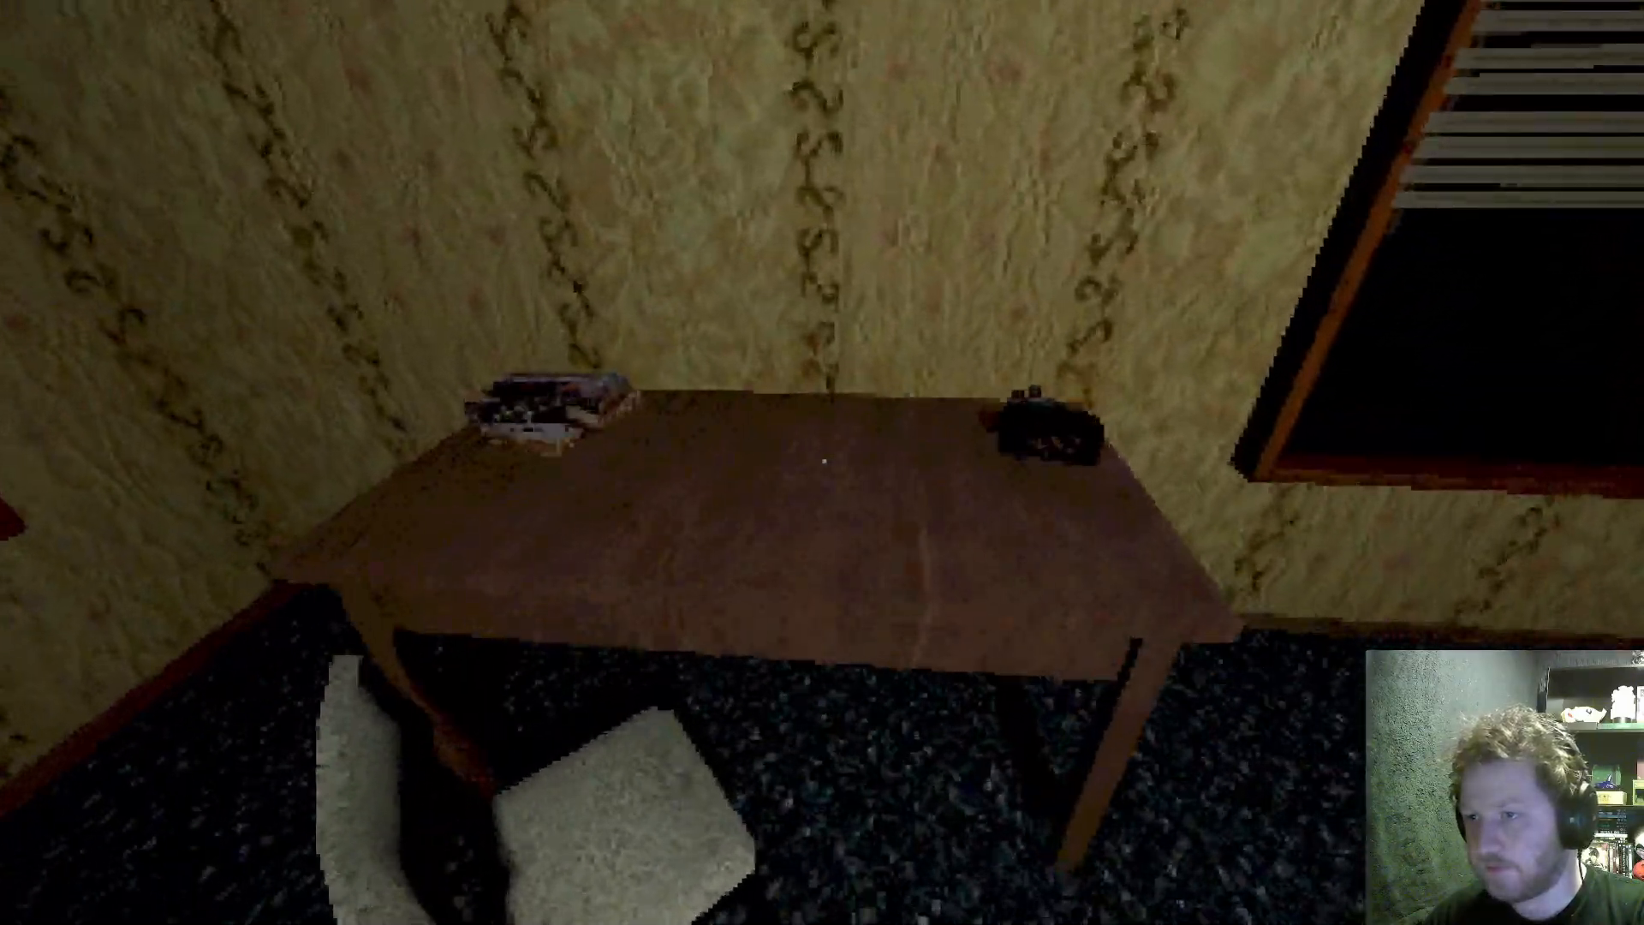
{"action": "mouse_move", "coordinate": [822, 463]}
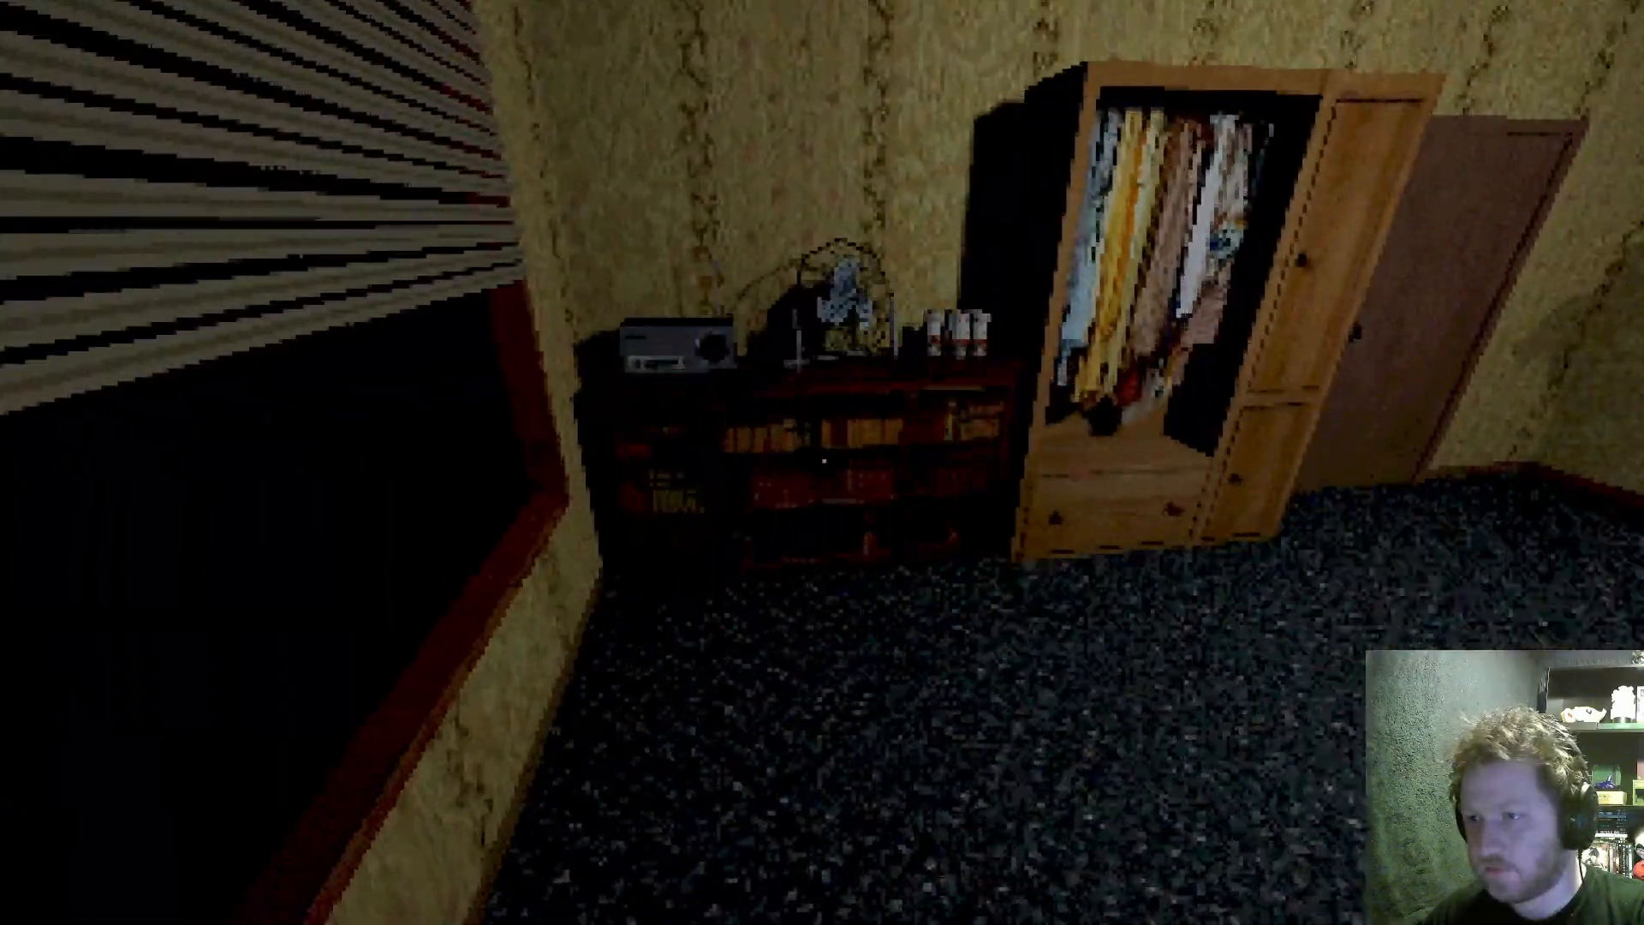
{"action": "mouse_move", "coordinate": [822, 463]}
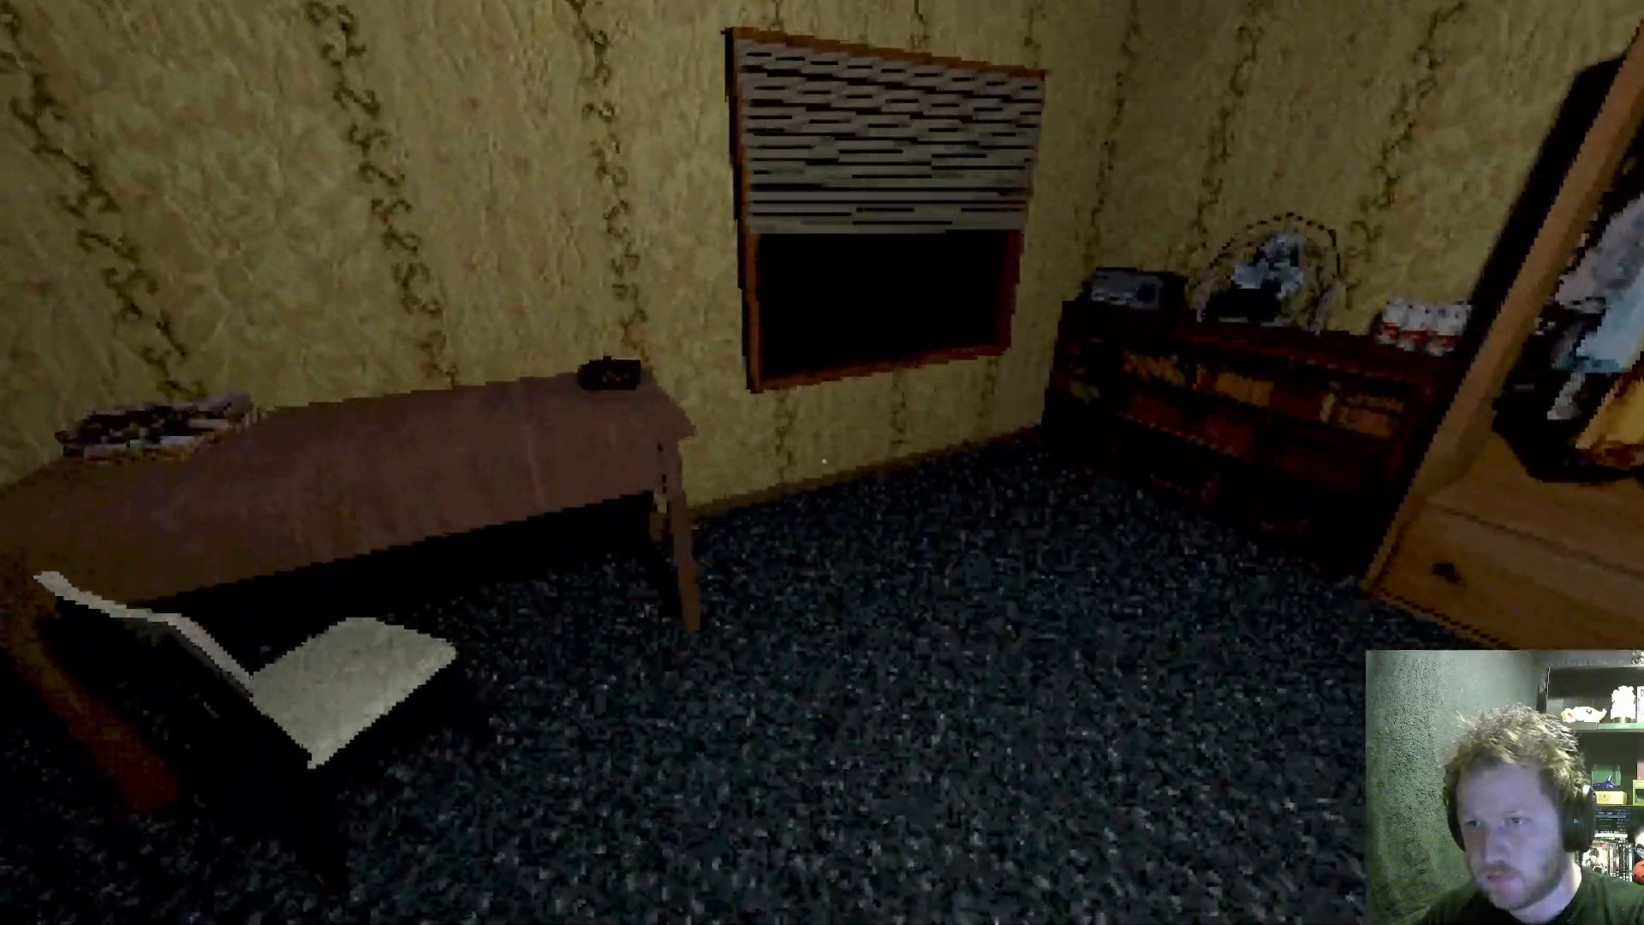
{"action": "mouse_move", "coordinate": [822, 463]}
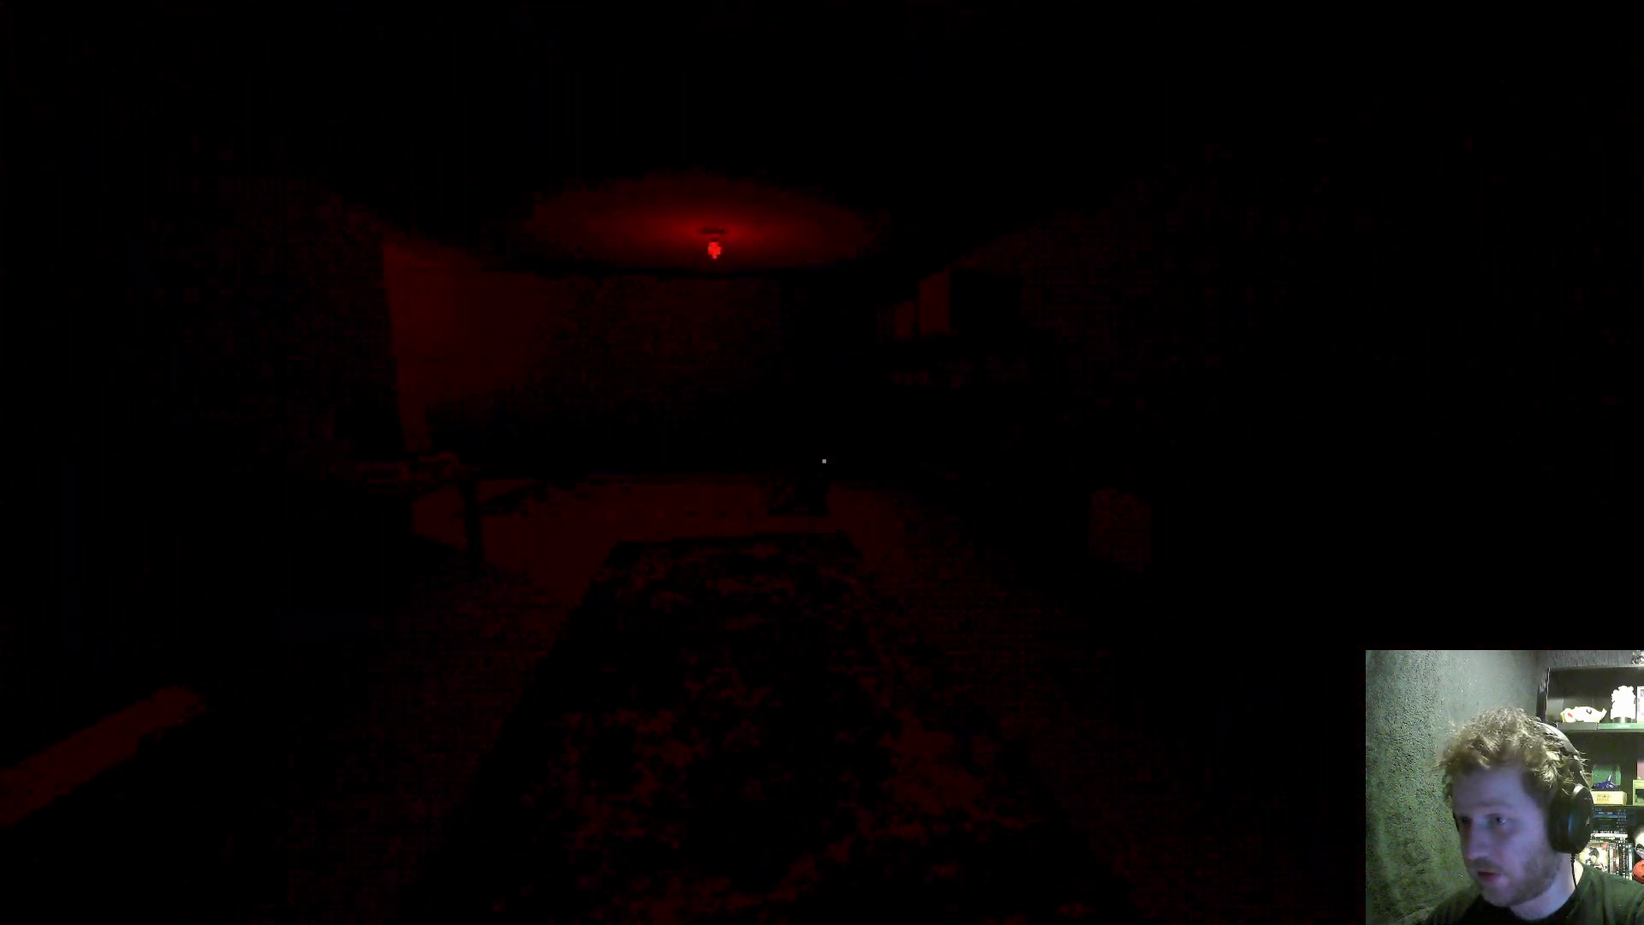
{"action": "mouse_move", "coordinate": [822, 462]}
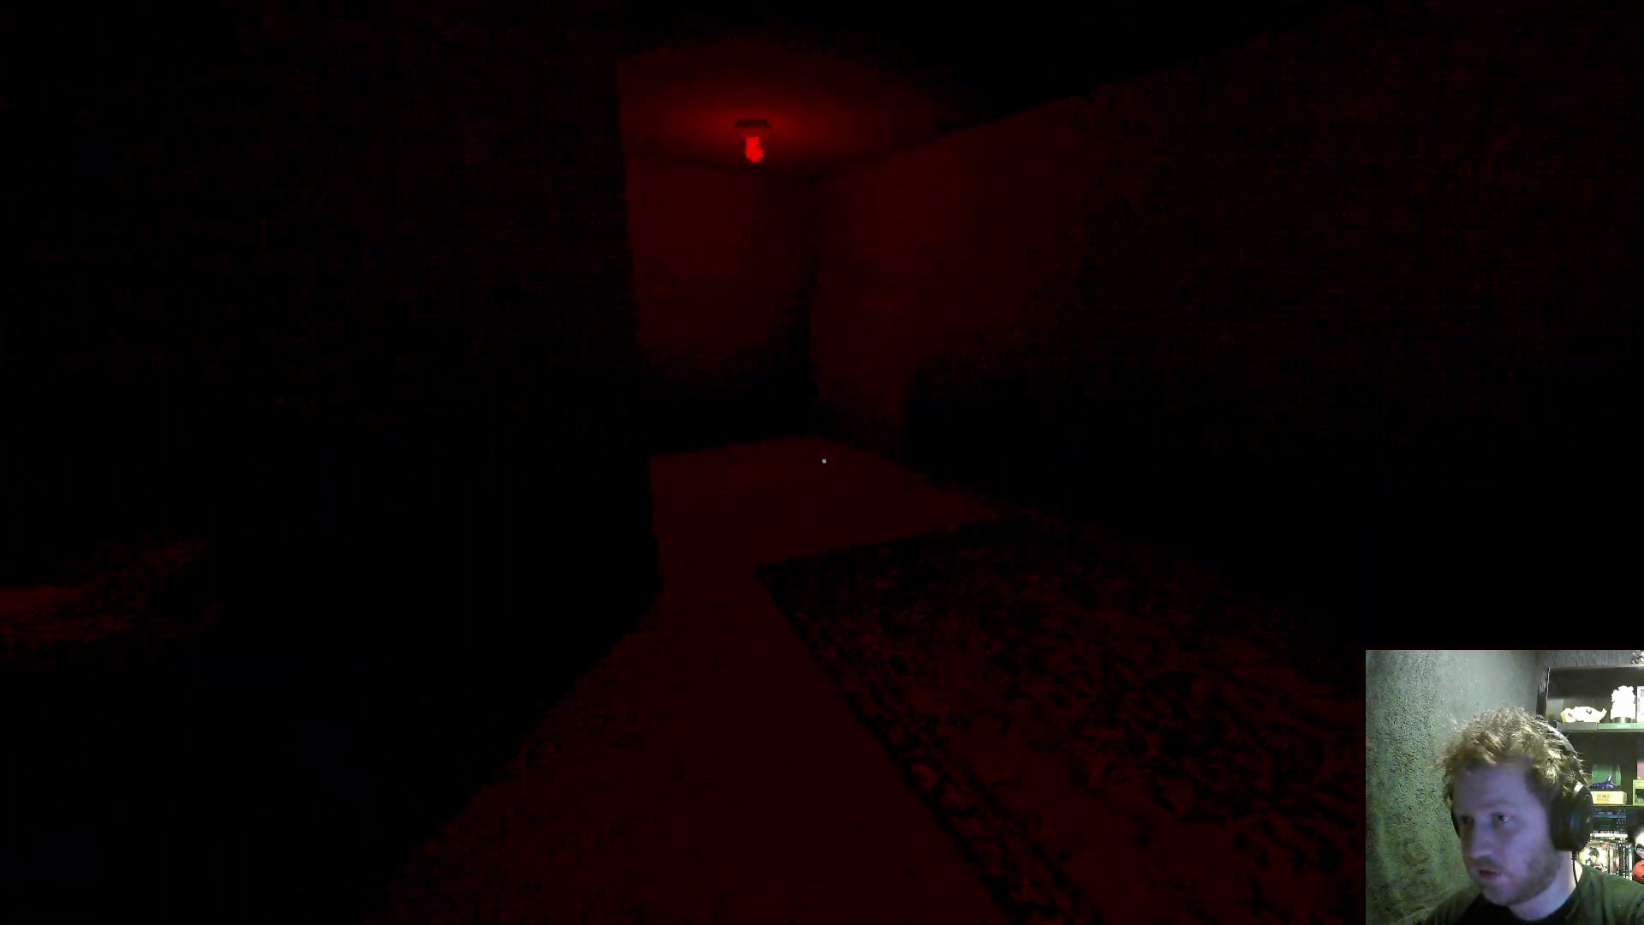
Walk down the red corridor to the desk until the Read Paper prompt appears.
{"action": "key", "text": "w"}
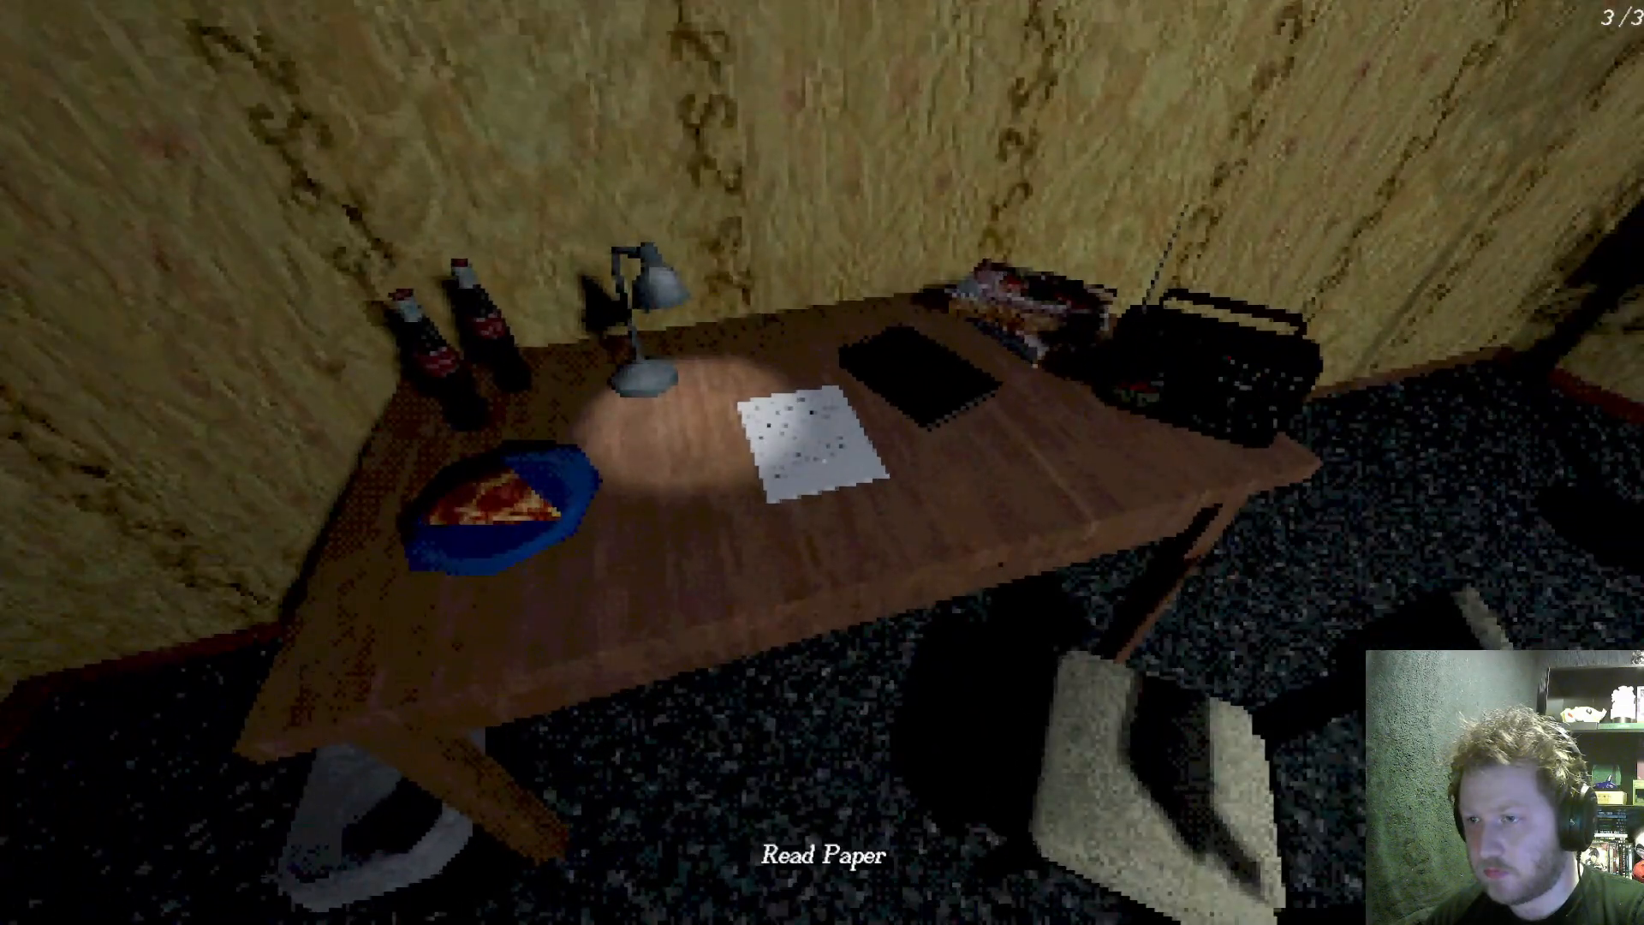
Open the handwritten desk note about useless medication.
{"action": "left_click", "coordinate": [797, 435]}
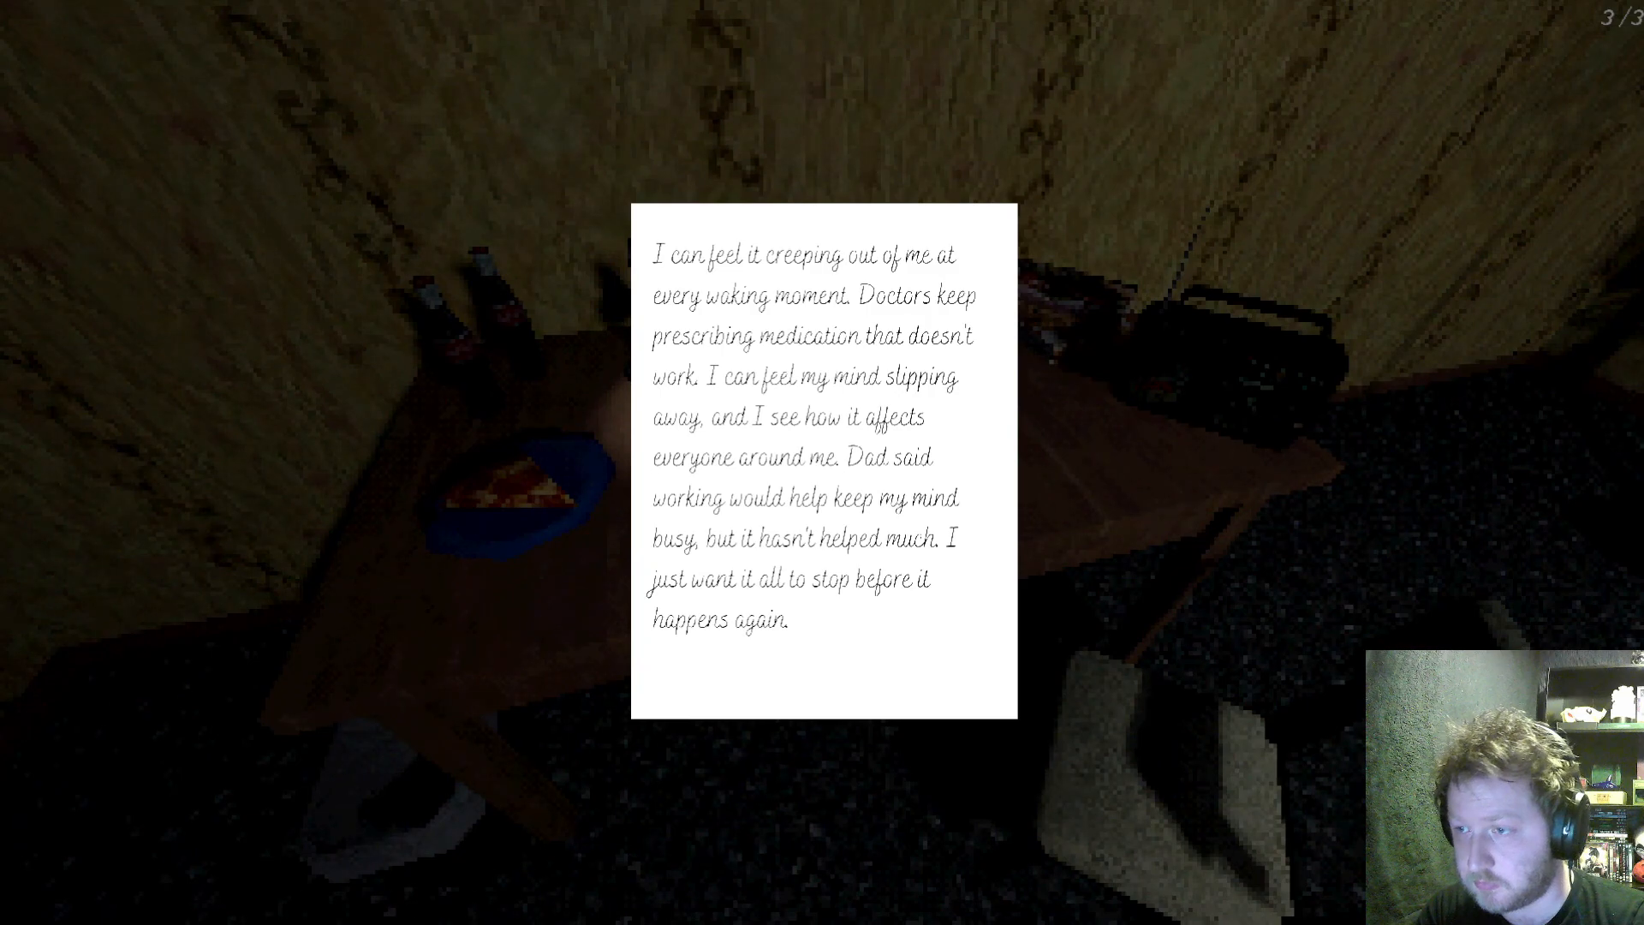
{"action": "mouse_move", "coordinate": [822, 463]}
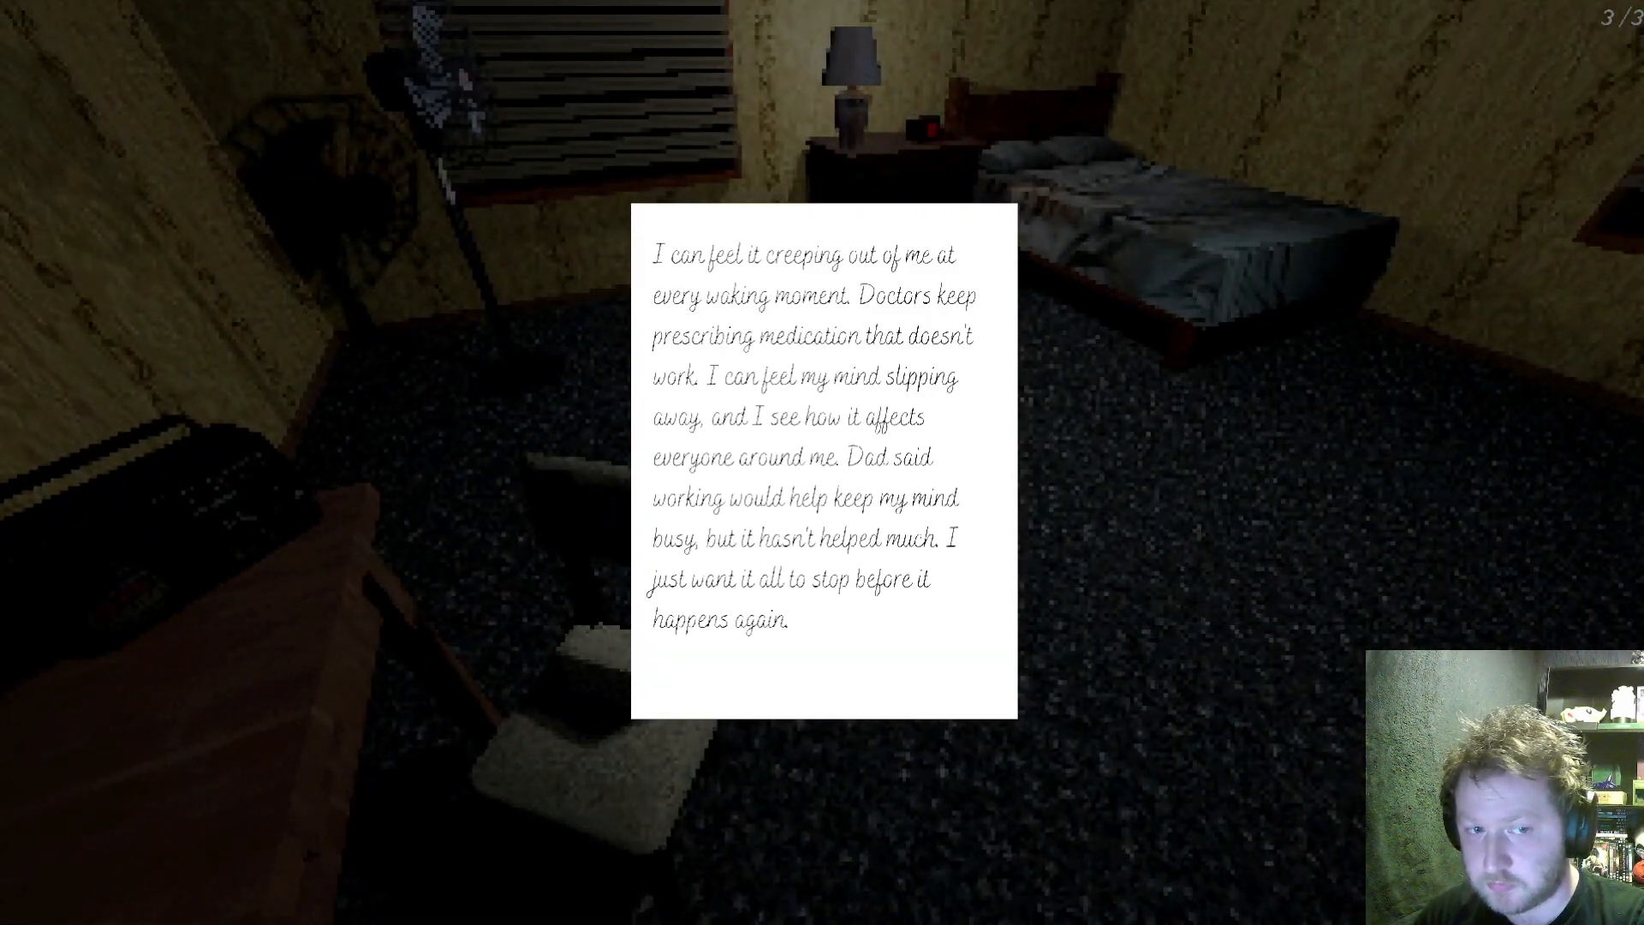
{"action": "mouse_move", "coordinate": [822, 462]}
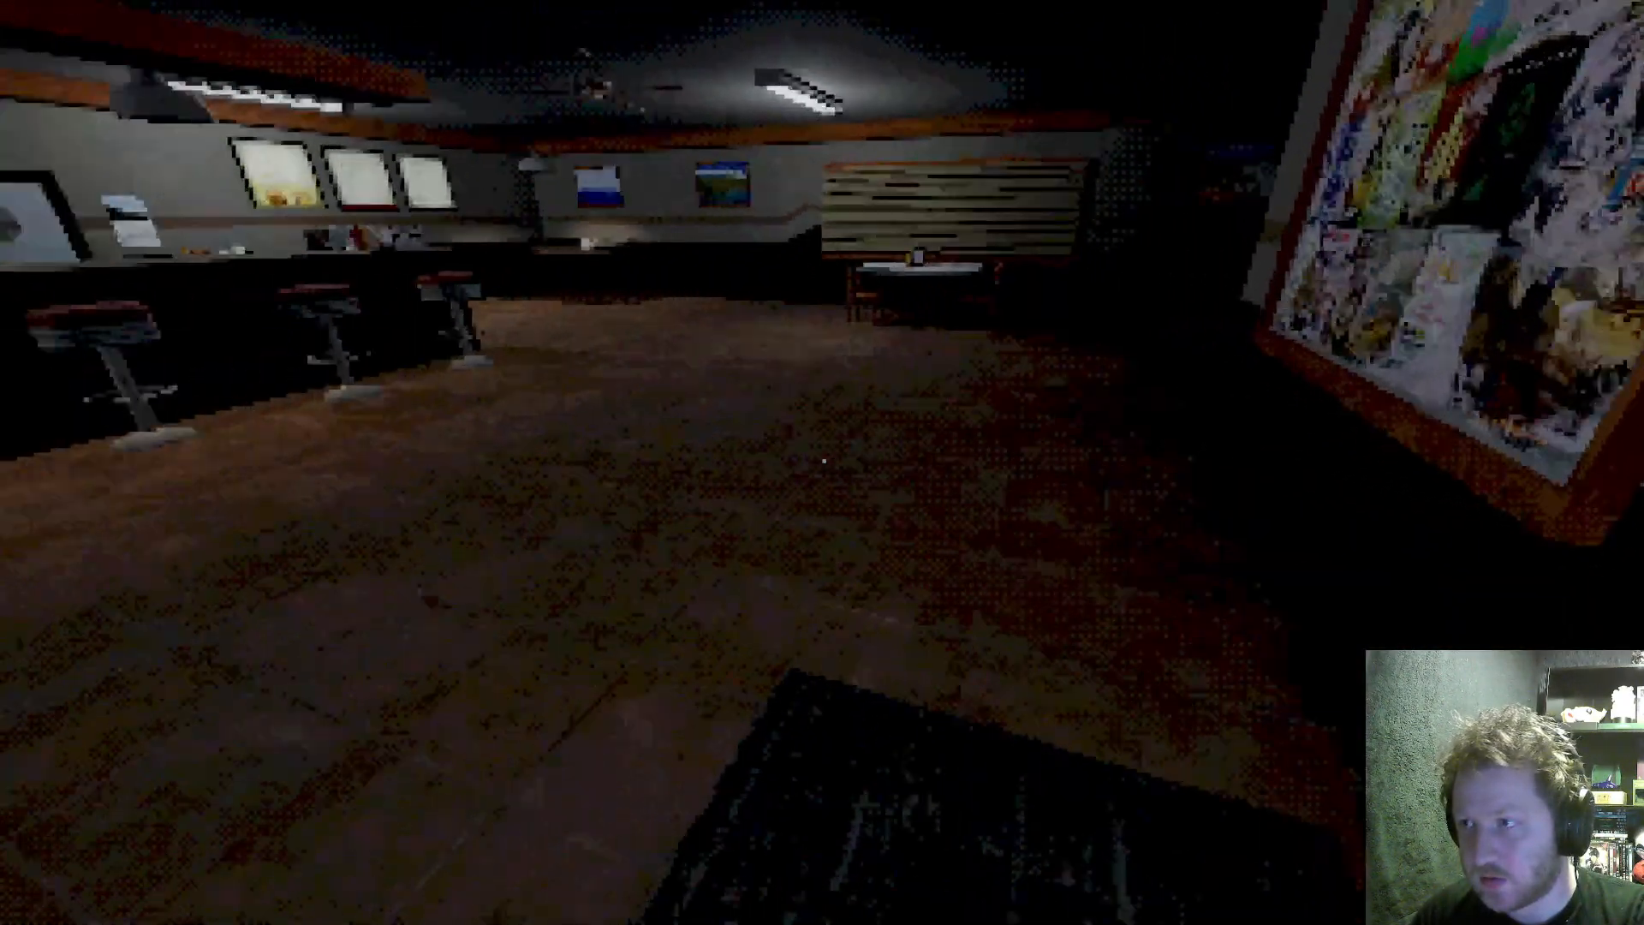
{"action": "mouse_move", "coordinate": [822, 462]}
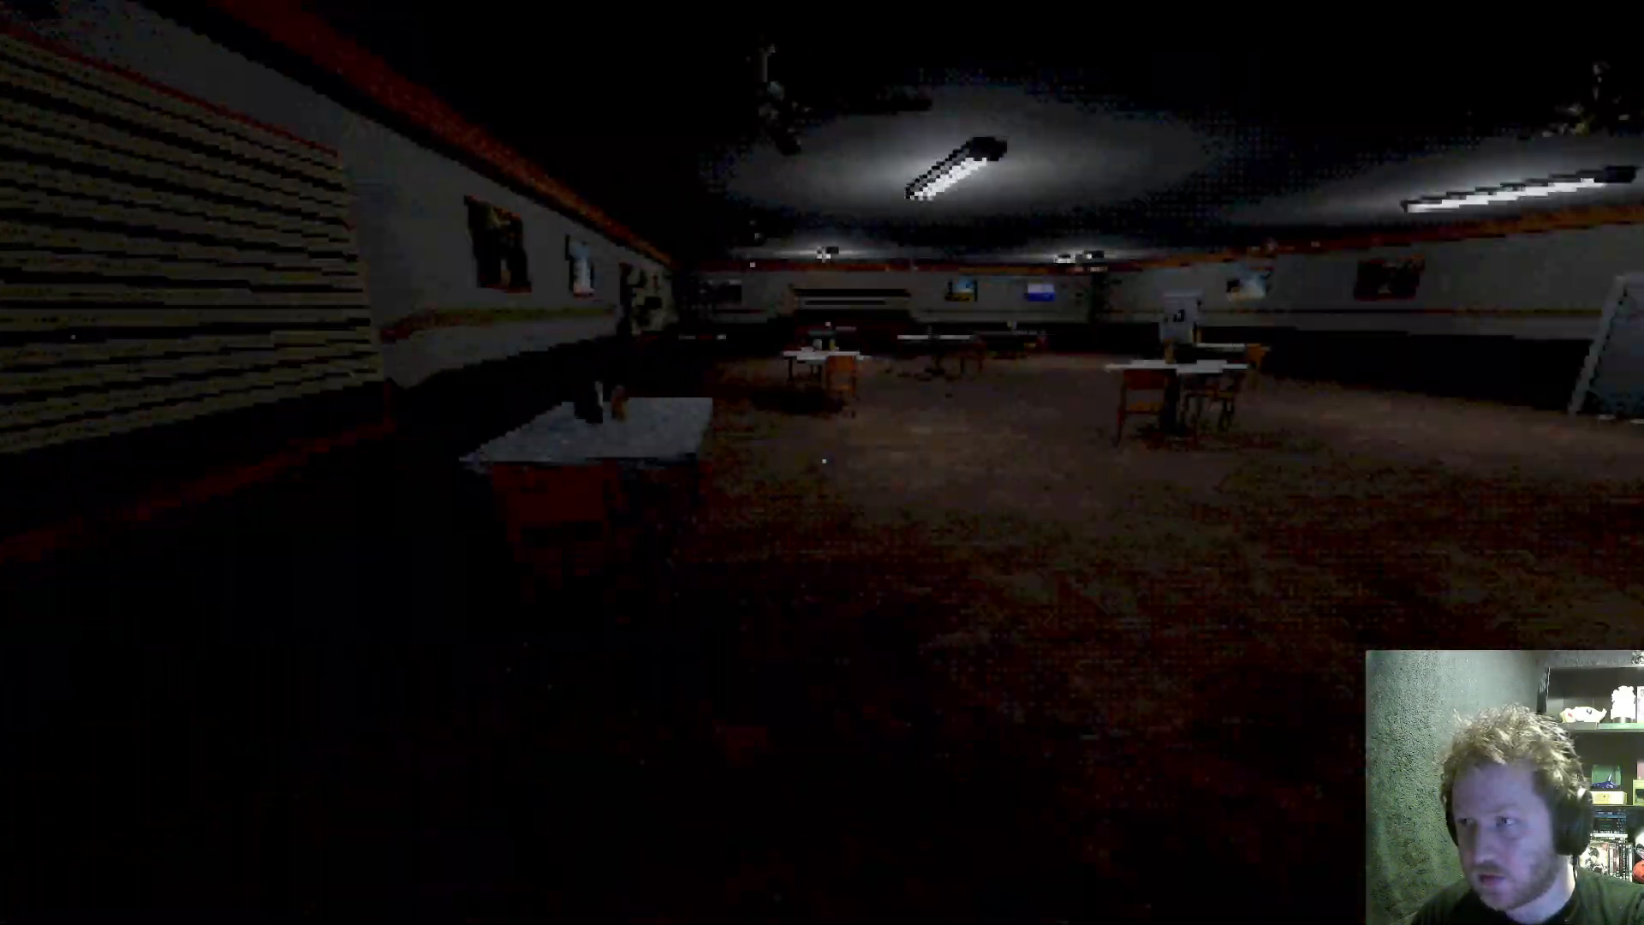
{"action": "mouse_move", "coordinate": [822, 462]}
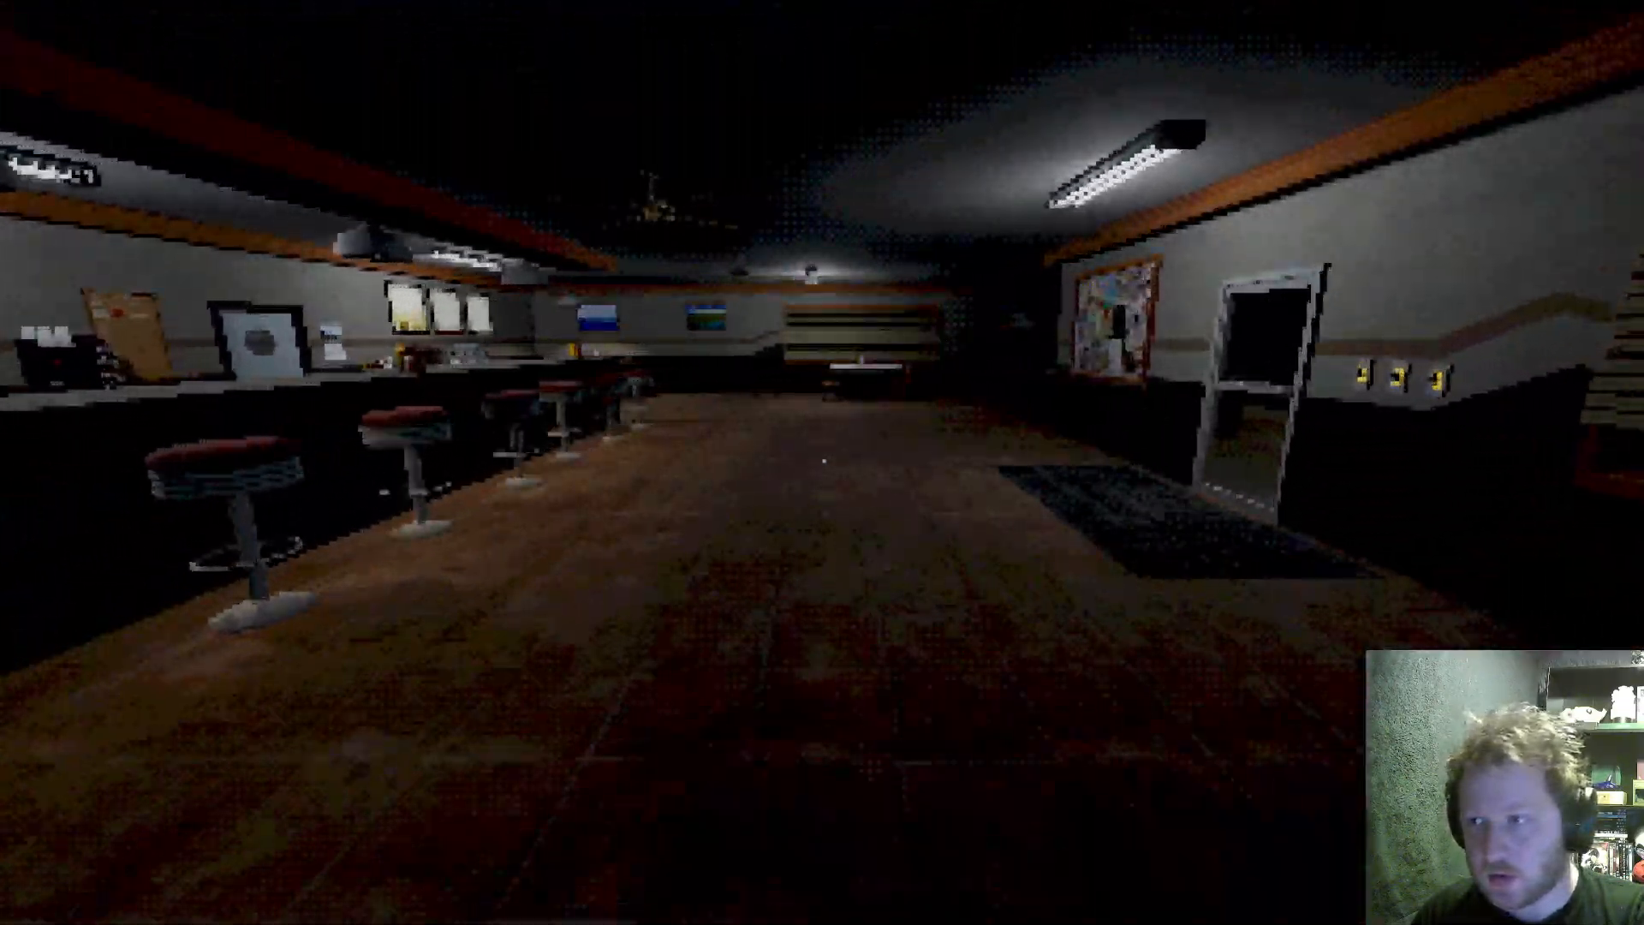
{"action": "mouse_move", "coordinate": [823, 462]}
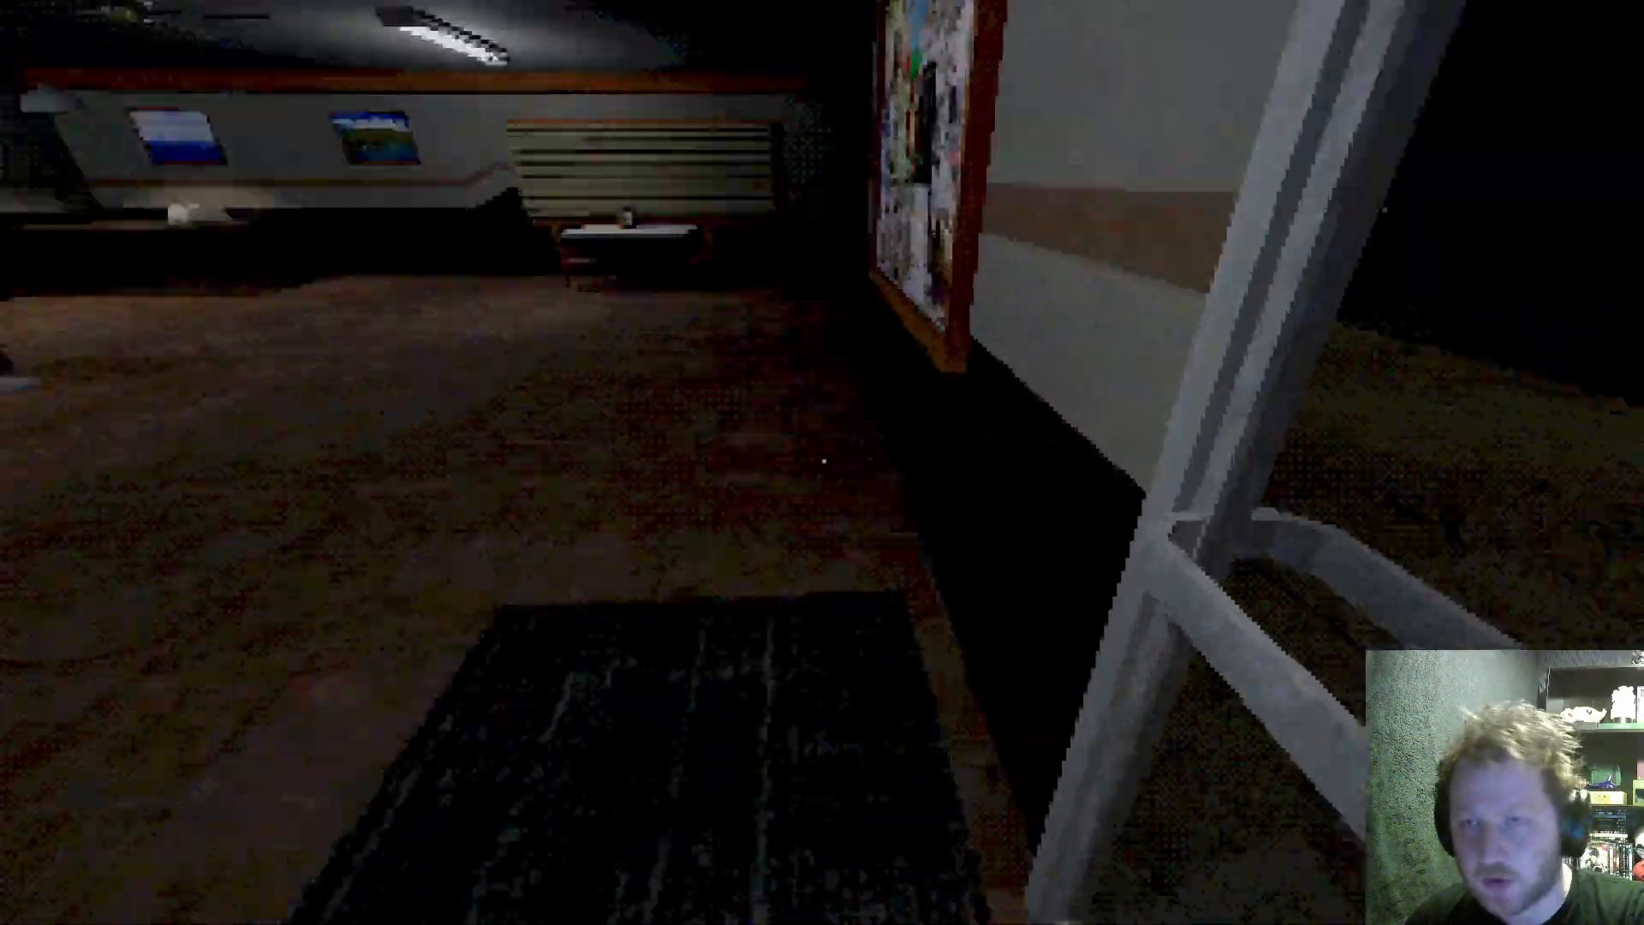
{"action": "mouse_move", "coordinate": [823, 462]}
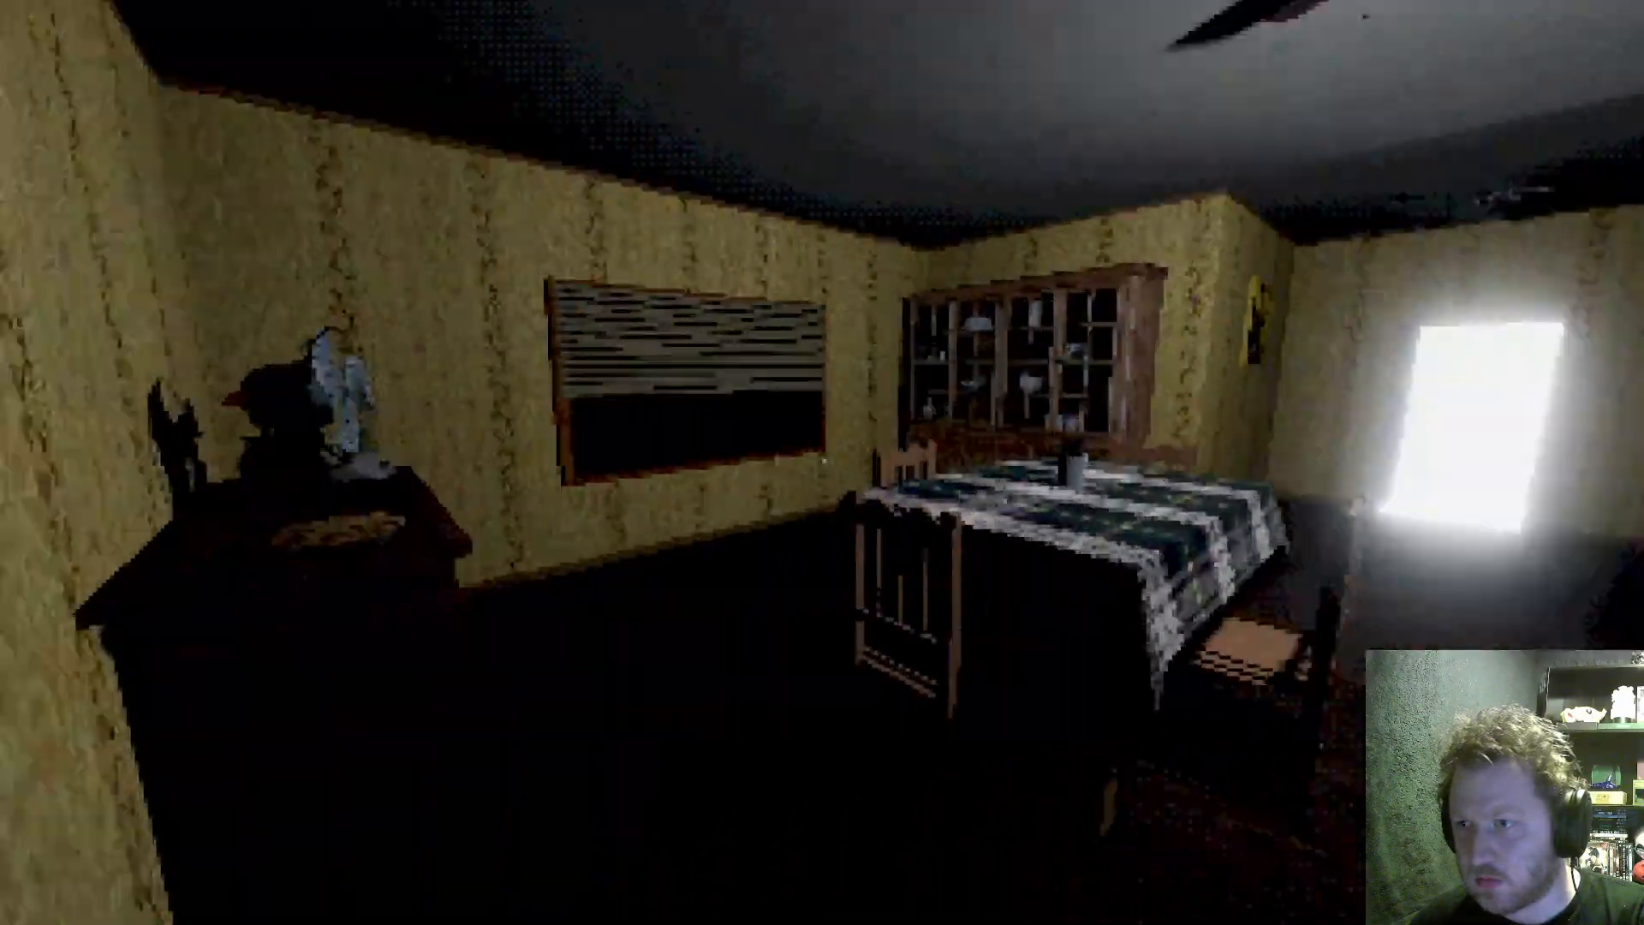
{"action": "mouse_move", "coordinate": [823, 462]}
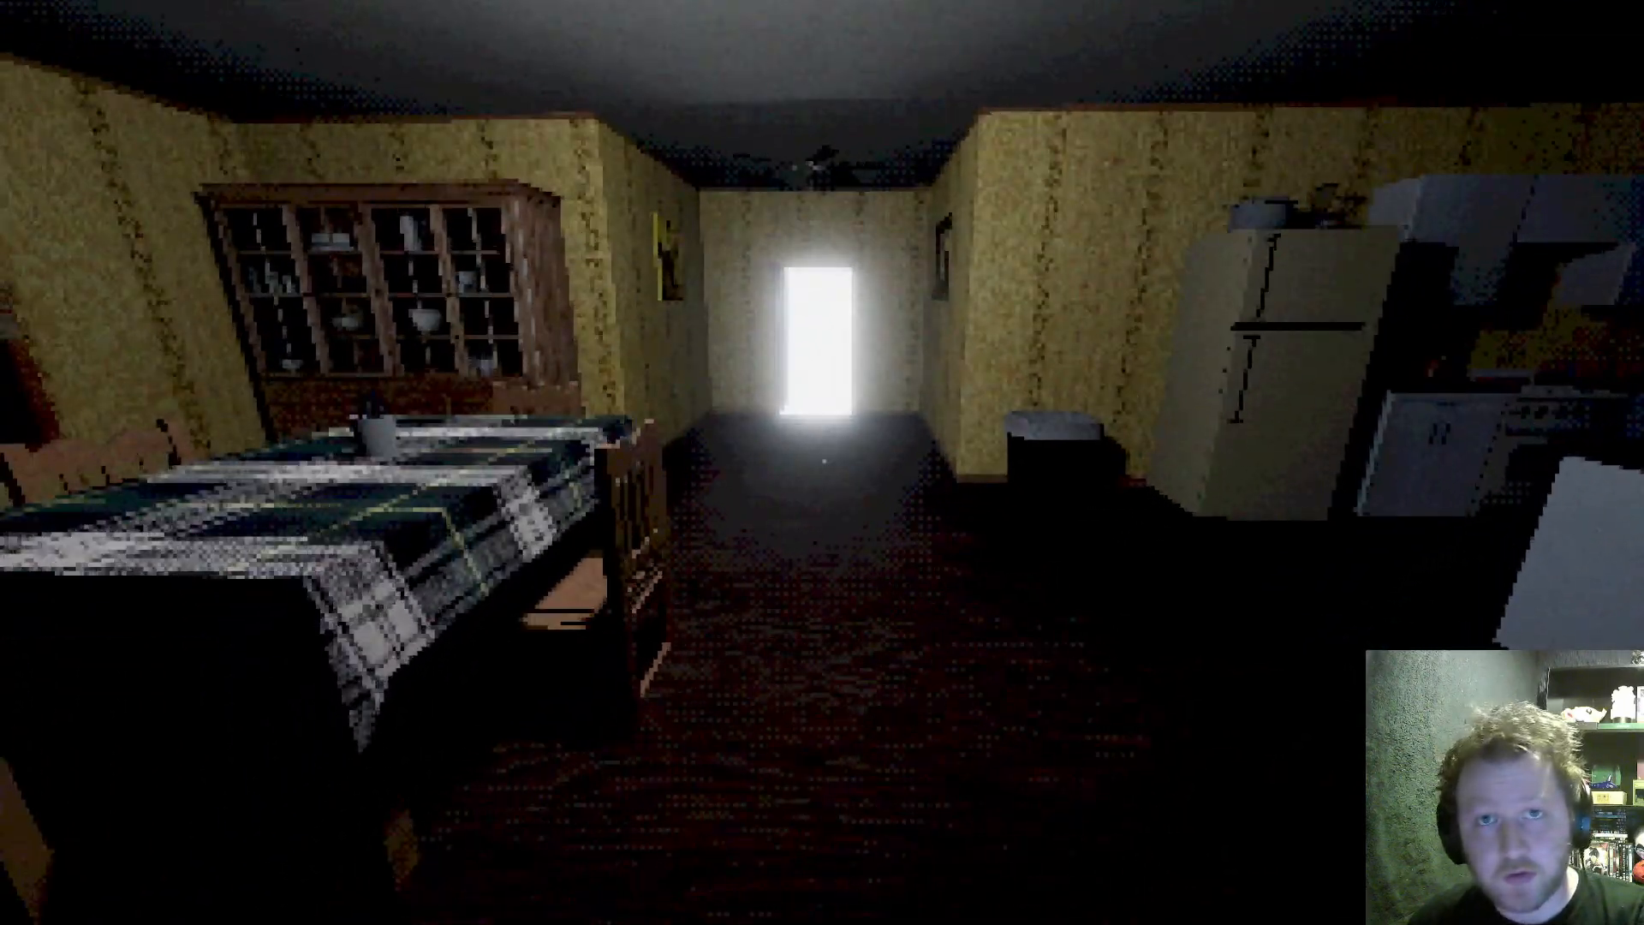
{"action": "mouse_move", "coordinate": [822, 463]}
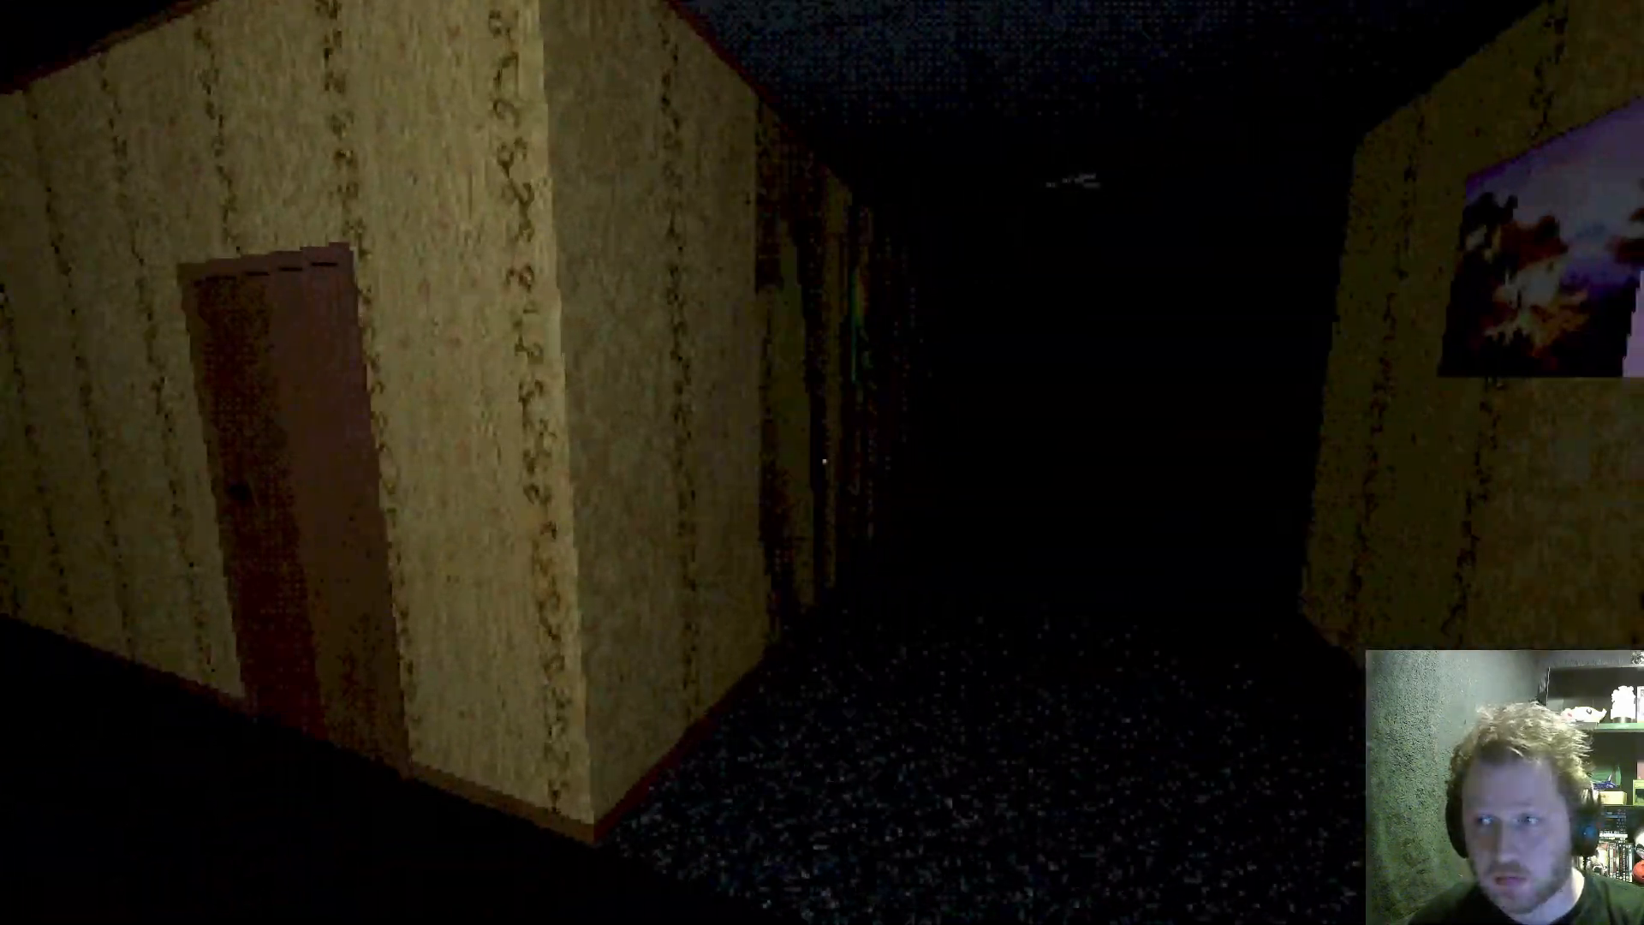
{"action": "mouse_move", "coordinate": [822, 463]}
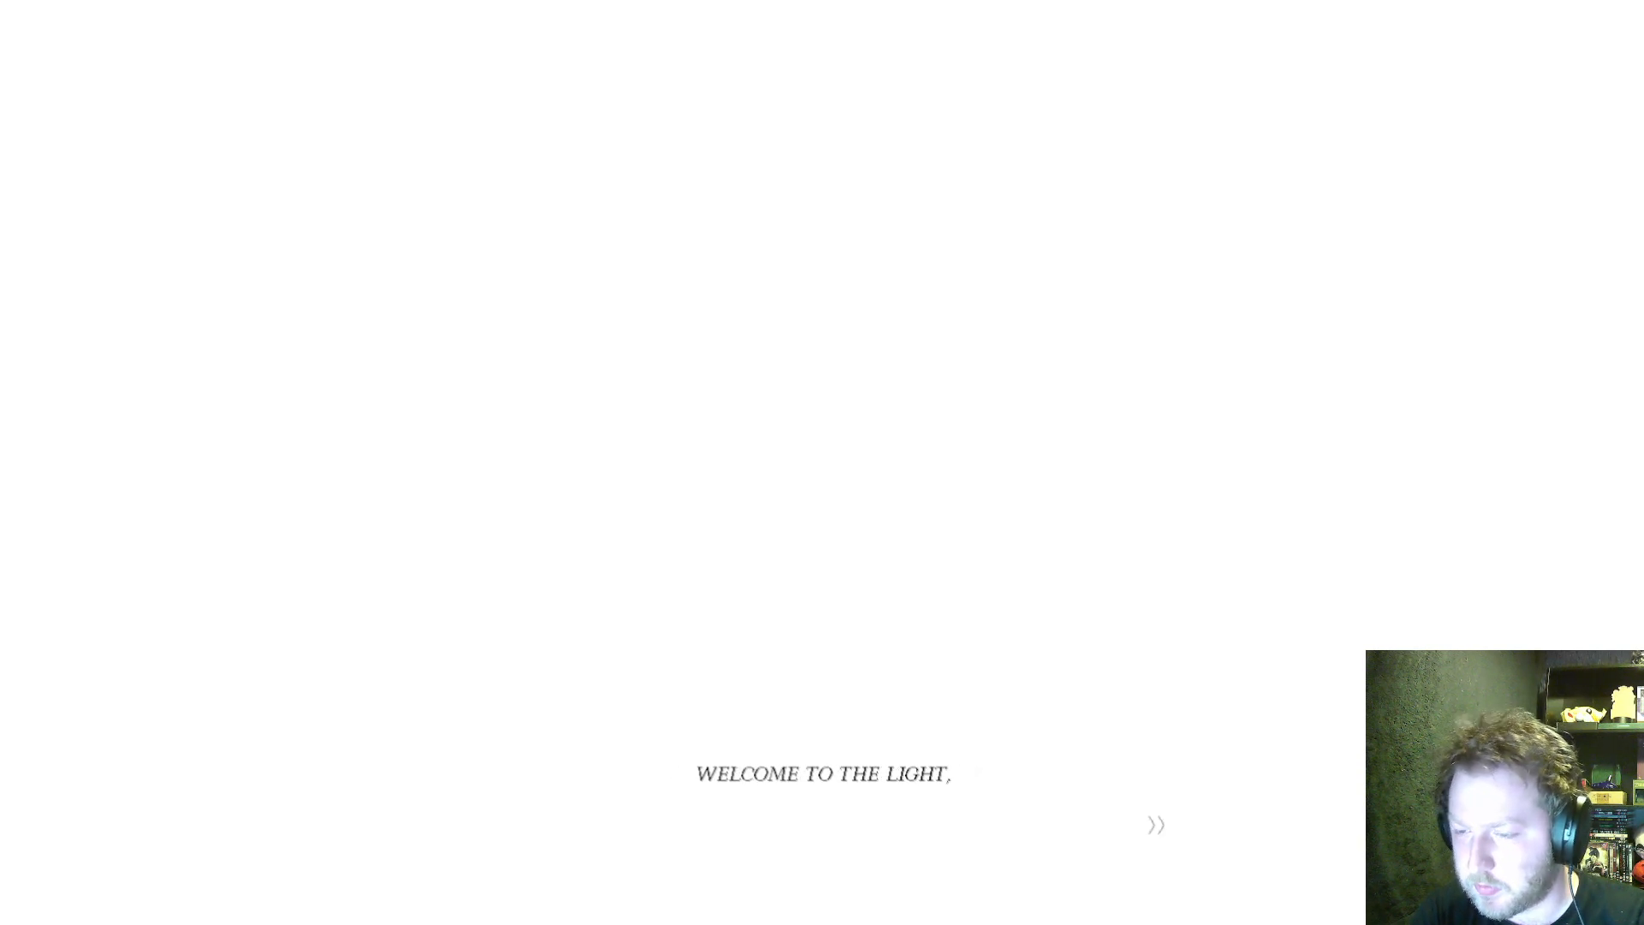
Advance the white ending text through to the LAKEFRONT RESTAURANT title card.
{"action": "left_click", "coordinate": [1154, 824]}
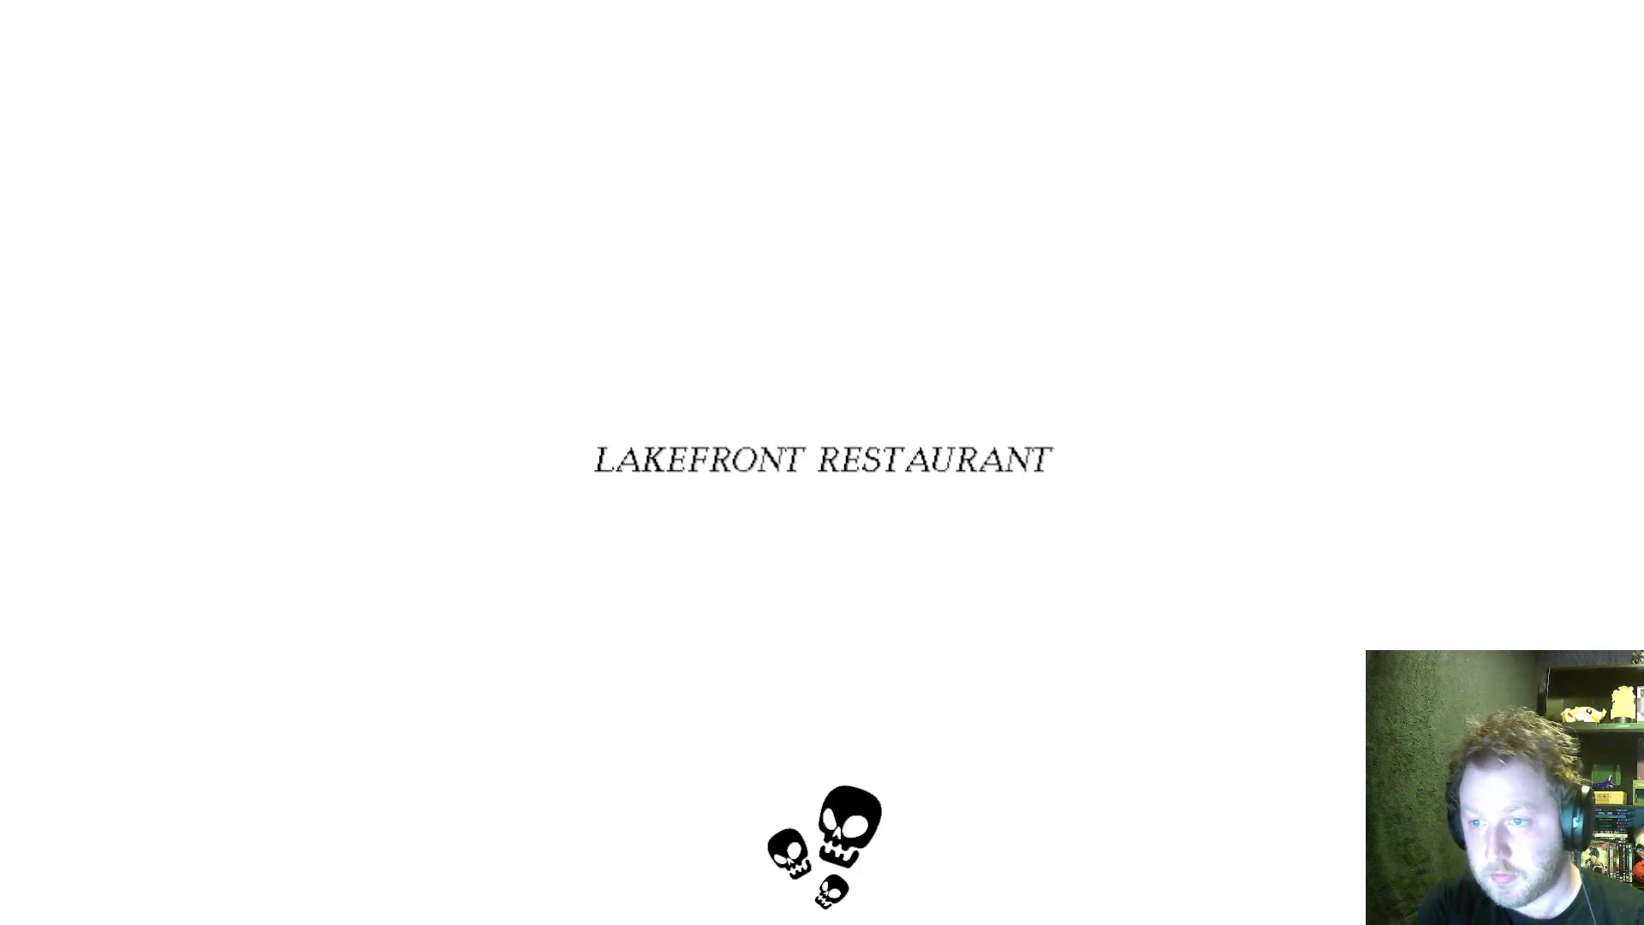
{"action": "scroll", "scroll_direction": "up", "scroll_amount": 3}
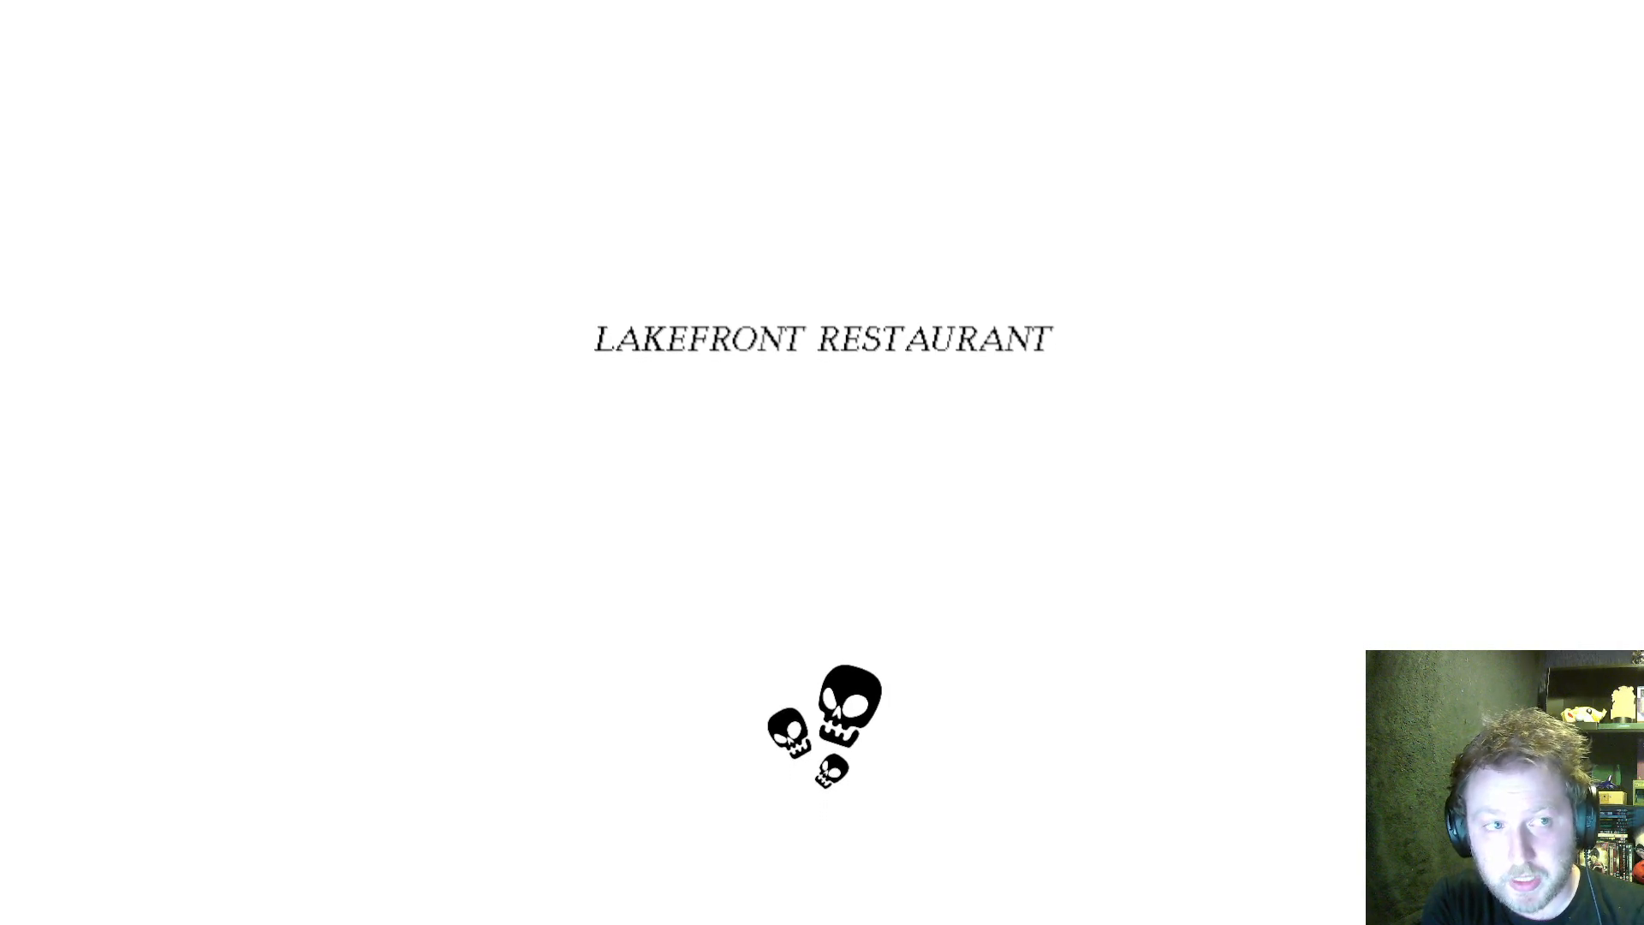
Scroll through the credits' developer, playtester and asset lists to 'THANKS FOR PLAYING!!!'.
{"action": "scroll", "scroll_direction": "up", "scroll_amount": 3}
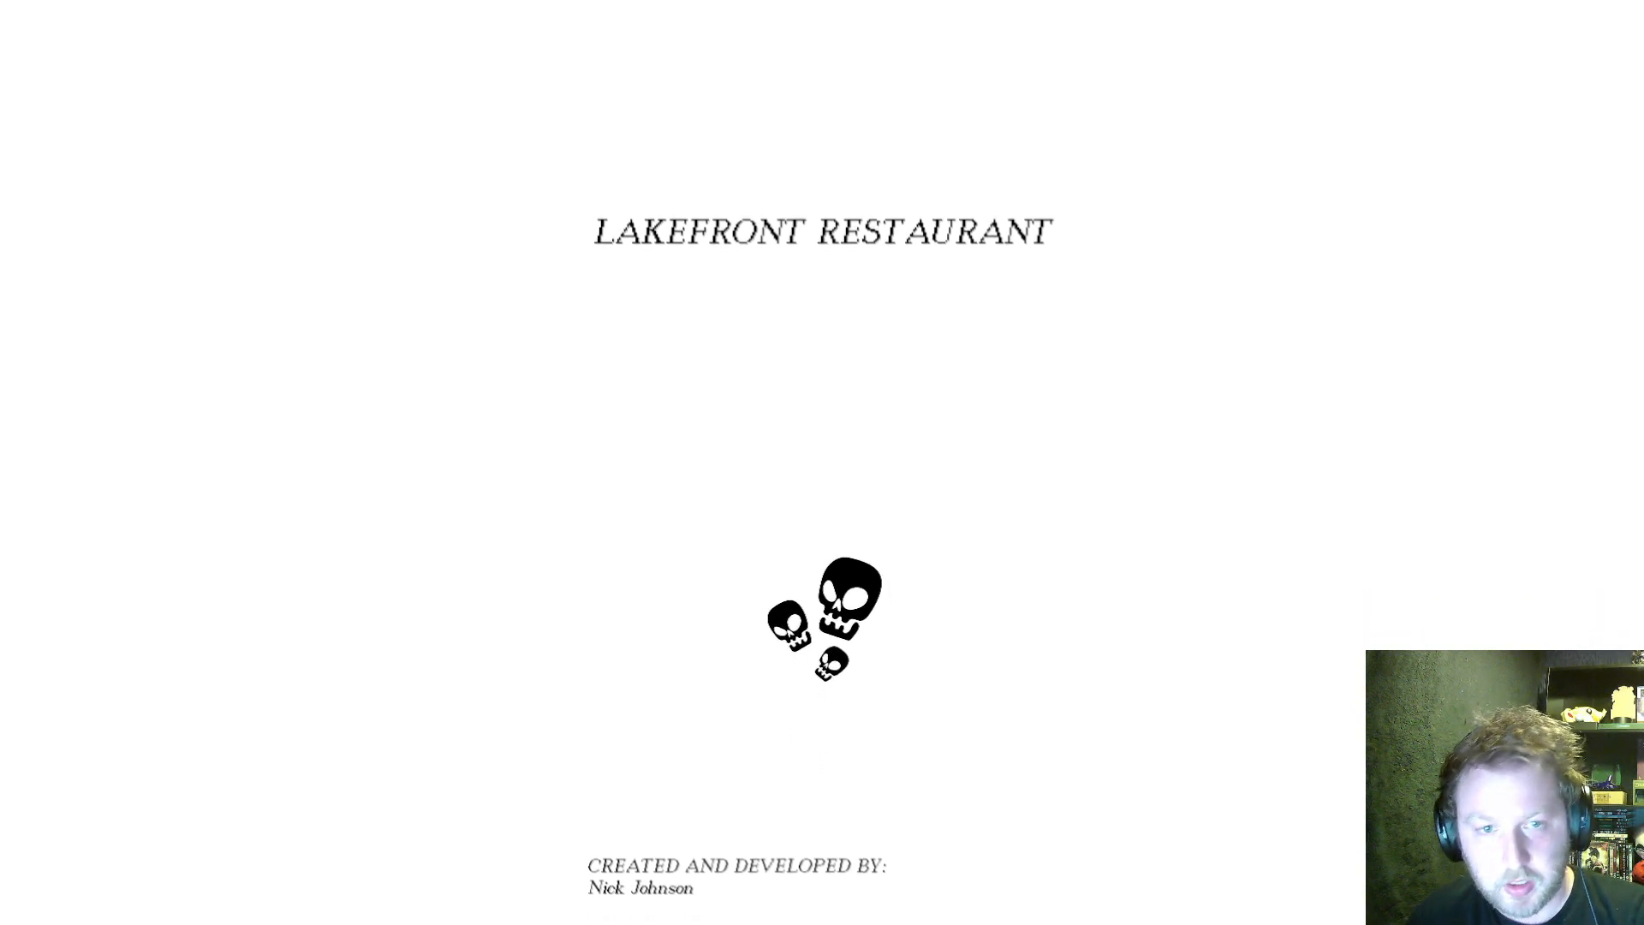
{"action": "scroll", "scroll_direction": "down", "scroll_amount": 3}
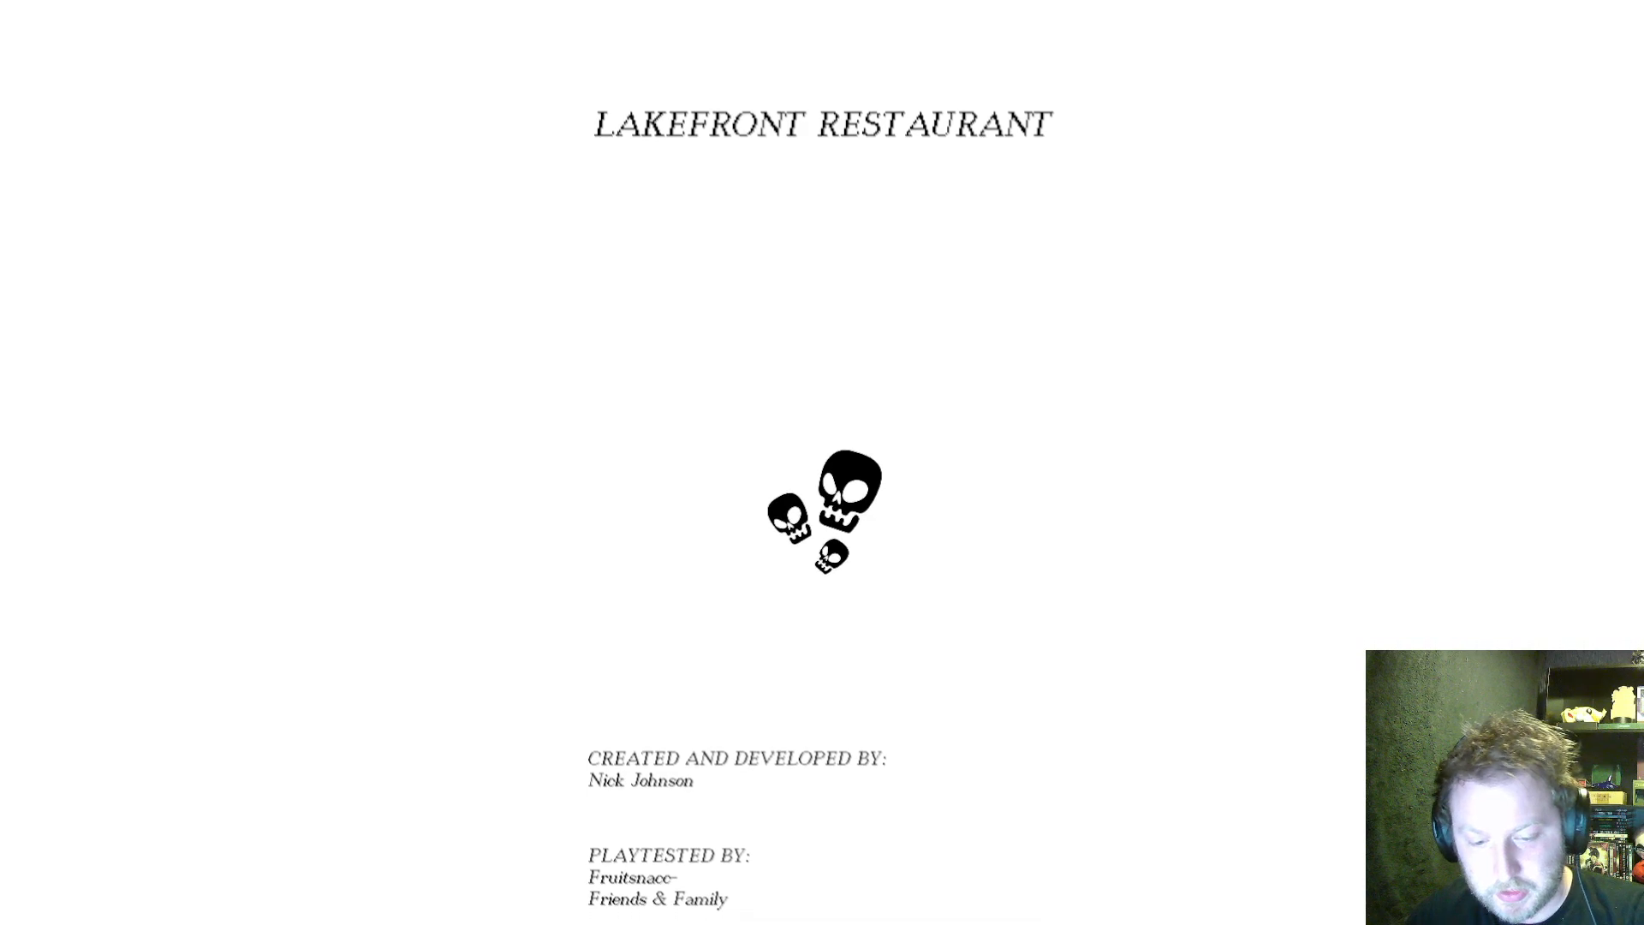
{"action": "scroll", "scroll_direction": "down", "scroll_amount": 3}
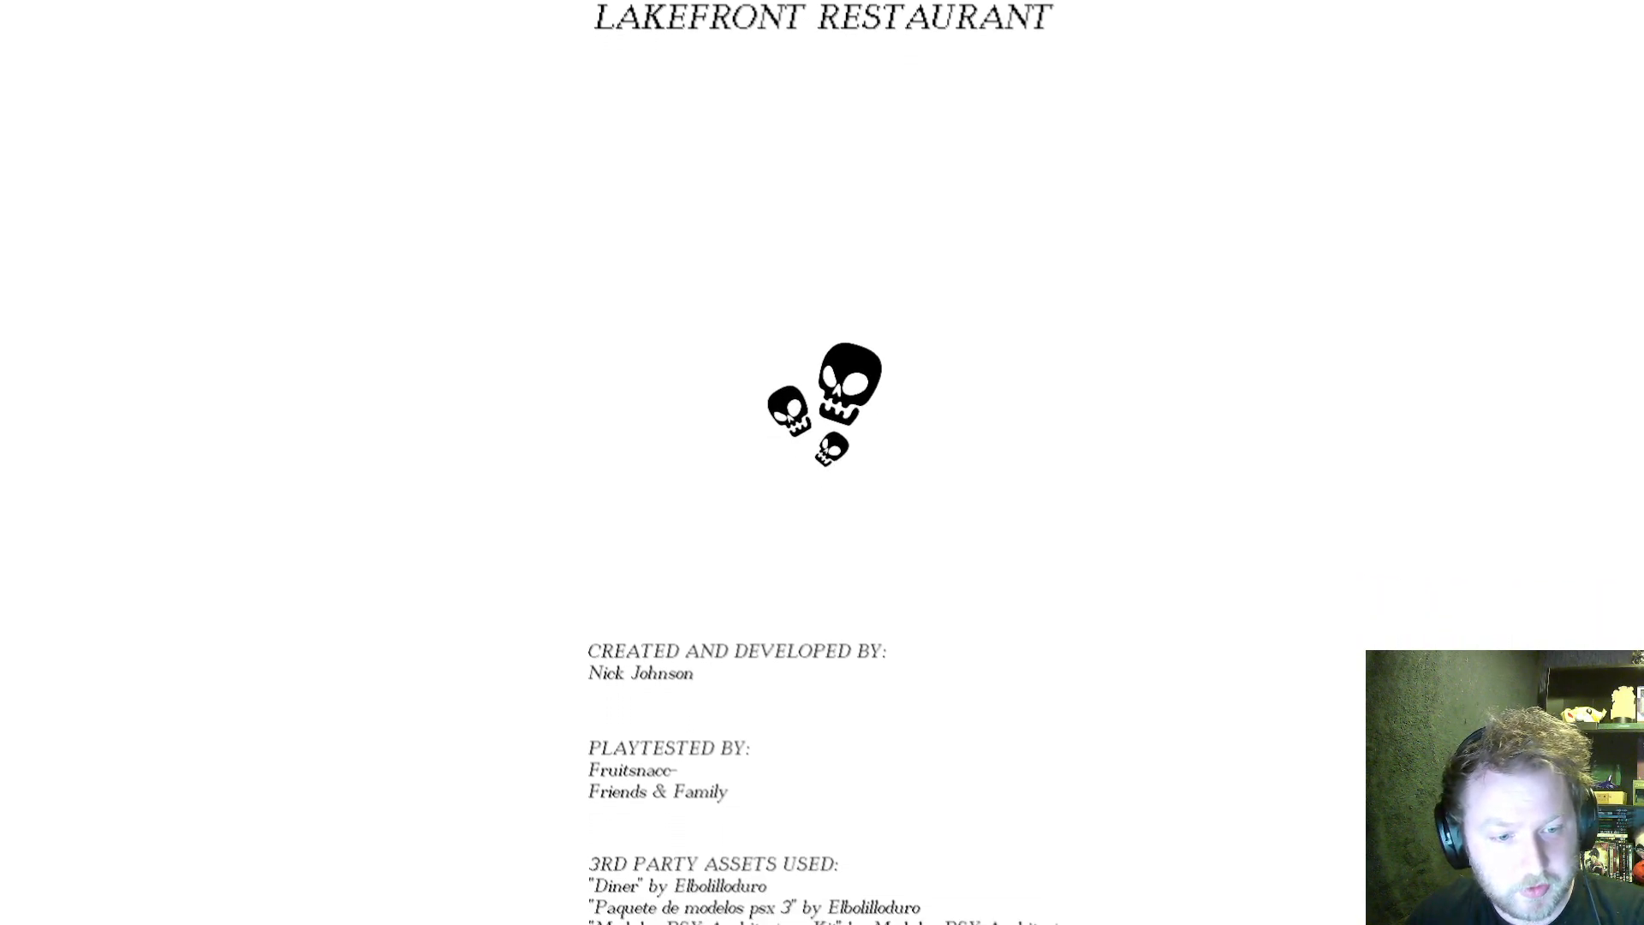
{"action": "scroll", "scroll_direction": "down", "scroll_amount": 3}
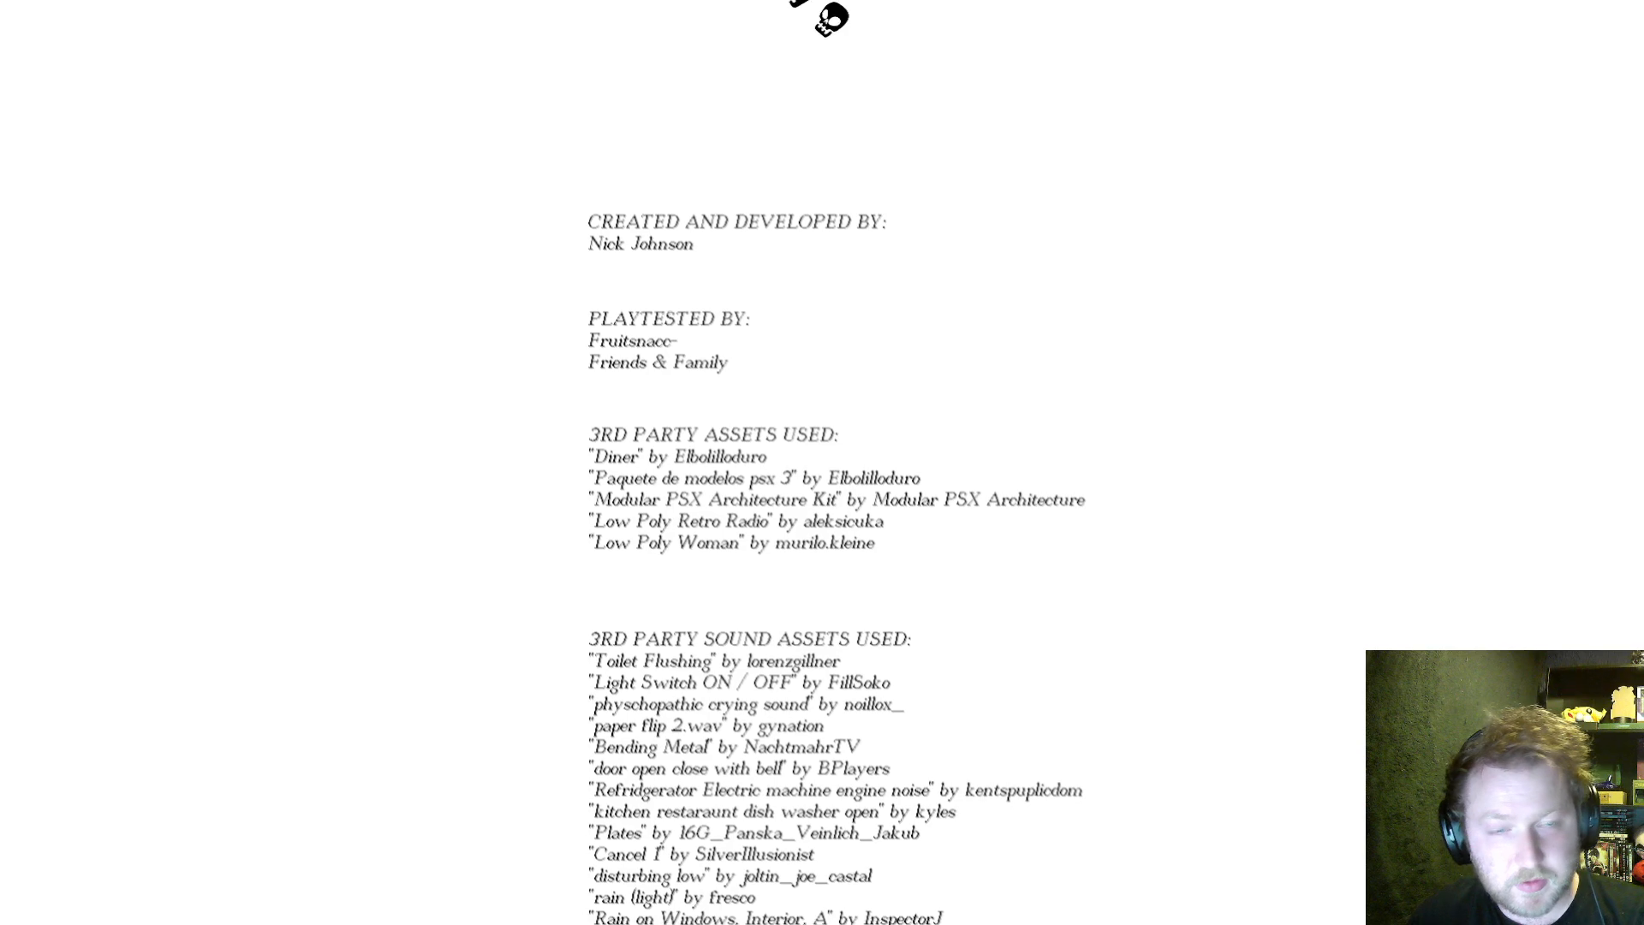
{"action": "scroll", "scroll_direction": "down", "scroll_amount": 3}
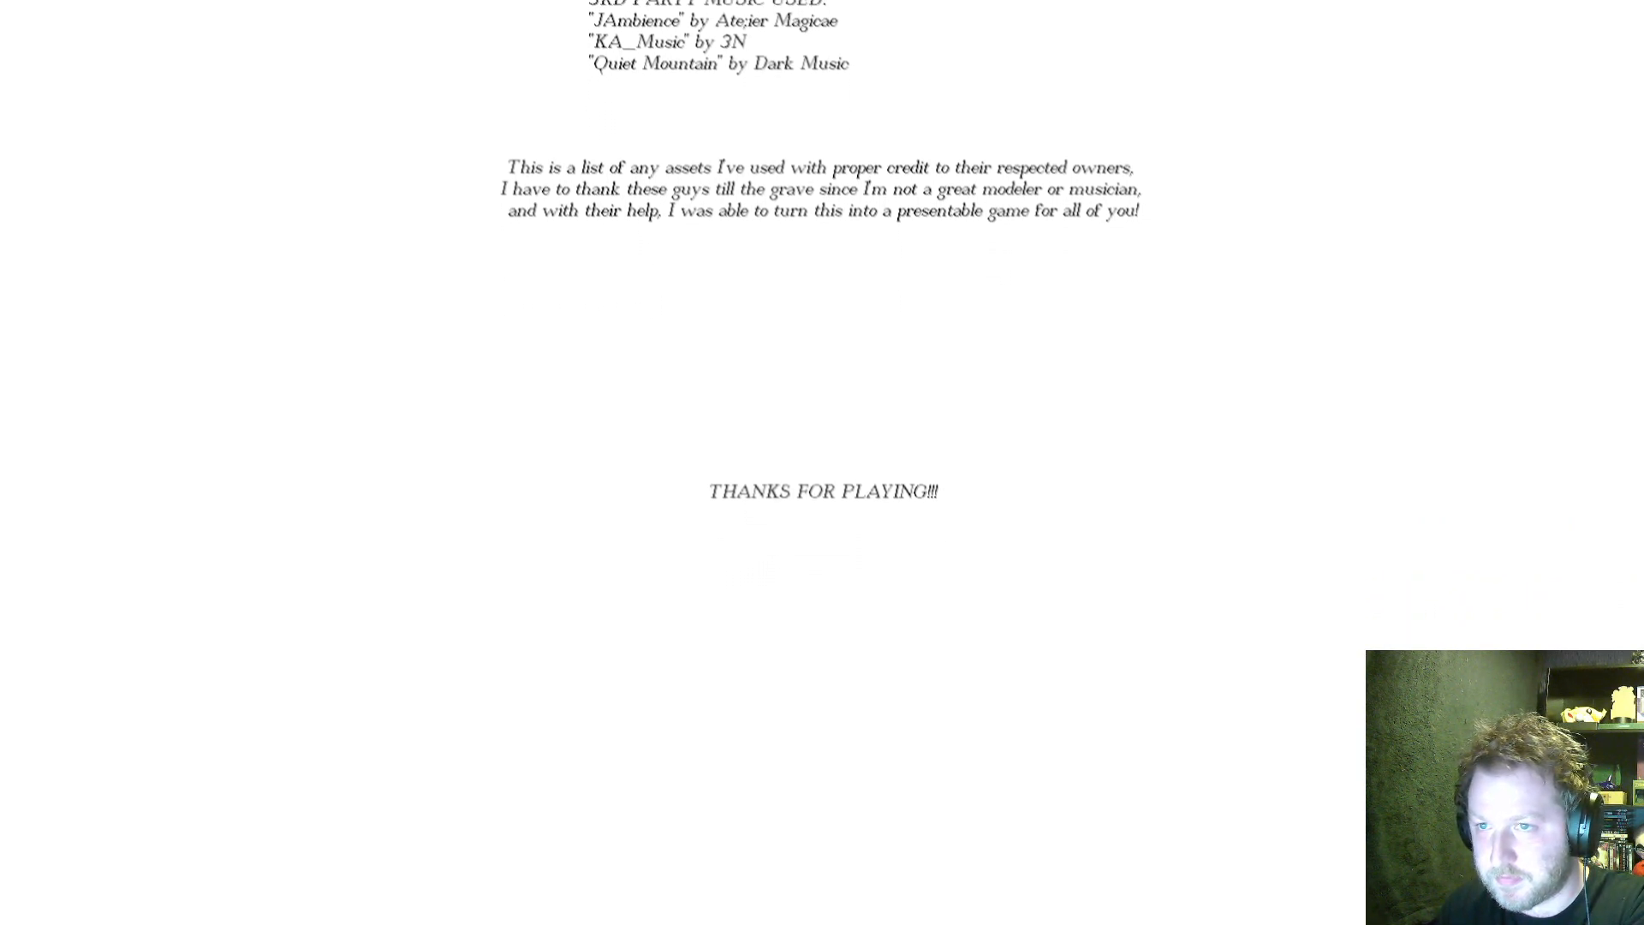